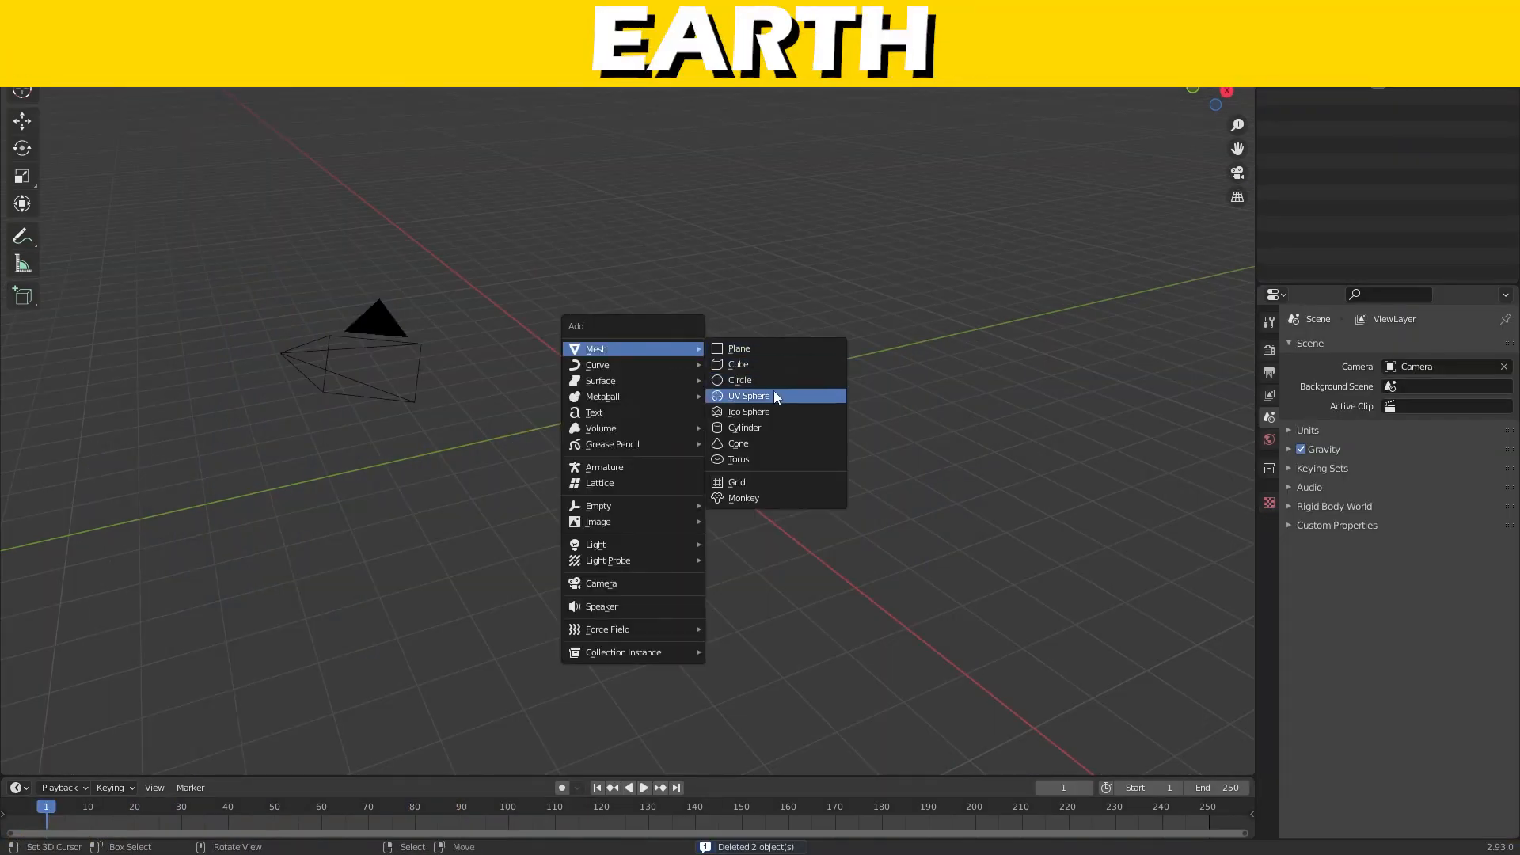
Step: Add a UV sphere, shade it smooth, and give it a Subdivision Surface modifier
{"action": "left_click", "coordinate": [748, 396]}
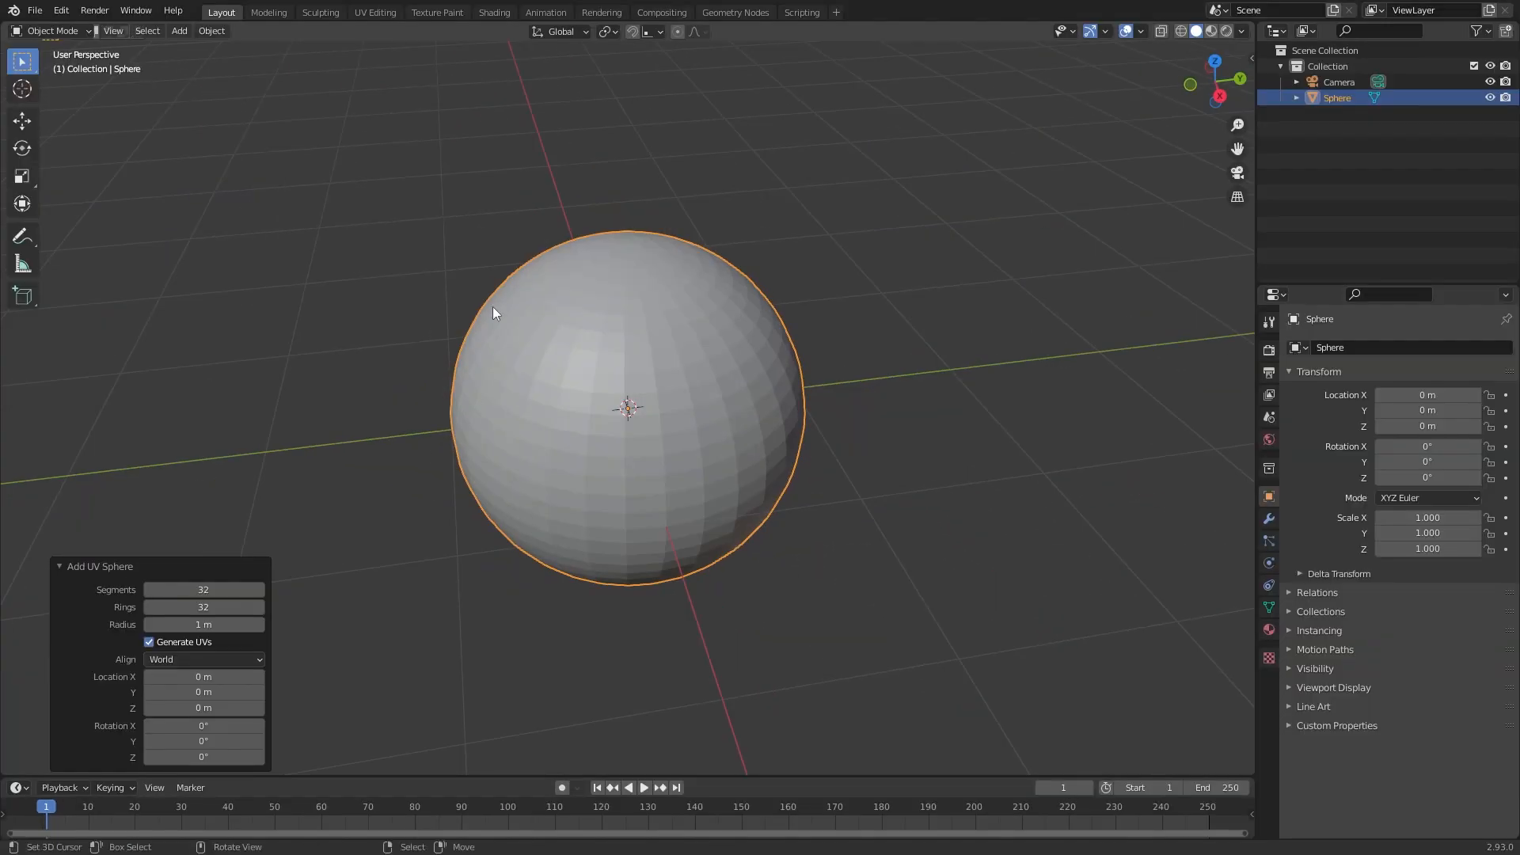
{"action": "left_click", "coordinate": [210, 30]}
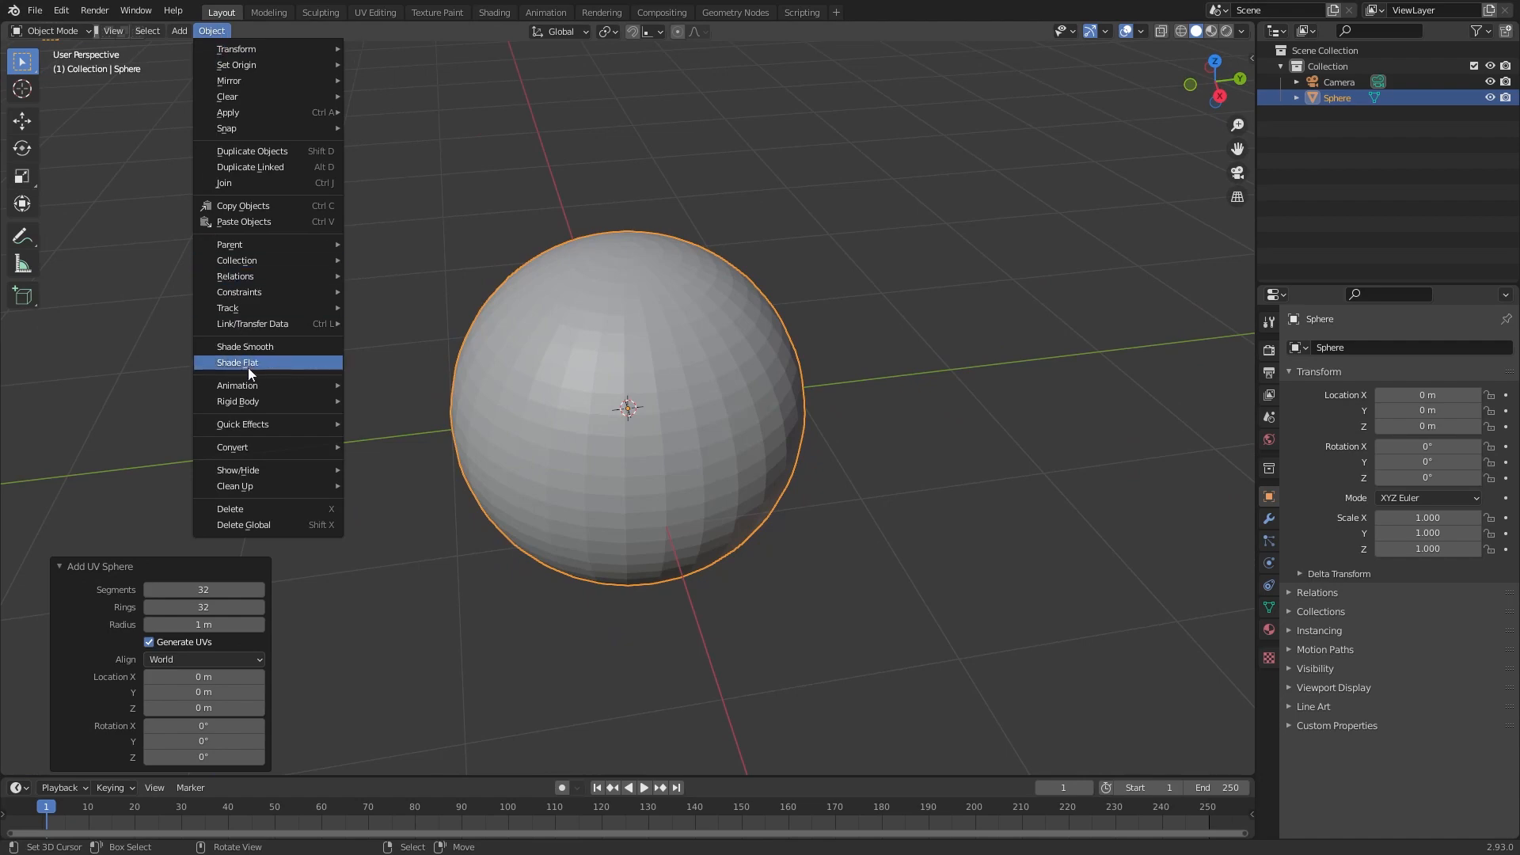
{"action": "left_click", "coordinate": [245, 345]}
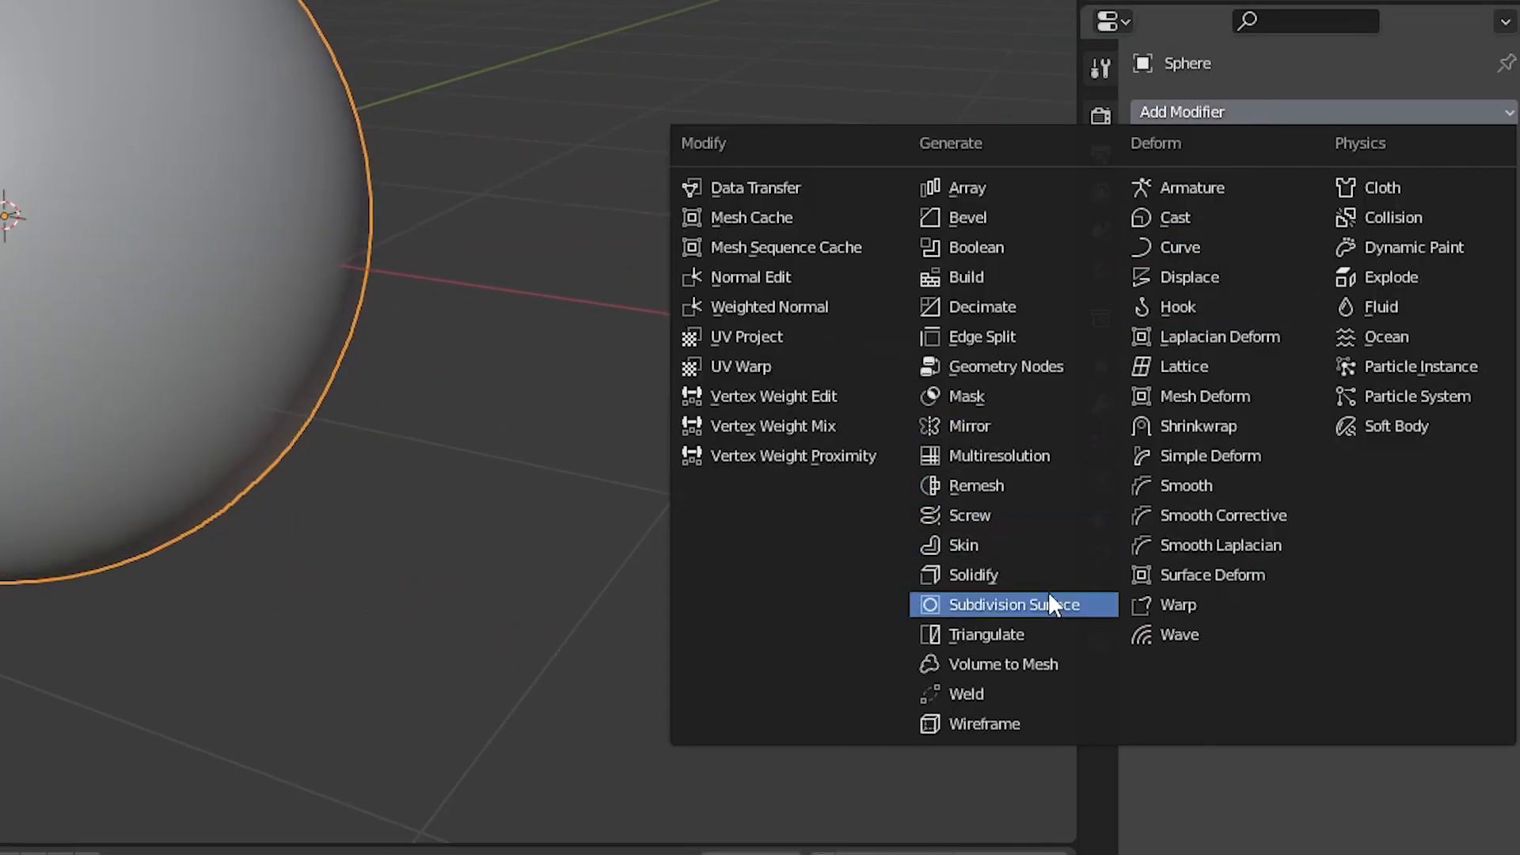
{"action": "left_click", "coordinate": [1012, 604]}
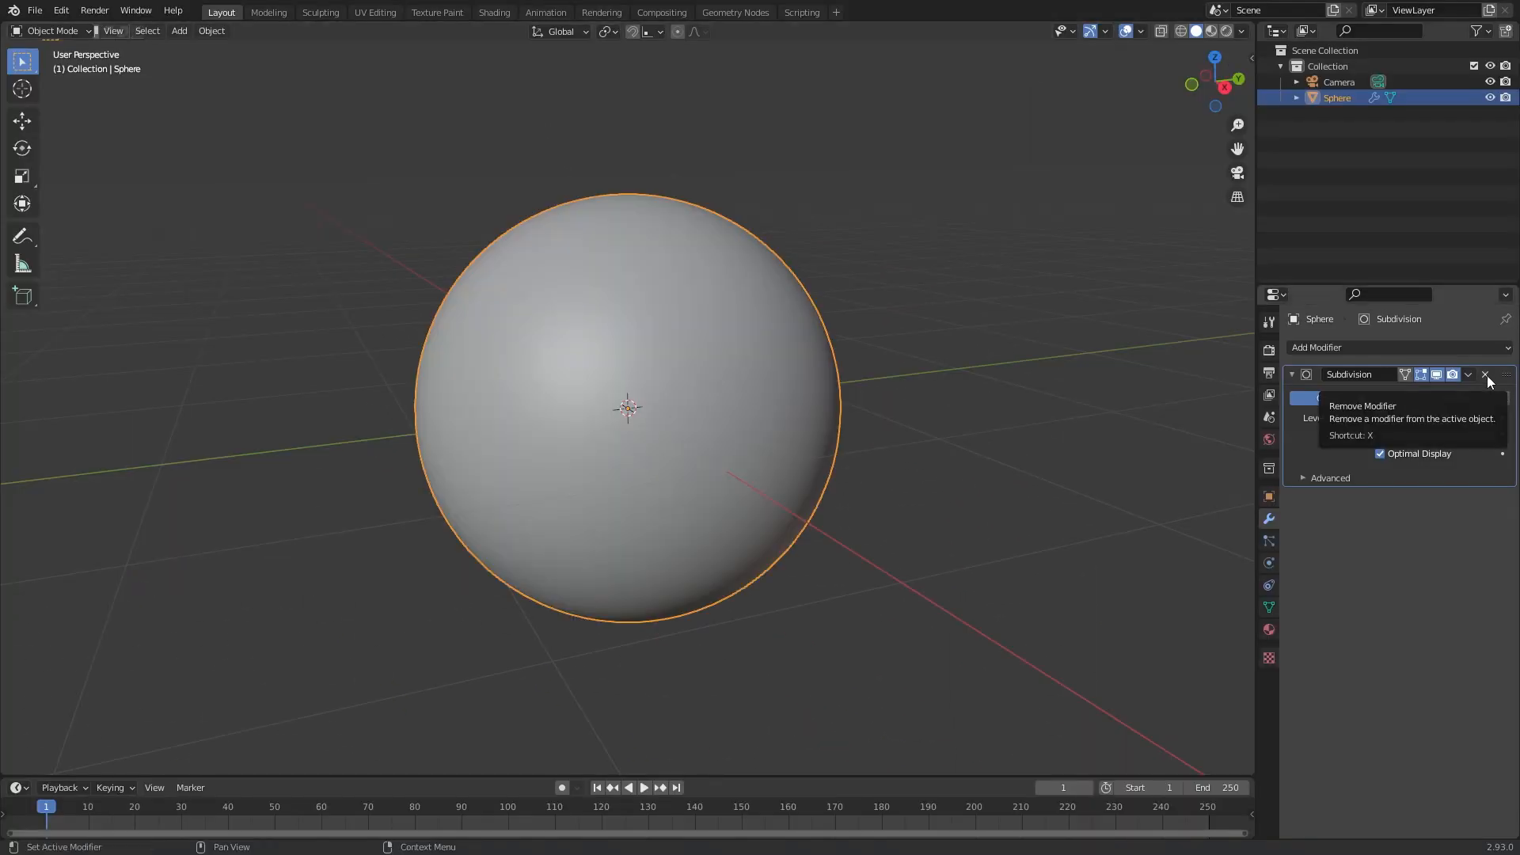
{"action": "left_click", "coordinate": [1484, 374]}
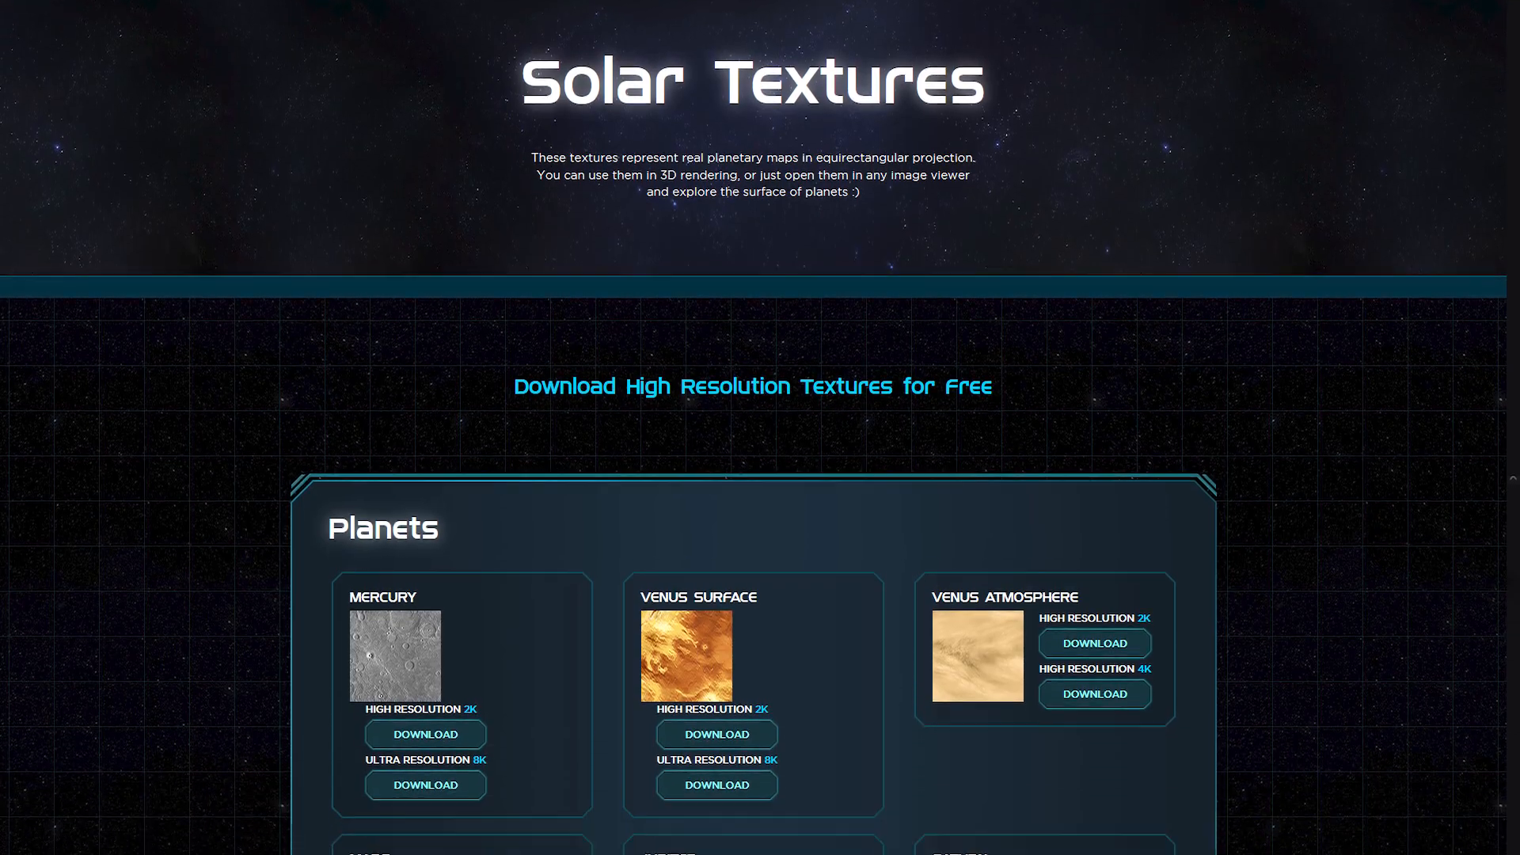
Step: Scroll the Solar Textures page down to the Earth day, night, clouds, normal and specular maps
{"action": "scroll", "scroll_direction": "down", "scroll_amount": 3}
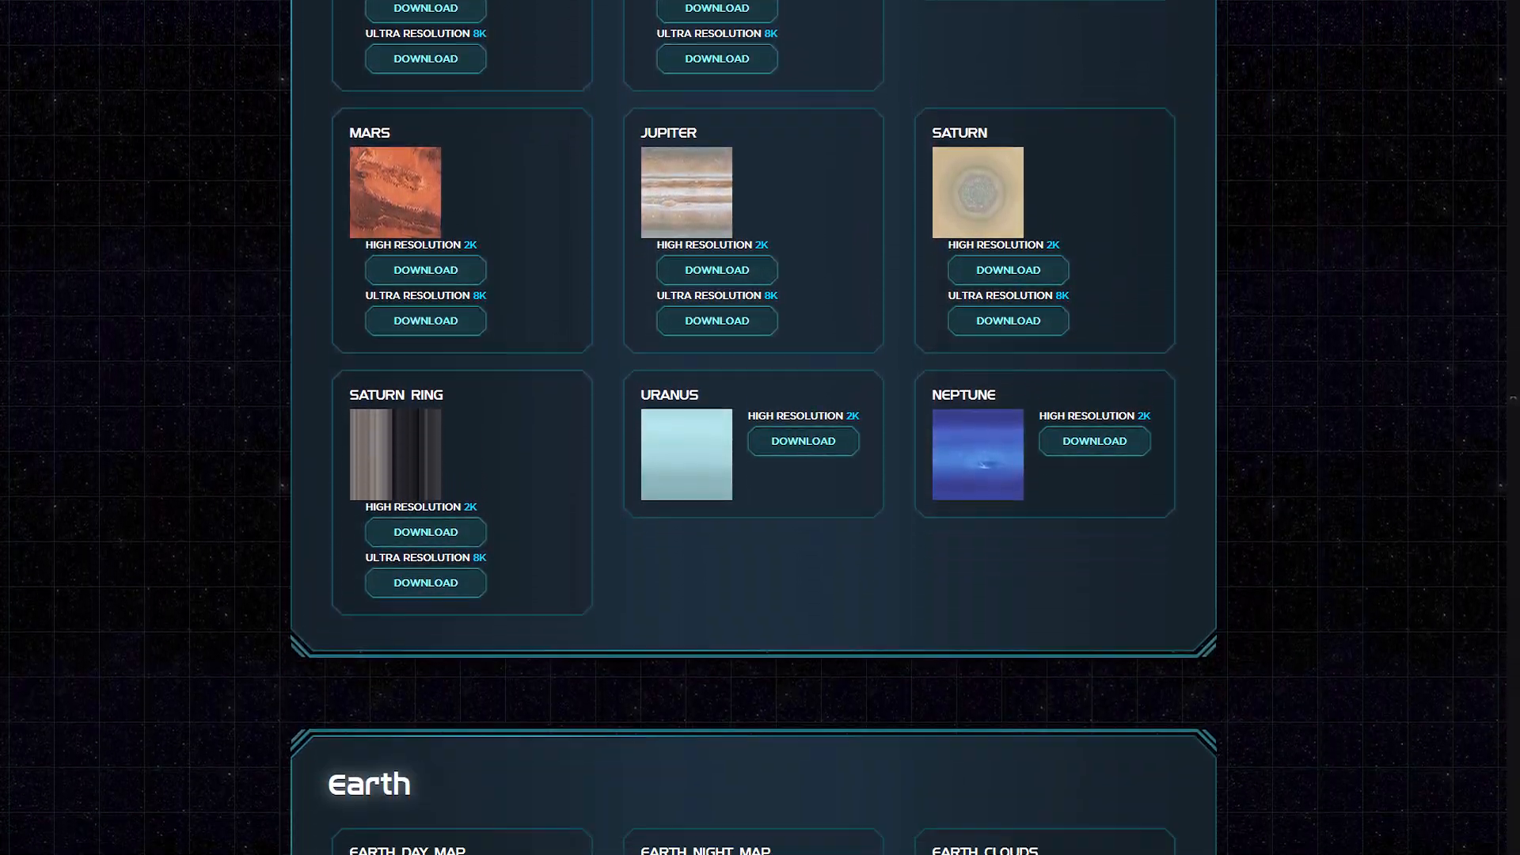
{"action": "scroll", "scroll_direction": "down", "scroll_amount": 3}
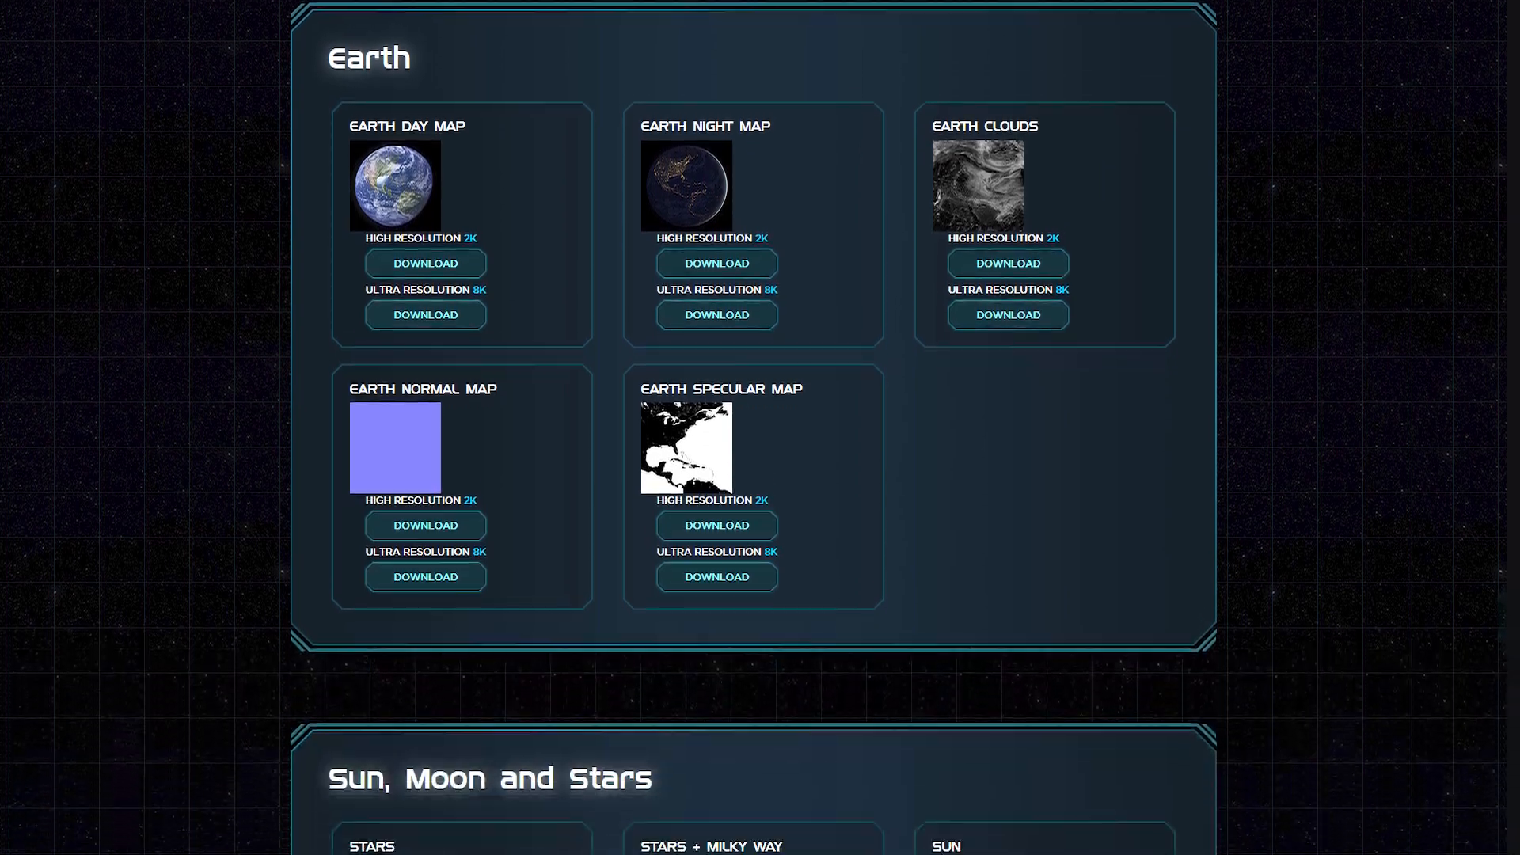
{"action": "scroll", "scroll_direction": "down", "scroll_amount": 3}
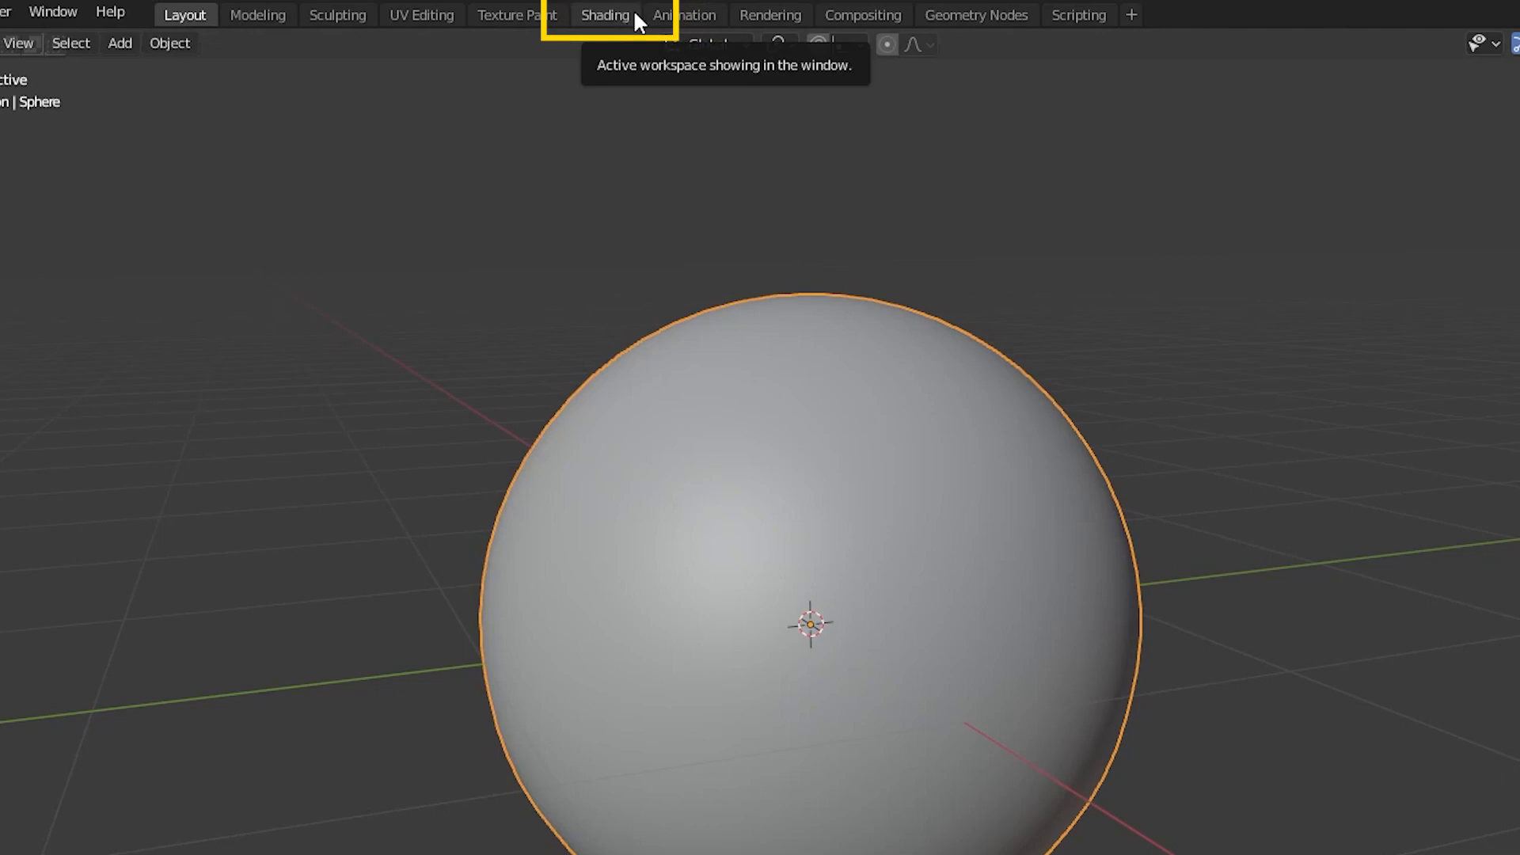
Step: In the Shading workspace, connect an Earth albedo image texture to the sphere's Base Color
{"action": "left_click", "coordinate": [604, 14]}
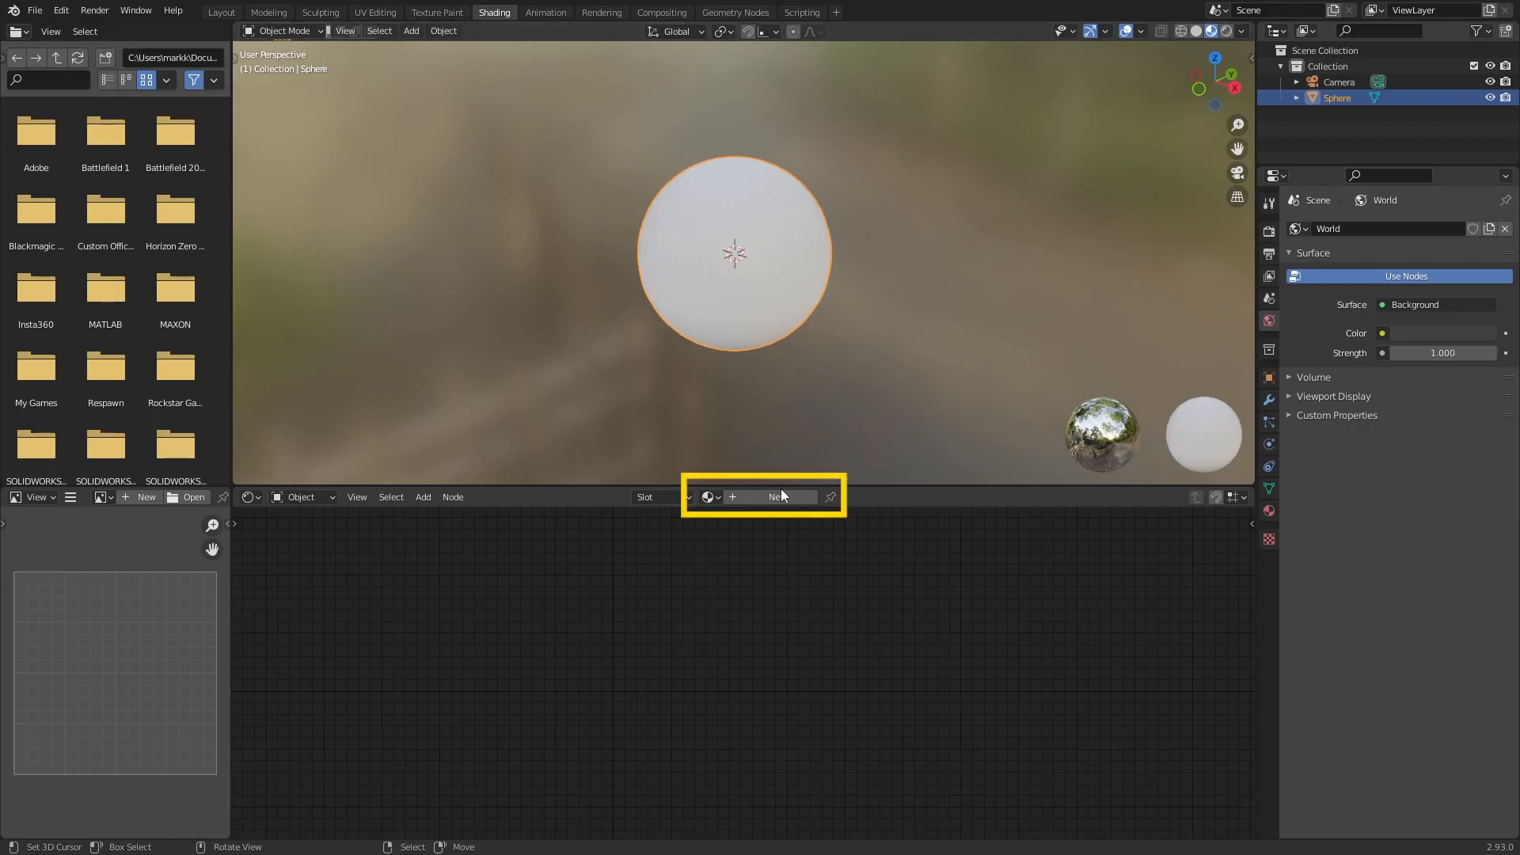
{"action": "key", "text": "shift+a"}
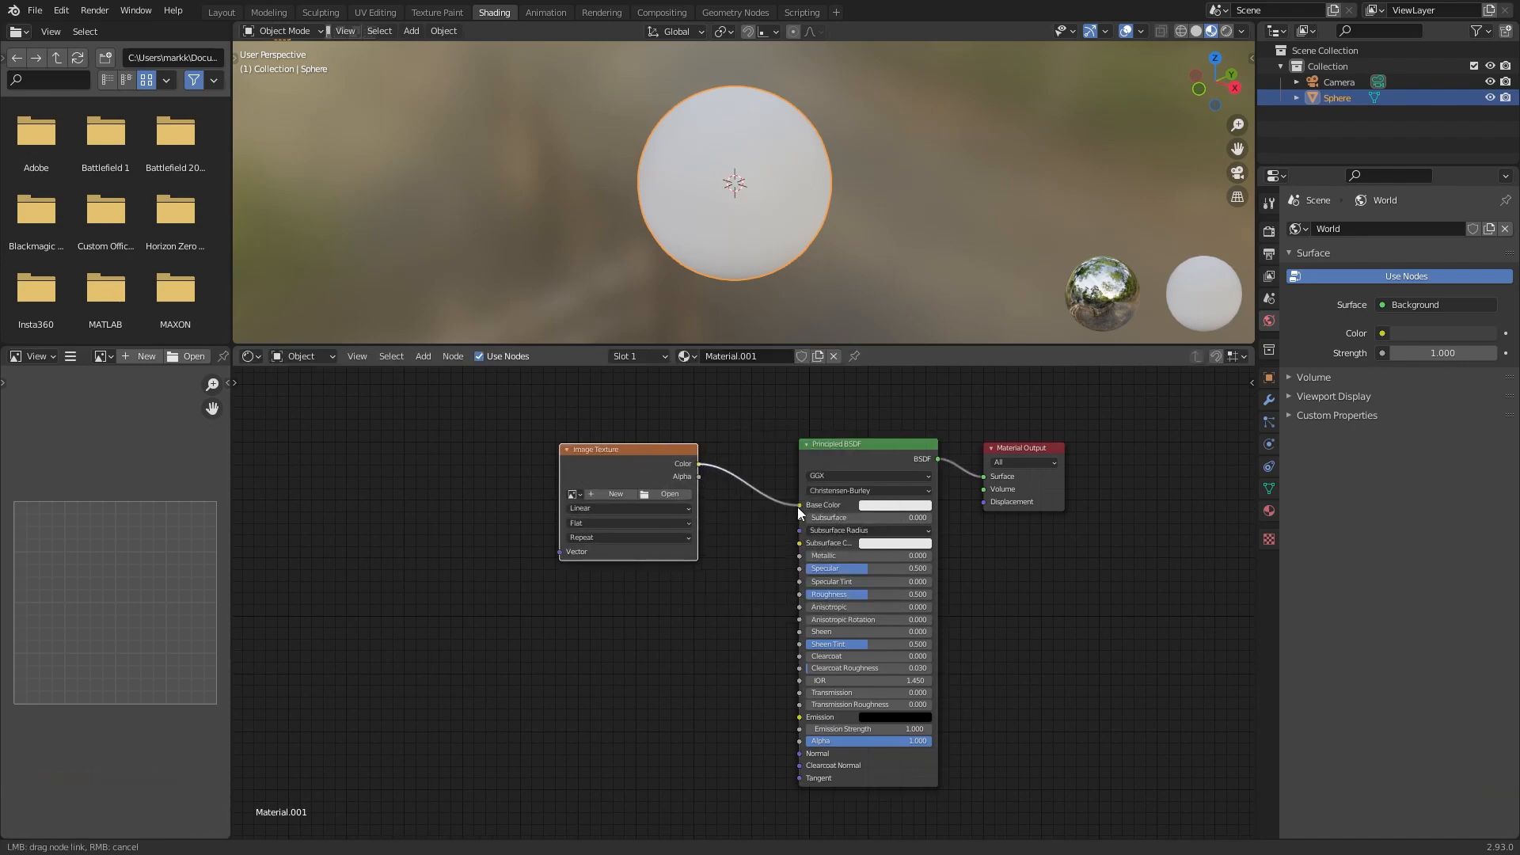
{"action": "left_click", "coordinate": [668, 494]}
{"action": "type", "text": "bump"}
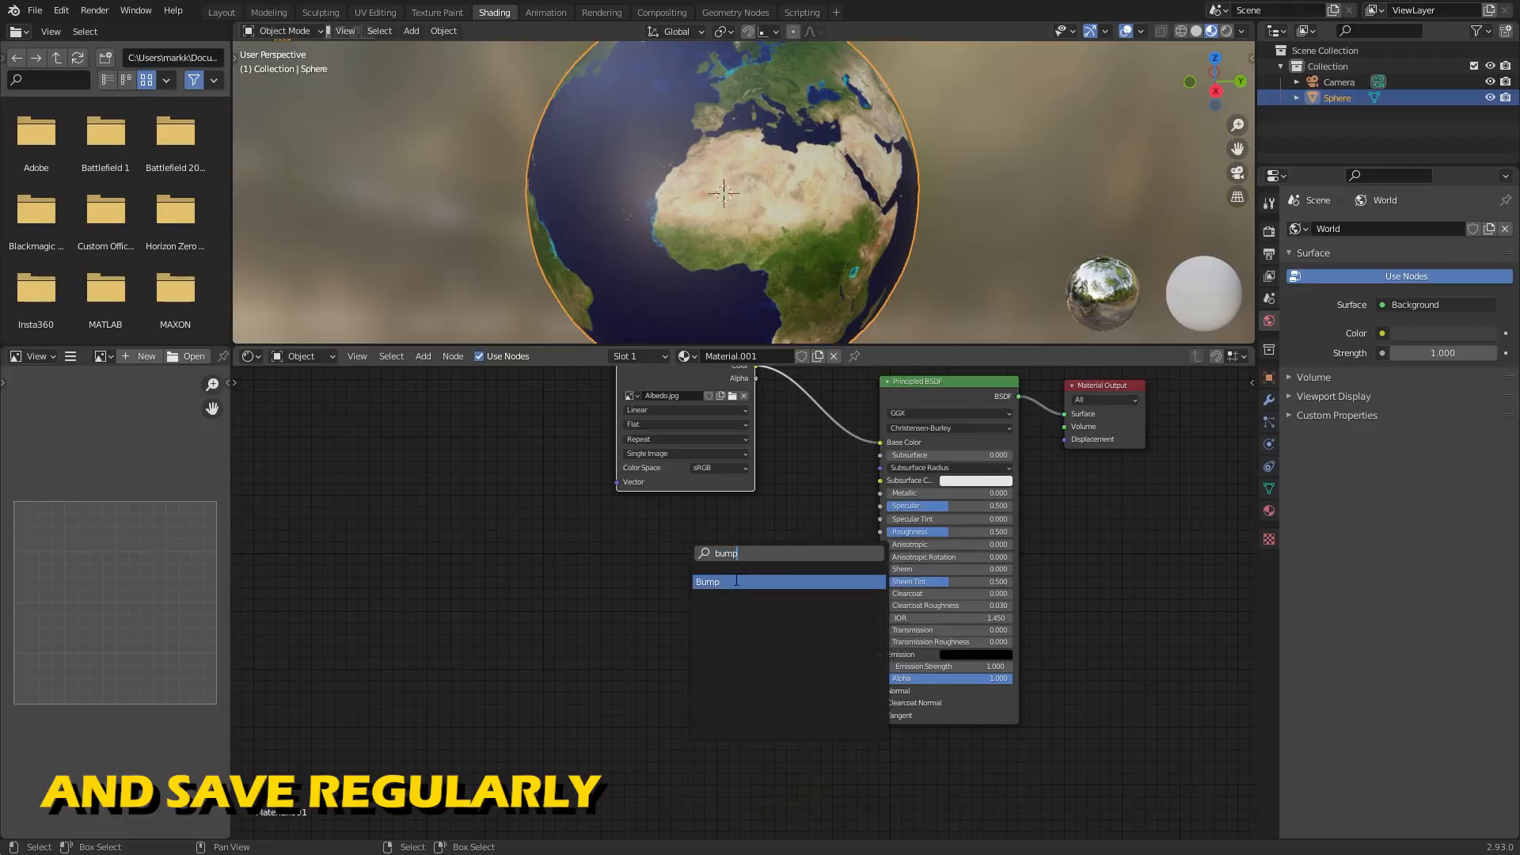
Step: Add a Bump node driven by a Bump.jpg image texture for surface relief
{"action": "left_click", "coordinate": [707, 580]}
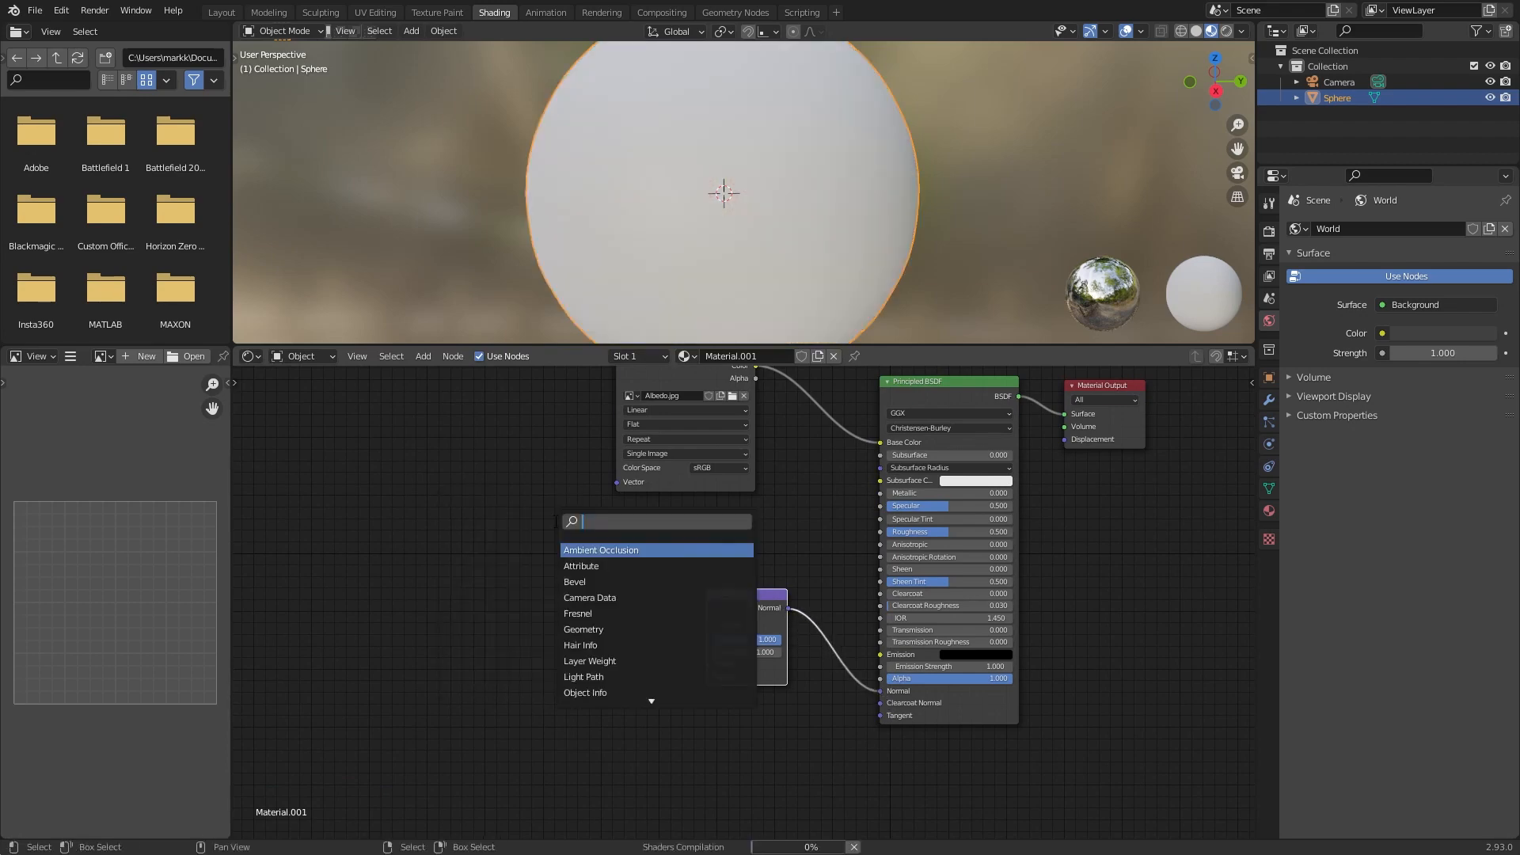
{"action": "type", "text": "im"}
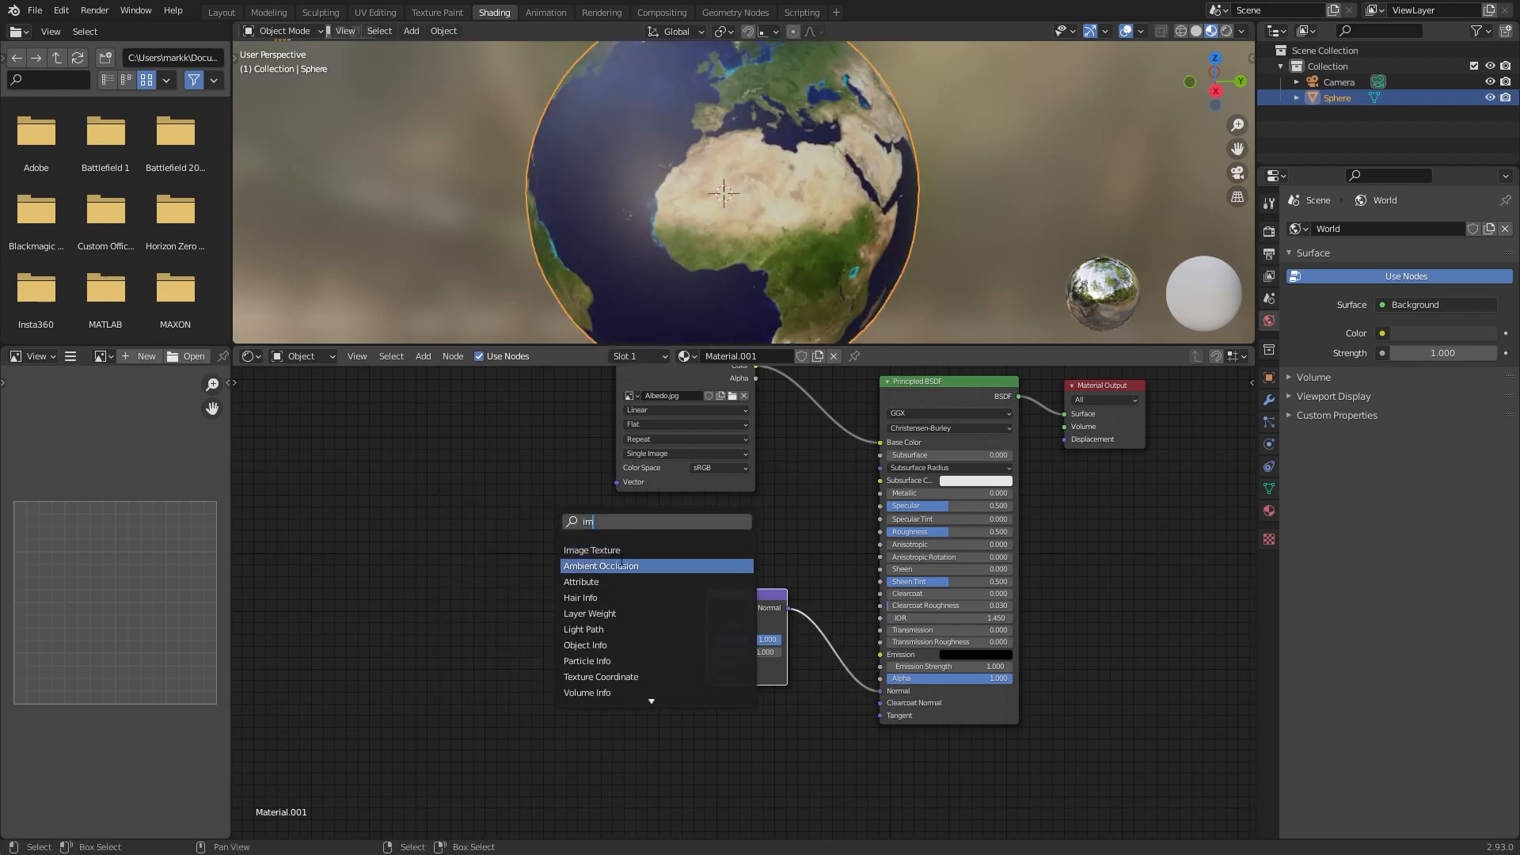
{"action": "left_click", "coordinate": [591, 550]}
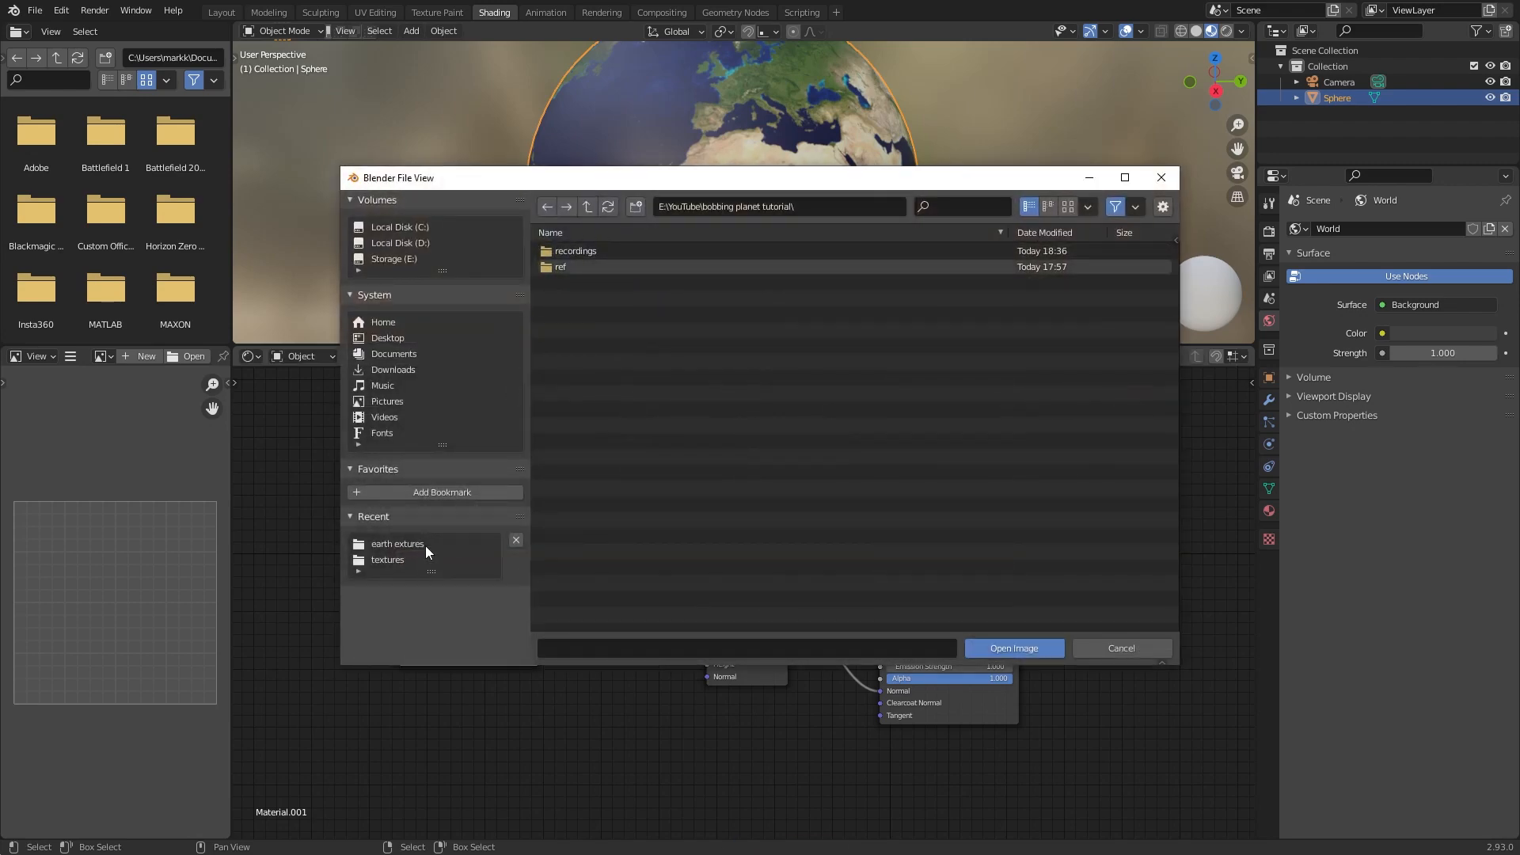
{"action": "left_click", "coordinate": [398, 543]}
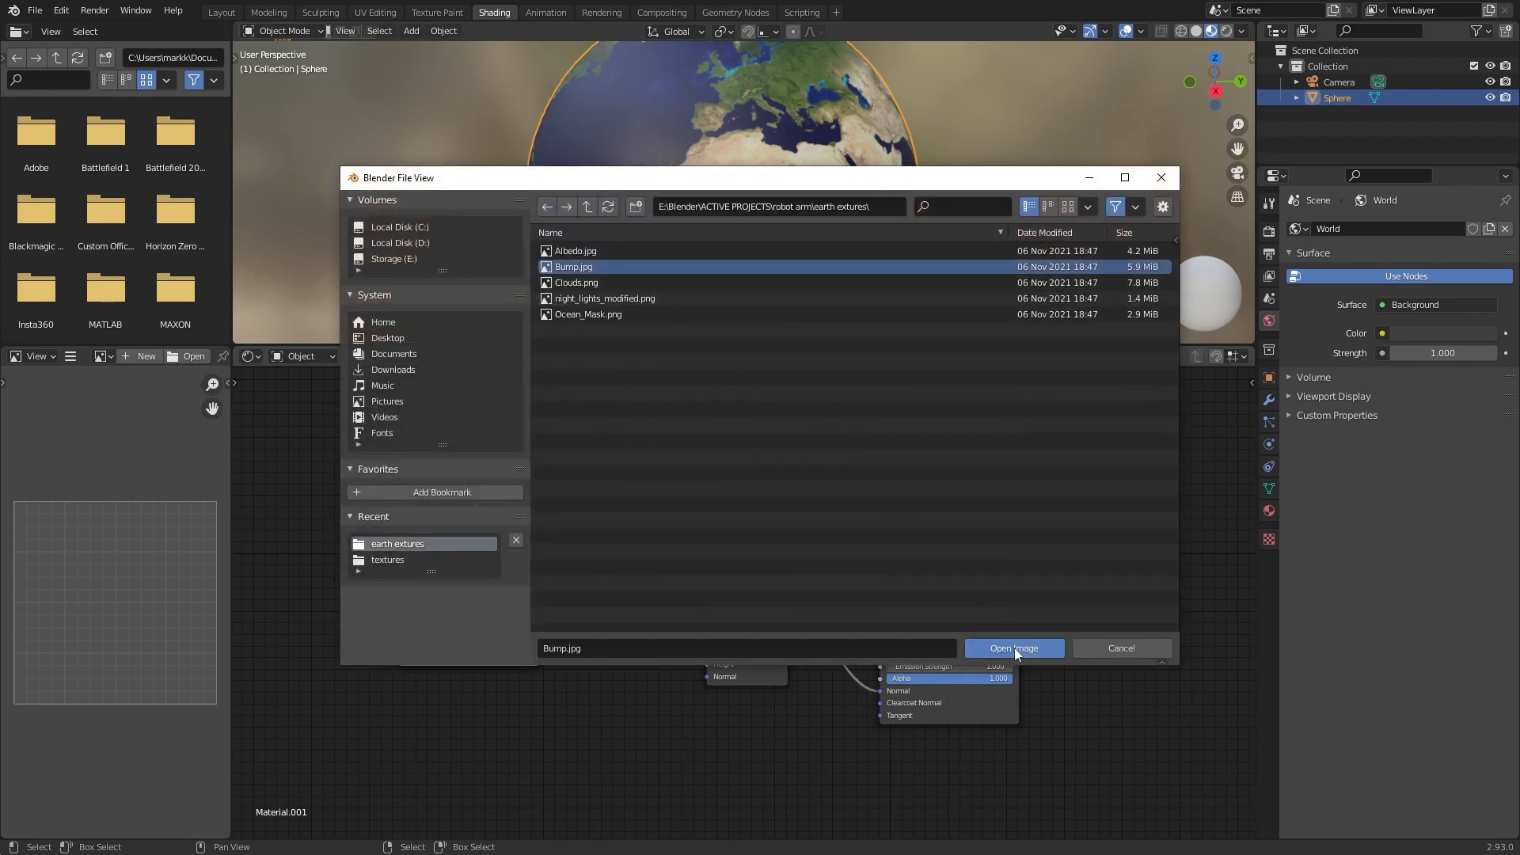
{"action": "left_click", "coordinate": [1013, 648]}
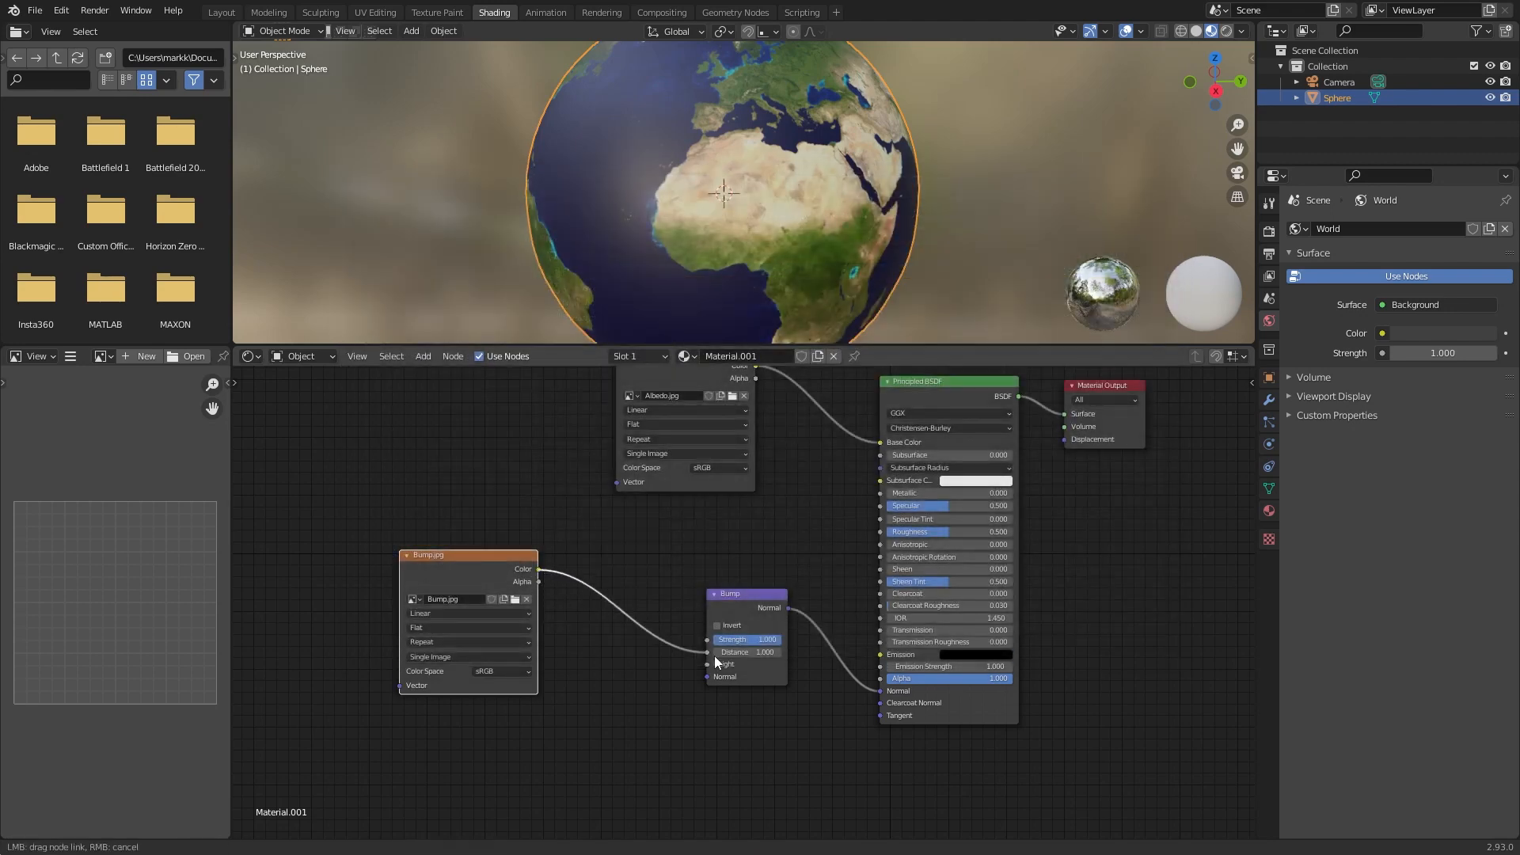
{"action": "left_click", "coordinate": [501, 670]}
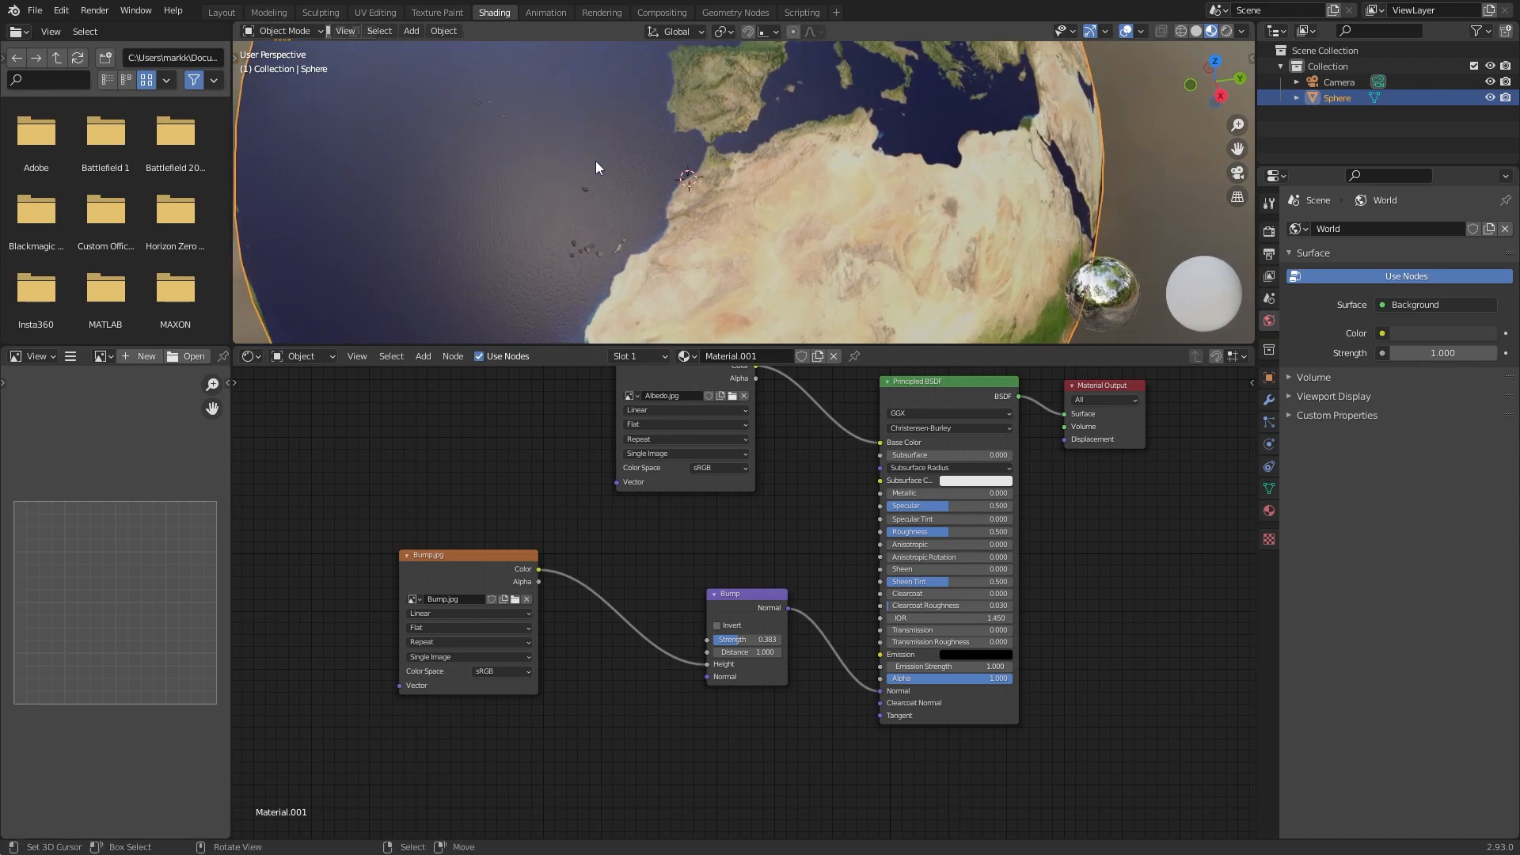
{"action": "mouse_move", "coordinate": [788, 372]}
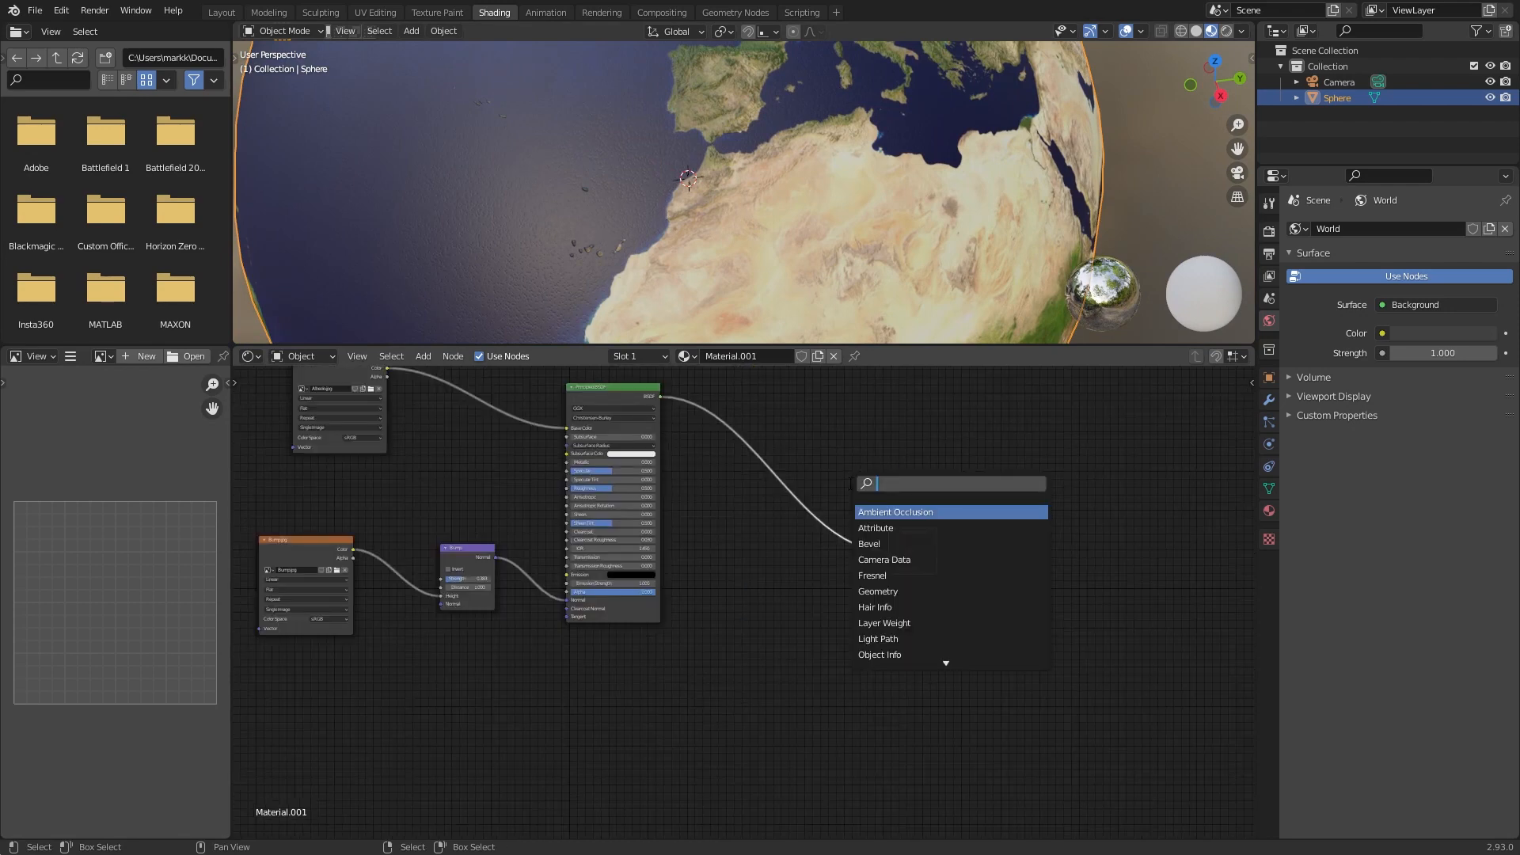
Step: Mix in a second ocean shader with a noise-driven bump at lowered strength
{"action": "type", "text": "mix"}
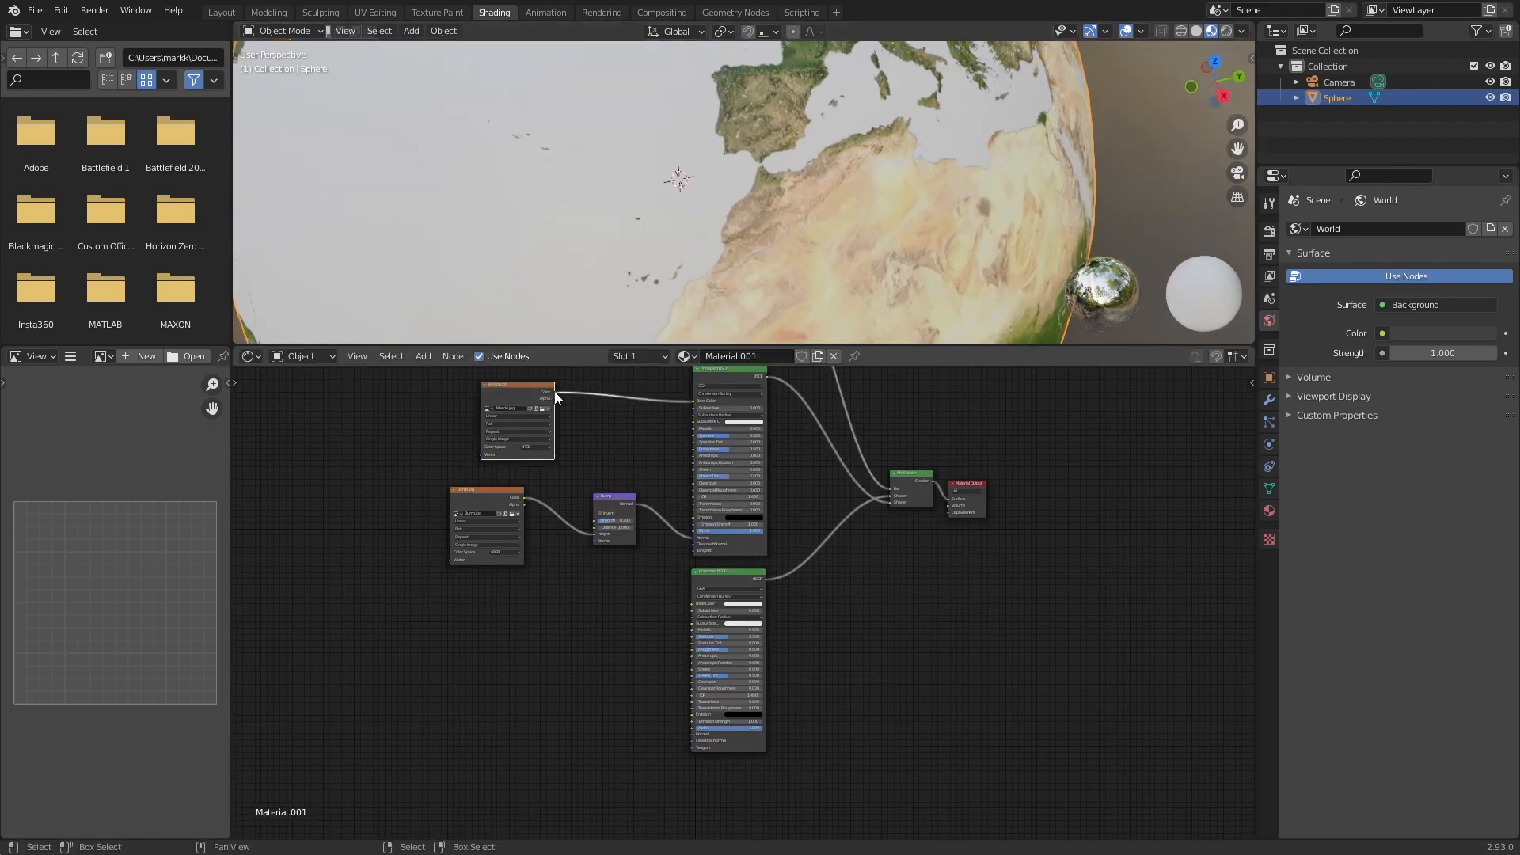
{"action": "scroll", "scroll_direction": "down", "scroll_amount": 3}
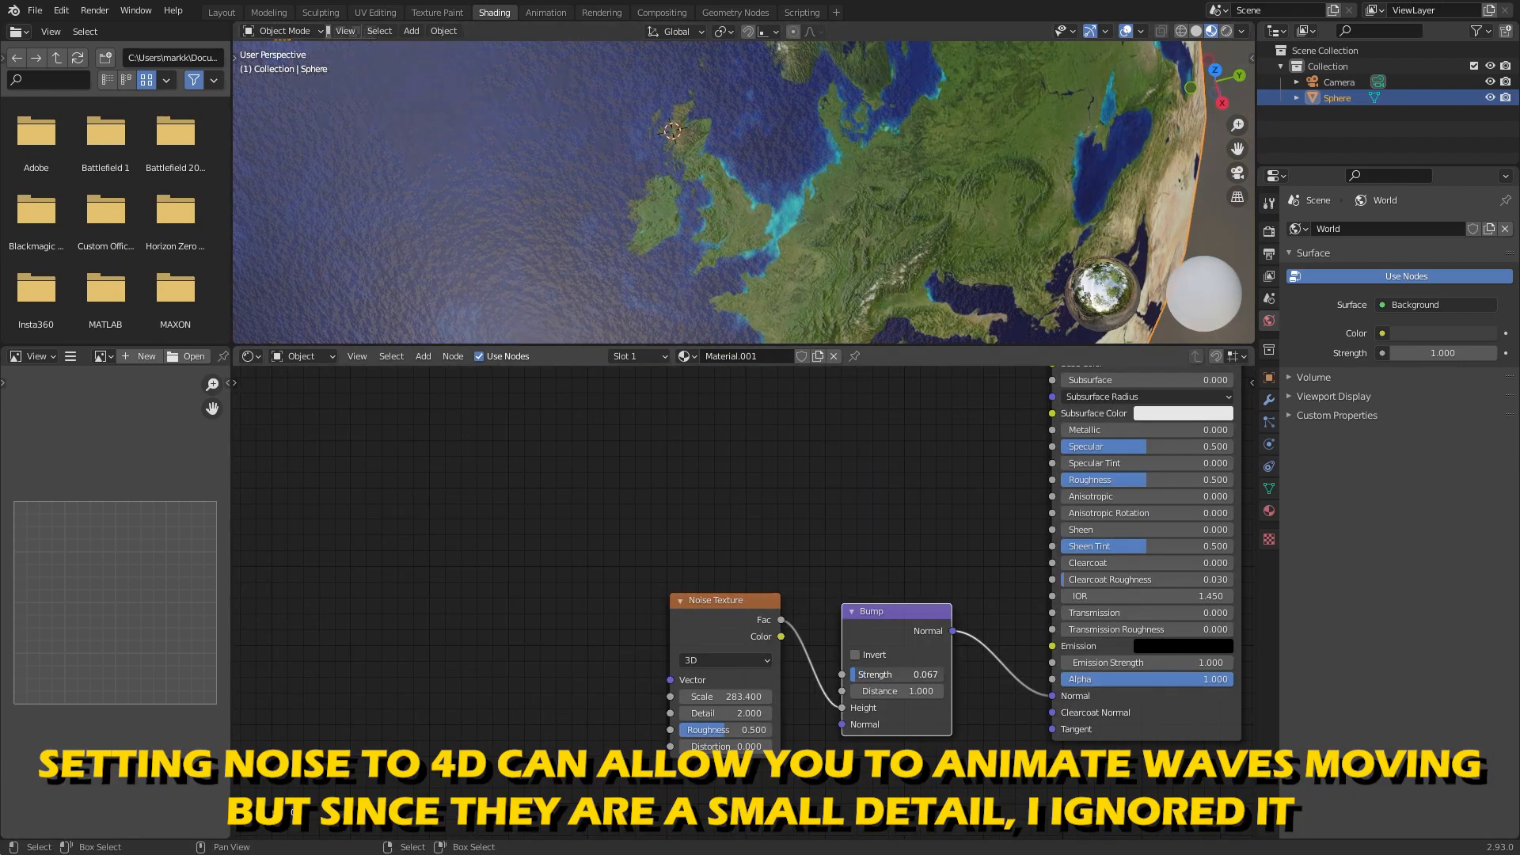
{"action": "left_click", "coordinate": [724, 696]}
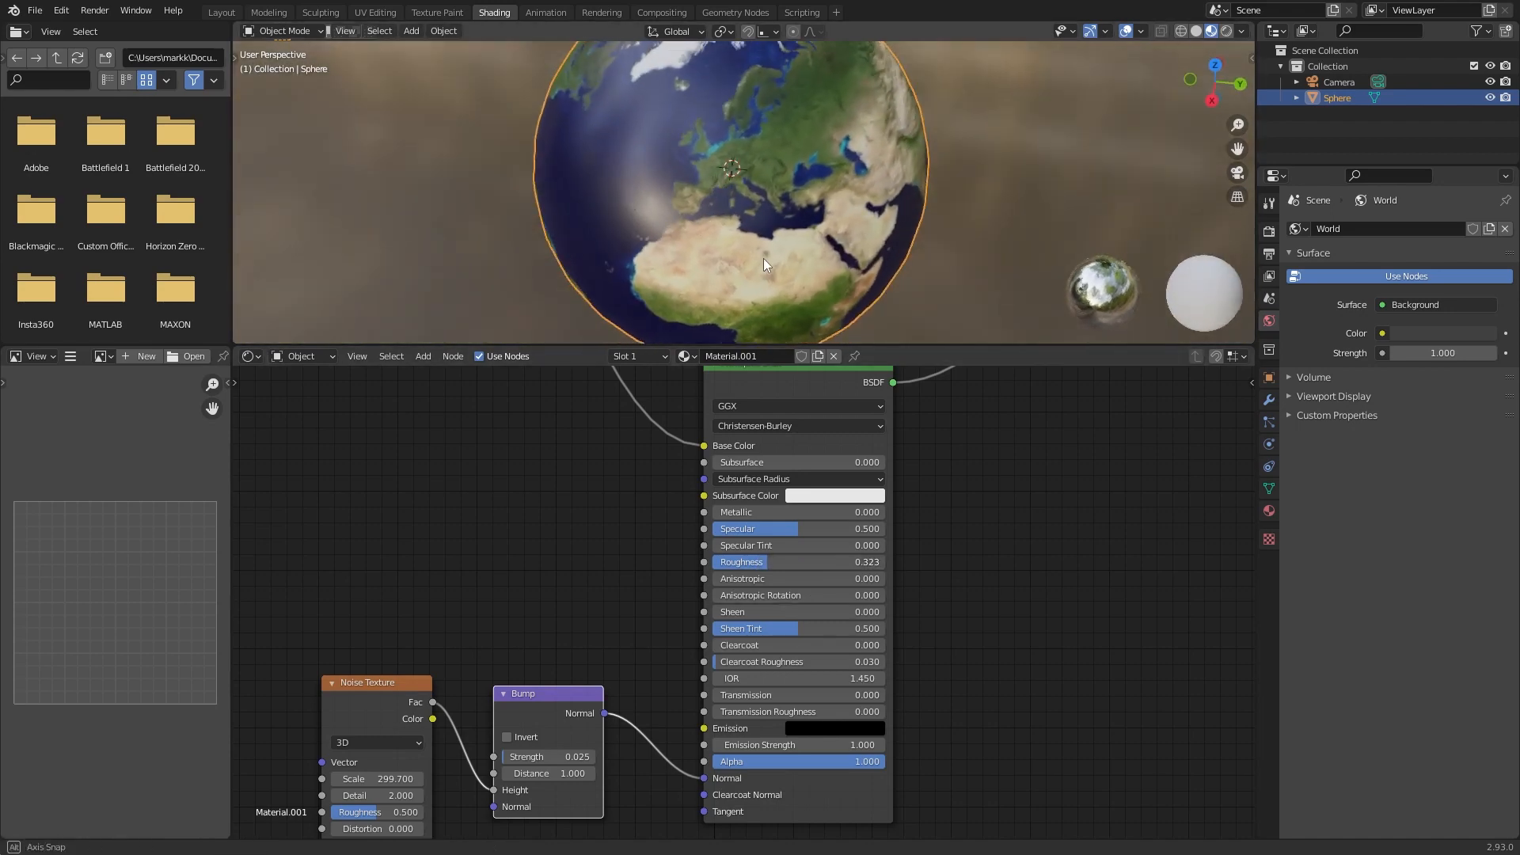
Step: Load night_lights_modified.png and mask it with a 90°-rotated Gradient Texture through Math nodes
{"action": "type", "text": "im"}
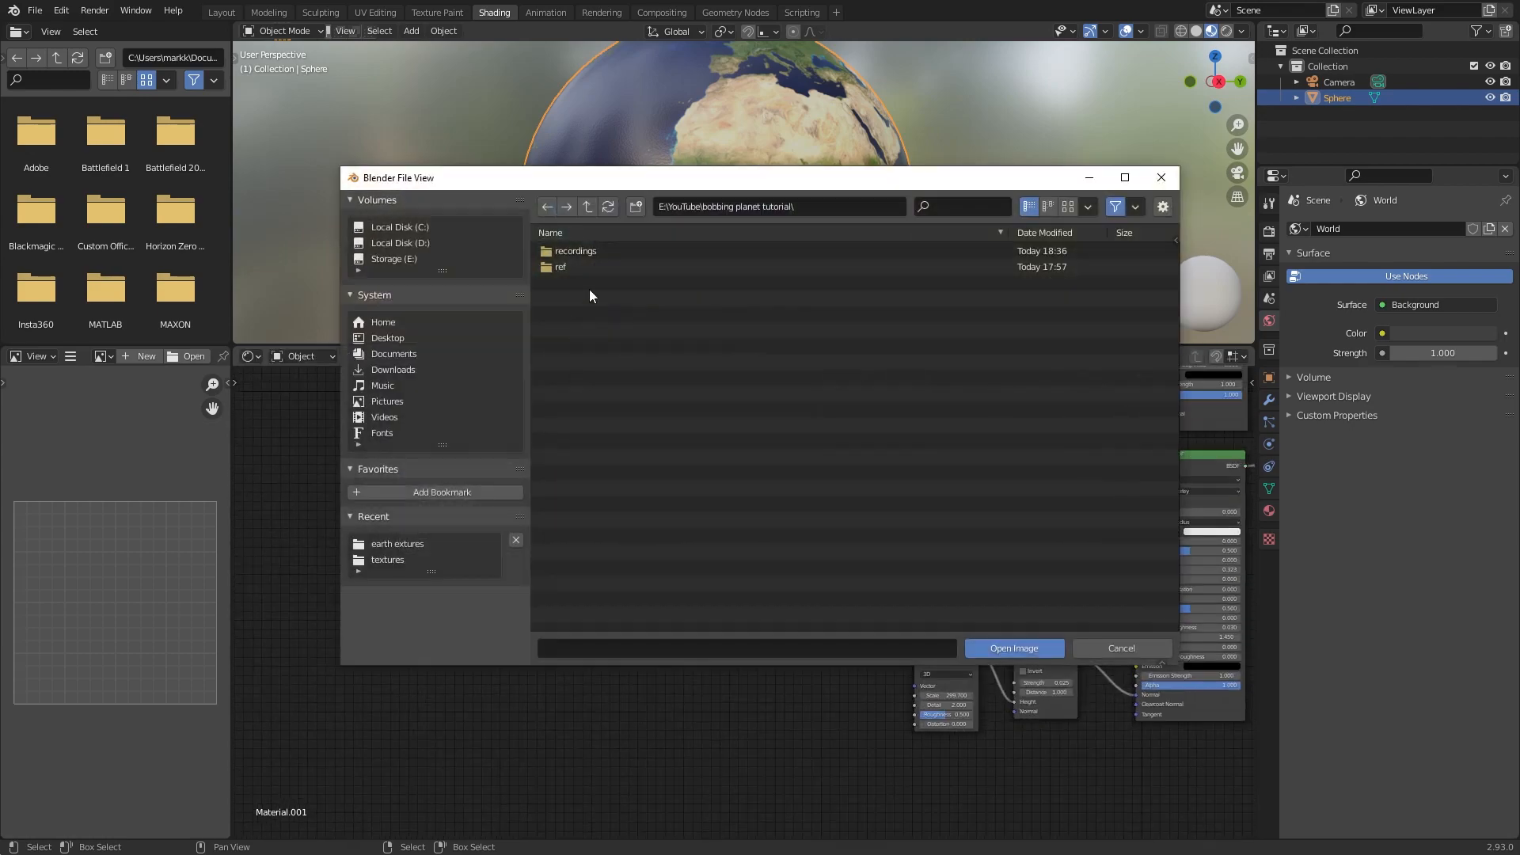
{"action": "left_click", "coordinate": [1012, 647]}
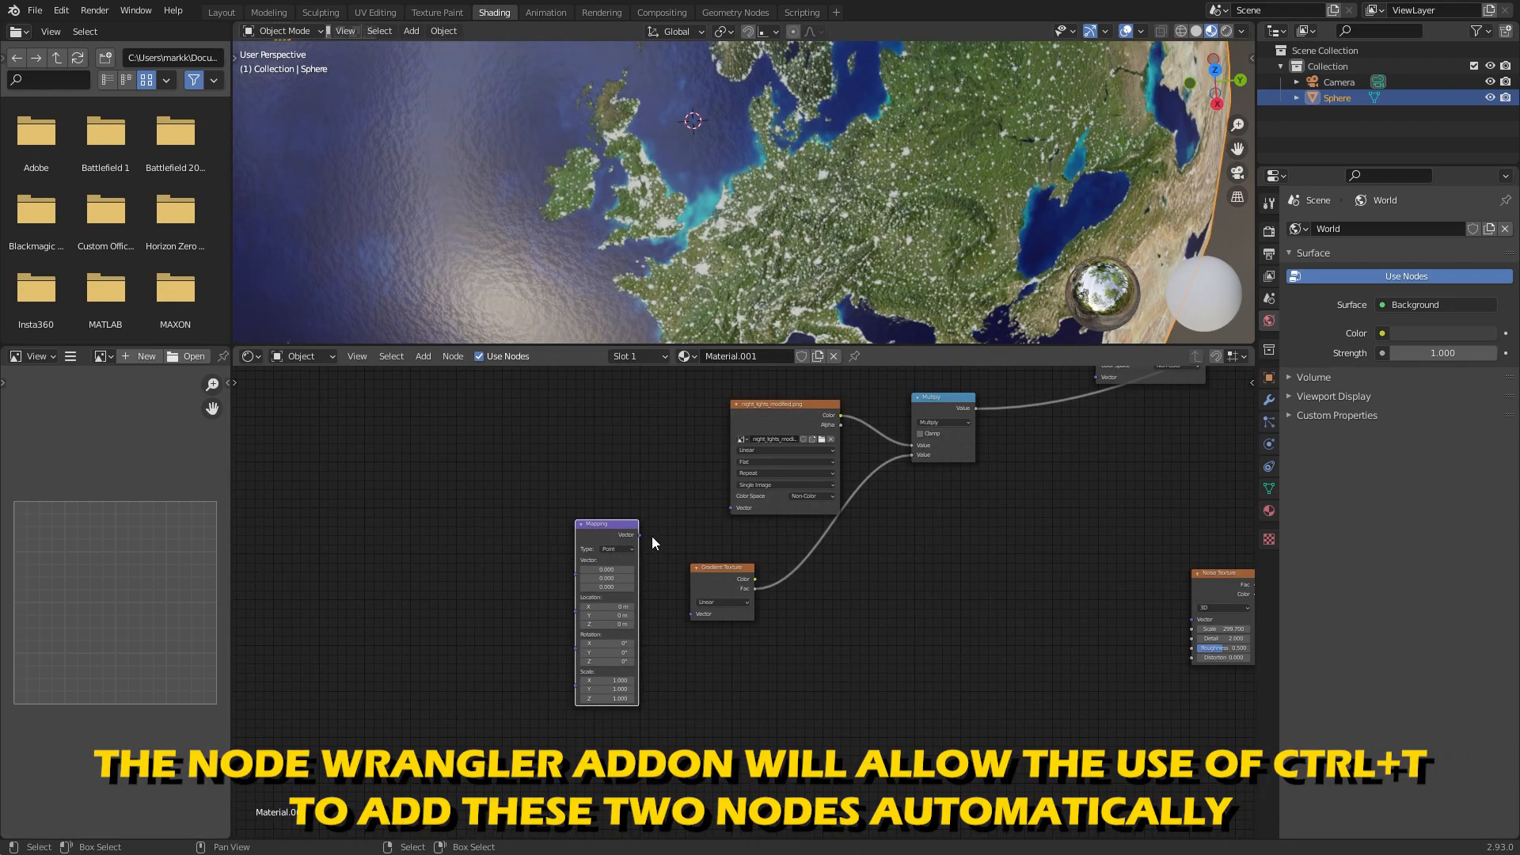
{"action": "left_click", "coordinate": [423, 356]}
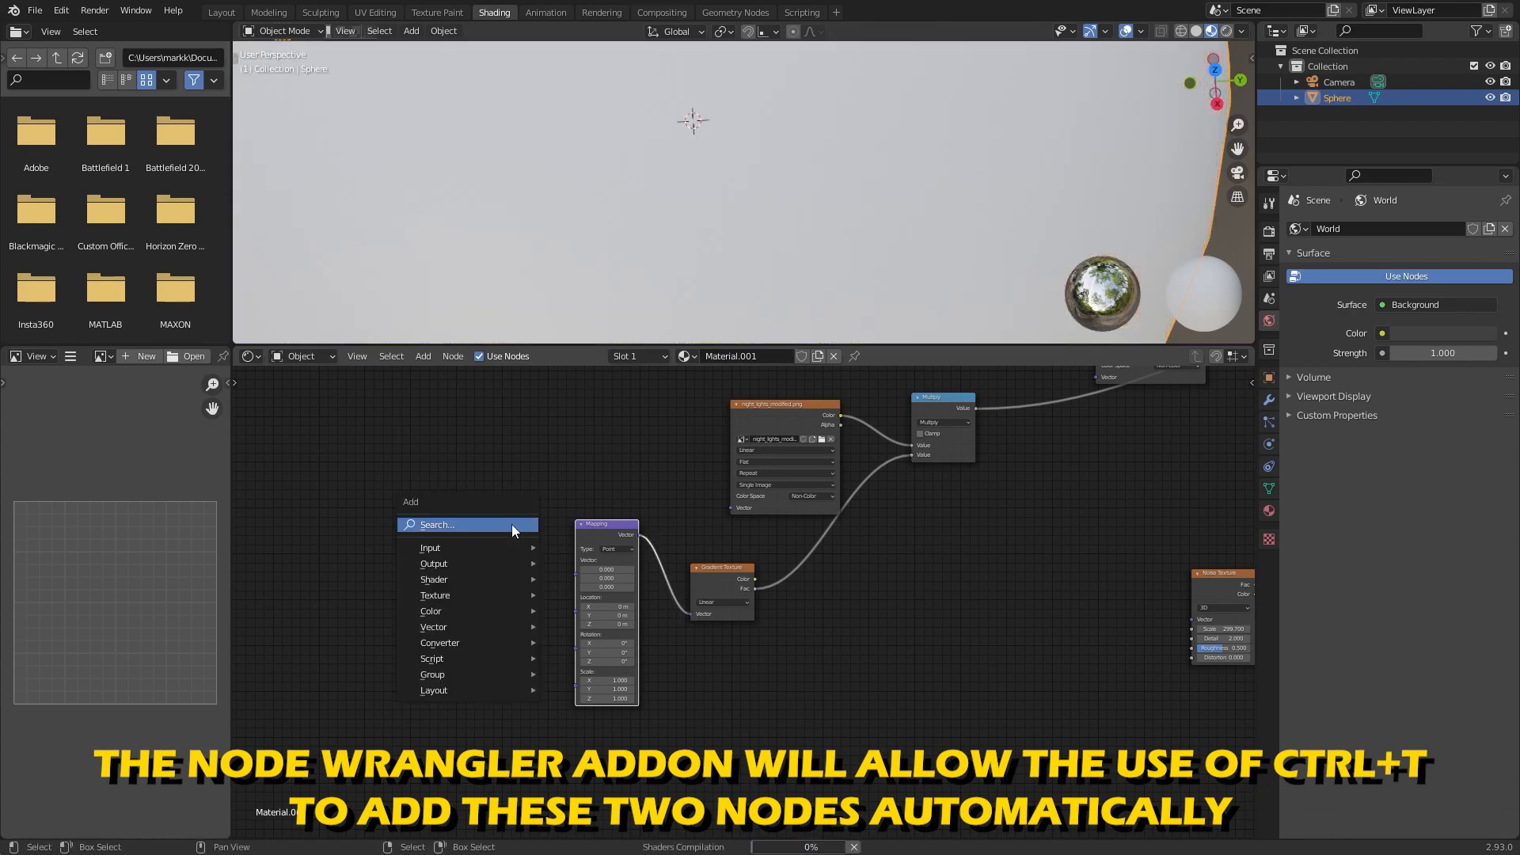
{"action": "type", "text": "texture c"}
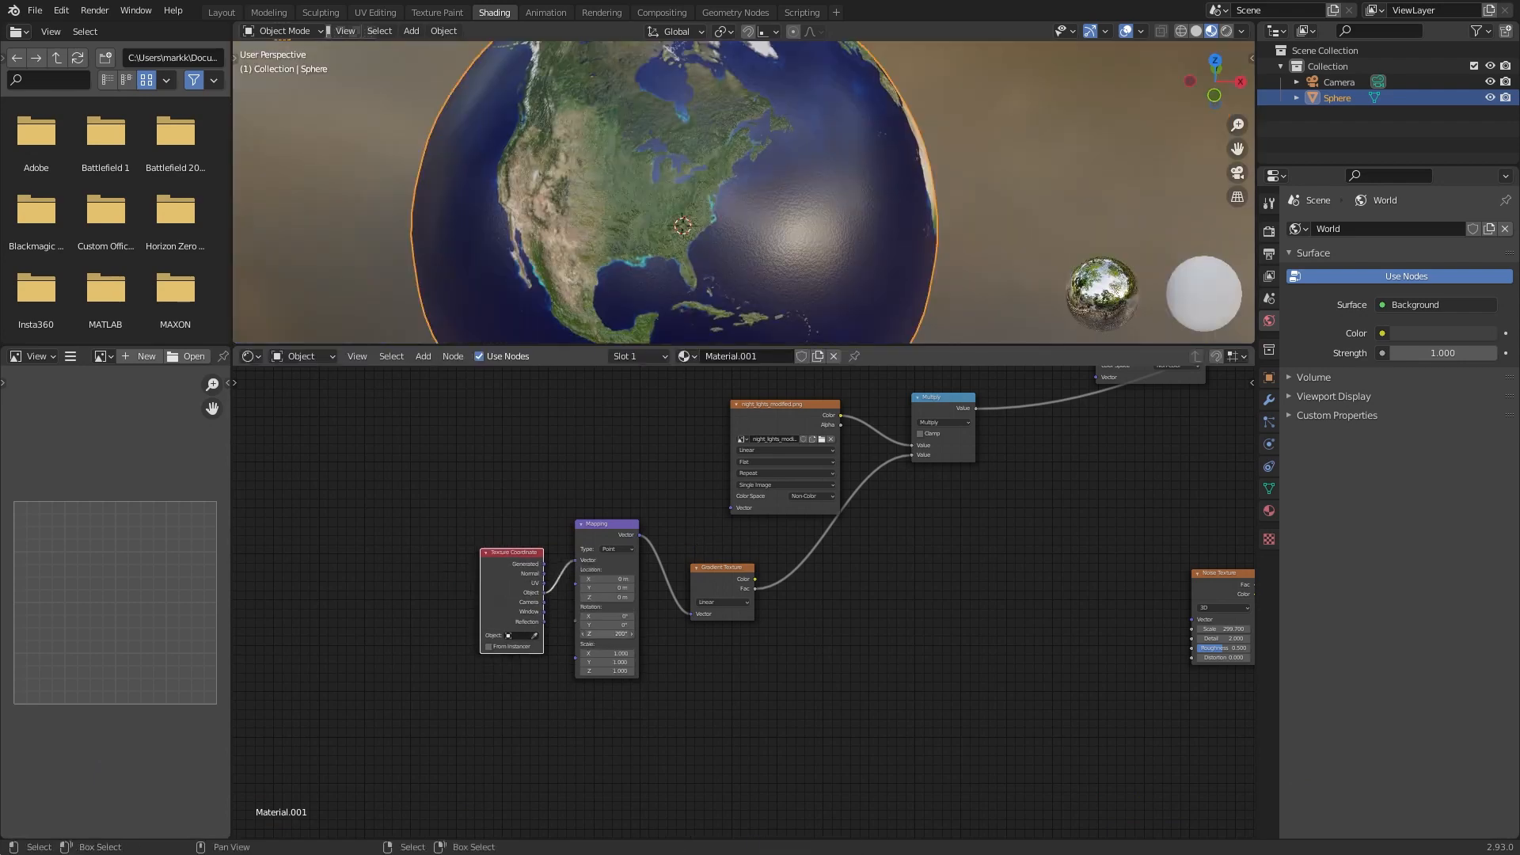
{"action": "left_click", "coordinate": [617, 633]}
{"action": "type", "text": "math"}
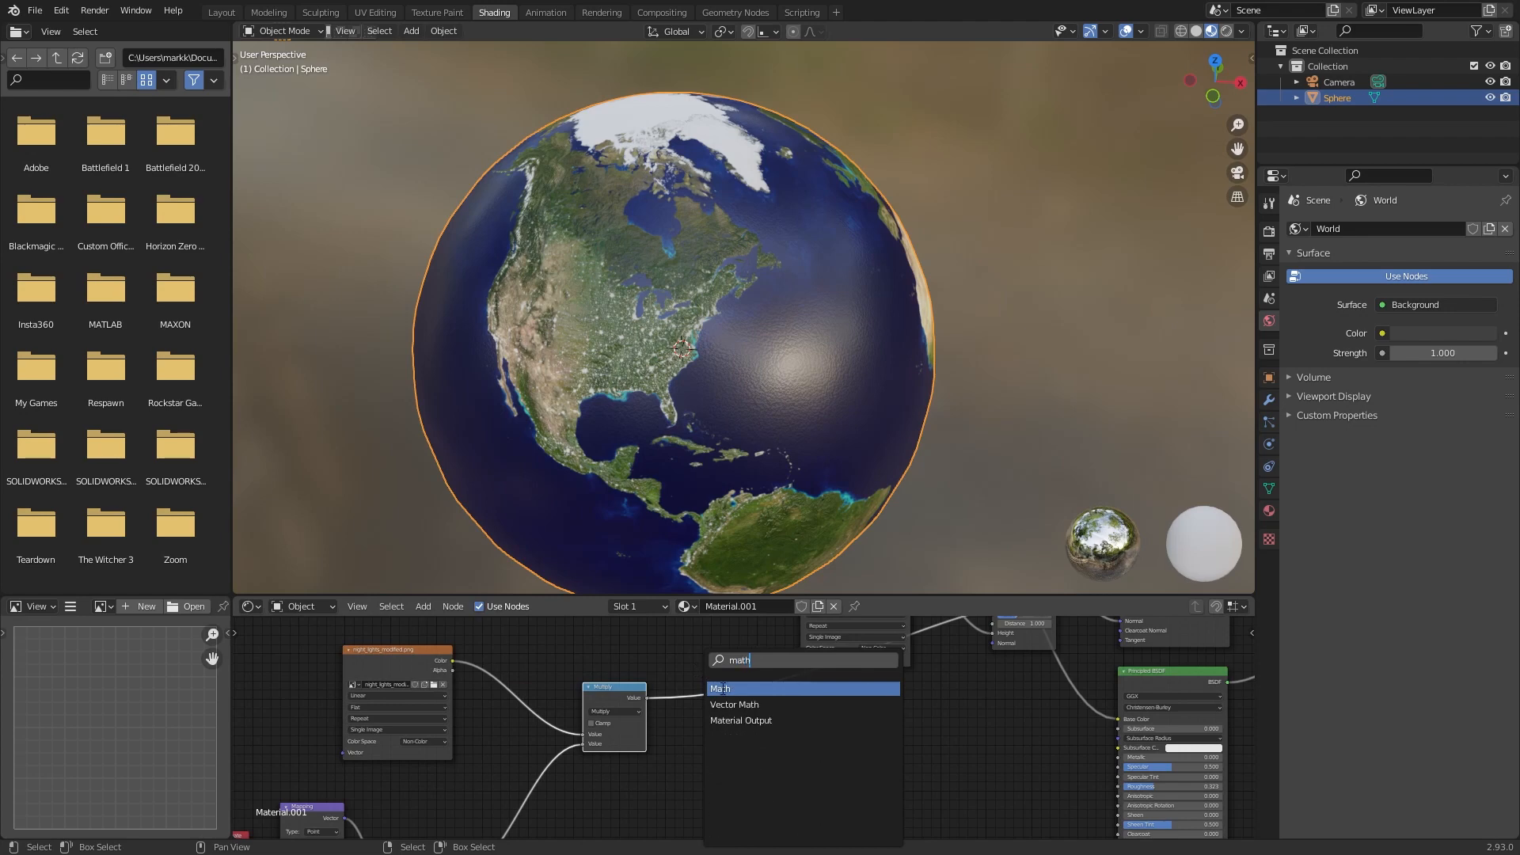
{"action": "left_click", "coordinate": [720, 687]}
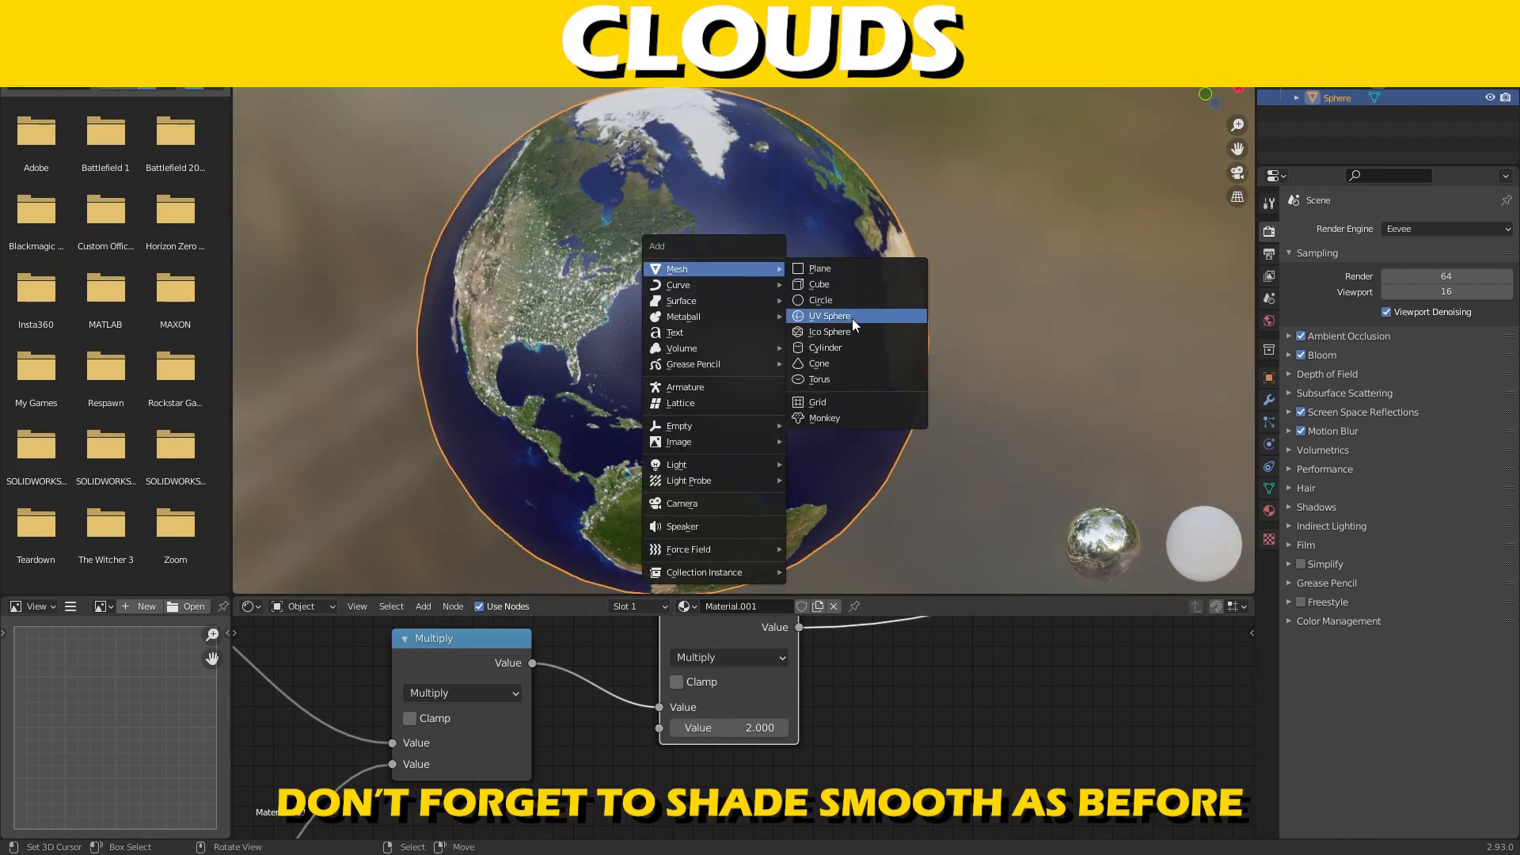
Step: Add a cloud sphere using Clouds.png, then render with Cycles on GPU Compute
{"action": "left_click", "coordinate": [827, 316]}
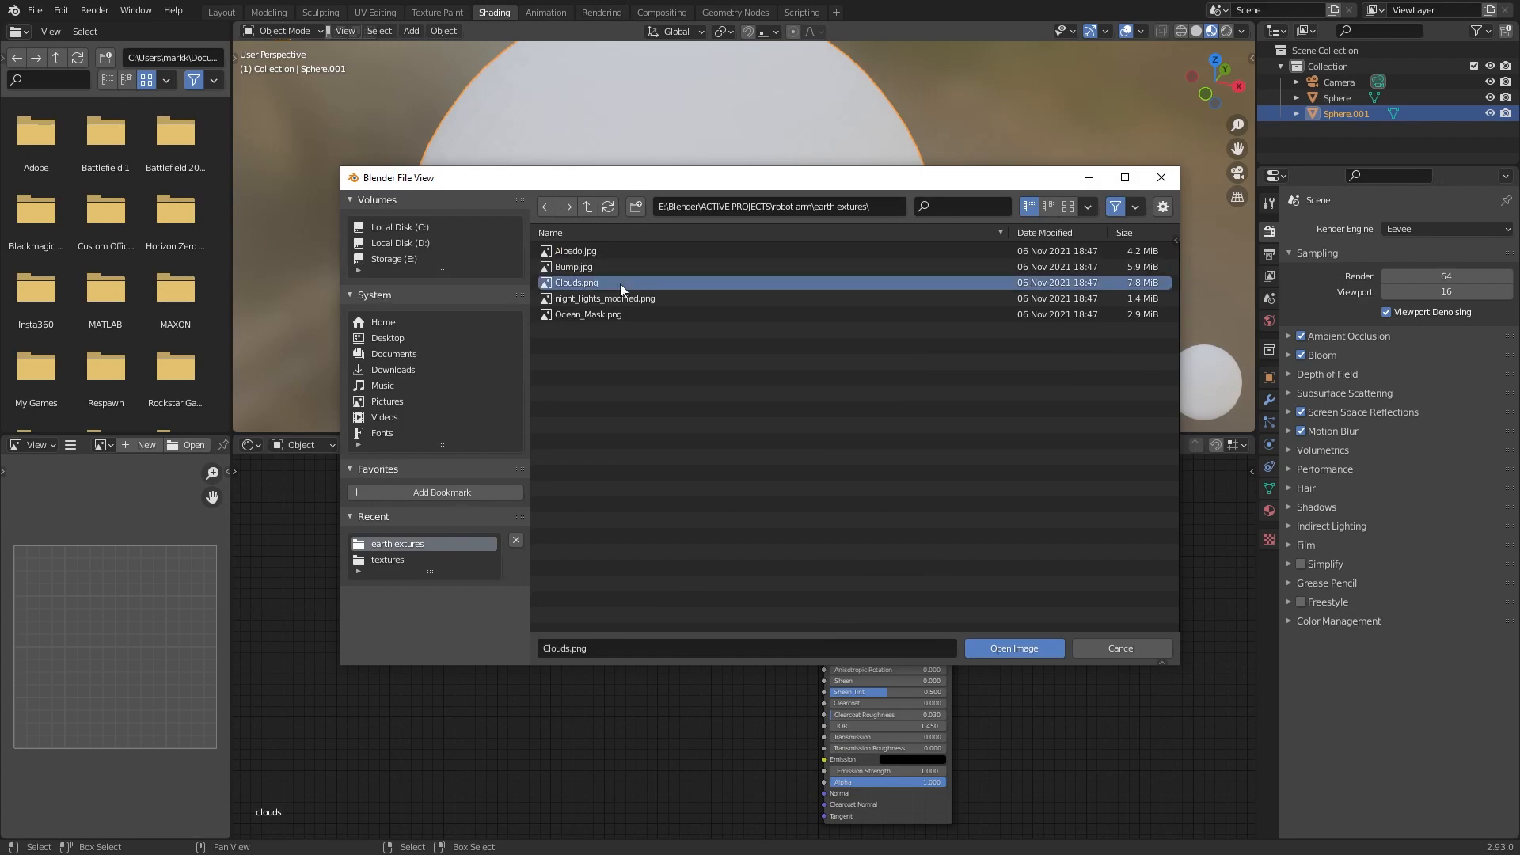
{"action": "left_click", "coordinate": [1012, 647]}
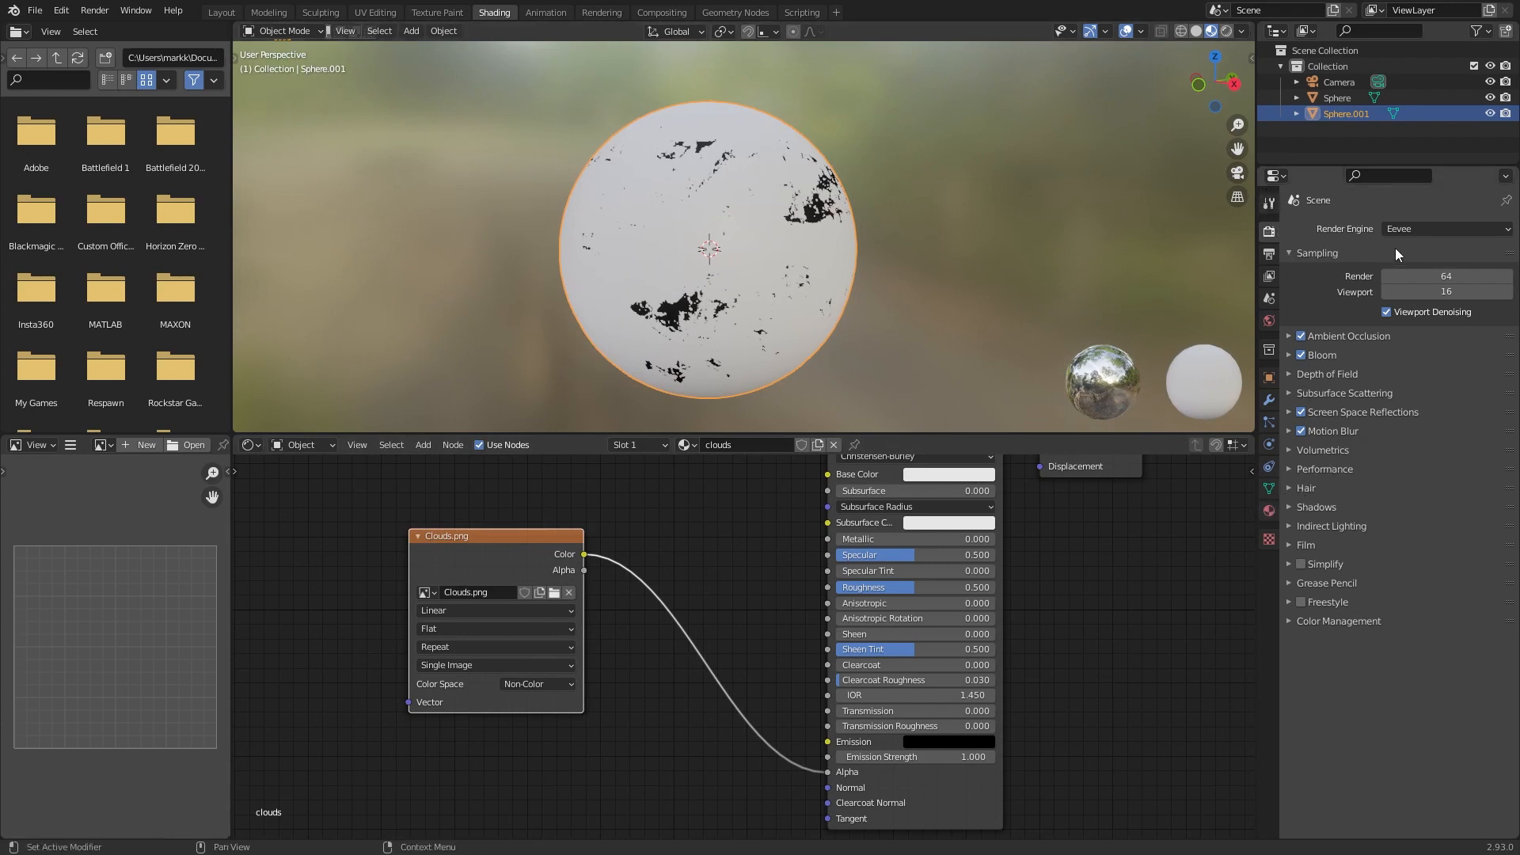
{"action": "left_click", "coordinate": [1444, 228]}
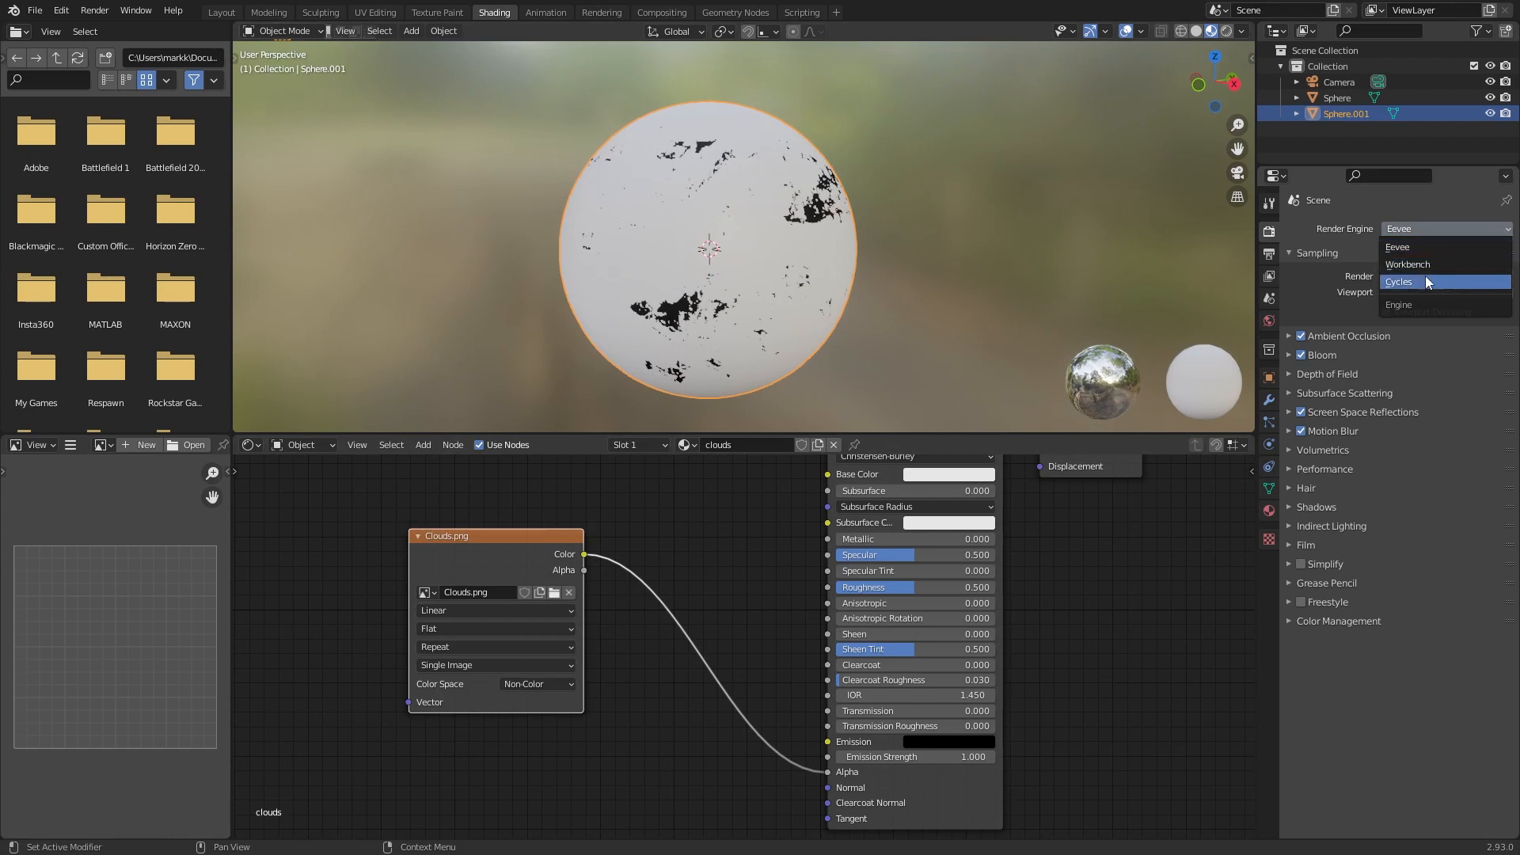
{"action": "left_click", "coordinate": [1399, 281]}
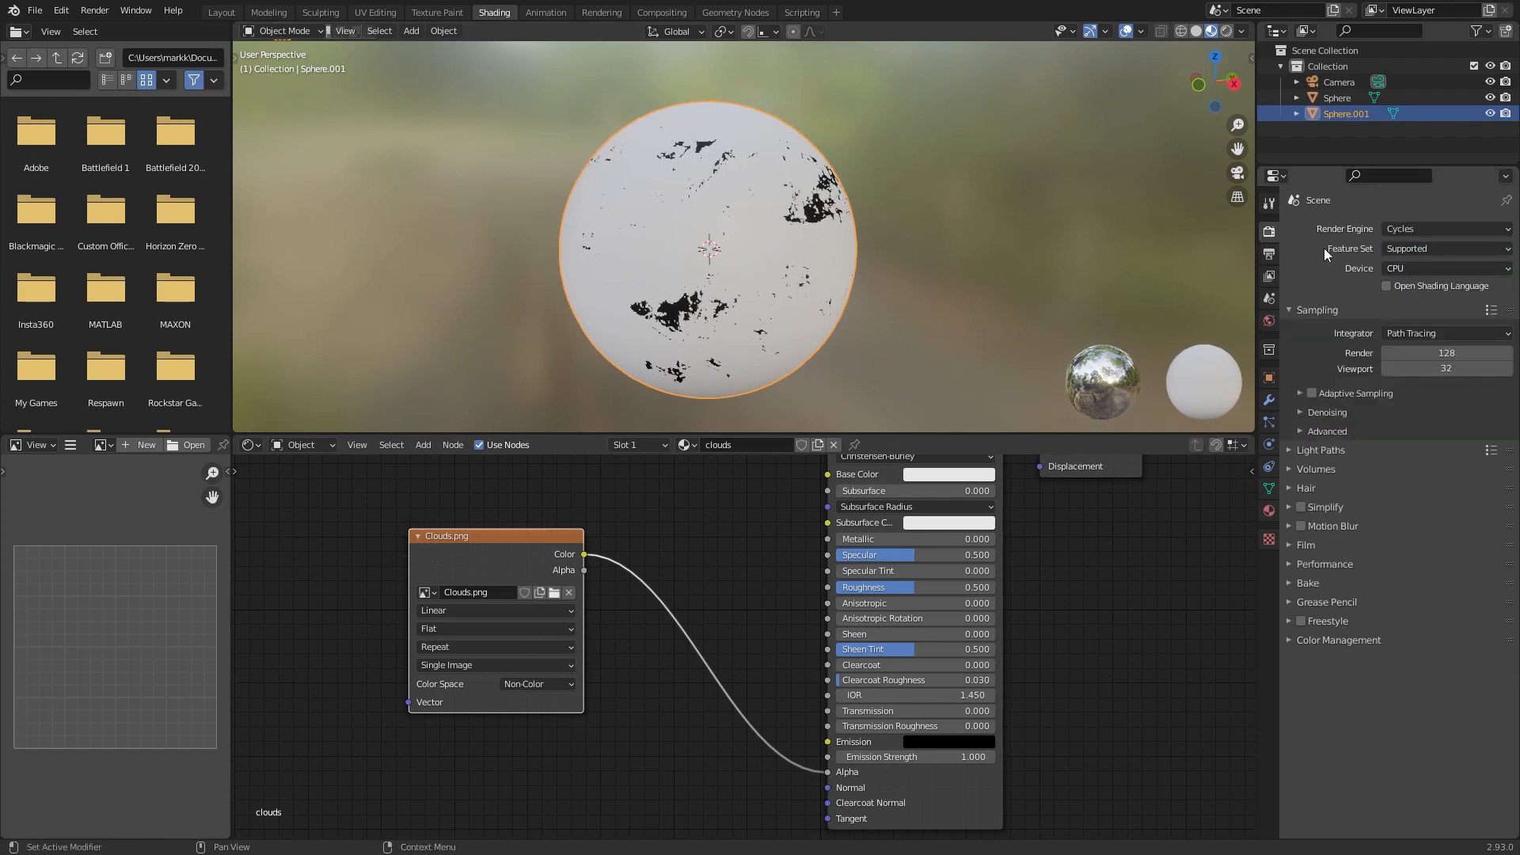
{"action": "left_click", "coordinate": [1444, 267]}
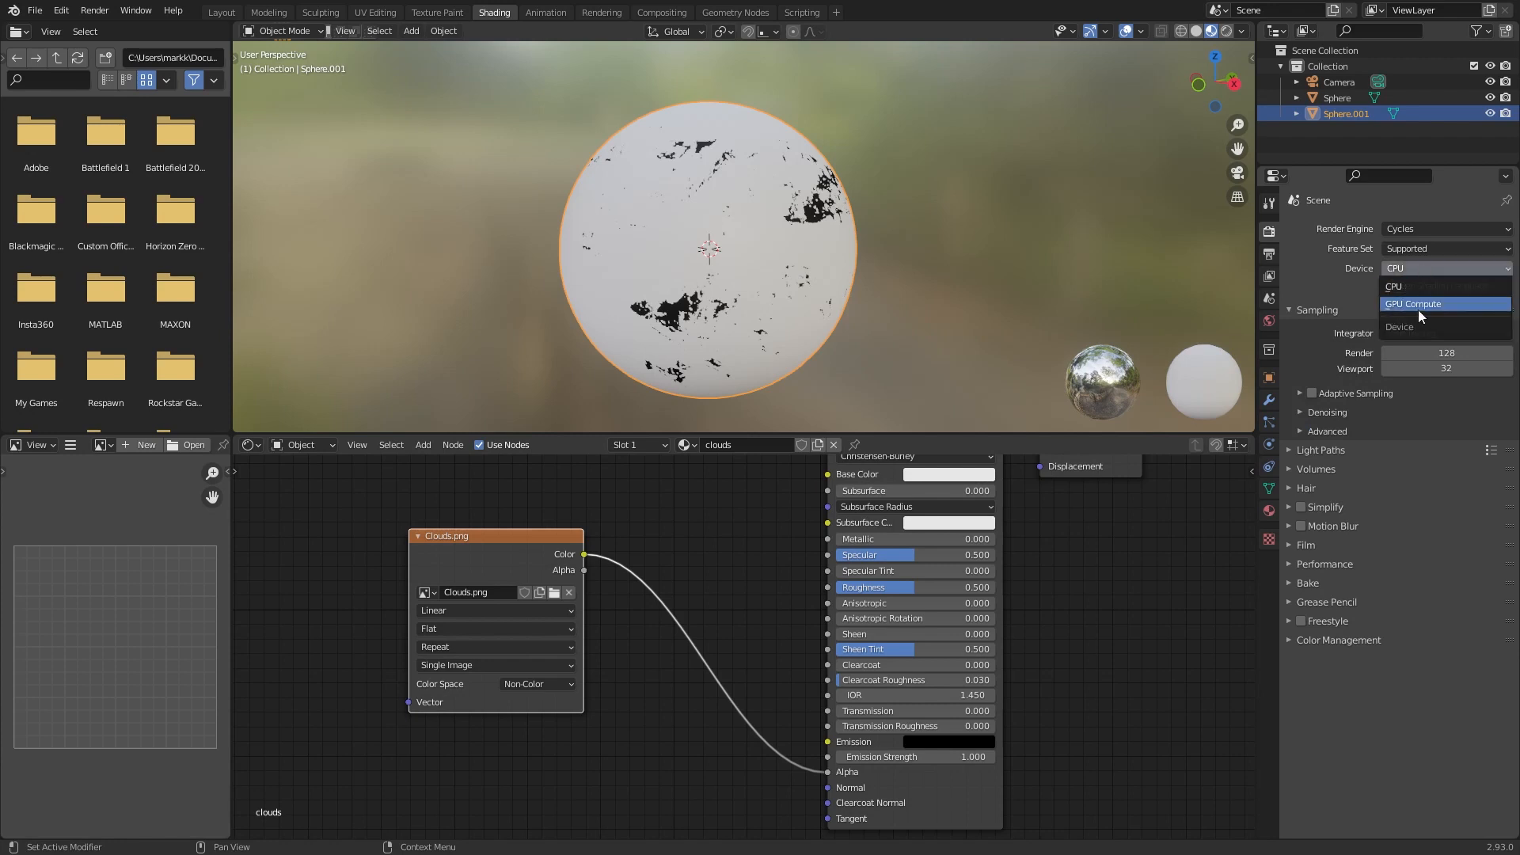
{"action": "left_click", "coordinate": [1413, 303]}
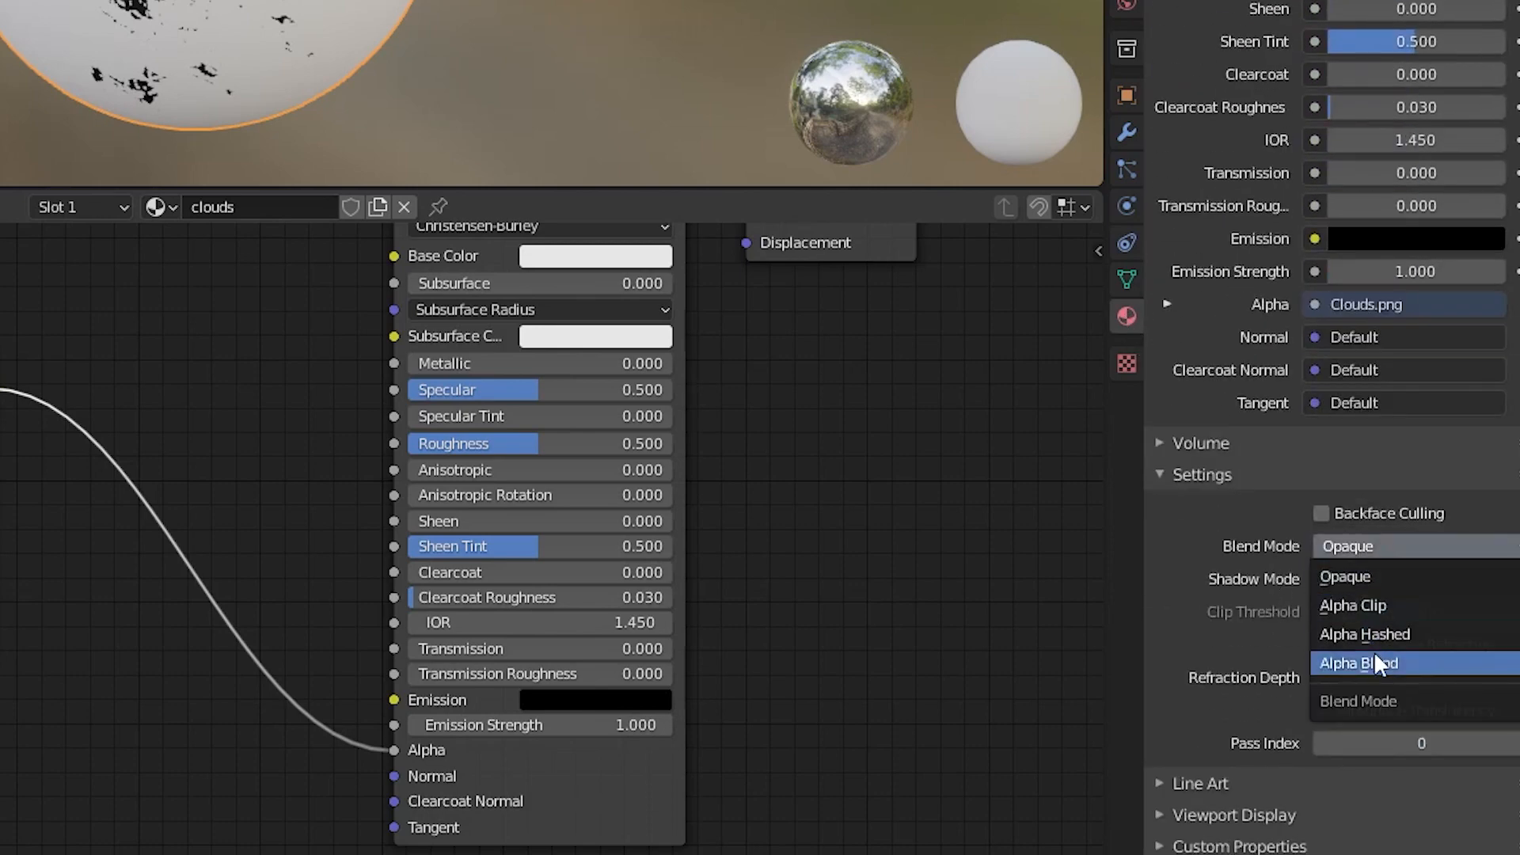
Step: Set the cloud material to Alpha Blend and add Clouds.png-driven bump relief
{"action": "left_click", "coordinate": [1358, 664]}
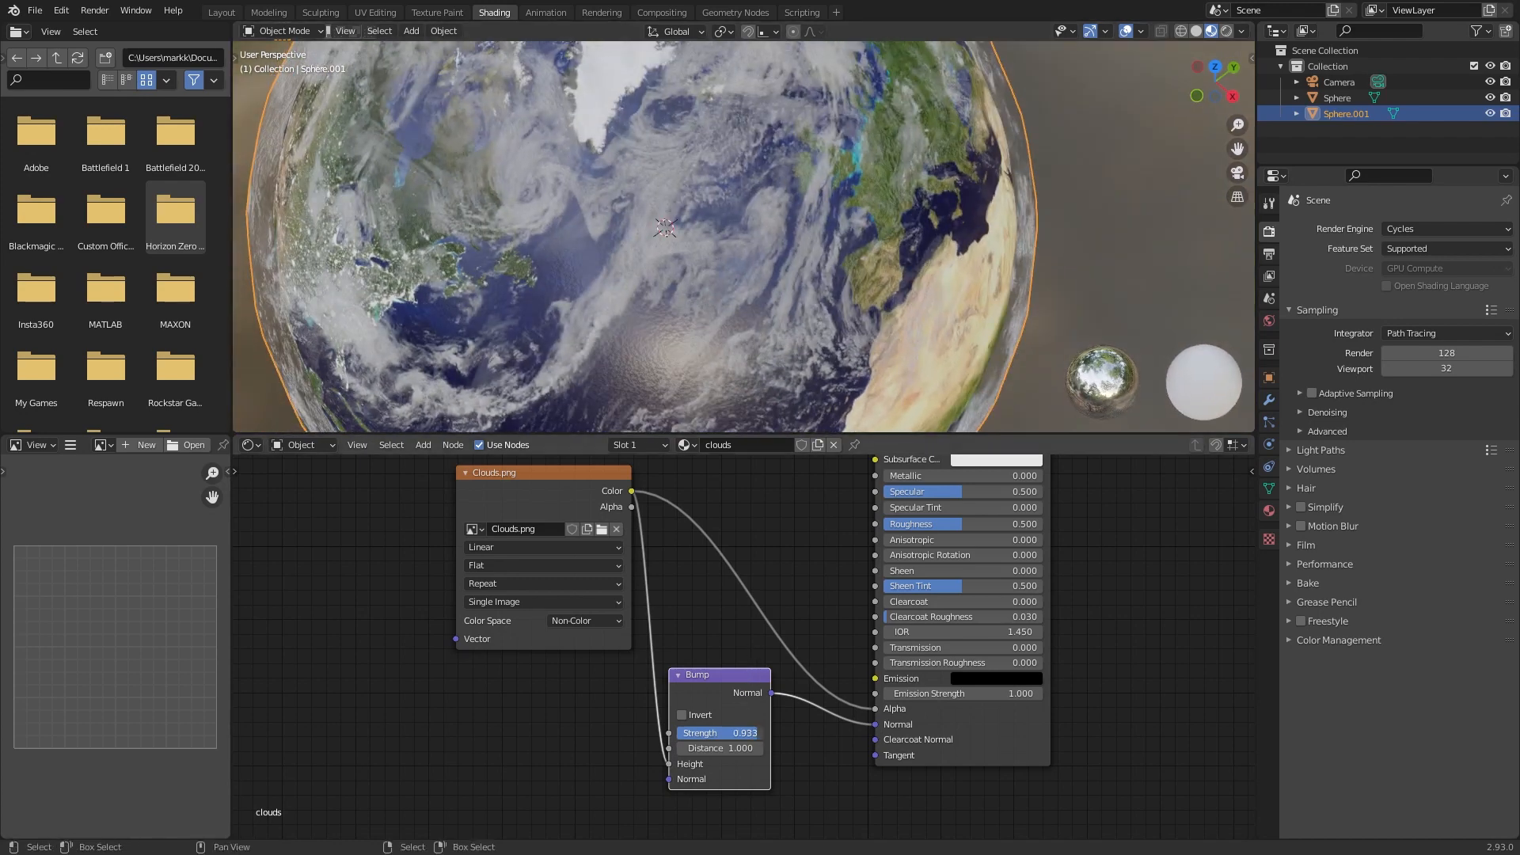
{"action": "left_click", "coordinate": [718, 731]}
{"action": "type", "text": "tra"}
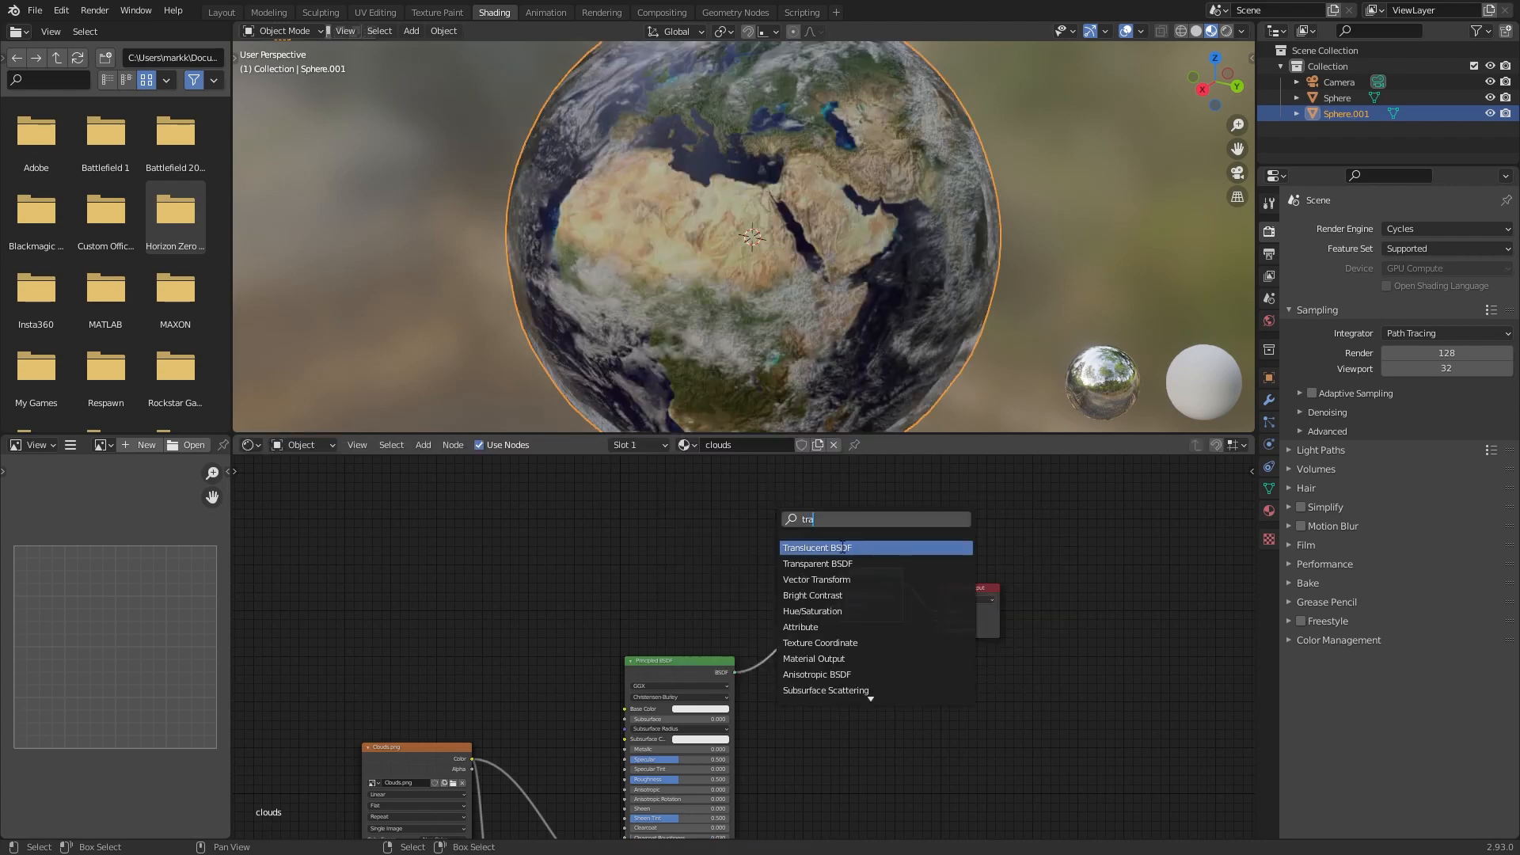
Step: Mix in a Transparent BSDF, scale the cloud sphere, and add a Principled Volume atmosphere shader
{"action": "left_click", "coordinate": [817, 563]}
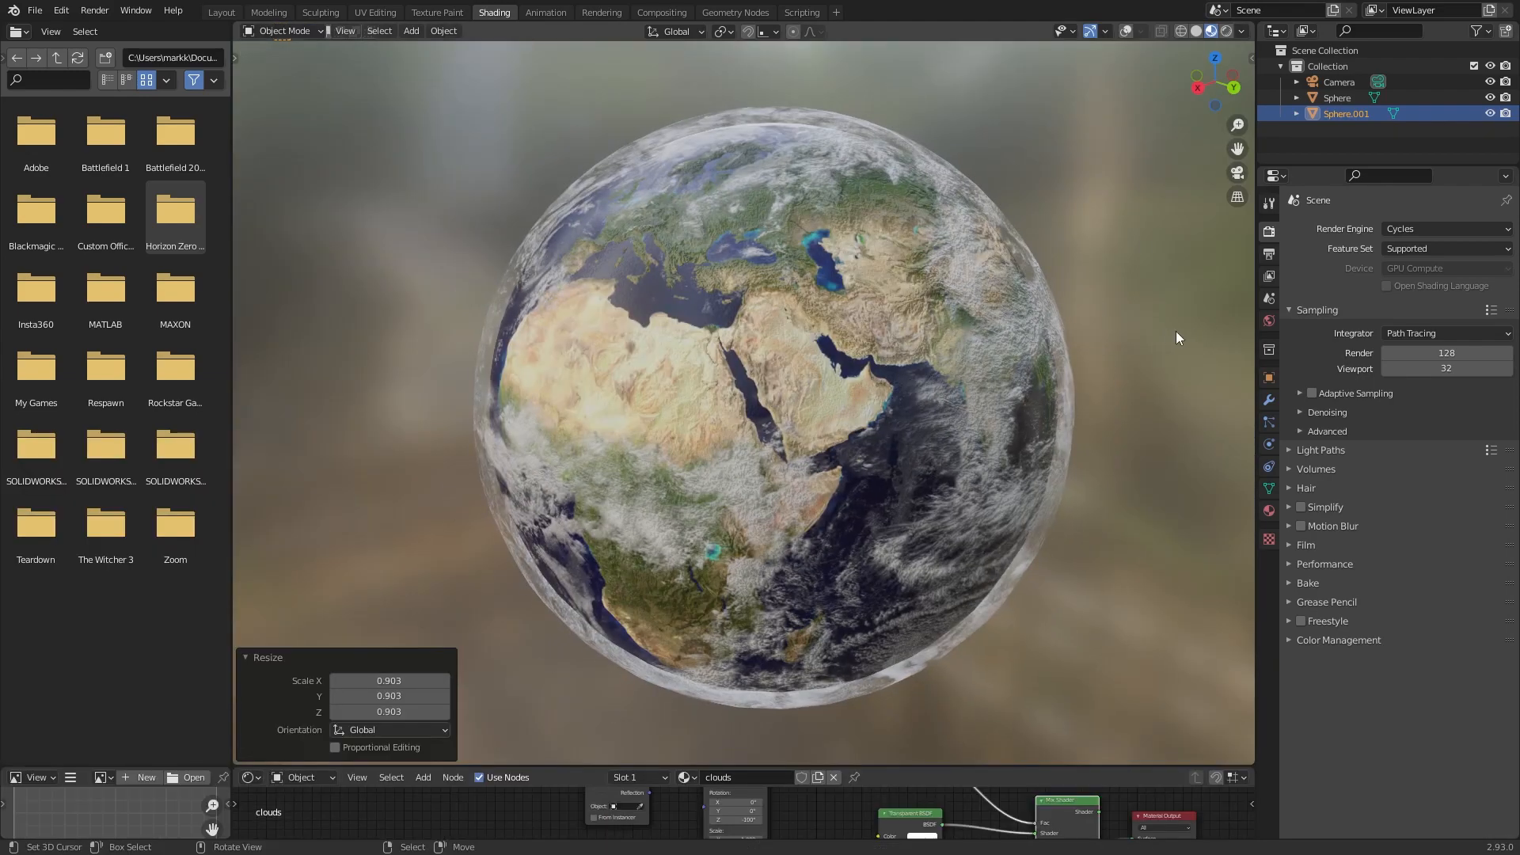
{"action": "key", "text": "s"}
{"action": "type", "text": "atmosphere"}
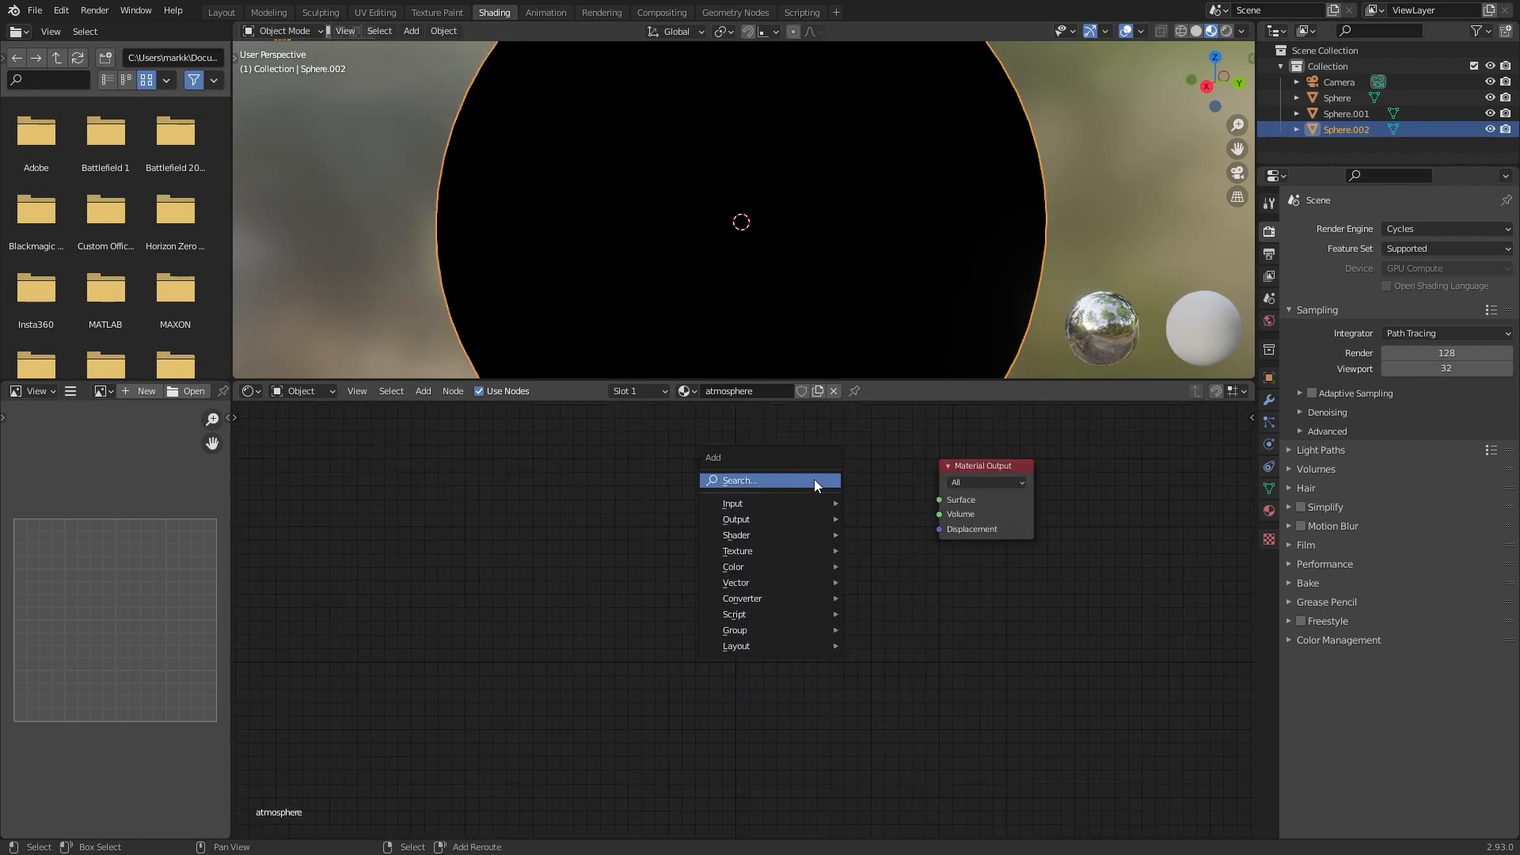
{"action": "type", "text": "volume"}
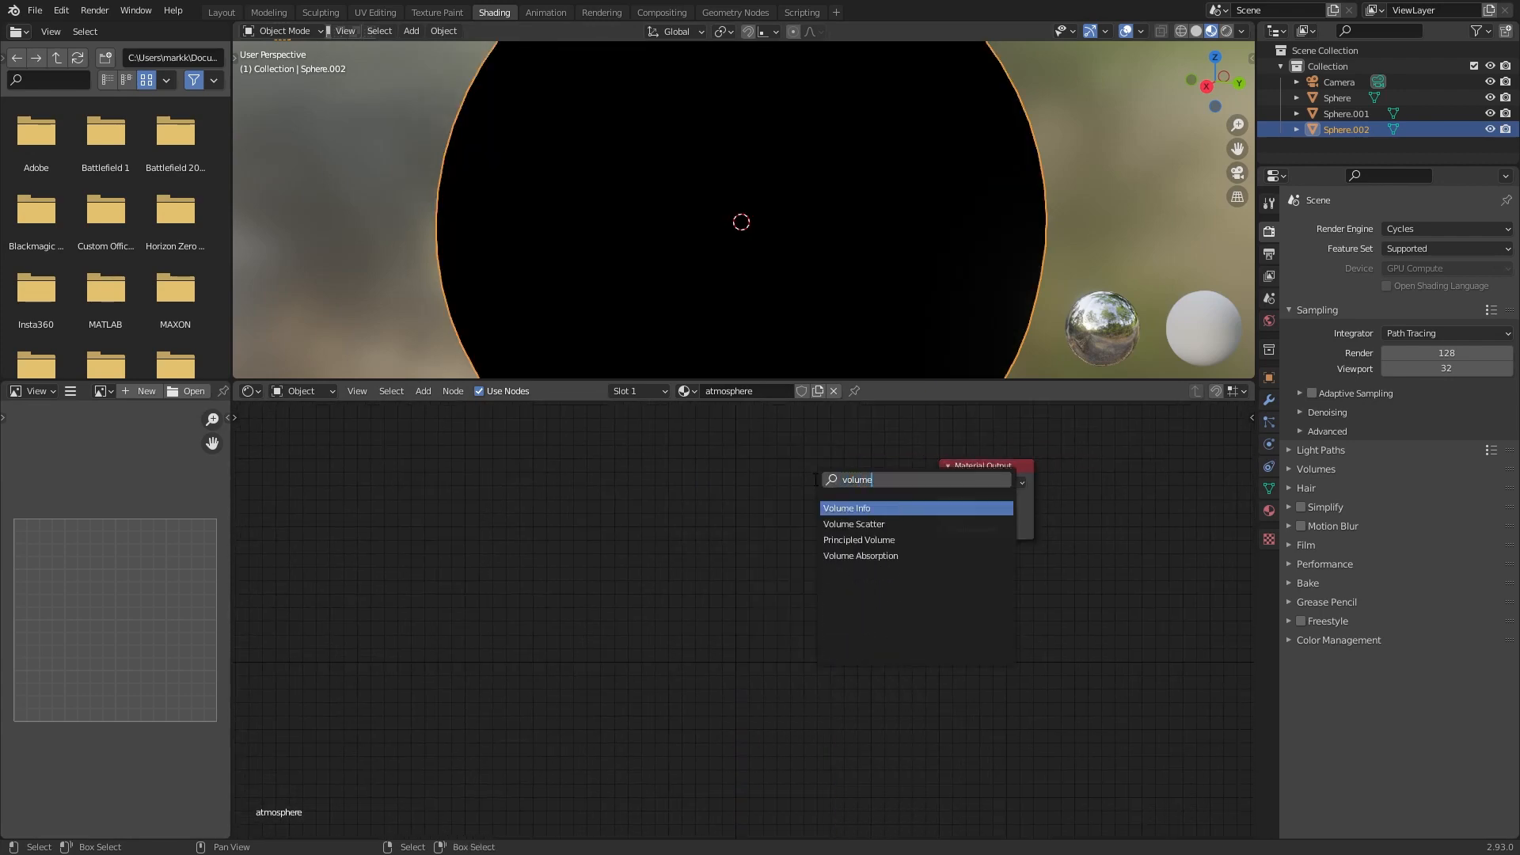
{"action": "left_click", "coordinate": [857, 539]}
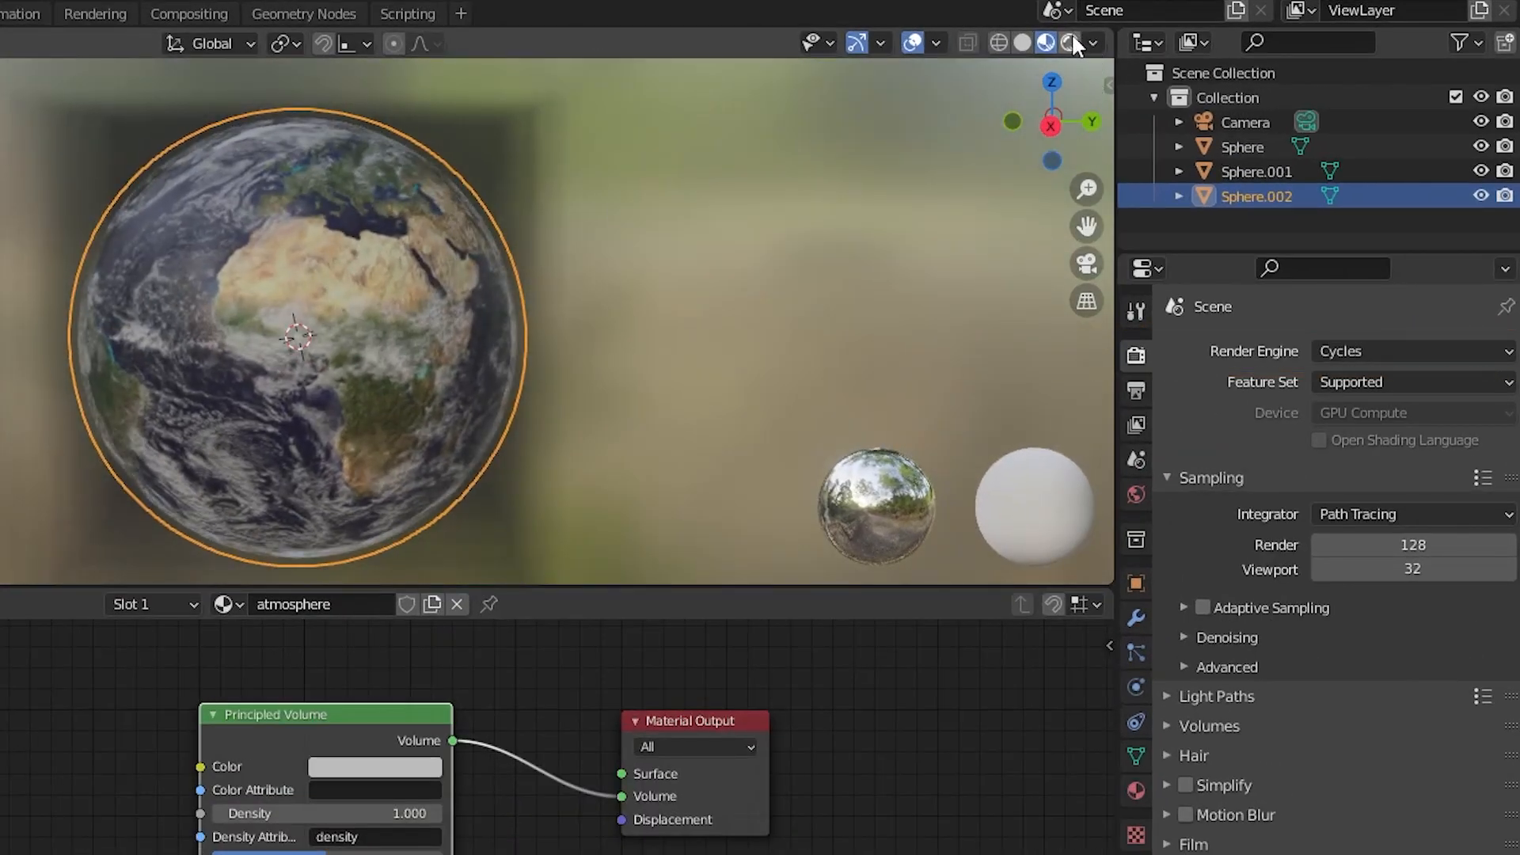
Step: Switch the viewport to Rendered shading and add a spotlight aimed at the Earth
{"action": "left_click", "coordinate": [1044, 43]}
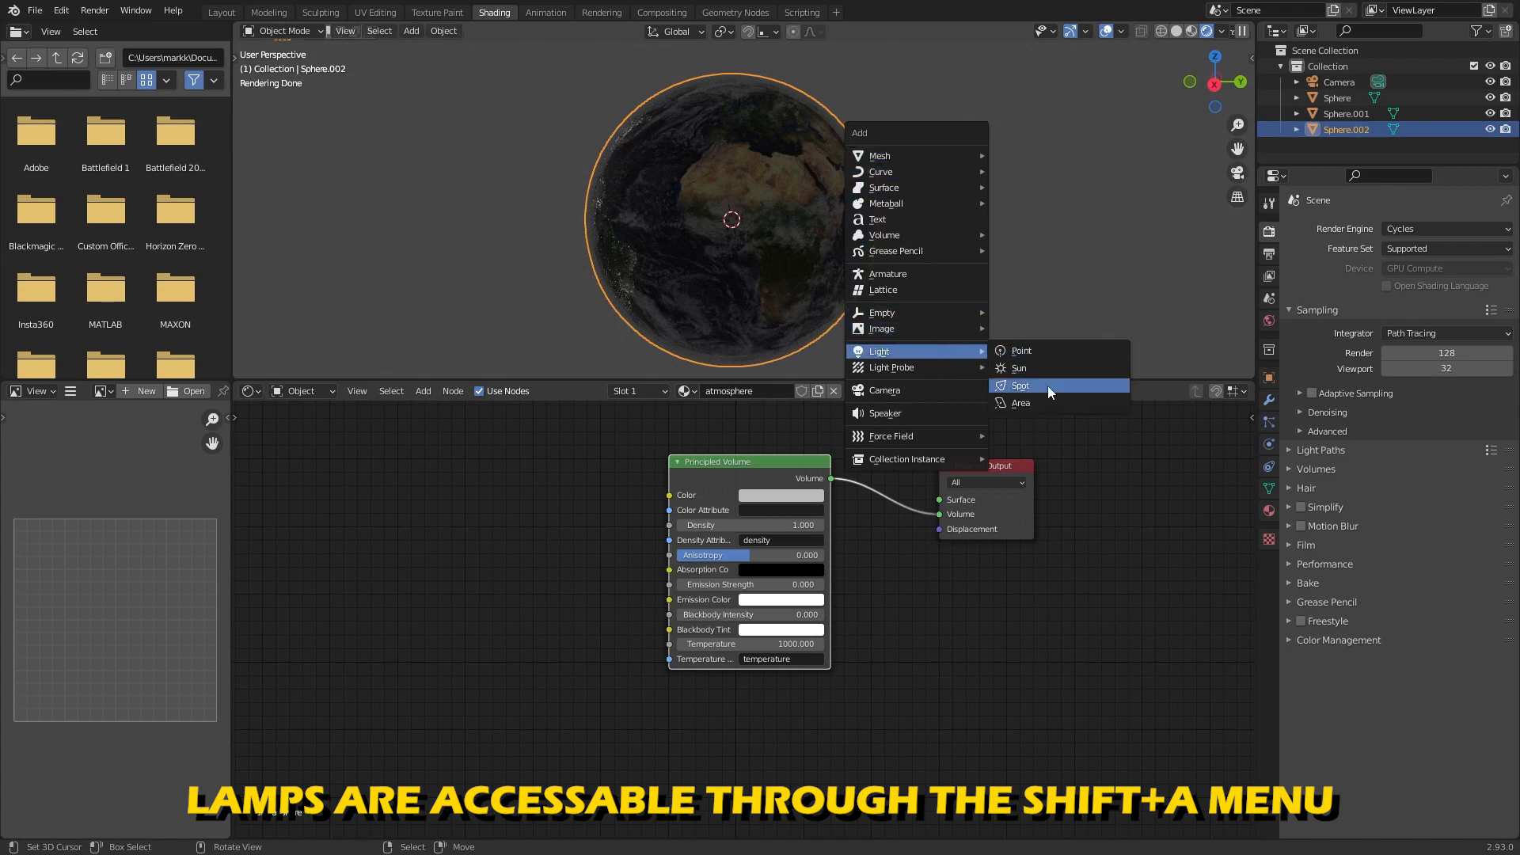
{"action": "left_click", "coordinate": [1019, 385]}
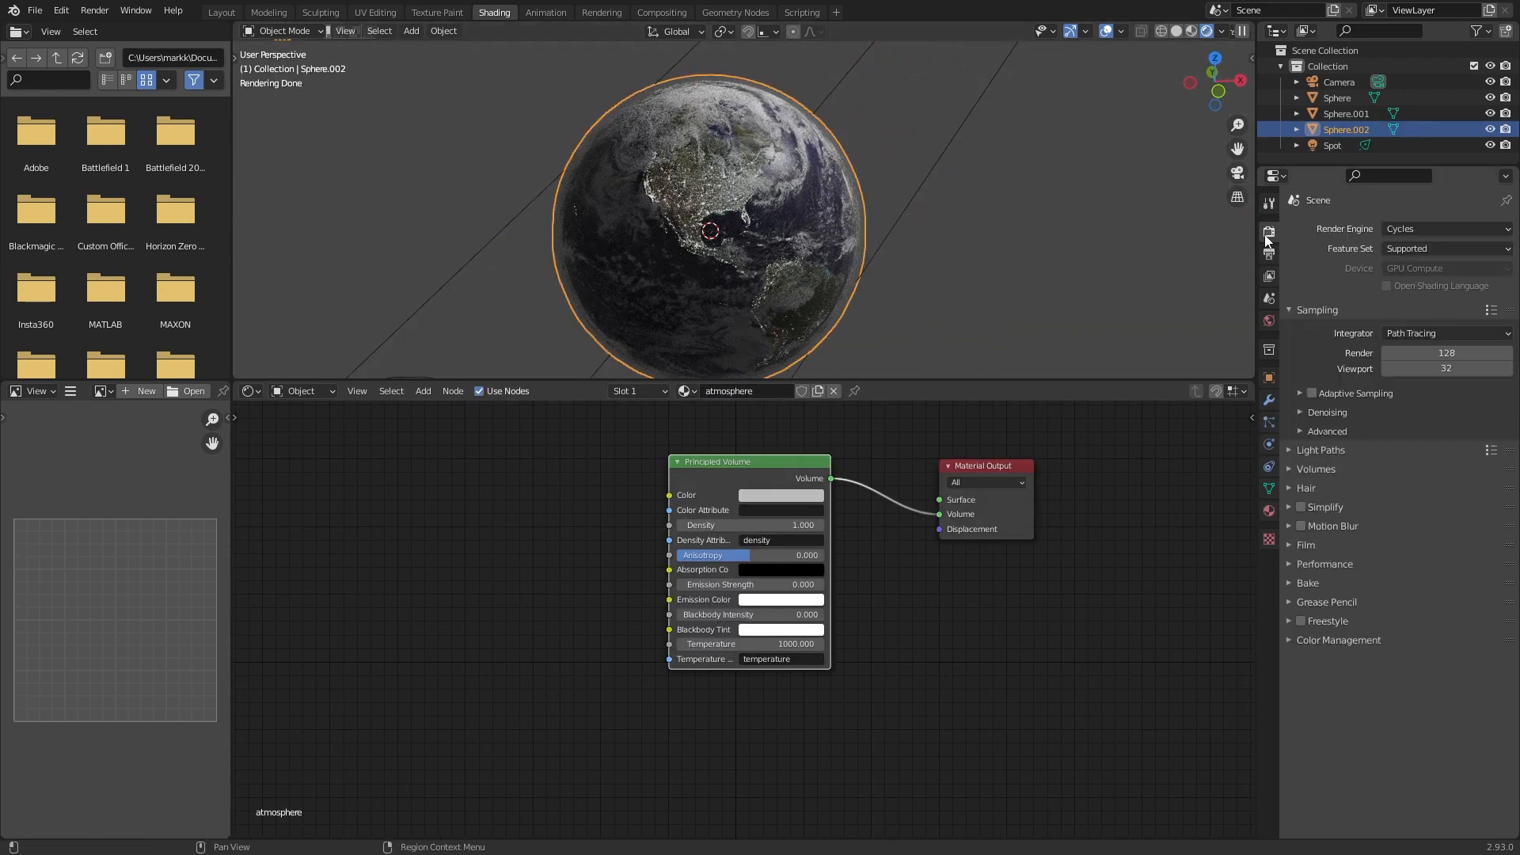
{"action": "left_click", "coordinate": [134, 10]}
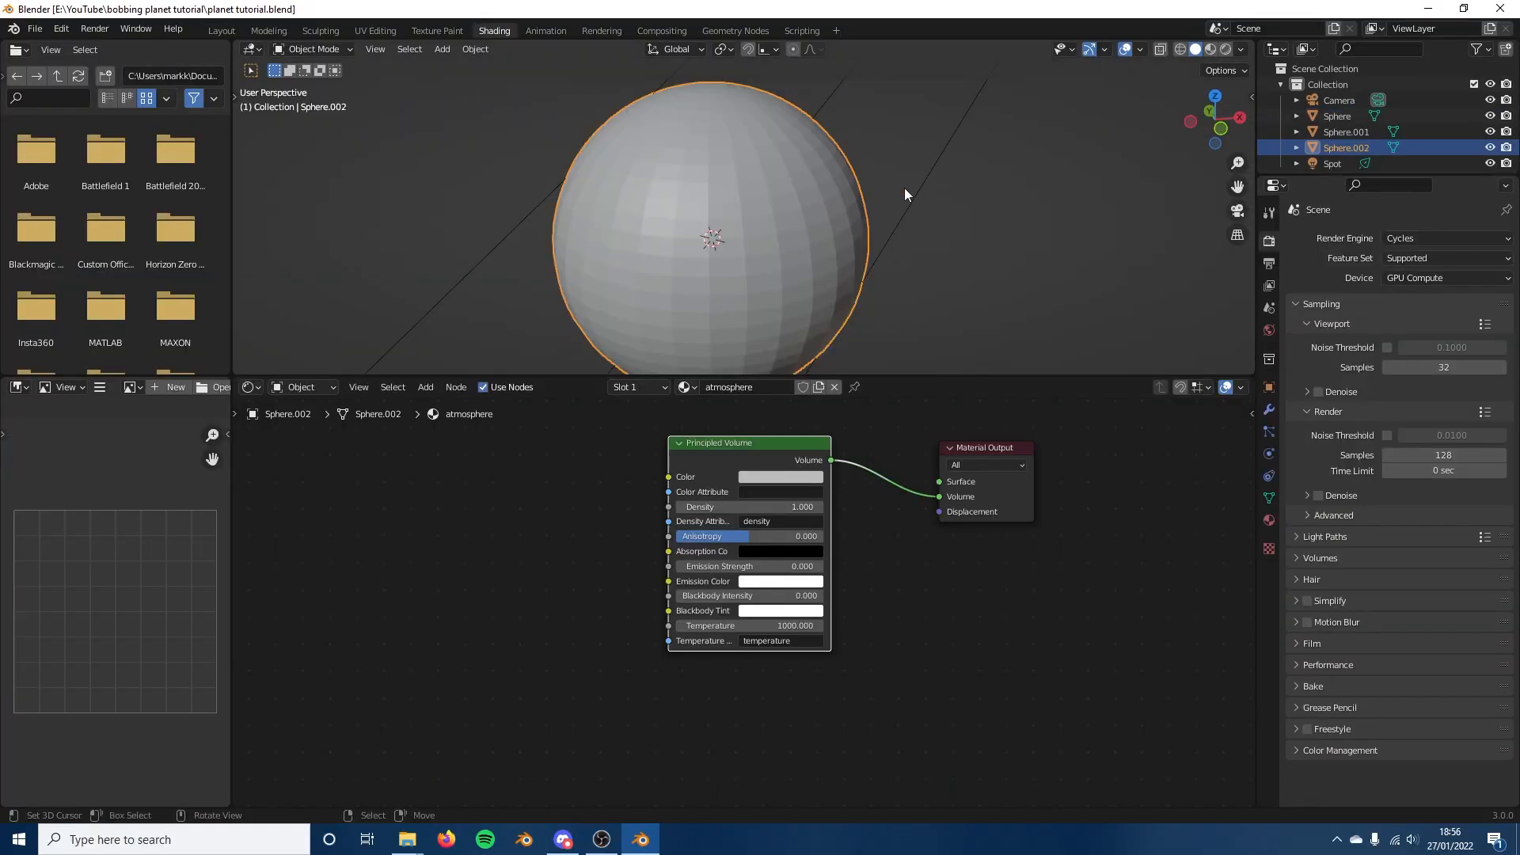
Step: Feed a spherical gradient into a B-Spline ColorRamp and scale the atmosphere sphere to 1.08
{"action": "left_click", "coordinate": [134, 28]}
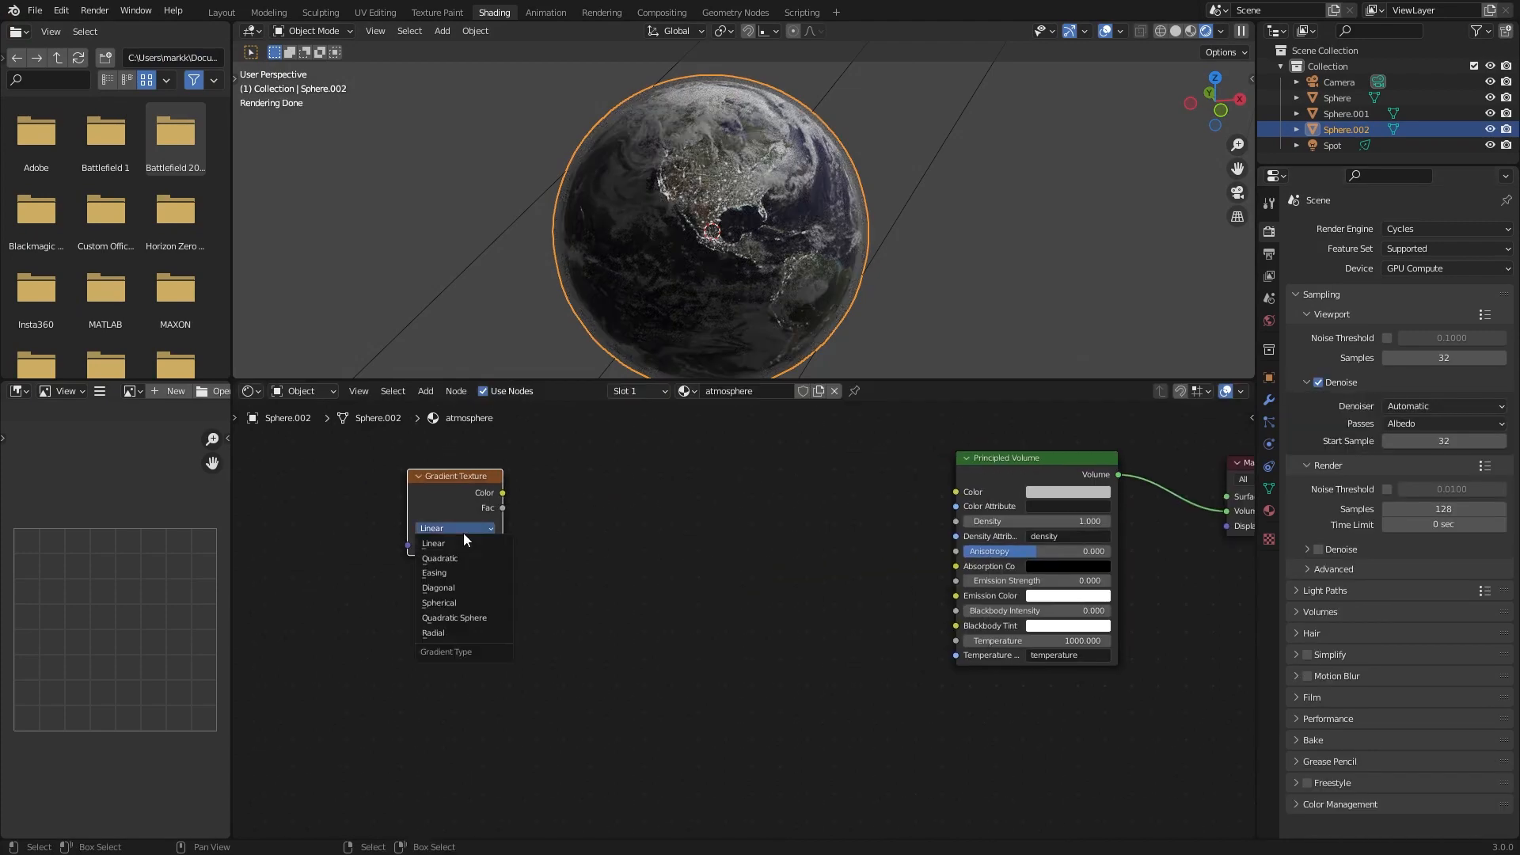
{"action": "left_click", "coordinate": [438, 601]}
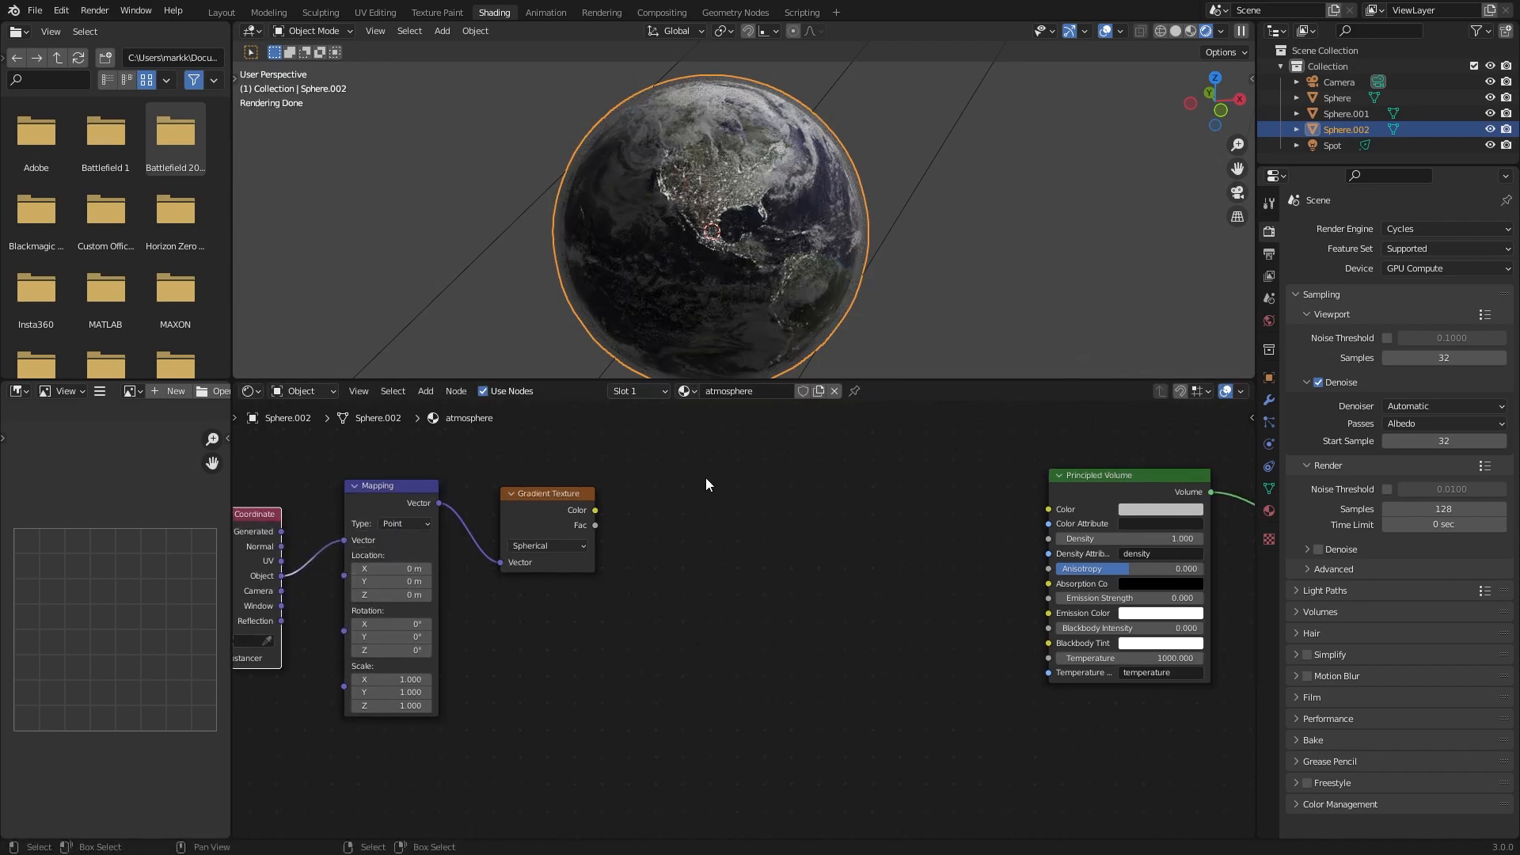
{"action": "type", "text": "co"}
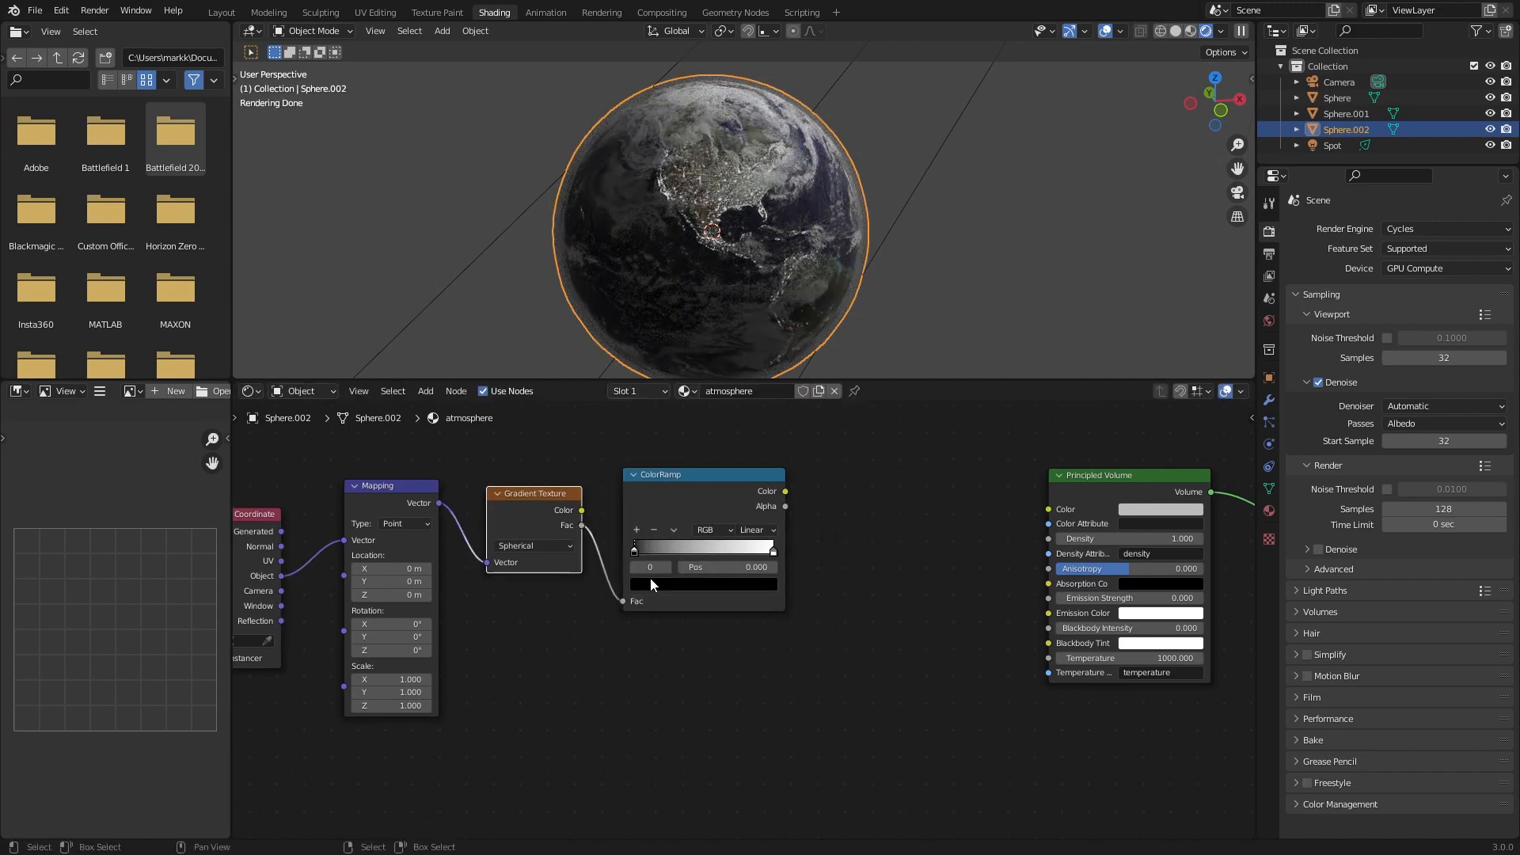
{"action": "left_click", "coordinate": [755, 530]}
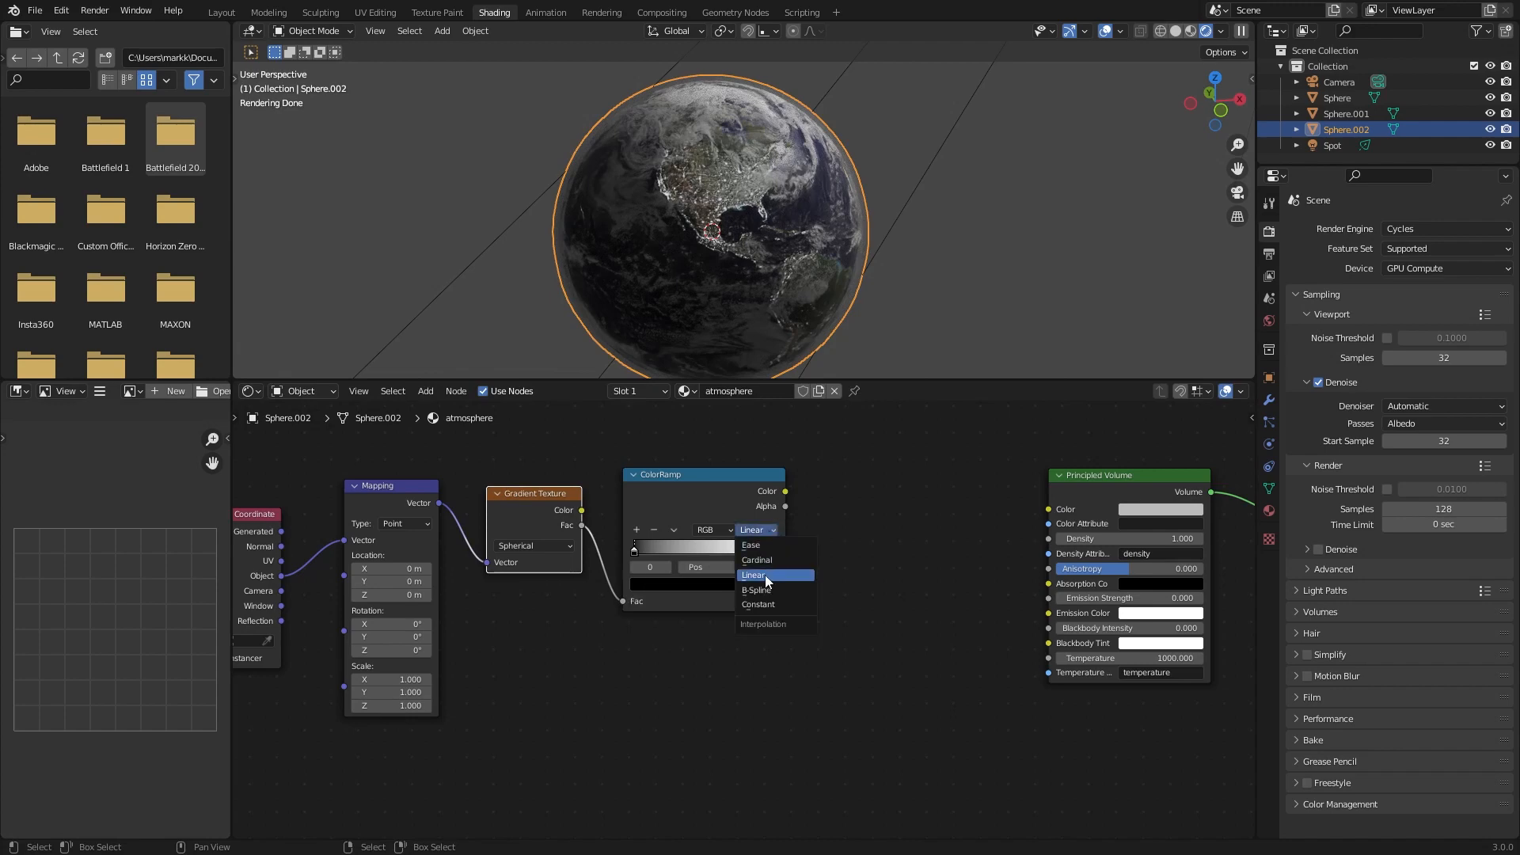
{"action": "left_click", "coordinate": [758, 589]}
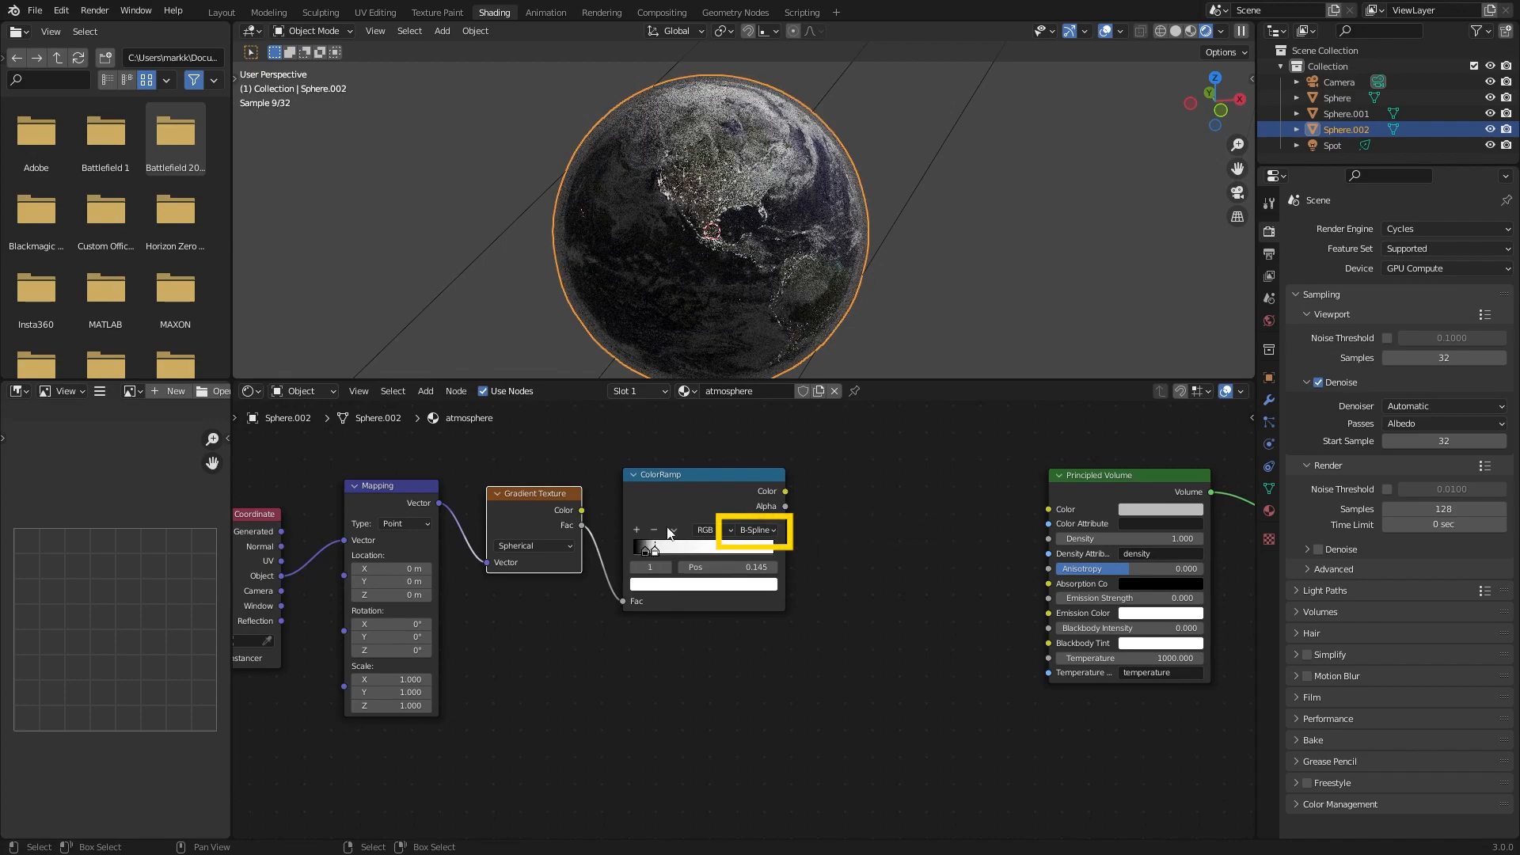
{"action": "key", "text": "s"}
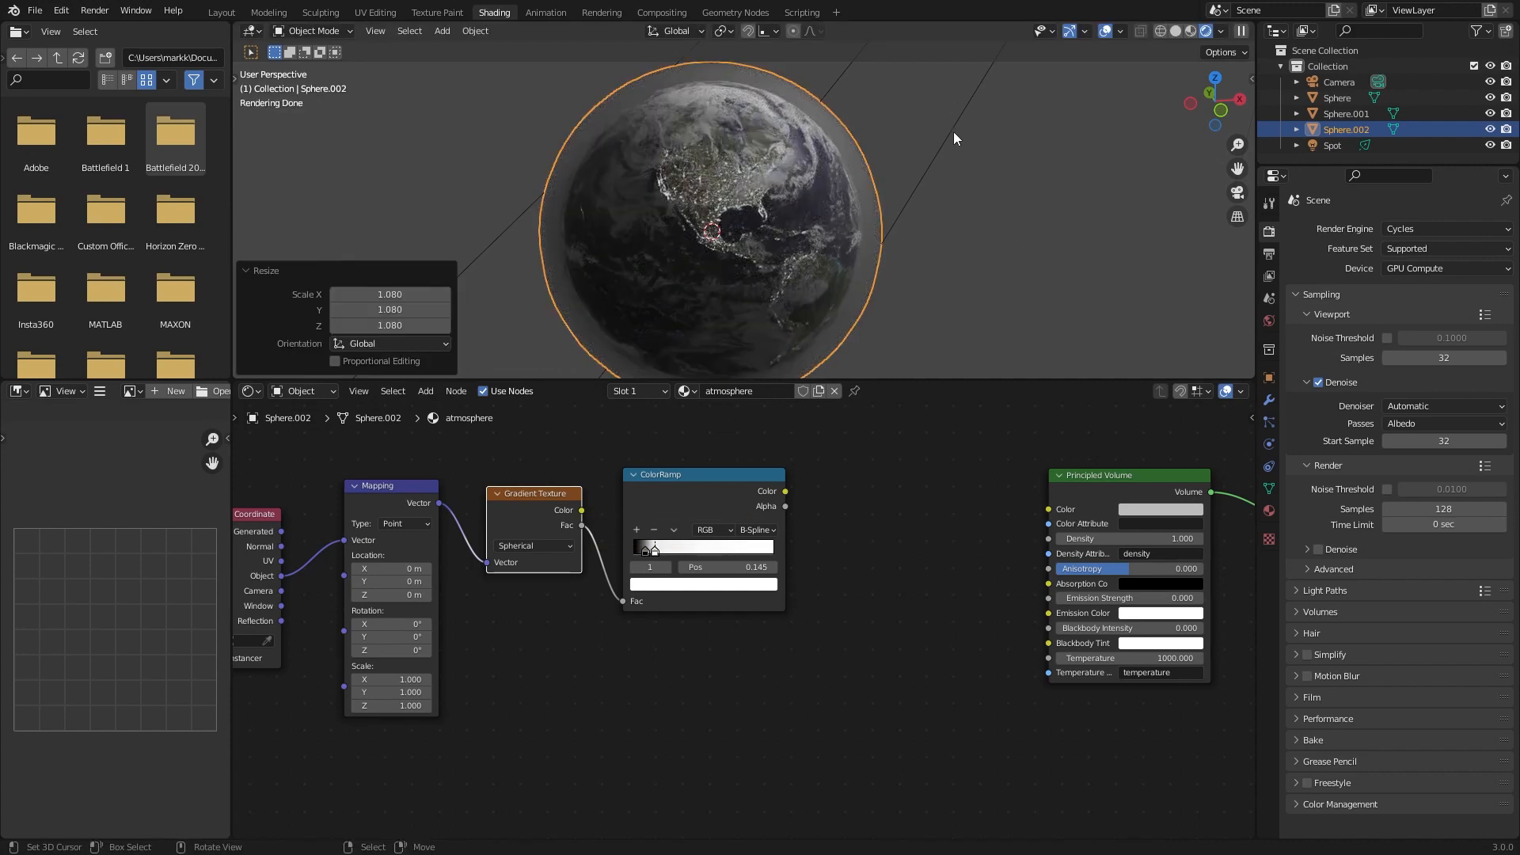
{"action": "left_click", "coordinate": [1332, 144]}
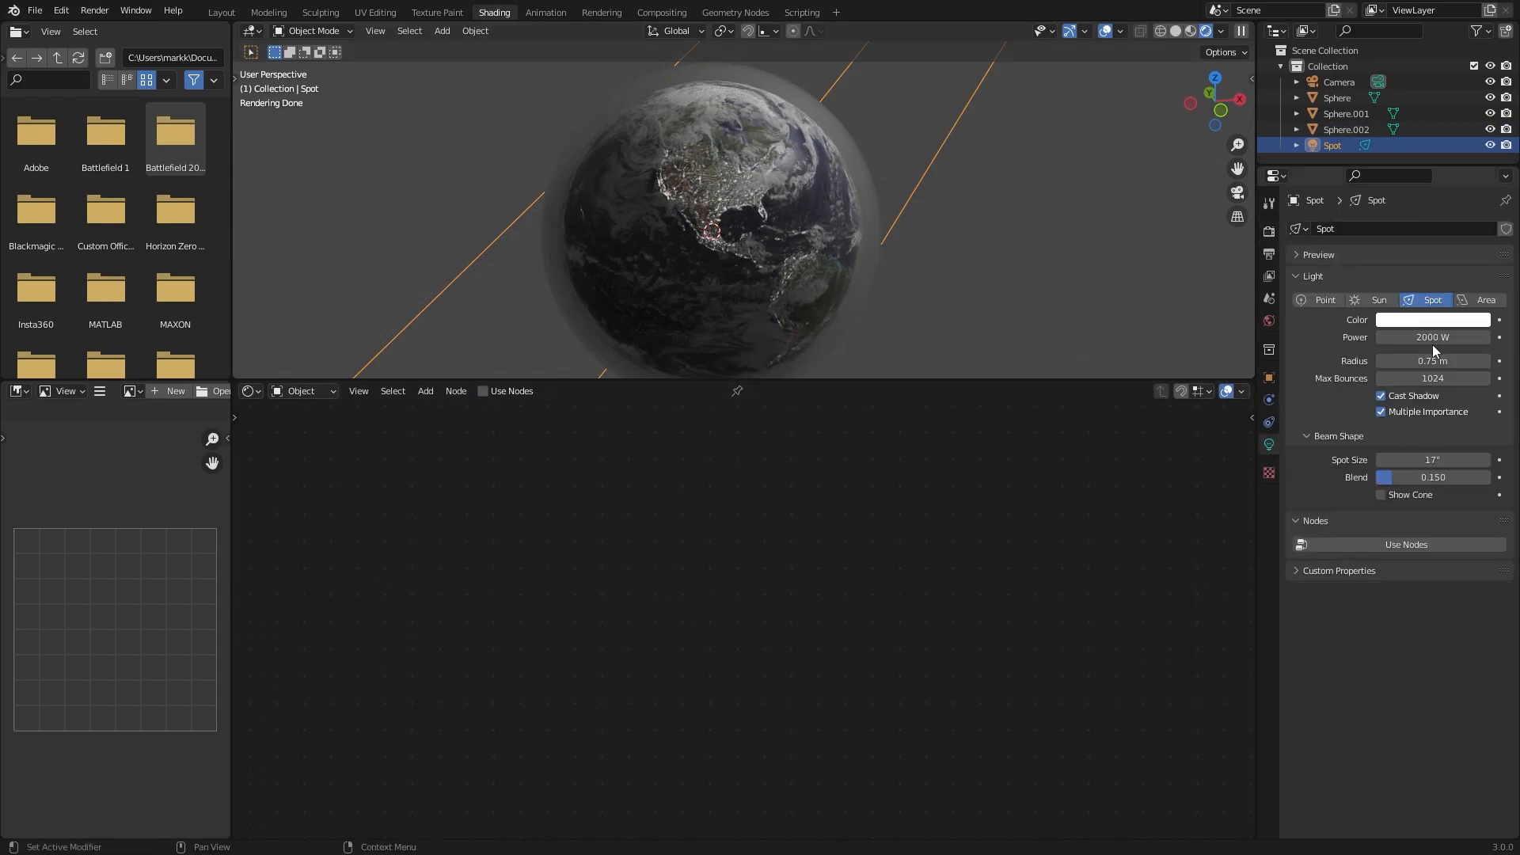
Step: Set the atmosphere sphere's Math node feeding Density to Multiply
{"action": "left_click", "coordinate": [1346, 129]}
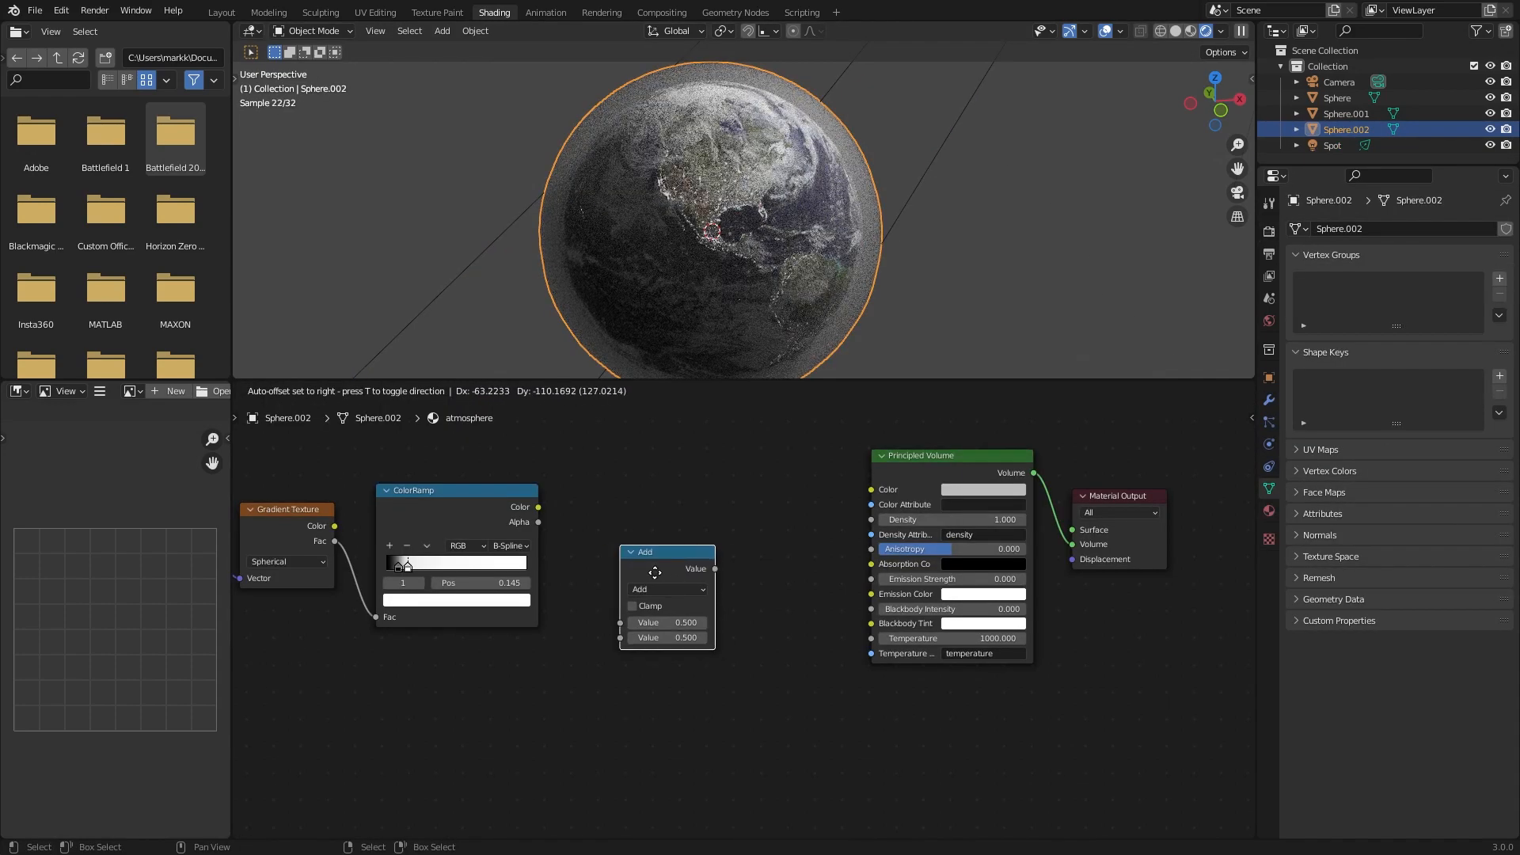
{"action": "left_click", "coordinate": [666, 589]}
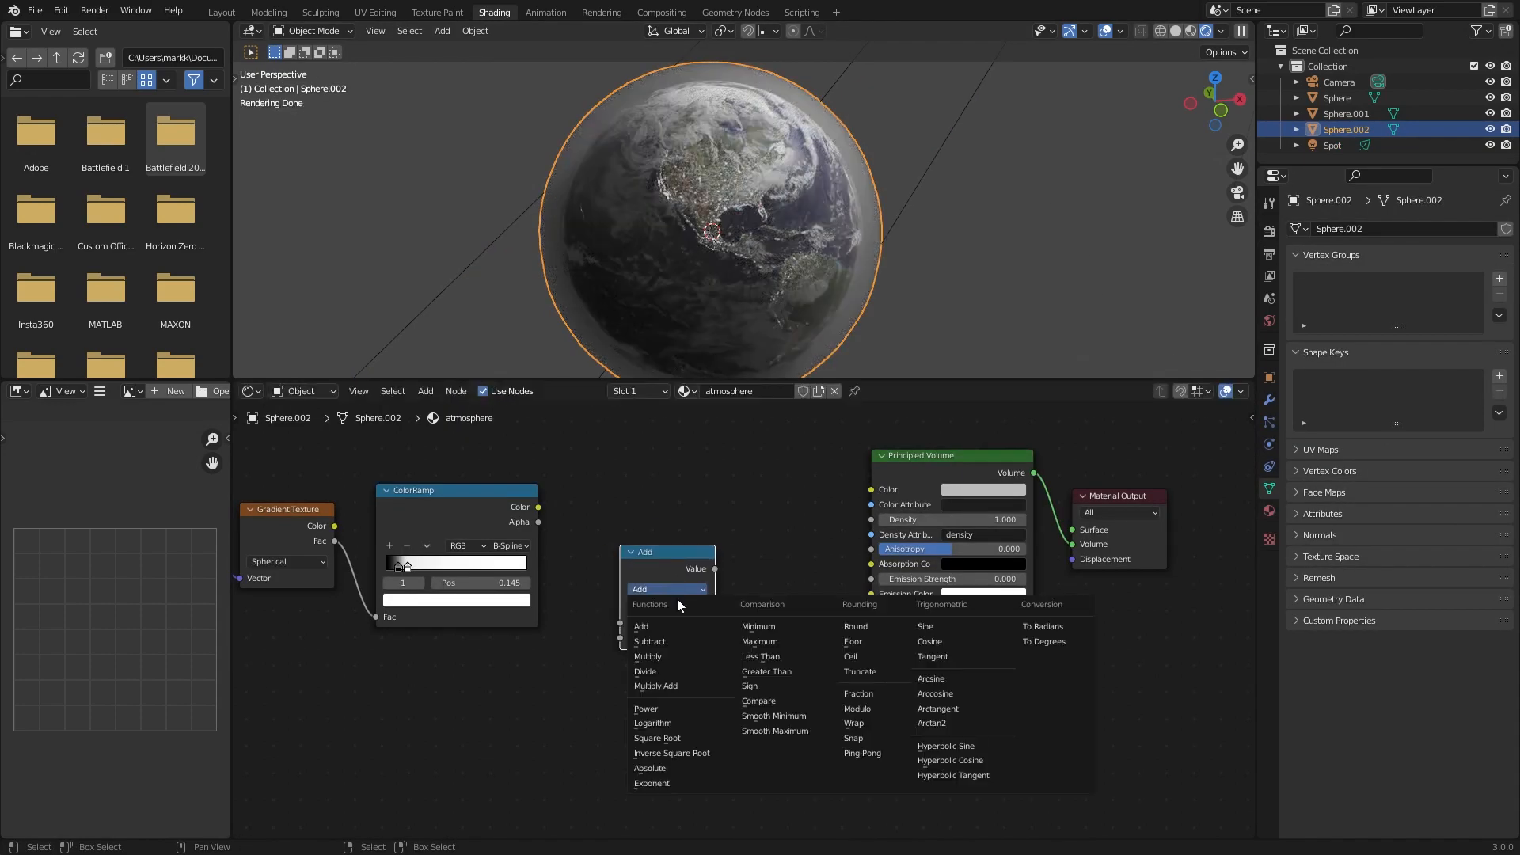
{"action": "left_click", "coordinate": [647, 656]}
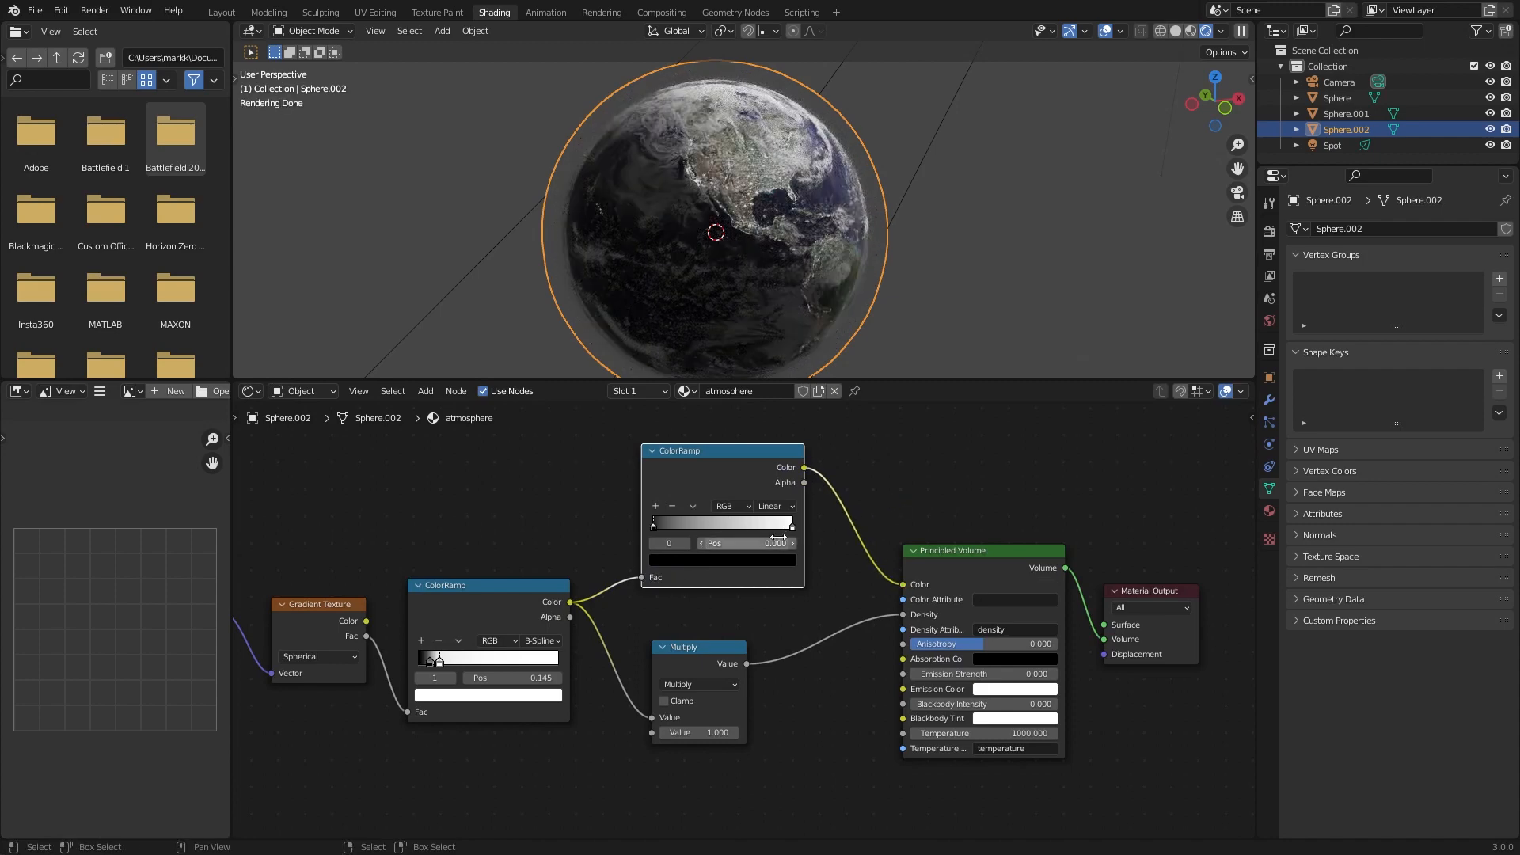
Step: Give the second ColorRamp B-Spline interpolation and a blue colour stop
{"action": "left_click", "coordinate": [774, 505]}
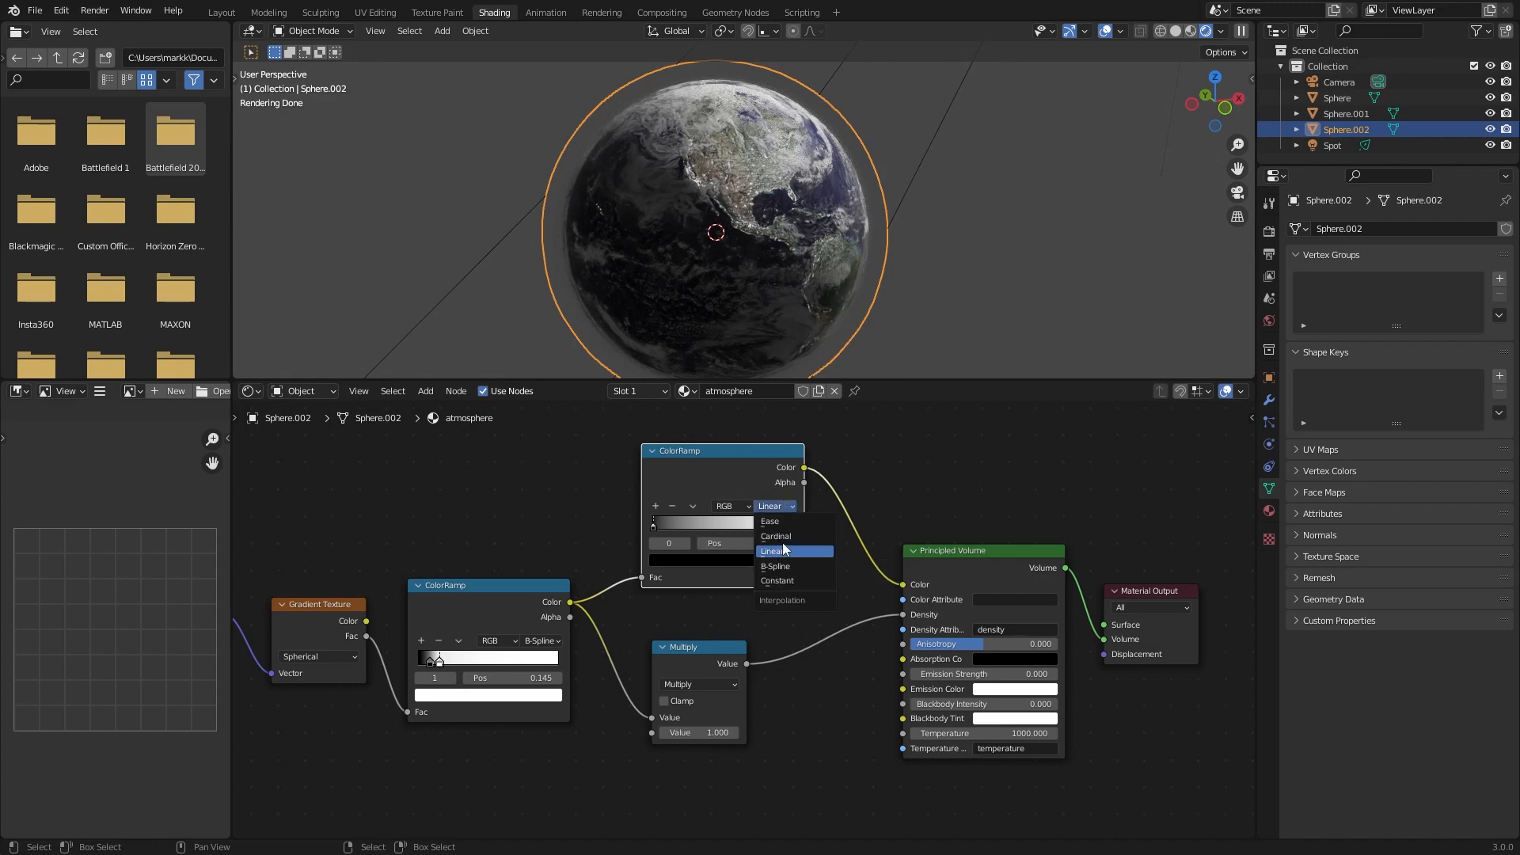
{"action": "left_click", "coordinate": [774, 565]}
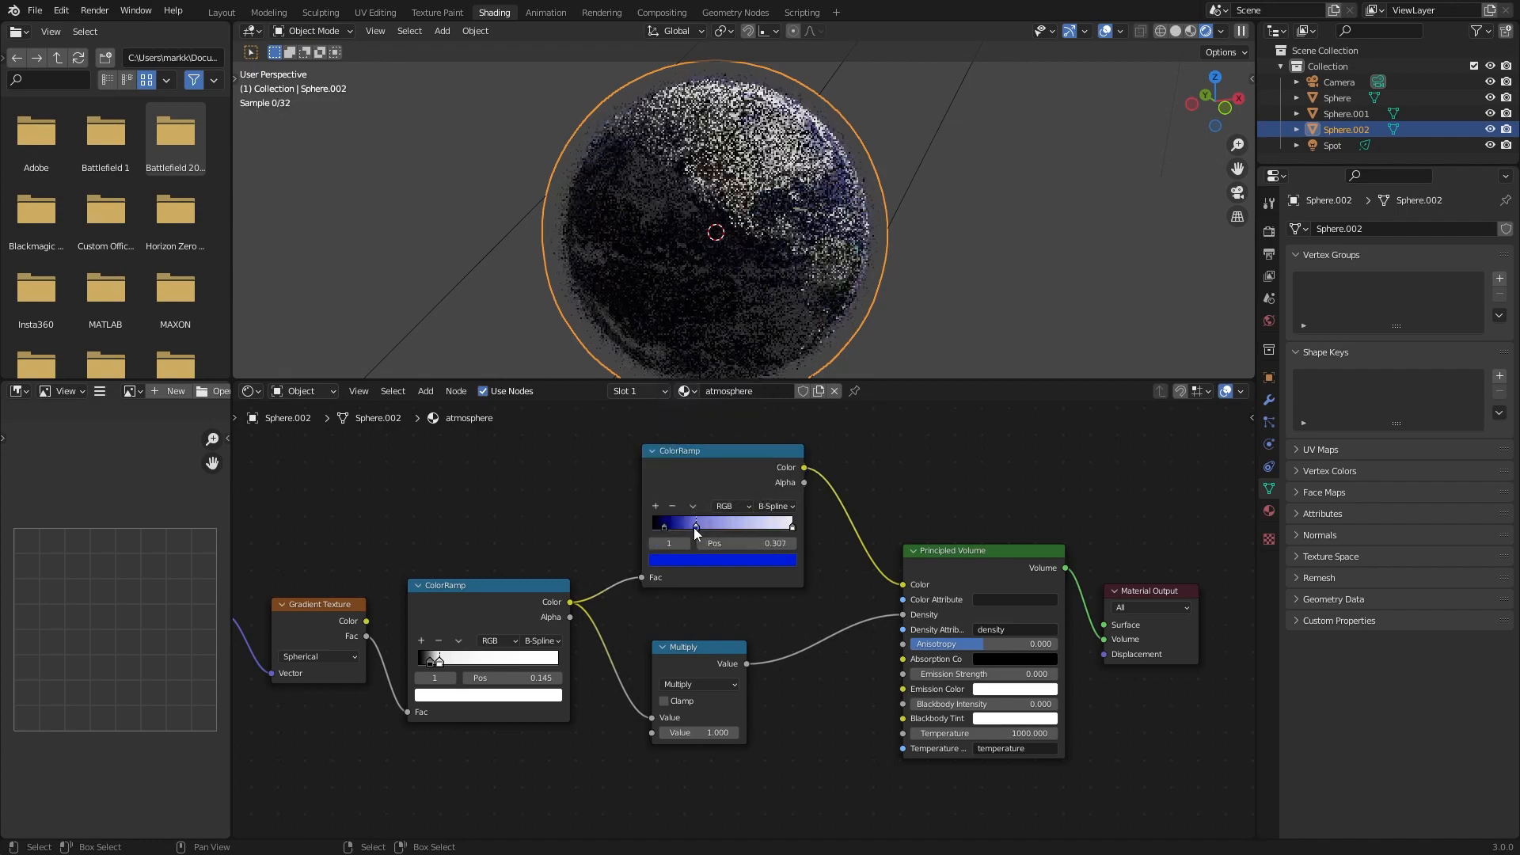
{"action": "left_click", "coordinate": [722, 559]}
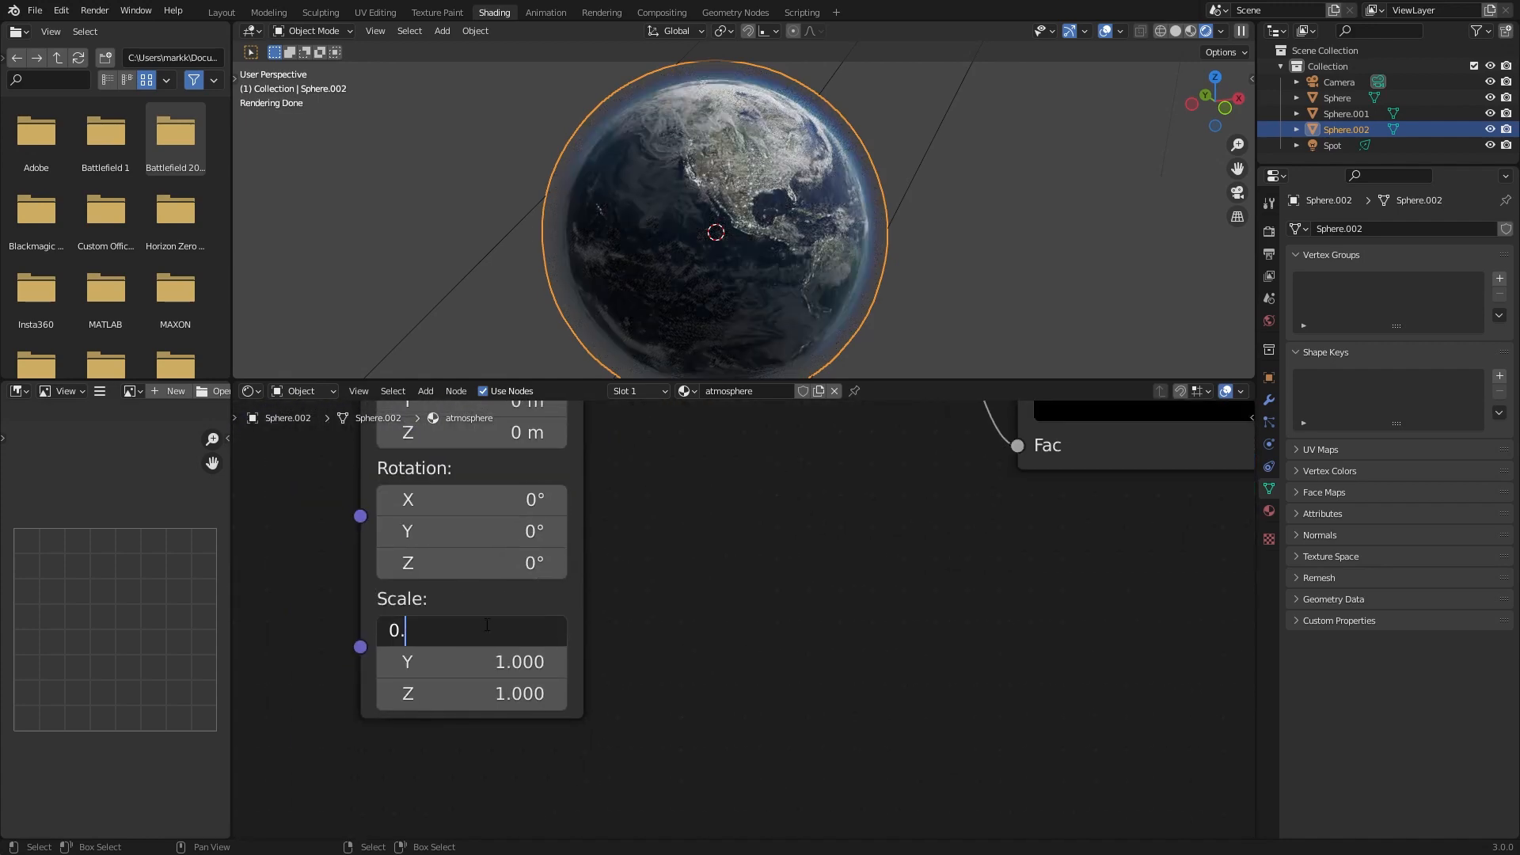
Step: Set mapping Scale X to 0.9 and raise the Spot light's power to 5000 W
{"action": "type", "text": "0.9"}
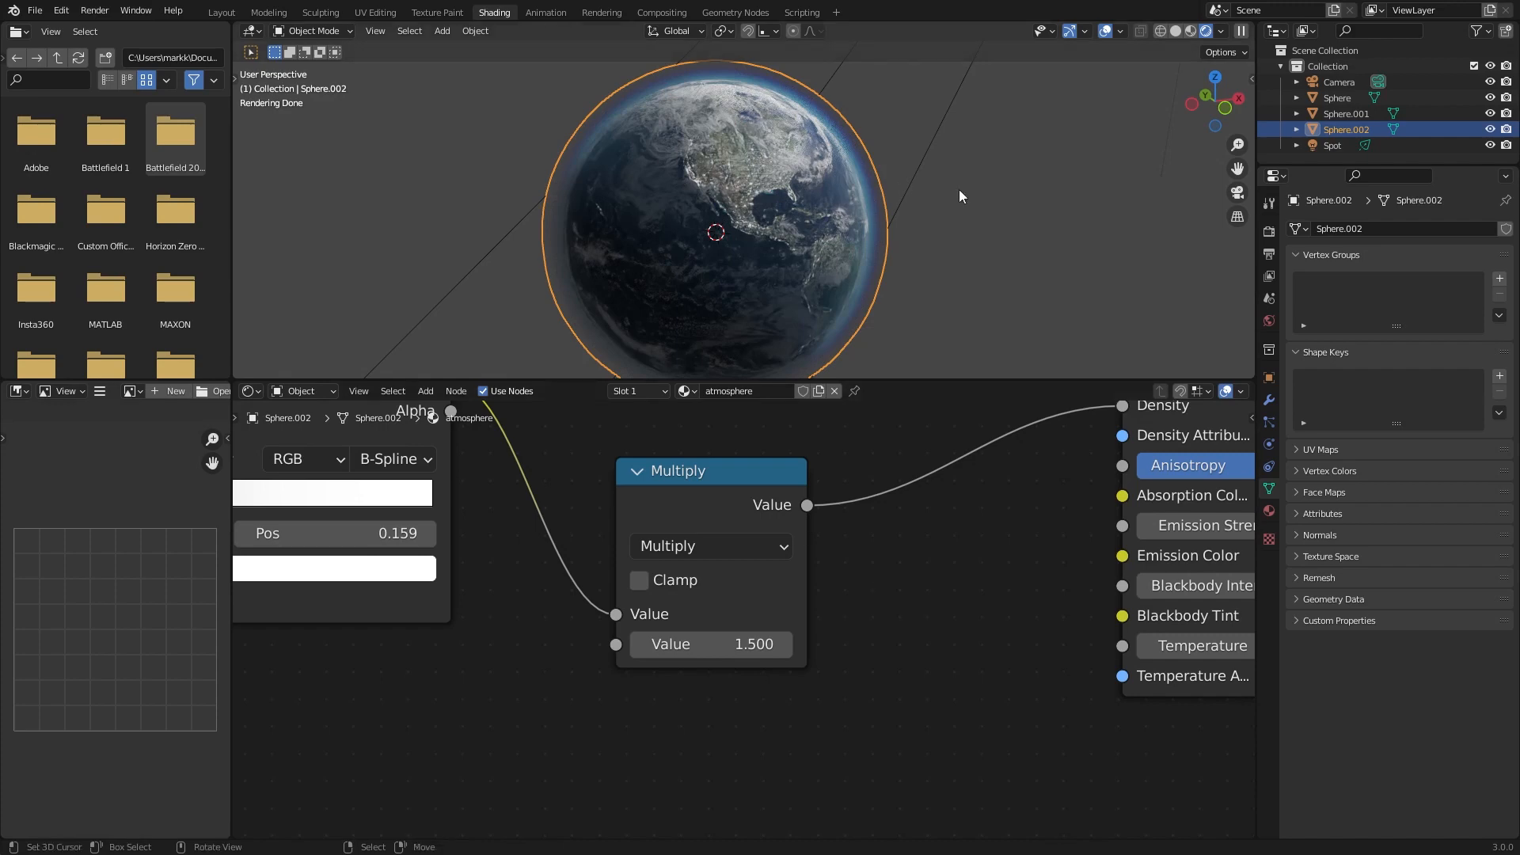
{"action": "left_click", "coordinate": [1331, 144]}
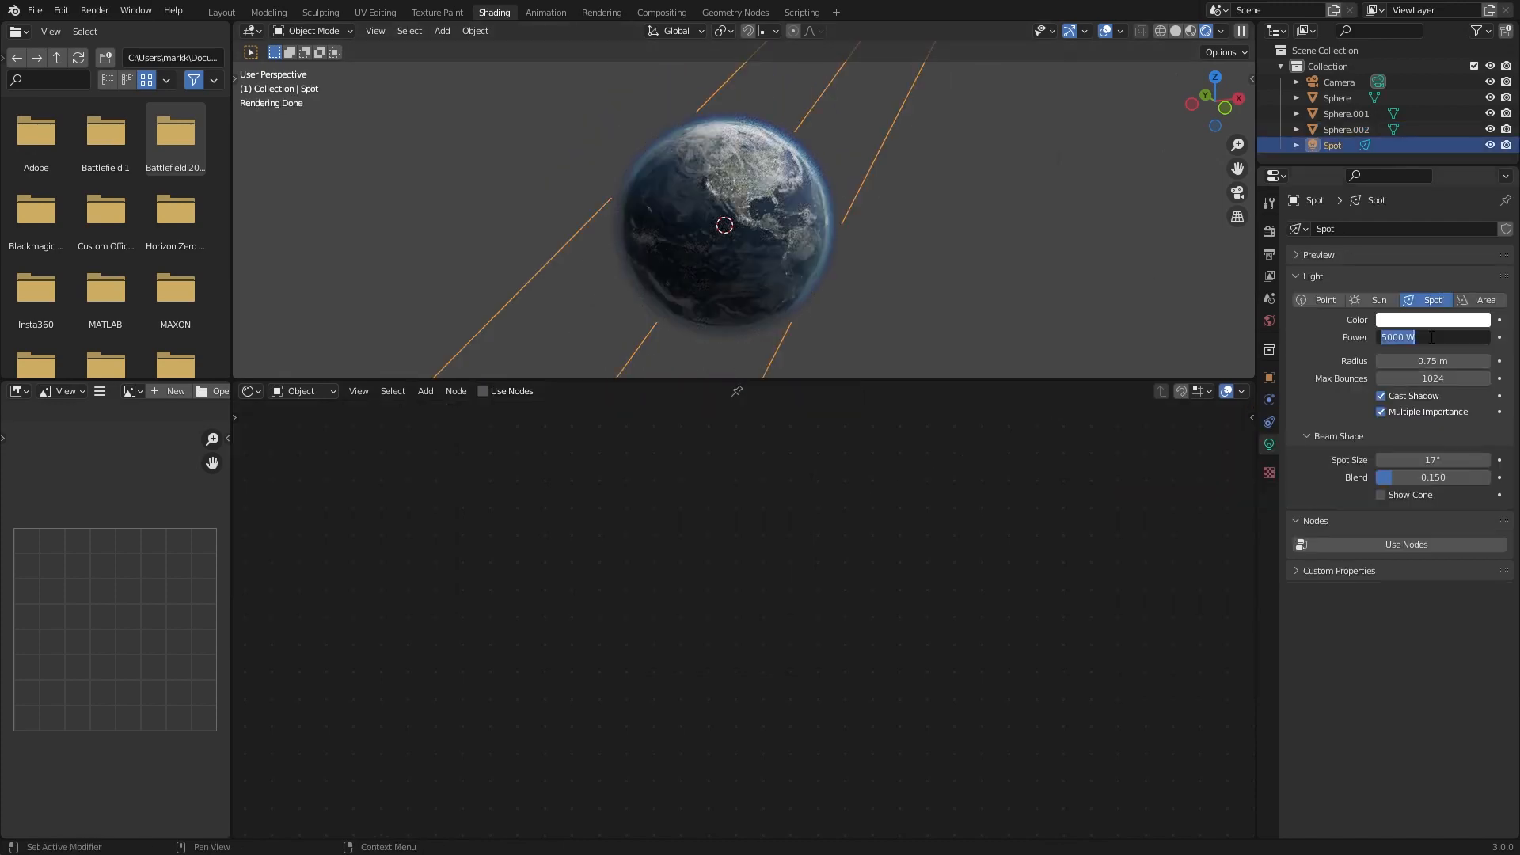
{"action": "left_click", "coordinate": [1345, 129]}
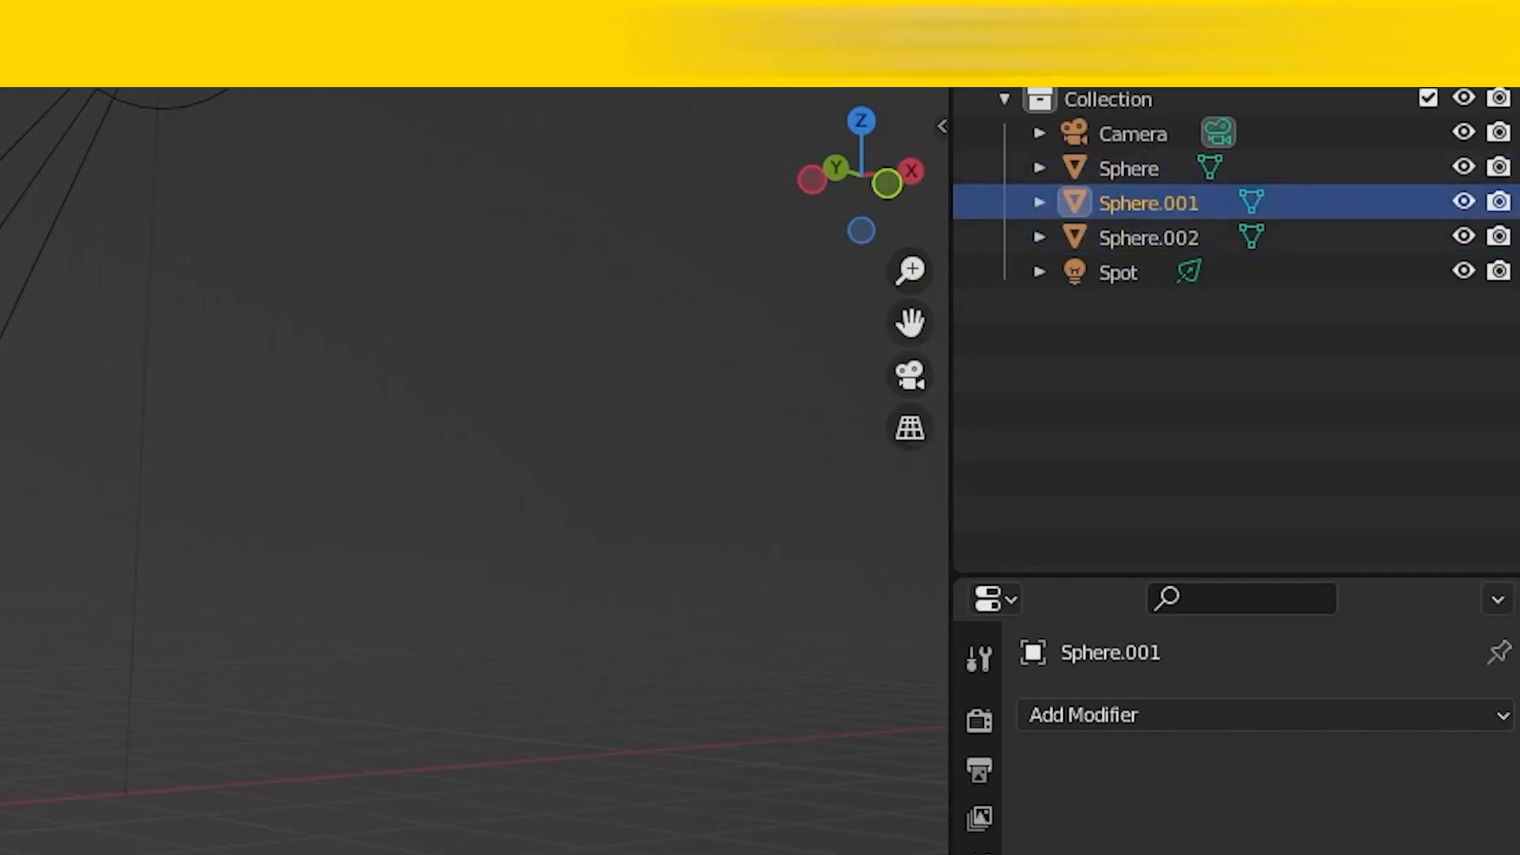
Step: Parent the spot light to Sphere.002 and open the render settings
{"action": "left_click", "coordinate": [1128, 168]}
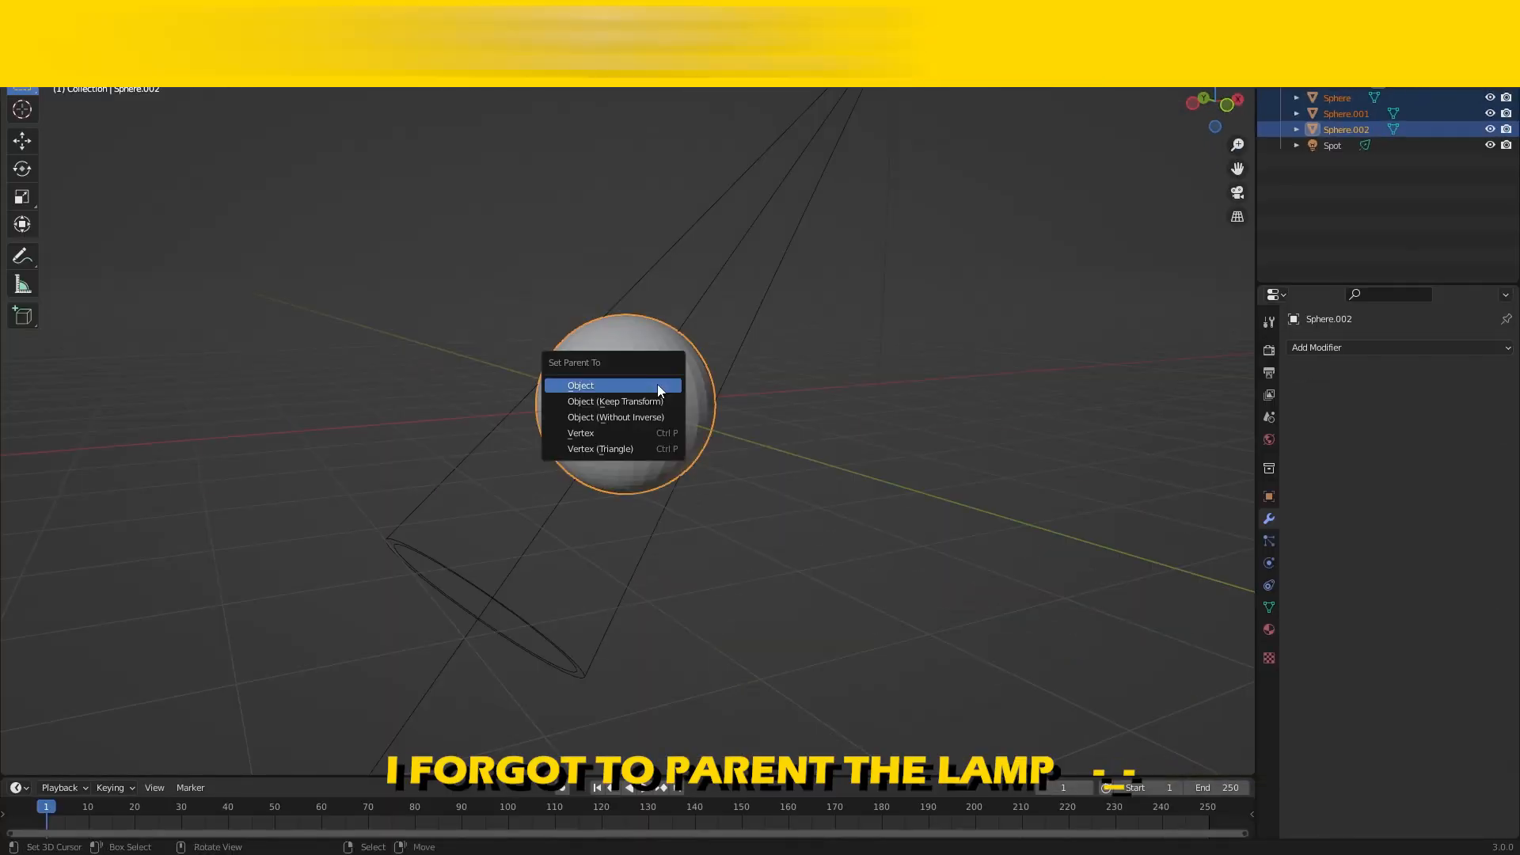
{"action": "left_click", "coordinate": [579, 385]}
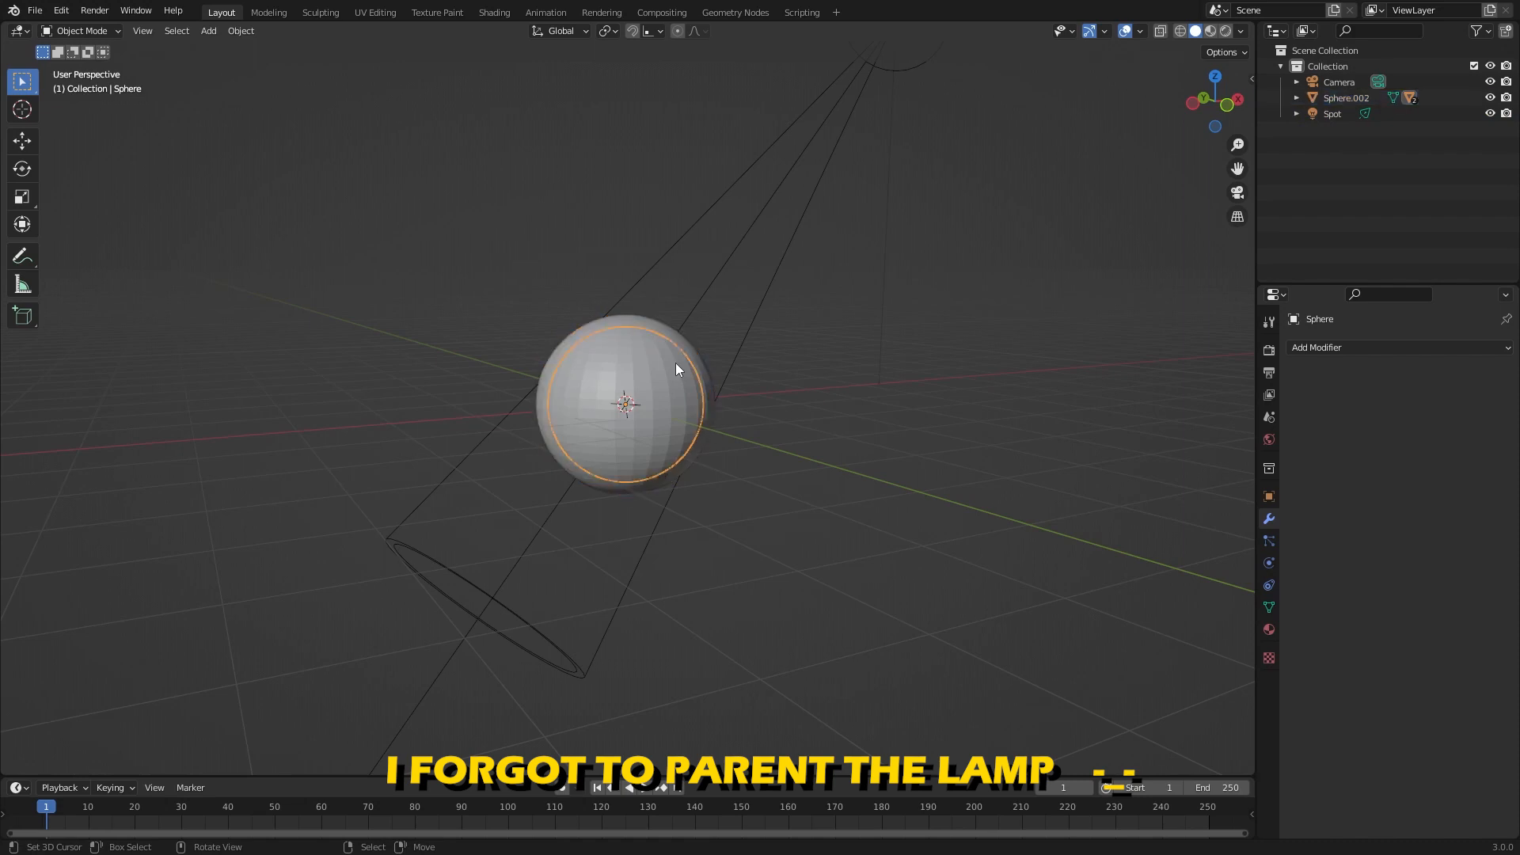
{"action": "key", "text": "g"}
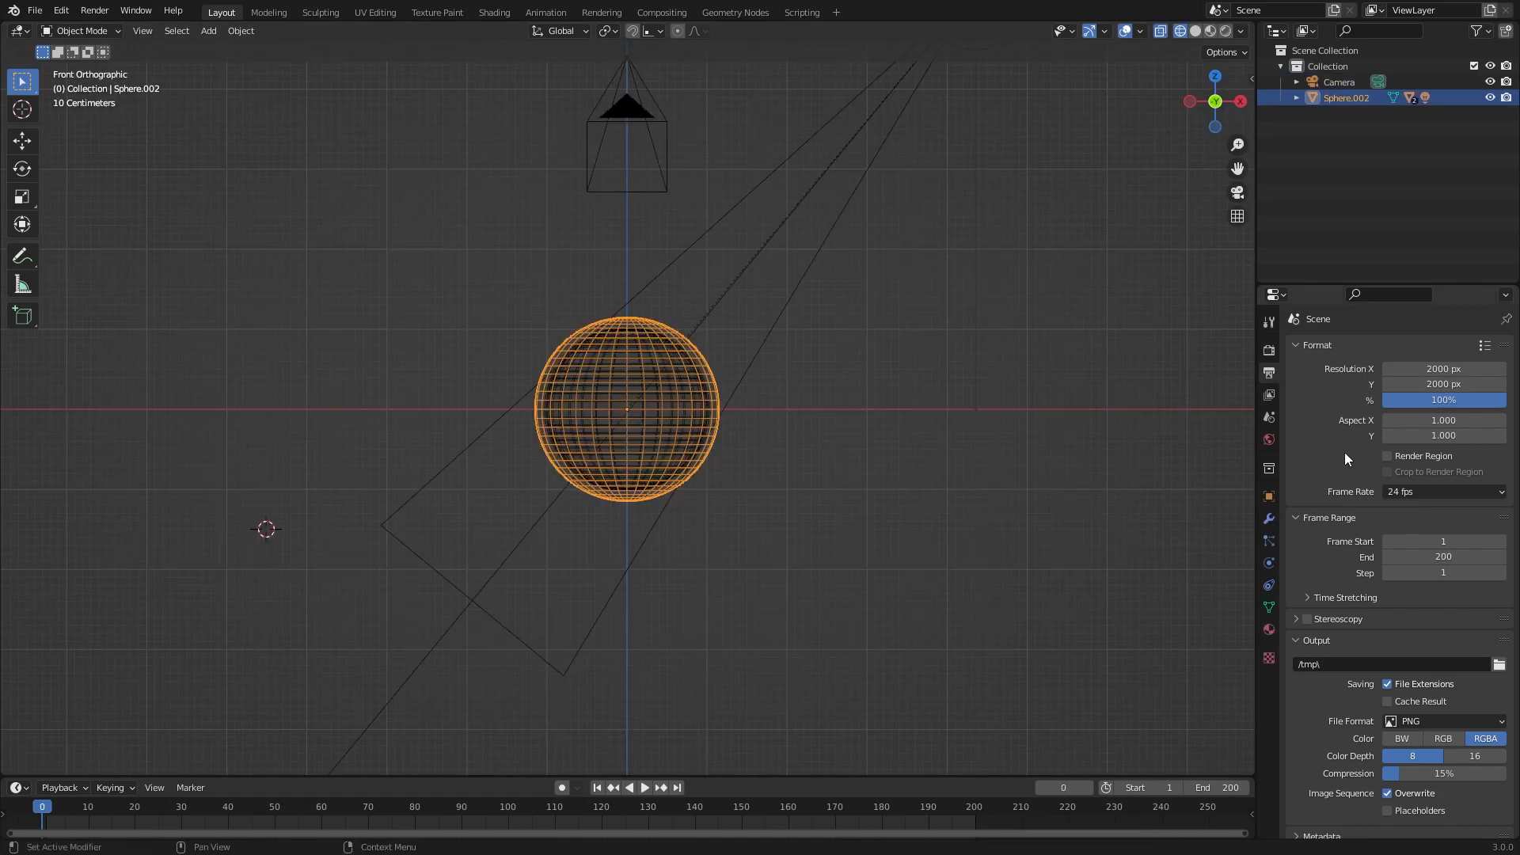
{"action": "left_click", "coordinate": [1443, 491]}
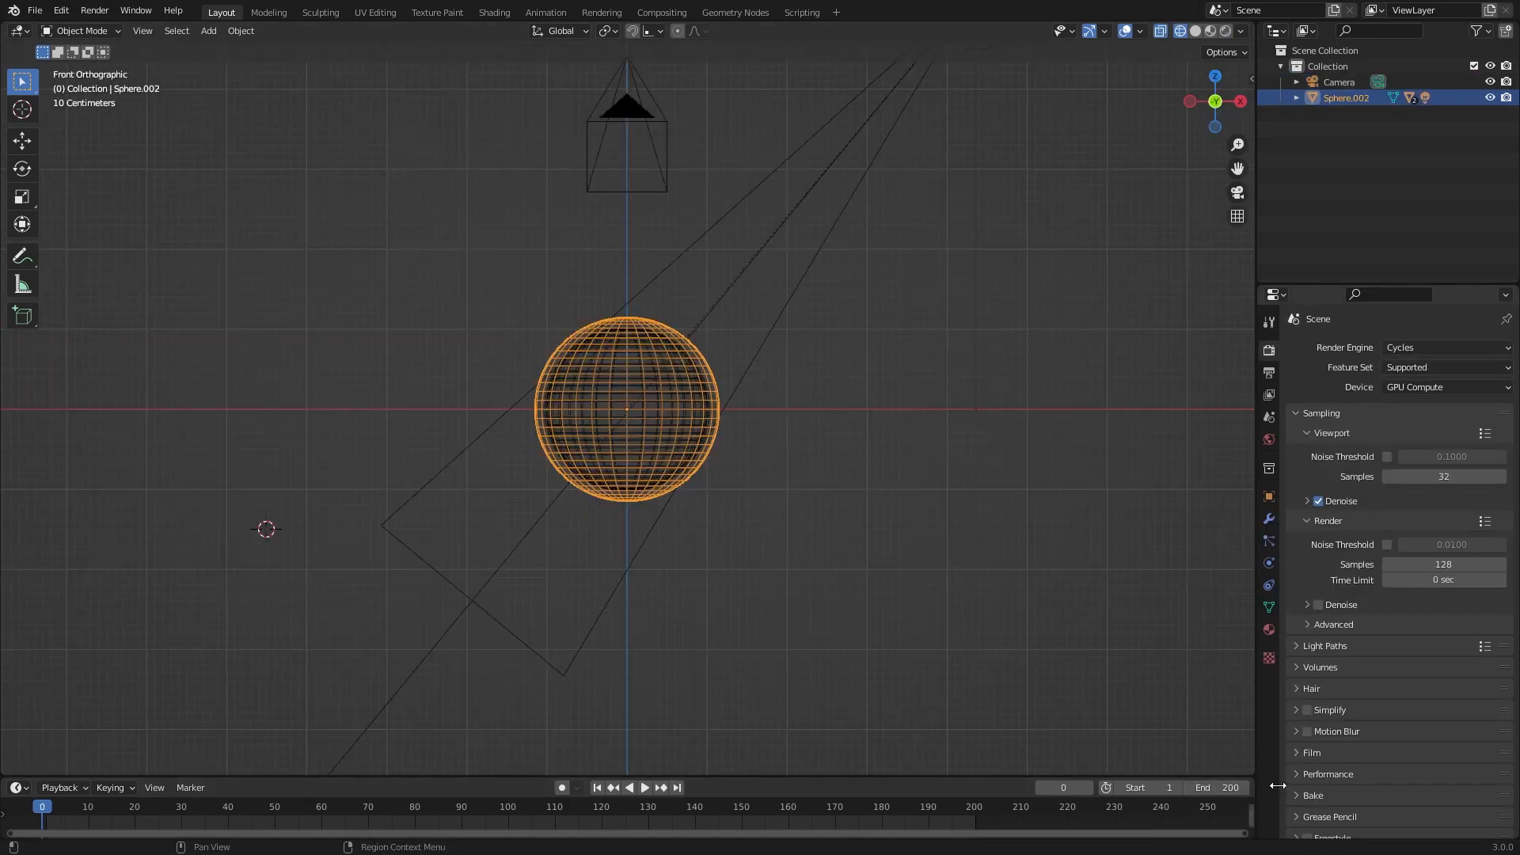
{"action": "mouse_move", "coordinate": [1058, 596]}
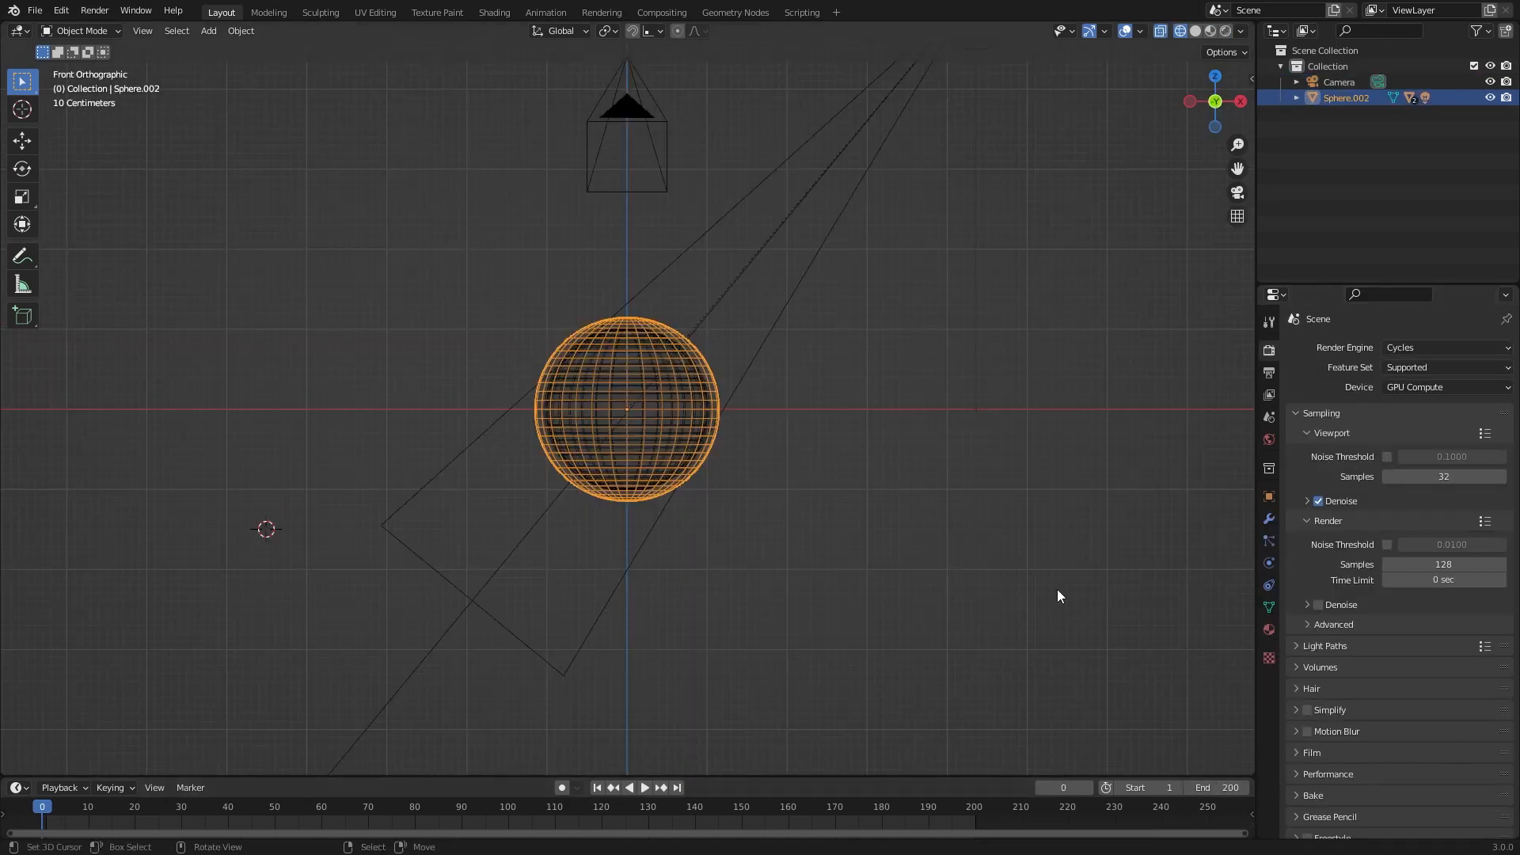
{"action": "mouse_move", "coordinate": [880, 360]}
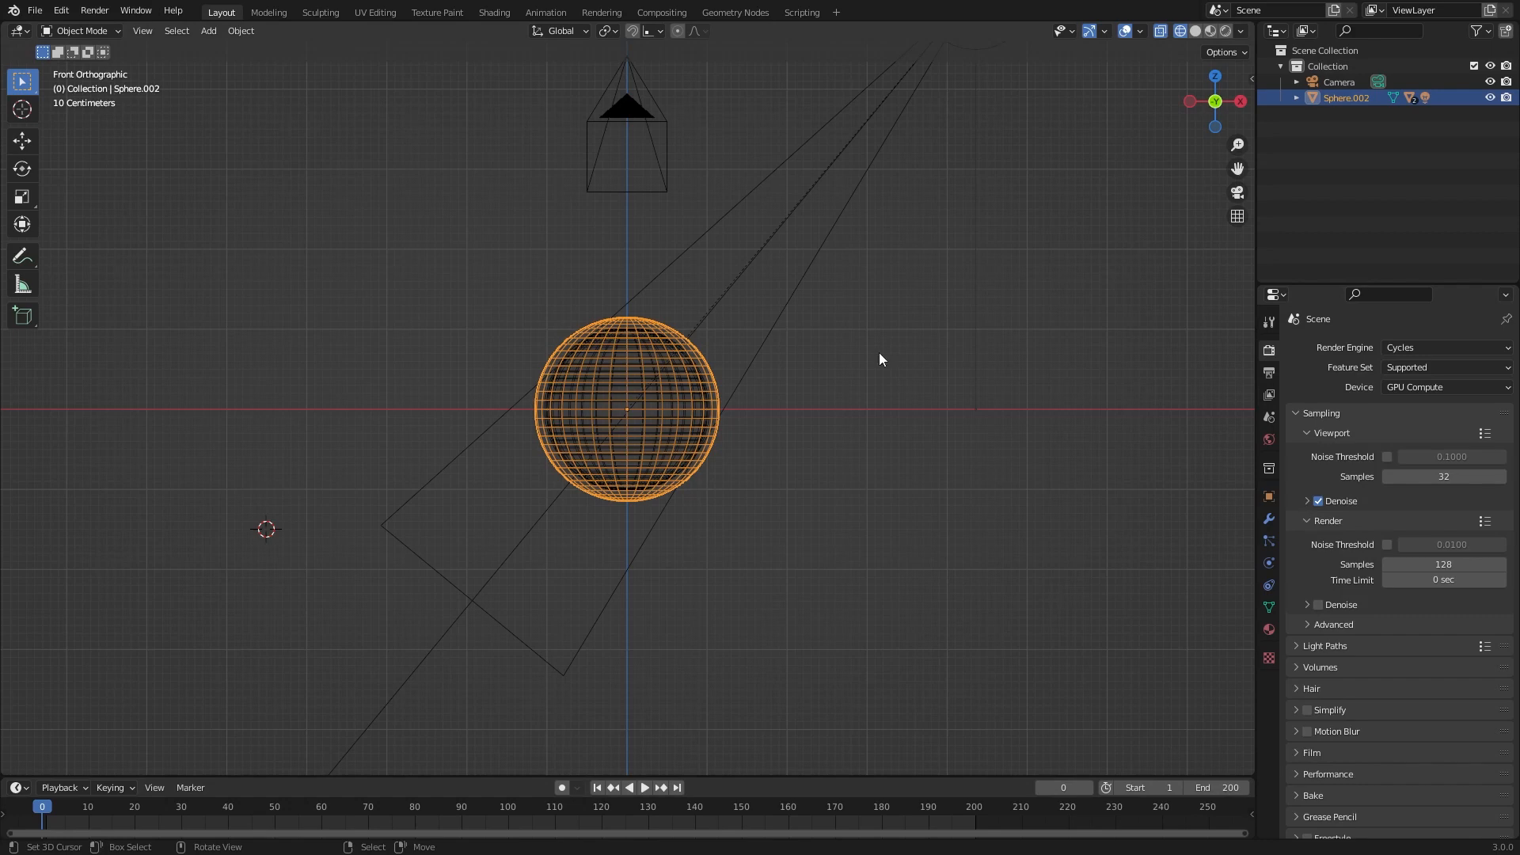
{"action": "mouse_move", "coordinate": [797, 223]}
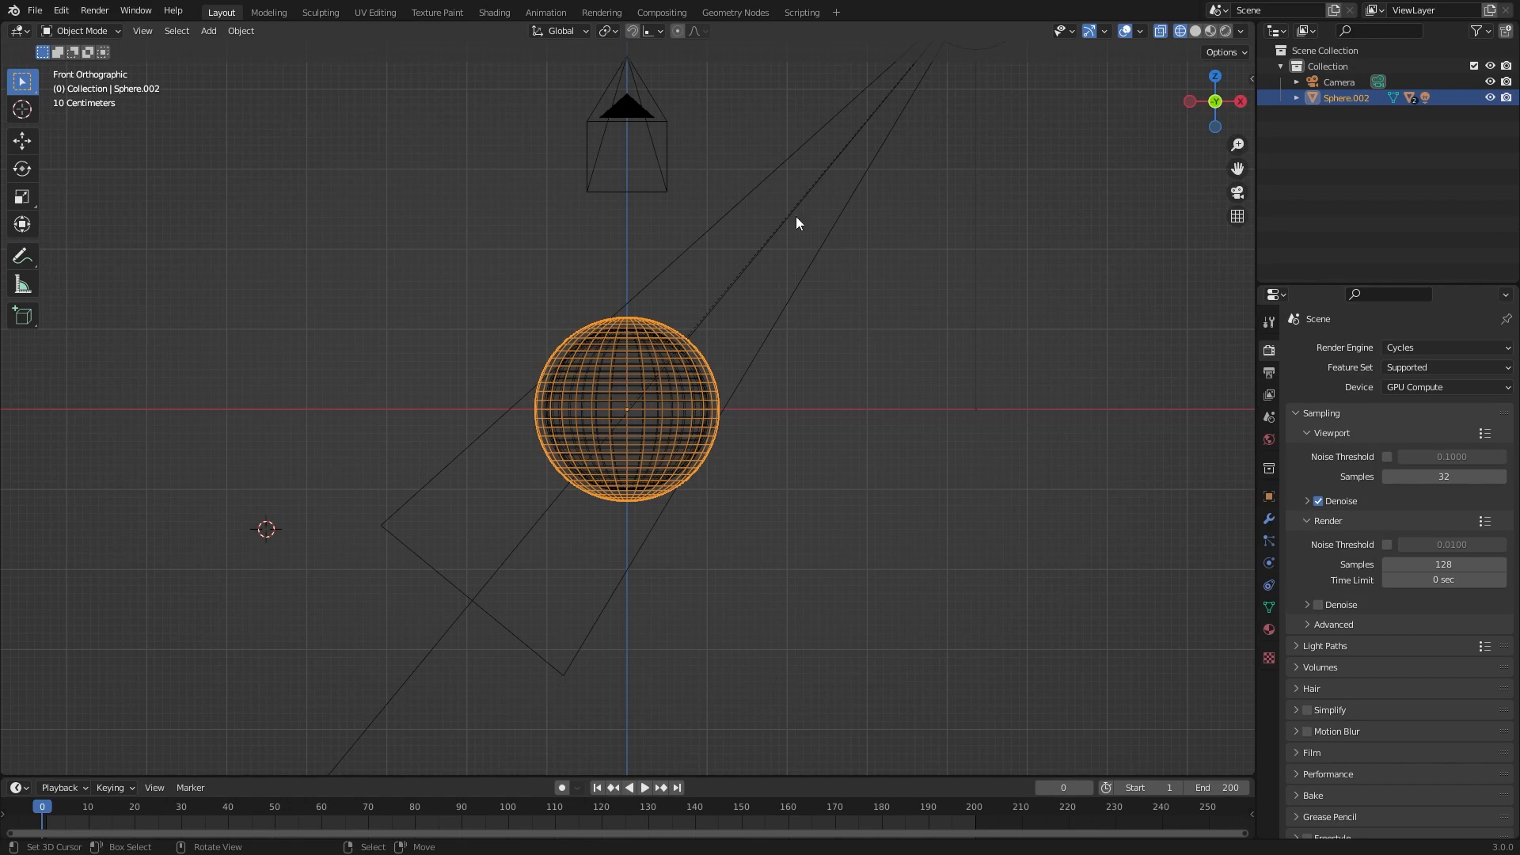
{"action": "mouse_move", "coordinate": [1263, 511]}
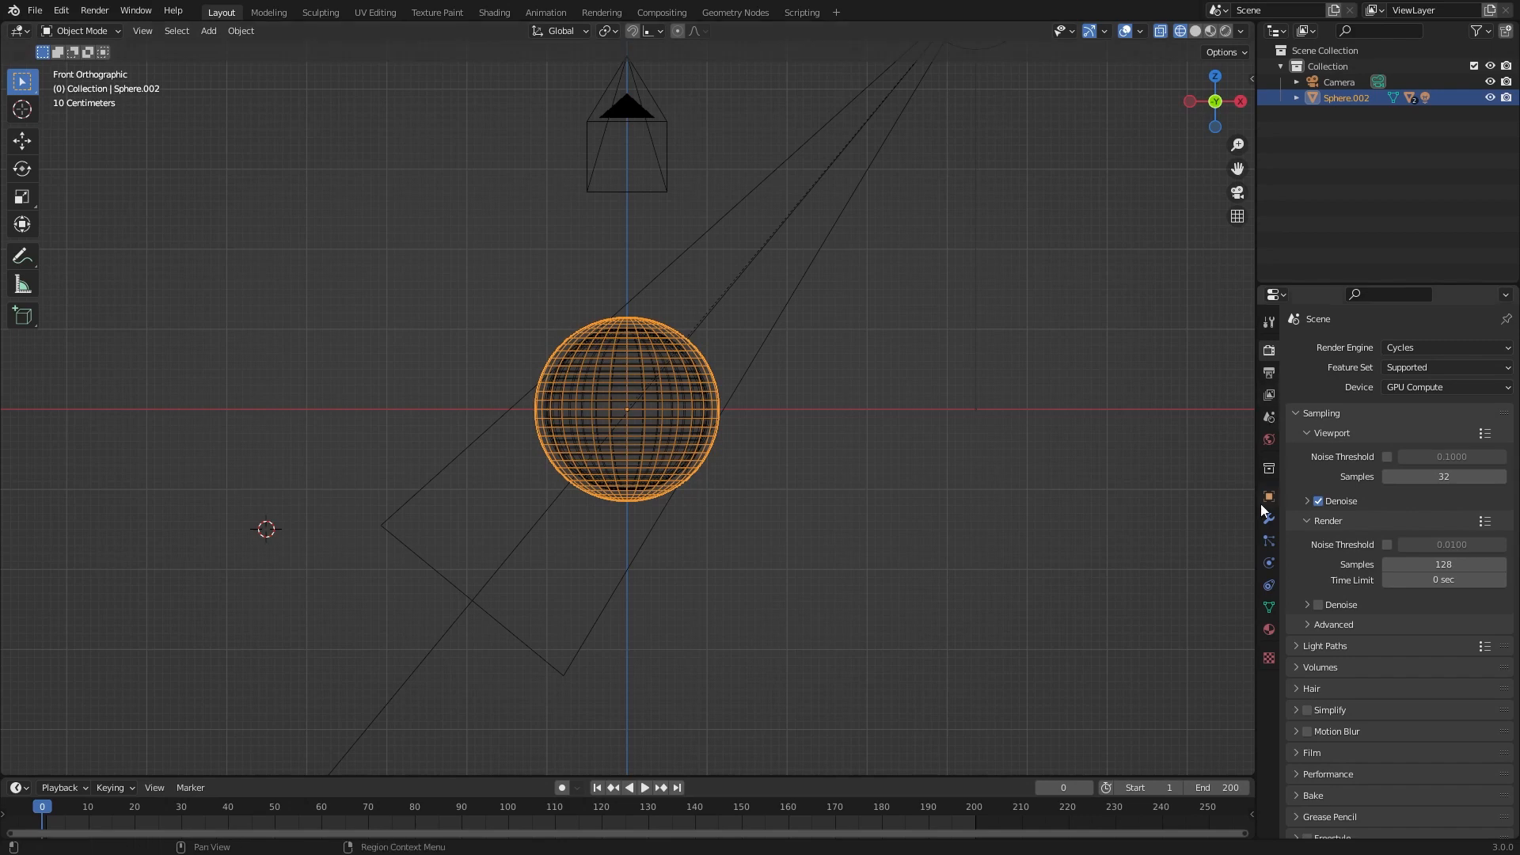
Step: Insert frame-0 keyframes on Sphere.002's Location Z and Rotation Z
{"action": "left_click", "coordinate": [1268, 497]}
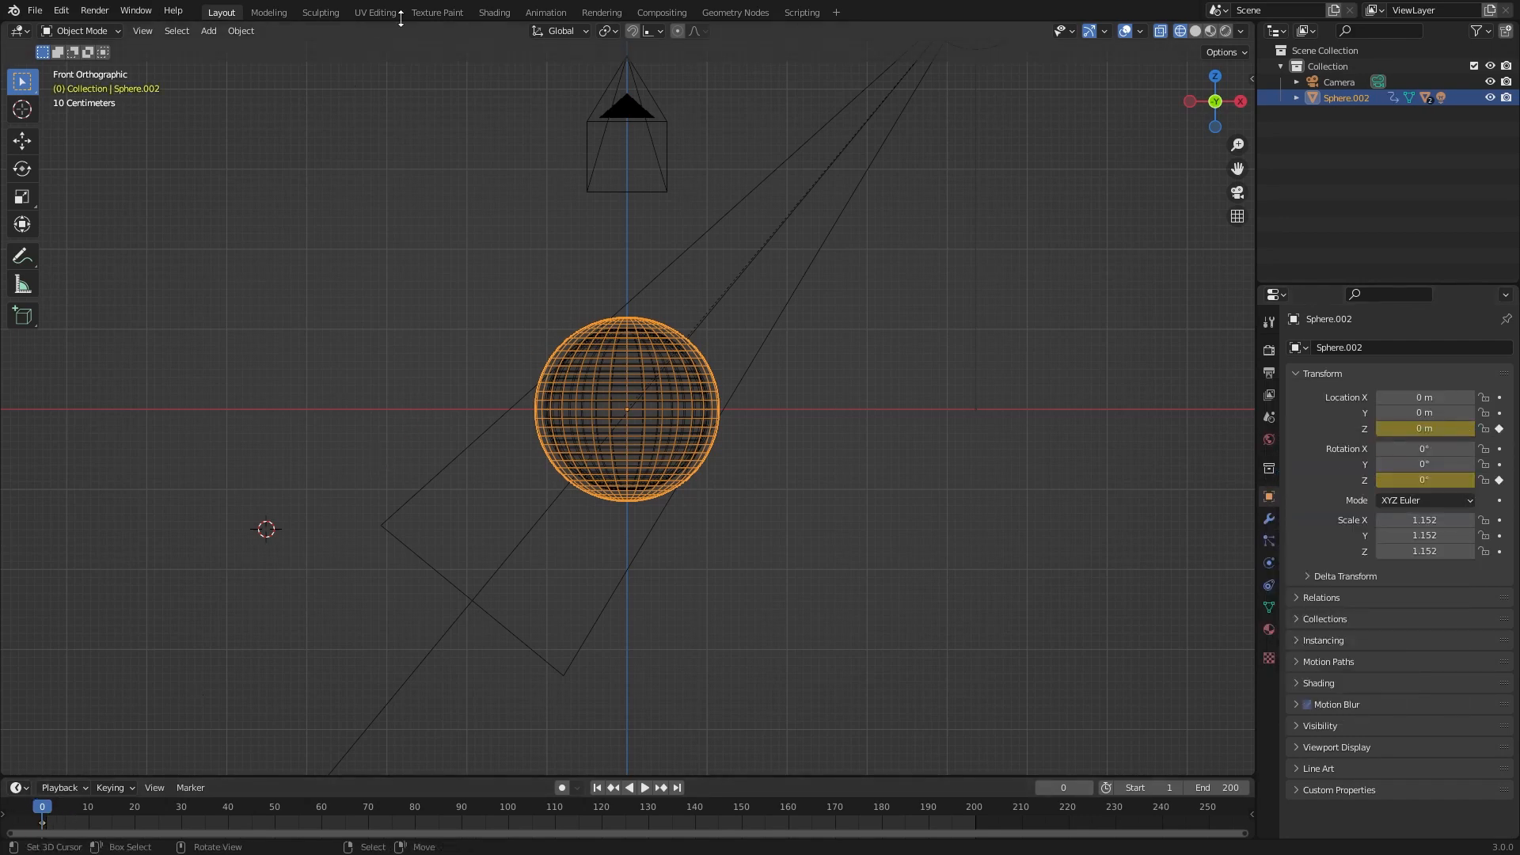
Step: Add a Built-In Sine modifier to the Z Location curve in the Graph Editor
{"action": "left_click", "coordinate": [545, 12]}
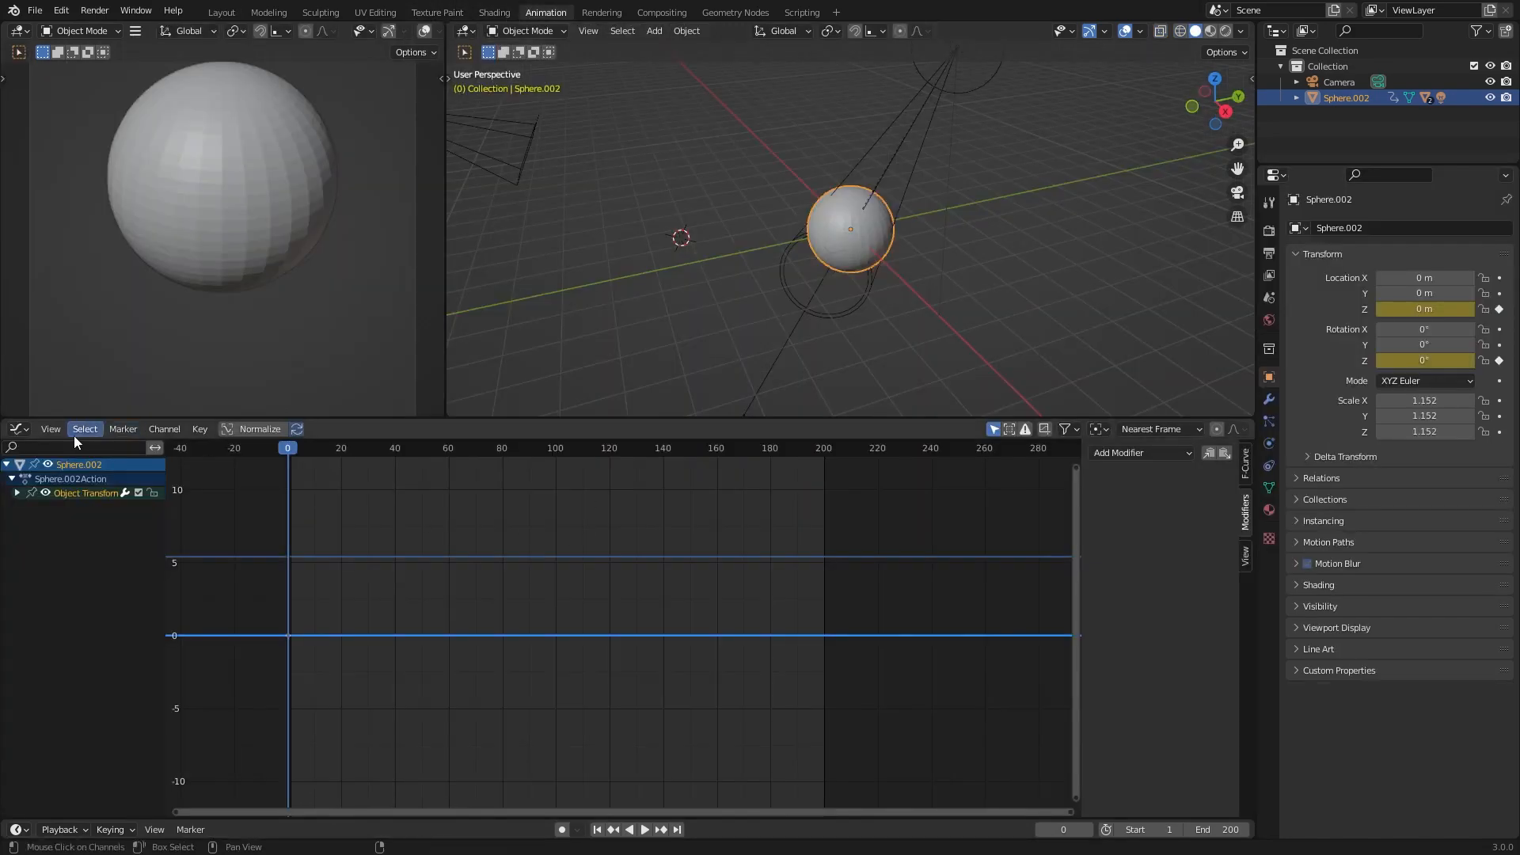
{"action": "left_click", "coordinate": [18, 428]}
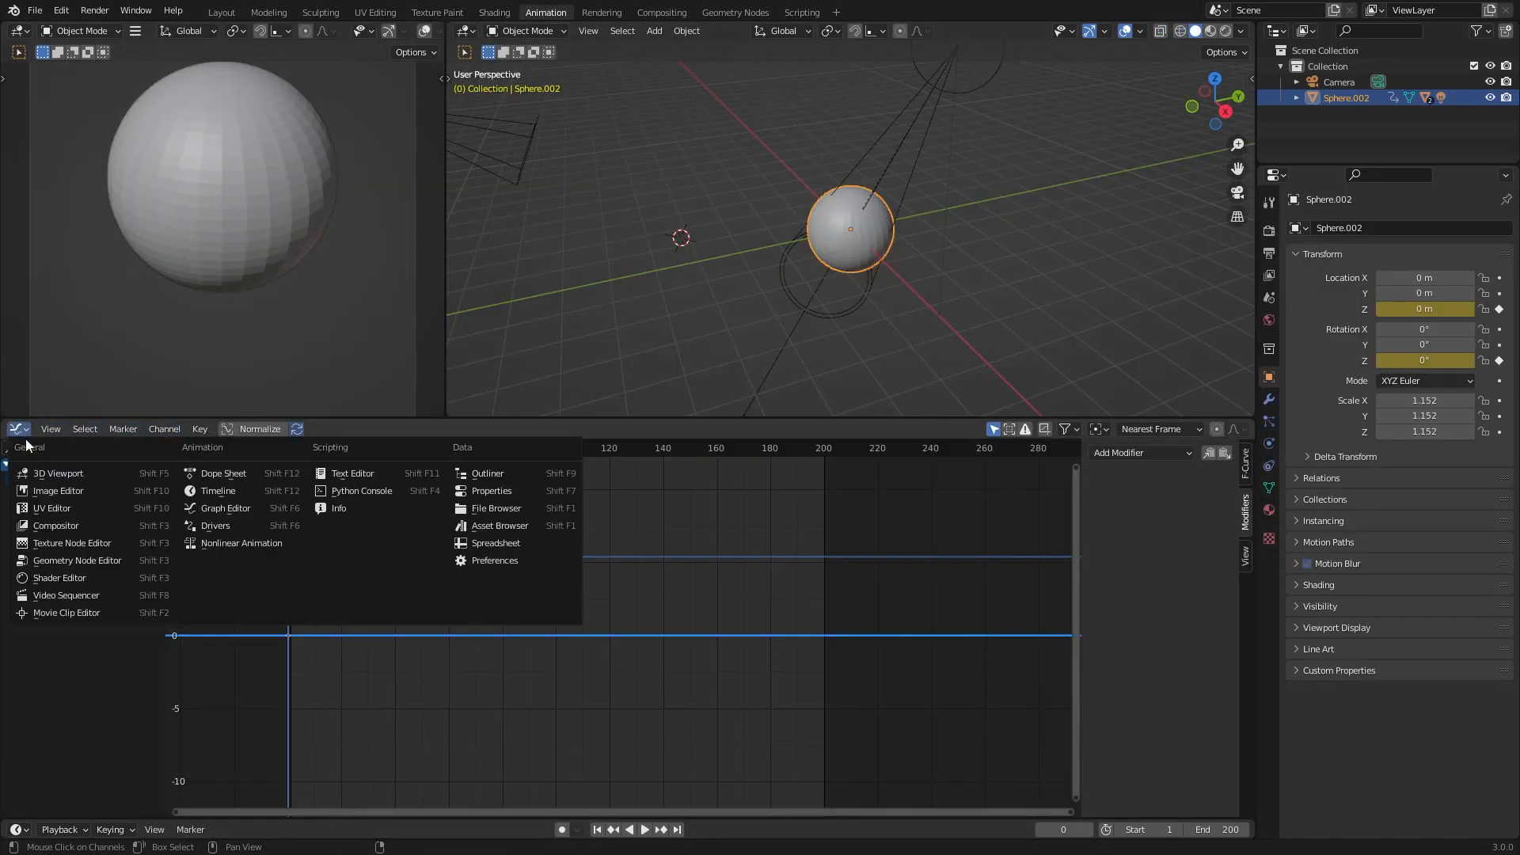
{"action": "left_click", "coordinate": [225, 508]}
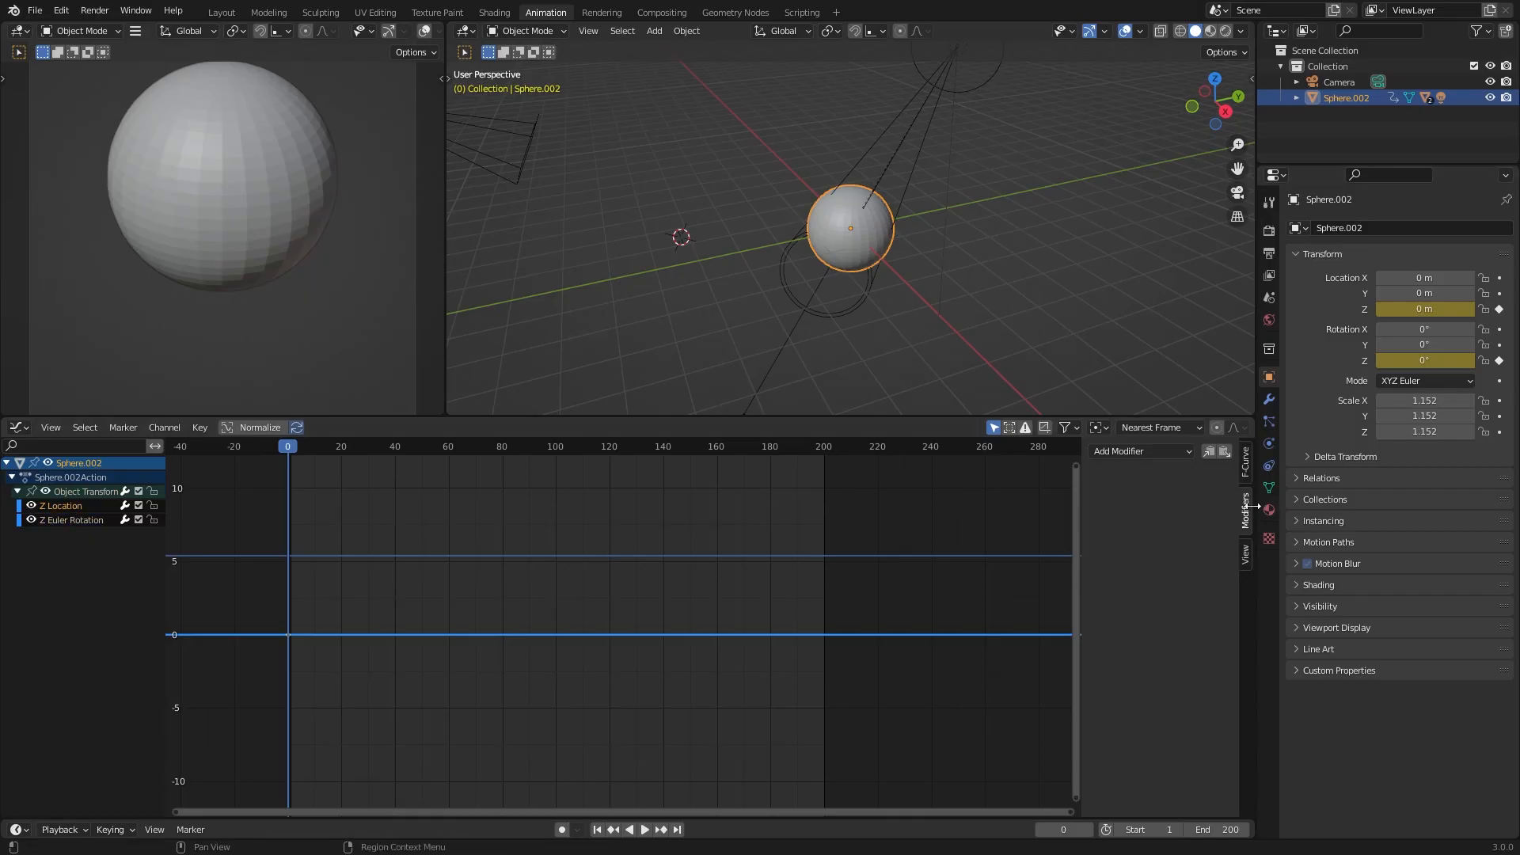
{"action": "left_click", "coordinate": [1141, 450]}
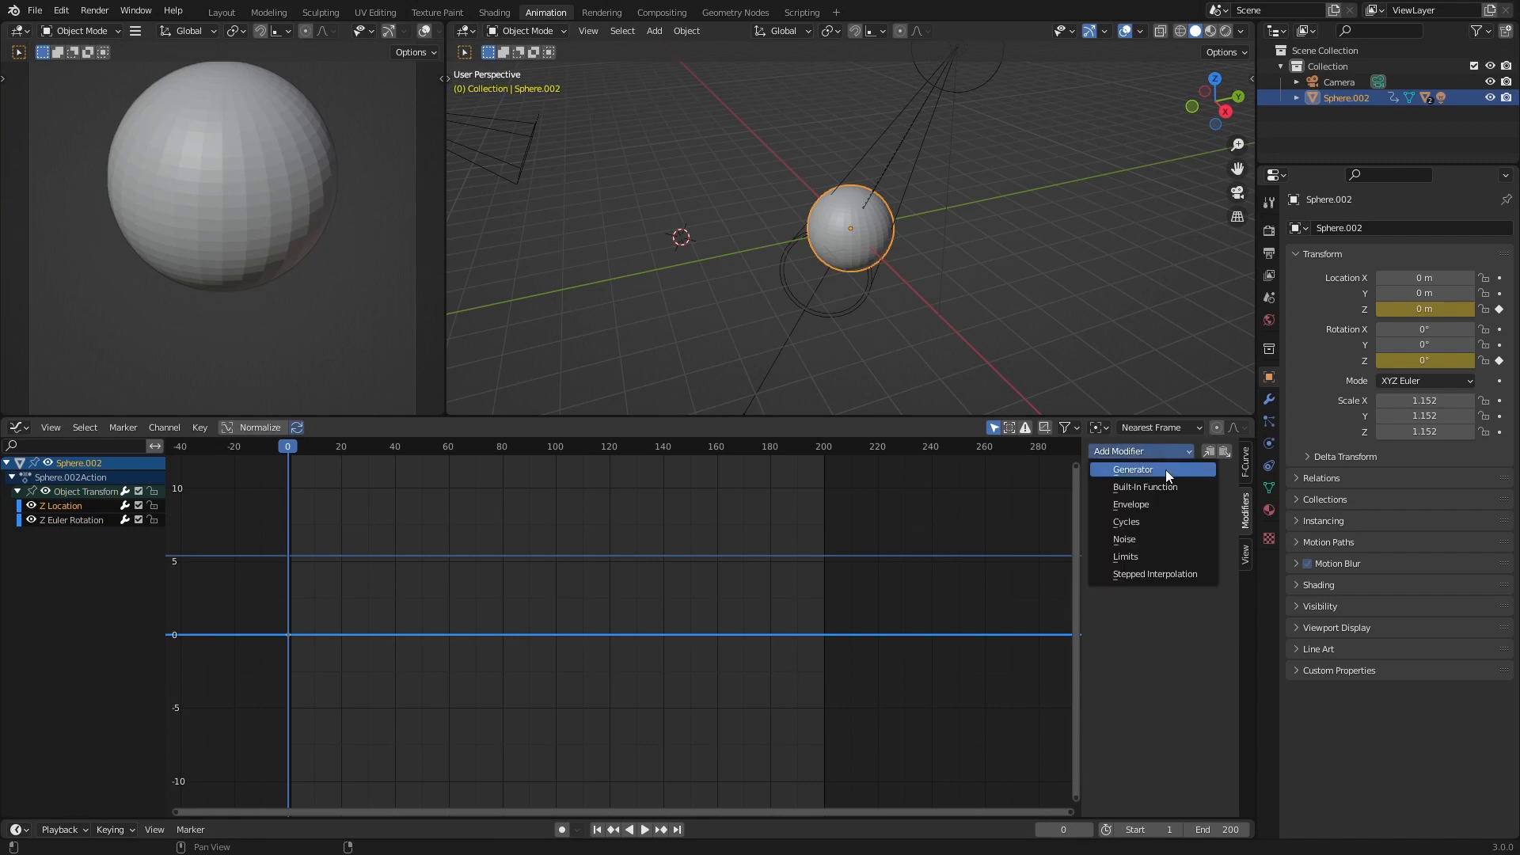
{"action": "left_click", "coordinate": [1144, 485]}
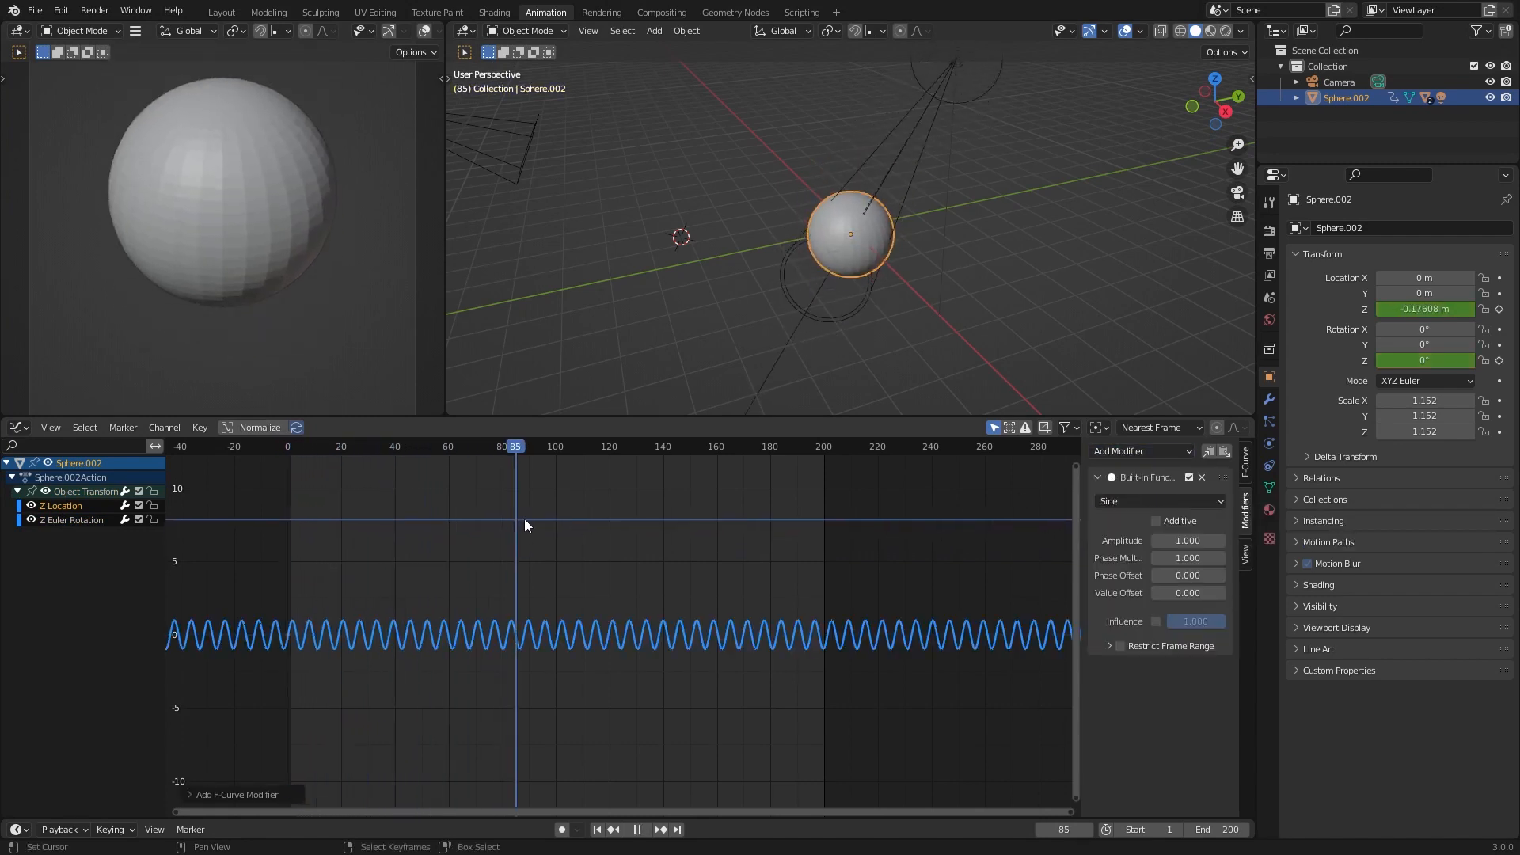
Step: Slow the sine to Phase Multiplier 0.032 with Phase Offset -1.5, checking frames
{"action": "left_click", "coordinate": [827, 446]}
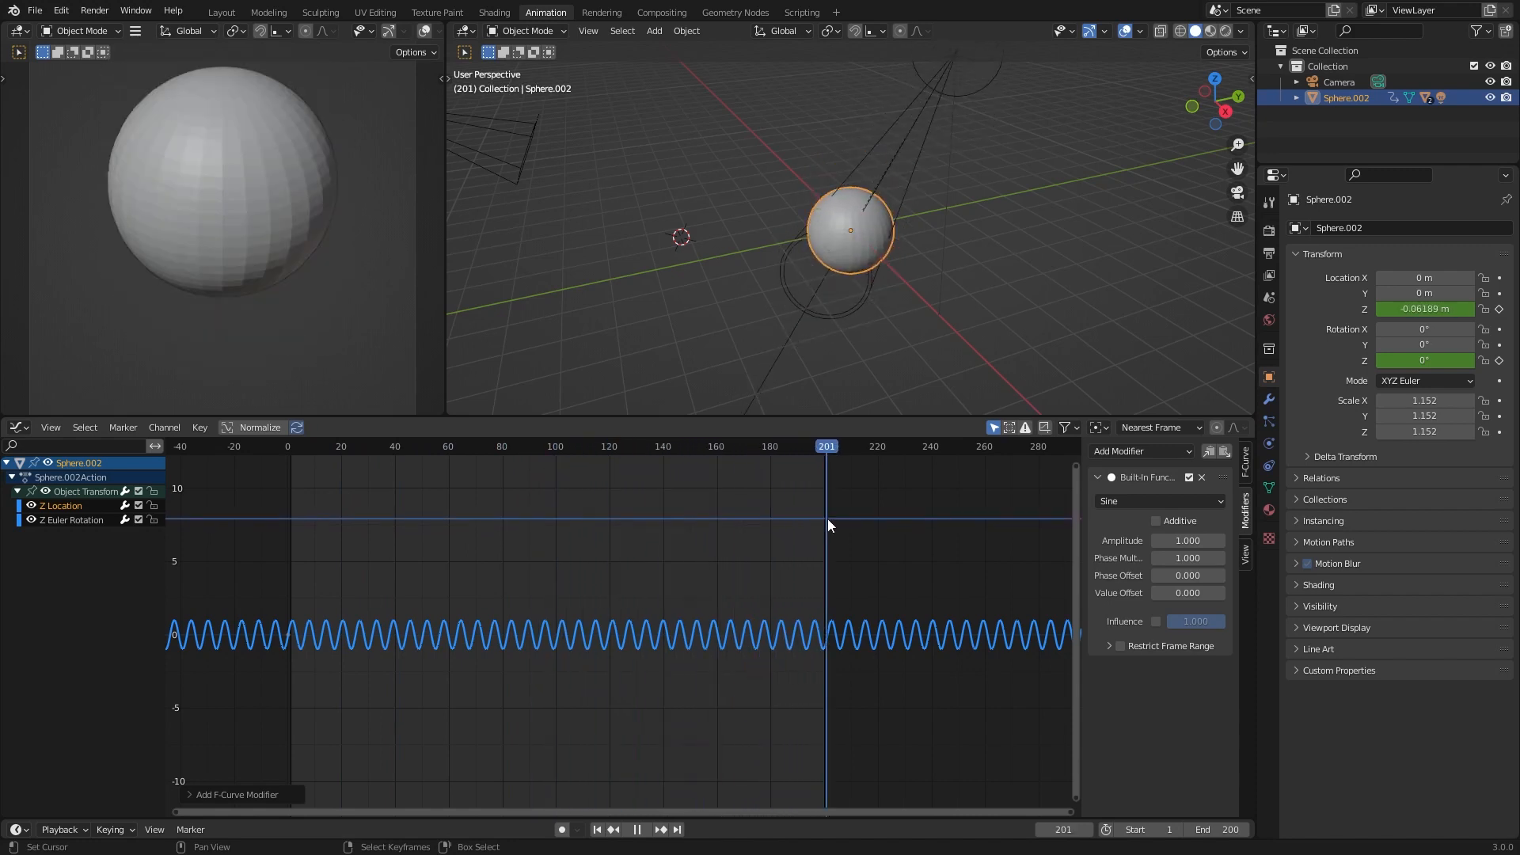
{"action": "left_click", "coordinate": [310, 446]}
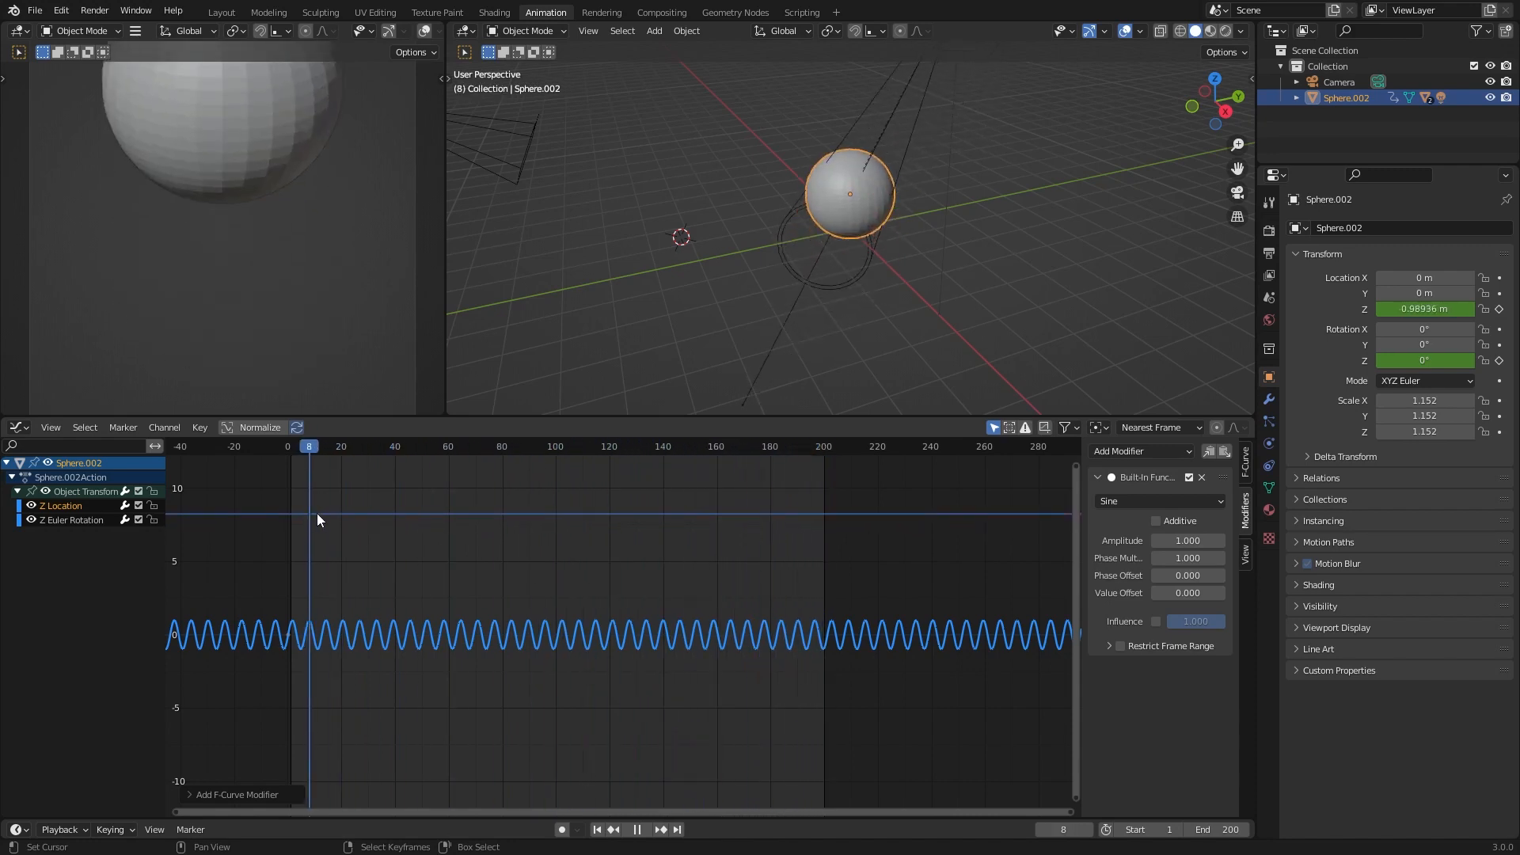
{"action": "left_click", "coordinate": [394, 446]}
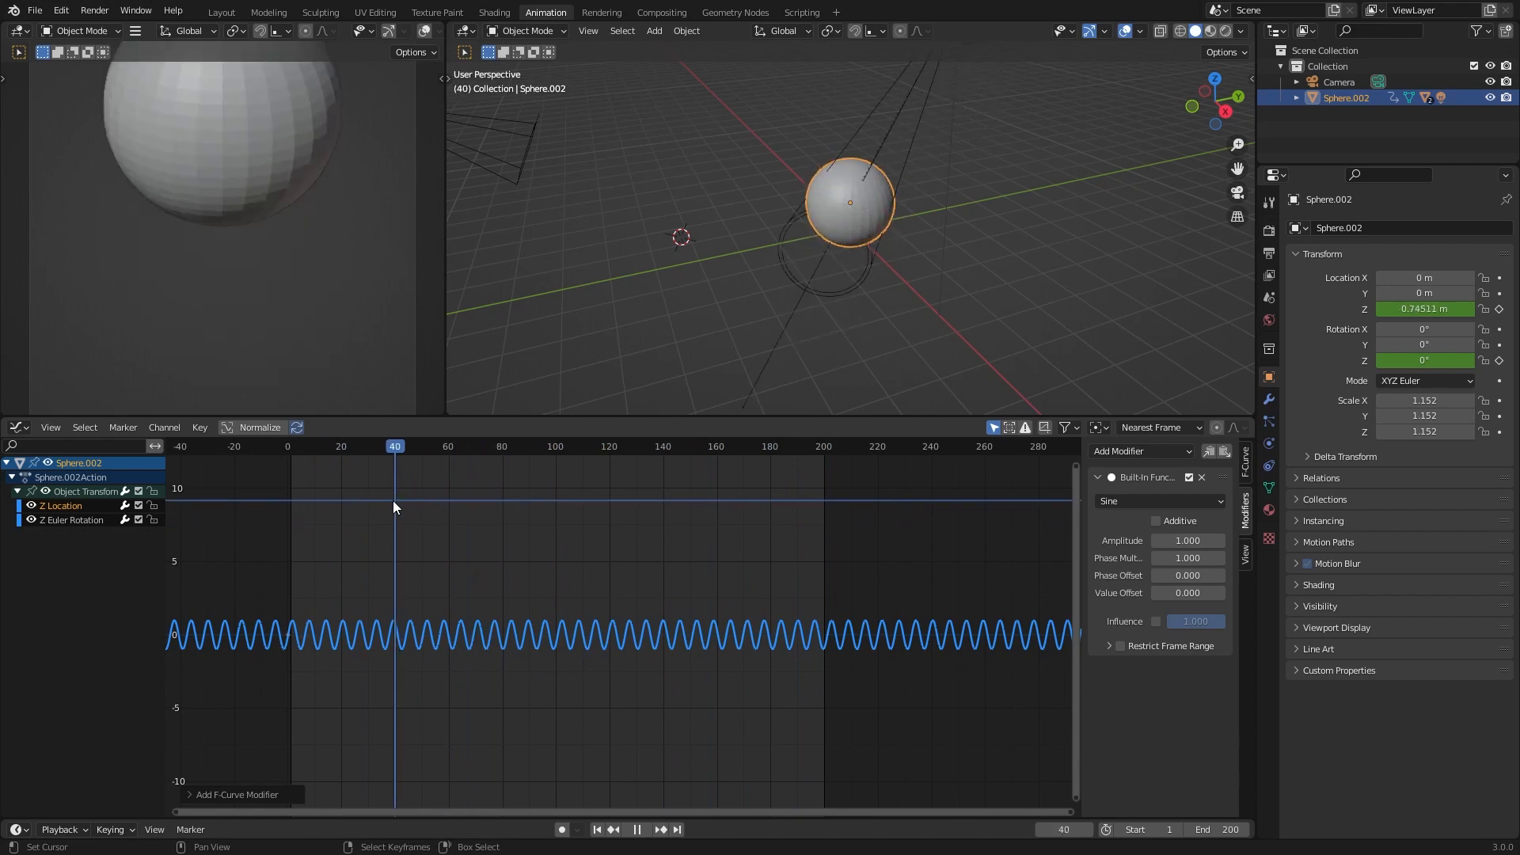
{"action": "left_click", "coordinate": [1186, 557]}
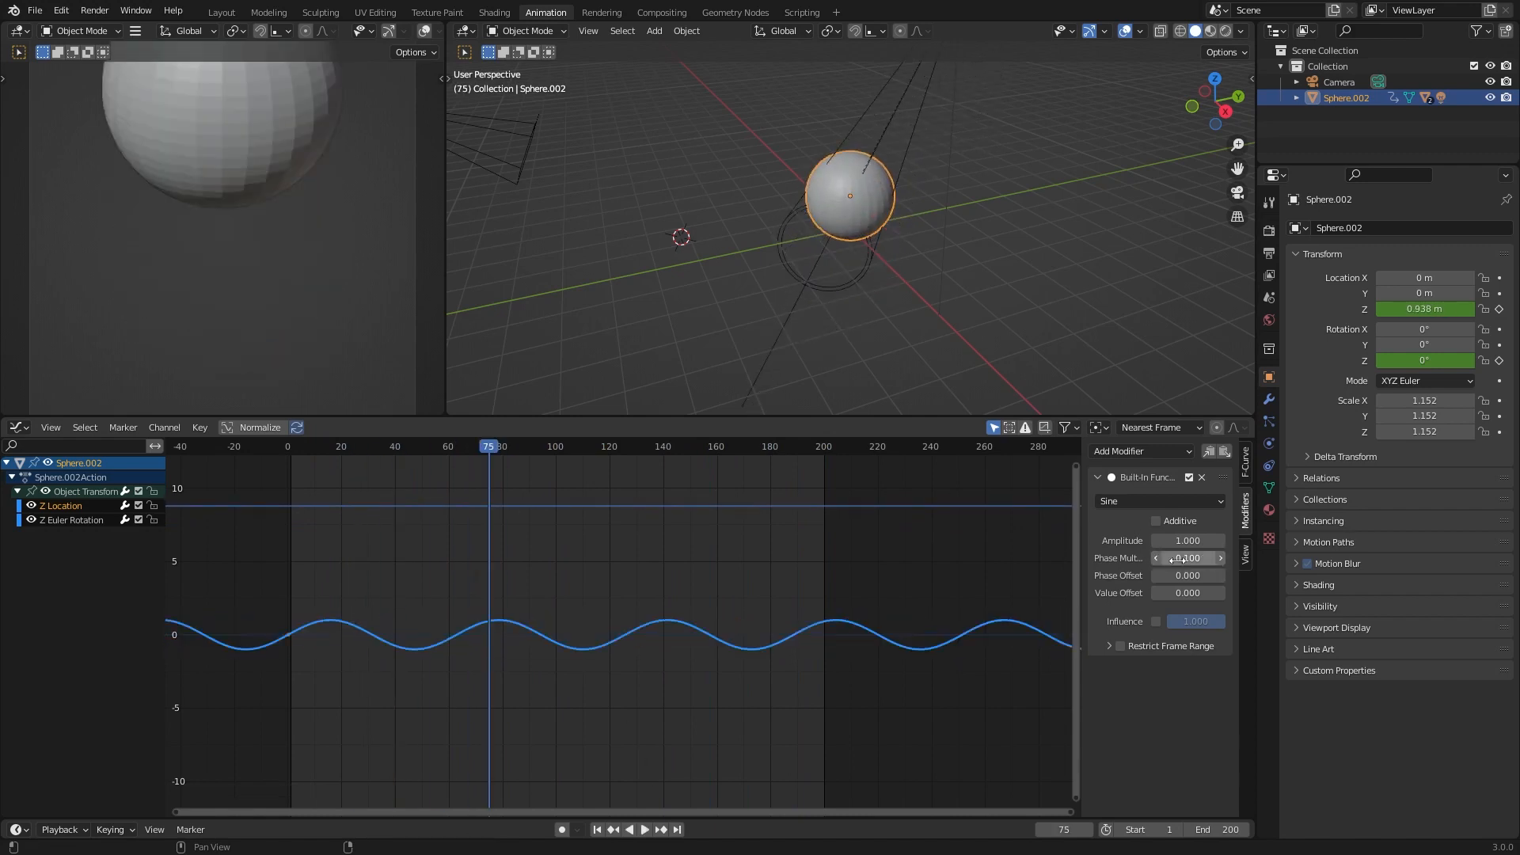
{"action": "left_click", "coordinate": [643, 828]}
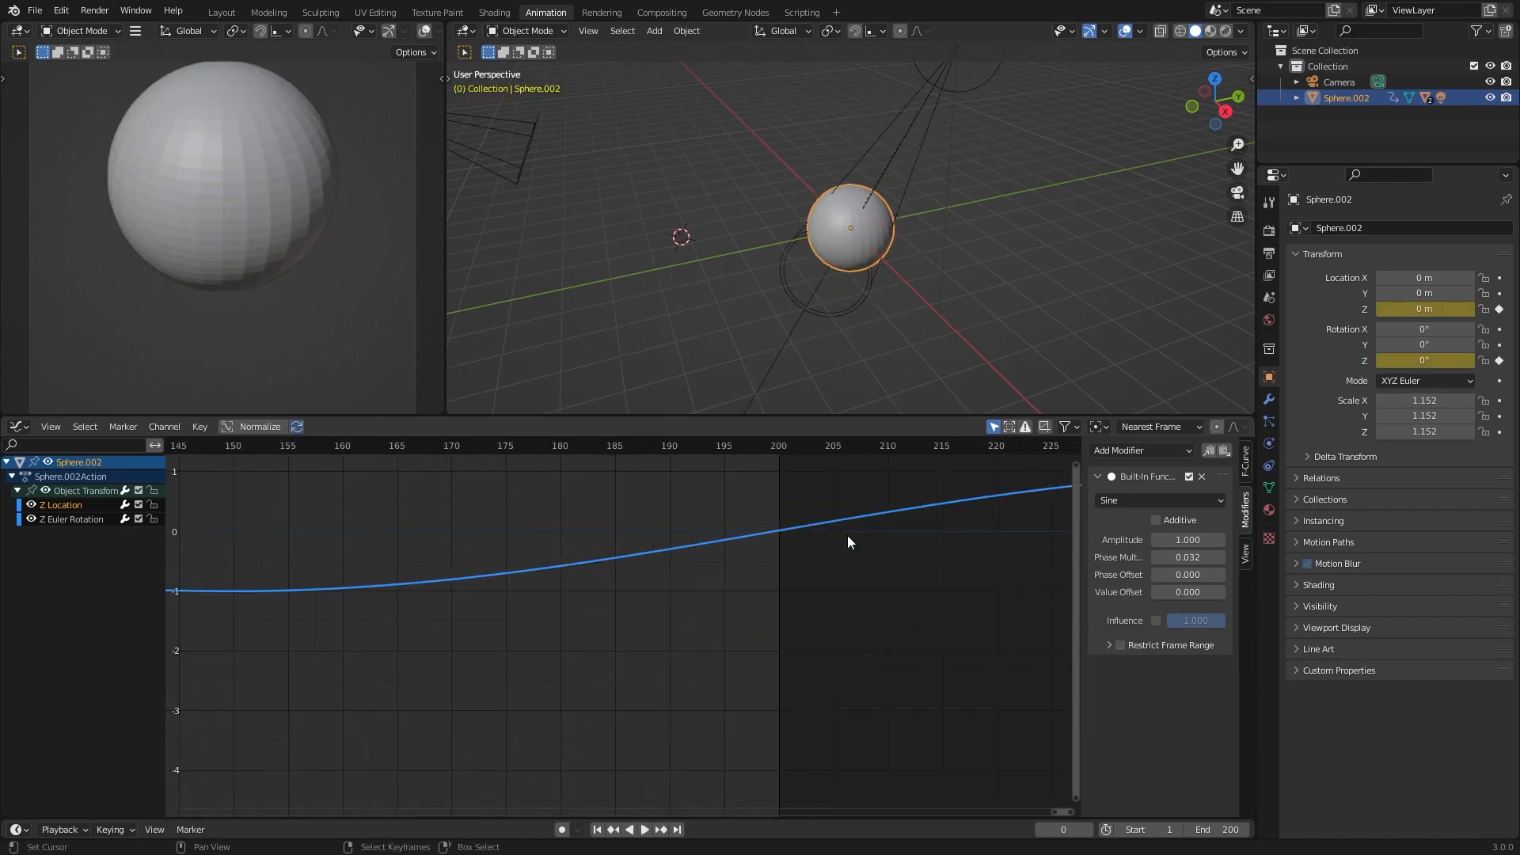
{"action": "left_click", "coordinate": [815, 445]}
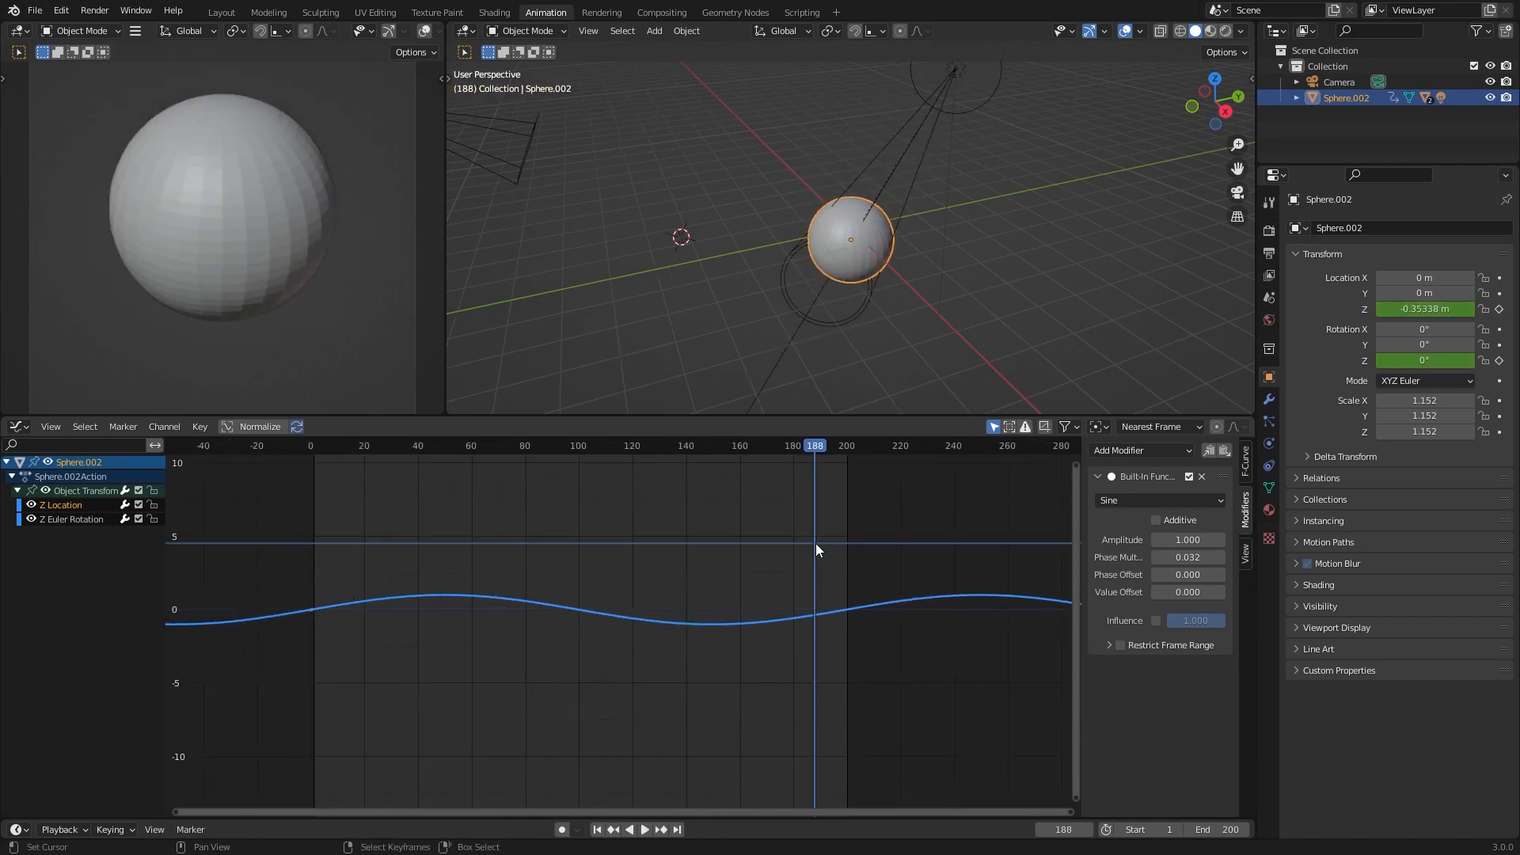
{"action": "left_click", "coordinate": [644, 829]}
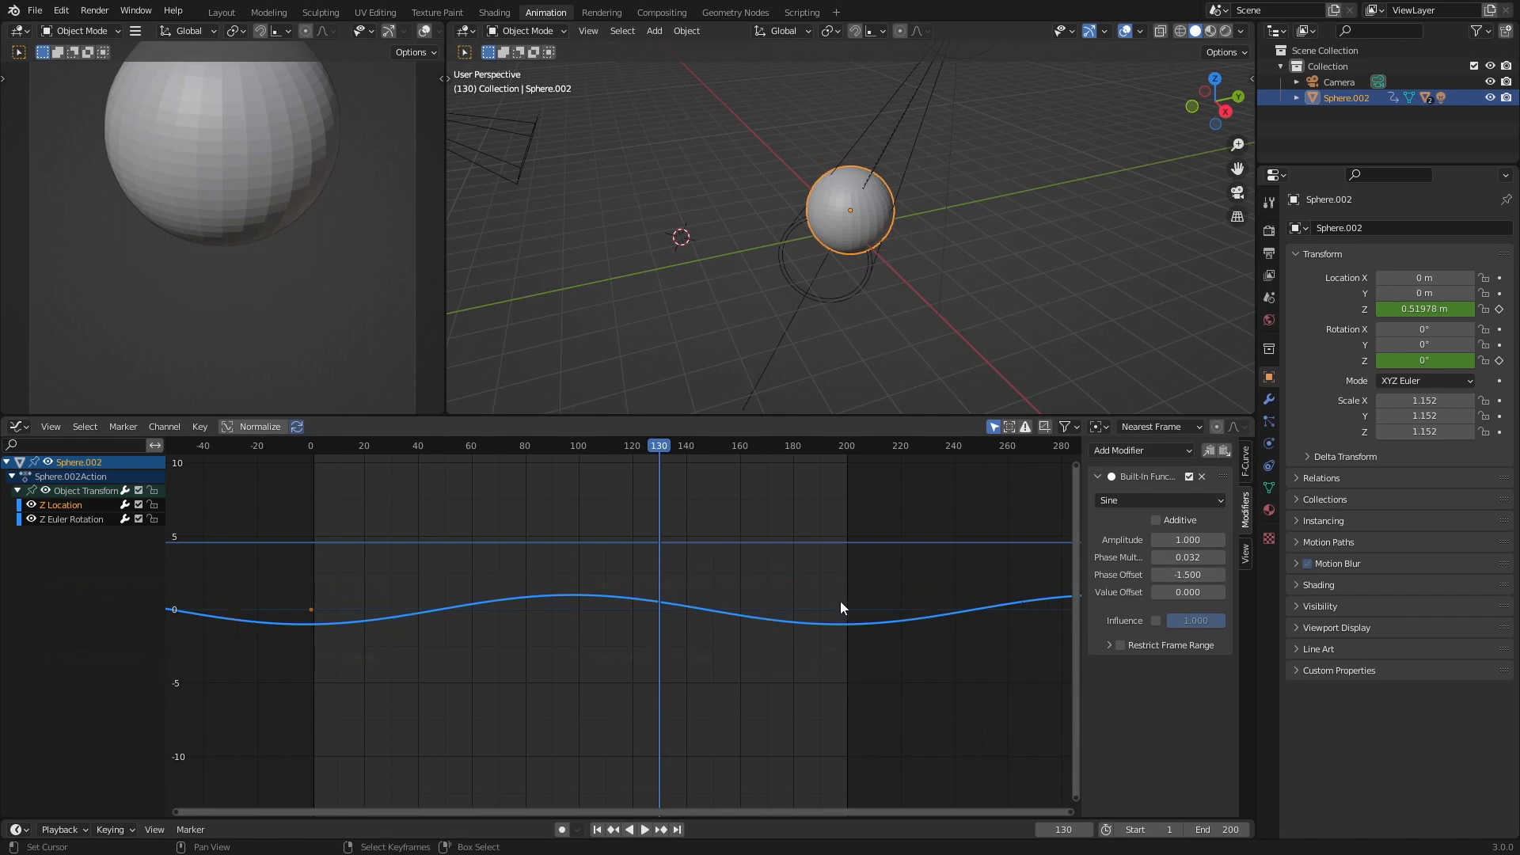
Step: Play the bobbing, then set amplitude 0.2, phase offset -1.75, value offset 1.99
{"action": "left_click", "coordinate": [597, 829]}
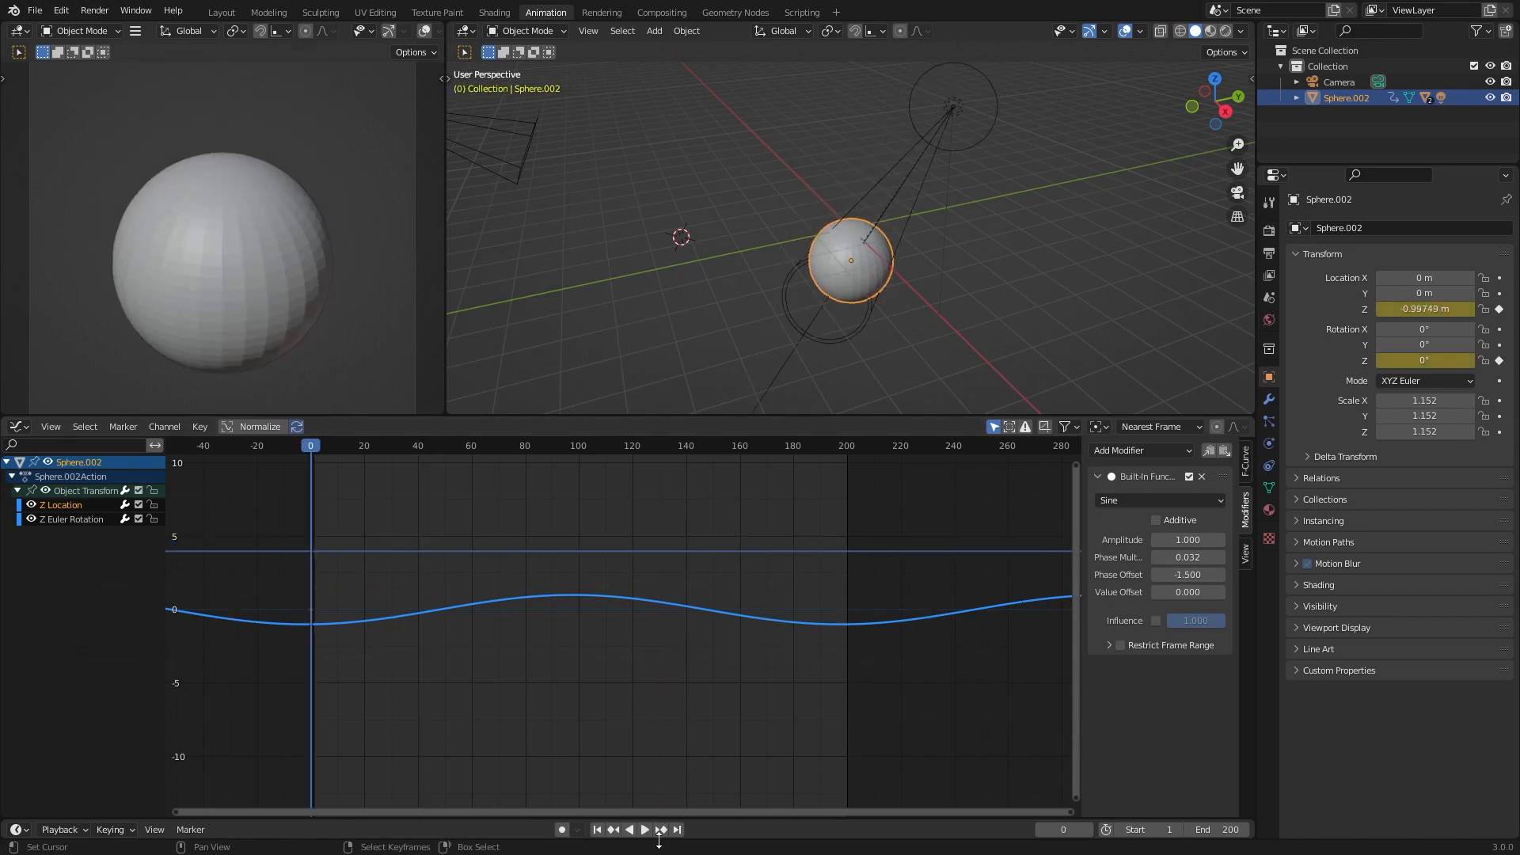
{"action": "left_click", "coordinate": [642, 829]}
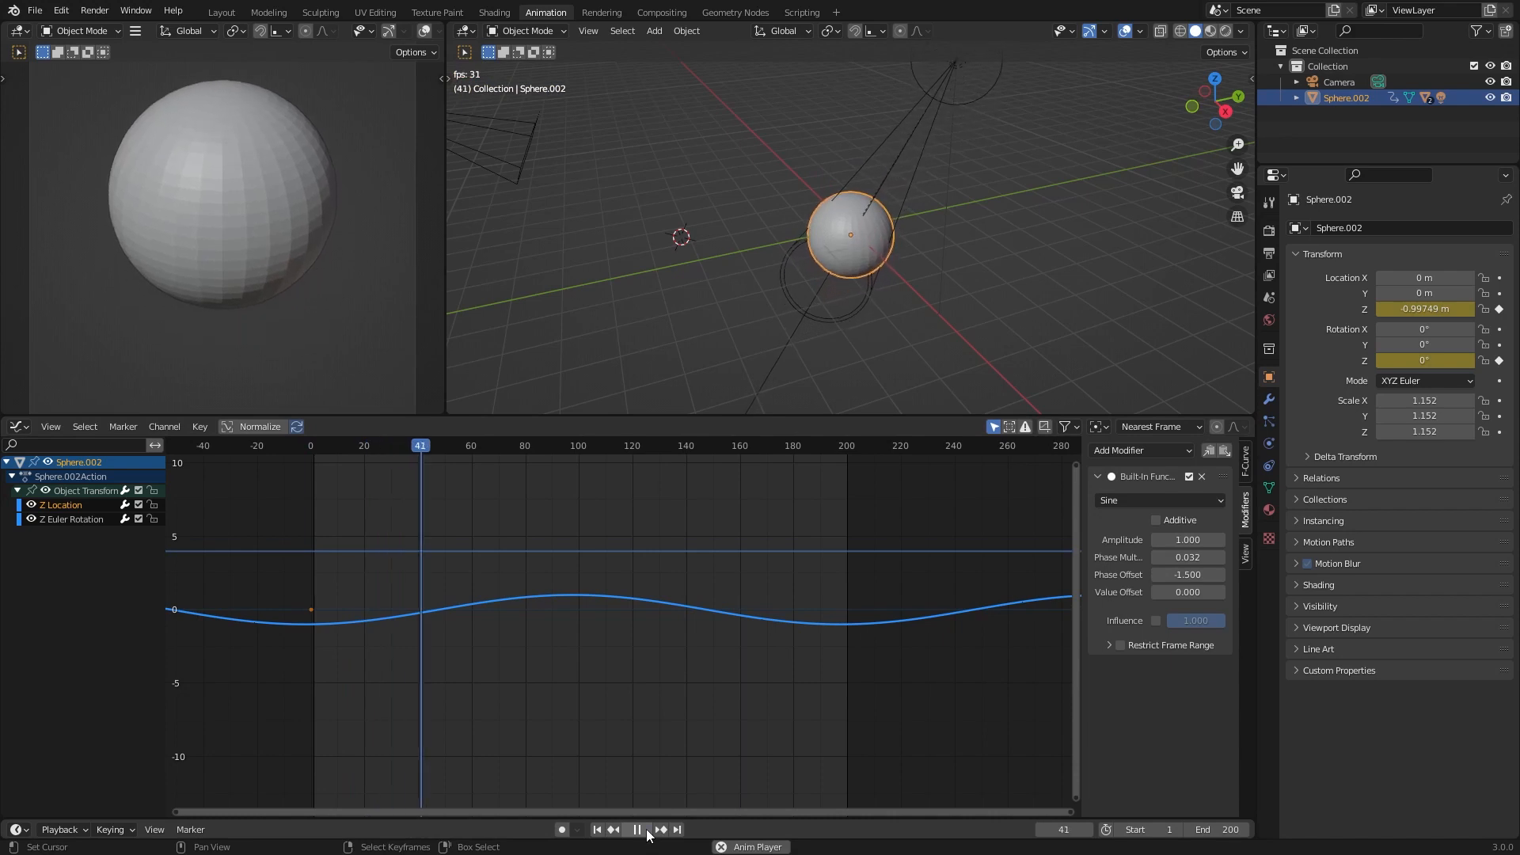
{"action": "left_click", "coordinate": [635, 829]}
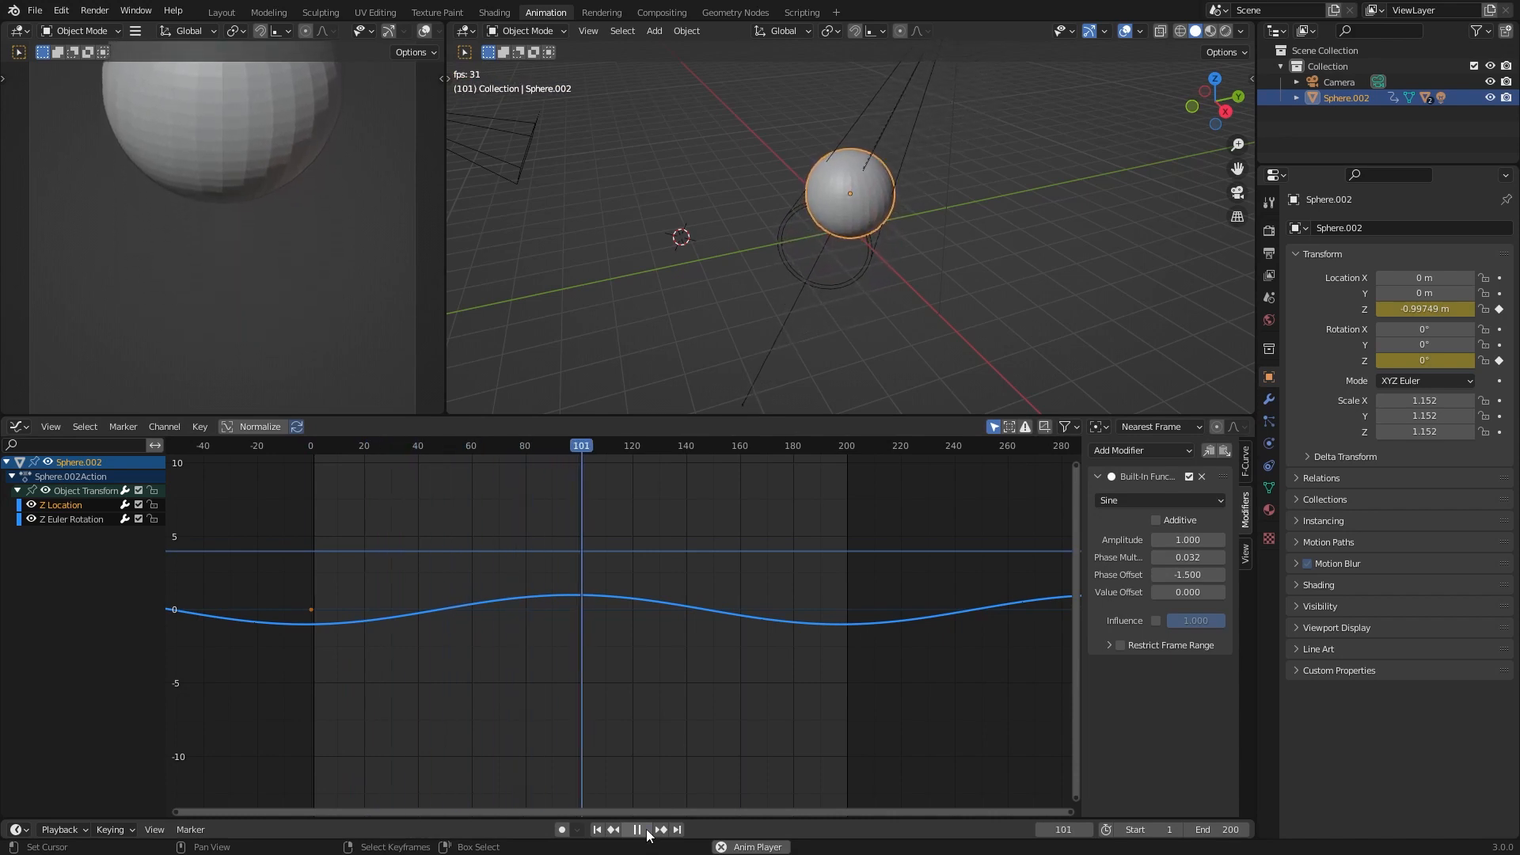
{"action": "left_click", "coordinate": [612, 829]}
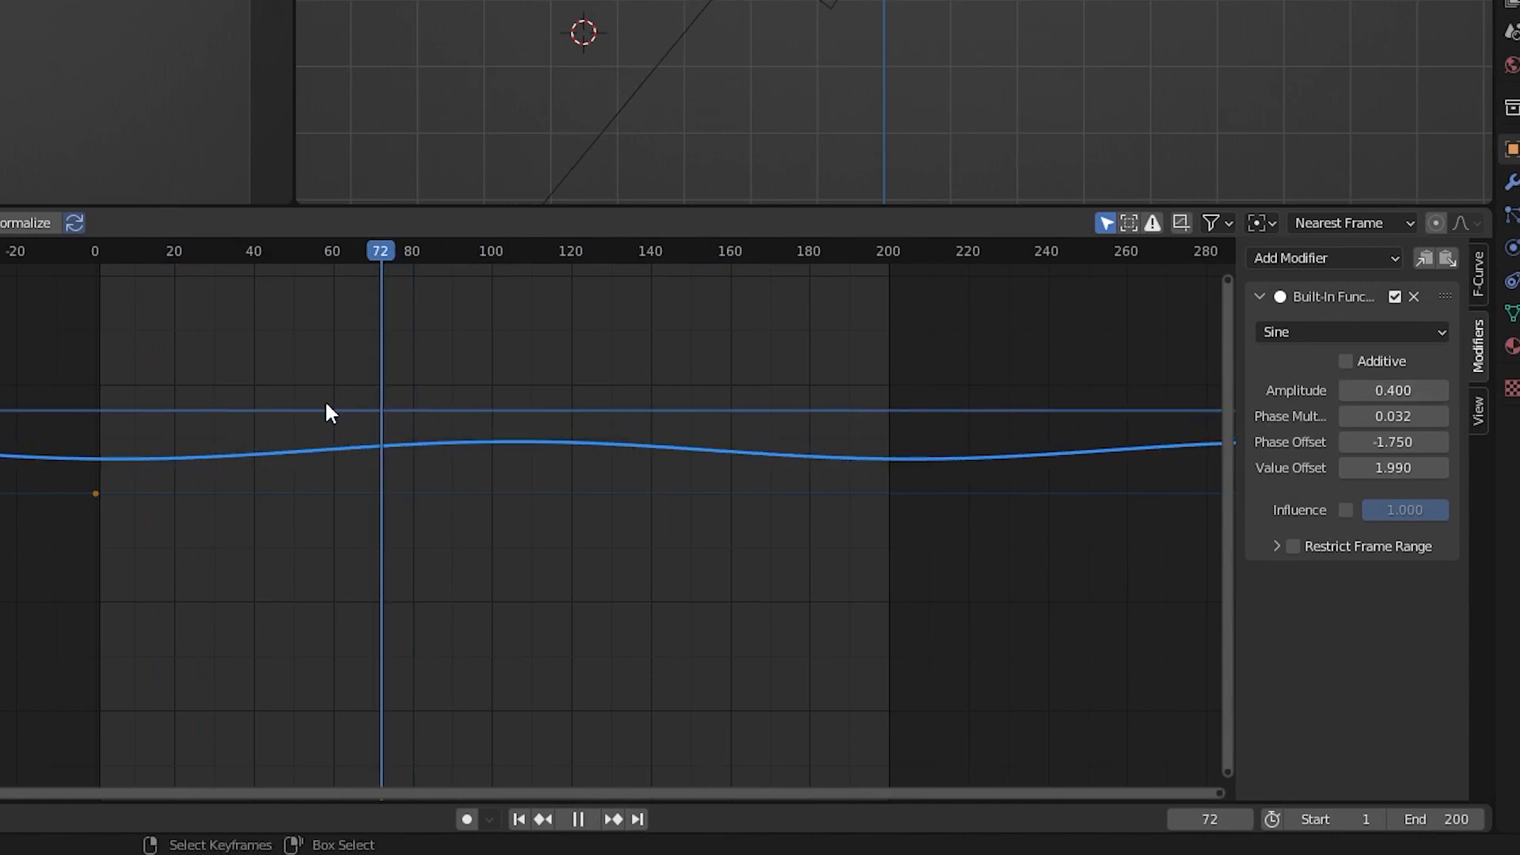
{"action": "left_click", "coordinate": [578, 820]}
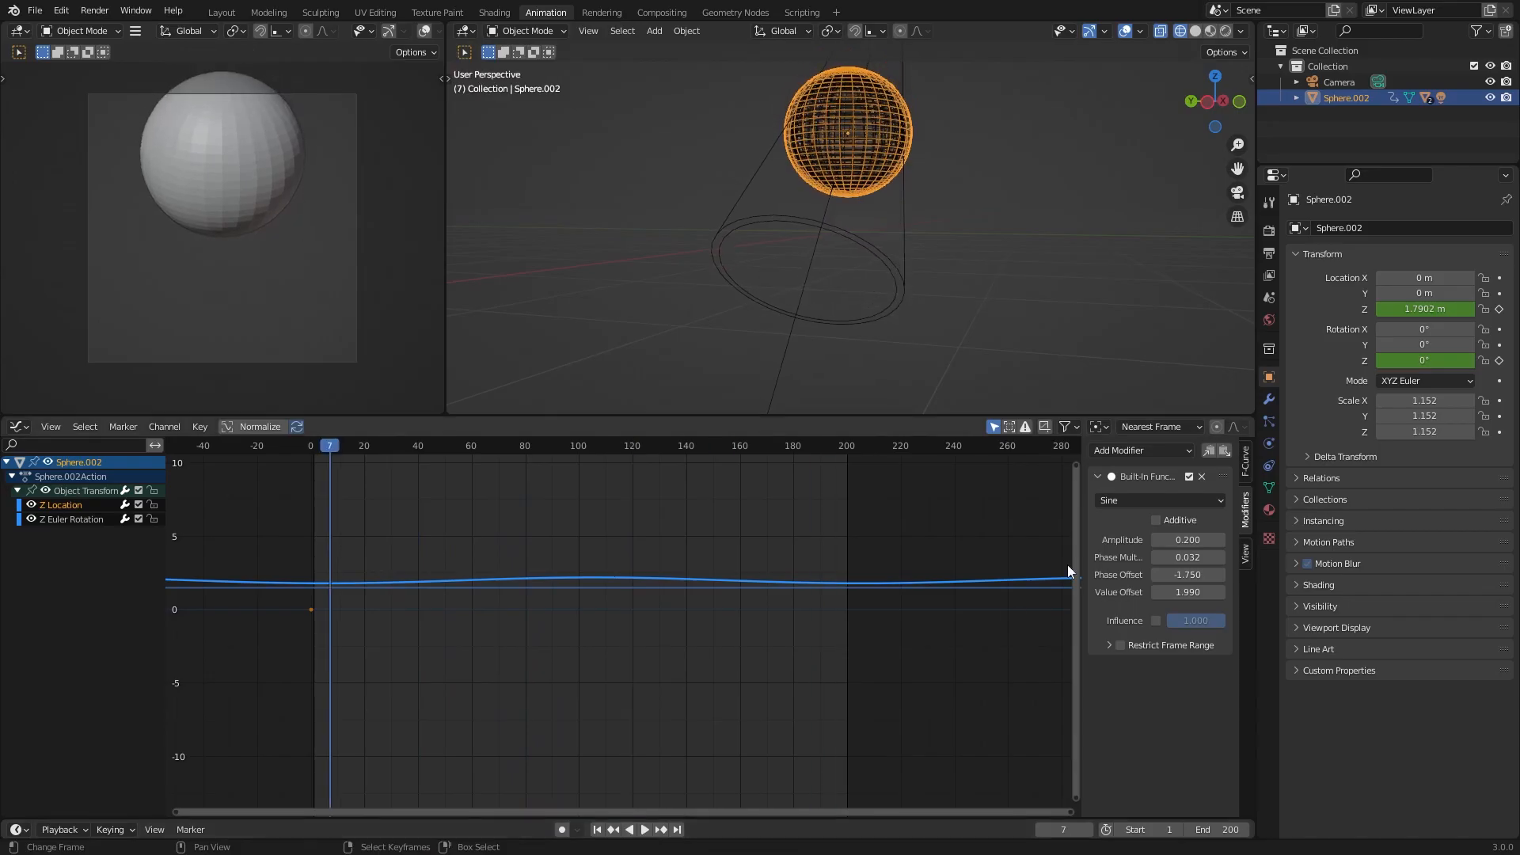
Step: Copy the sine modifier from Z Location onto Z Euler Rotation and shift its phase
{"action": "left_click", "coordinate": [643, 829]}
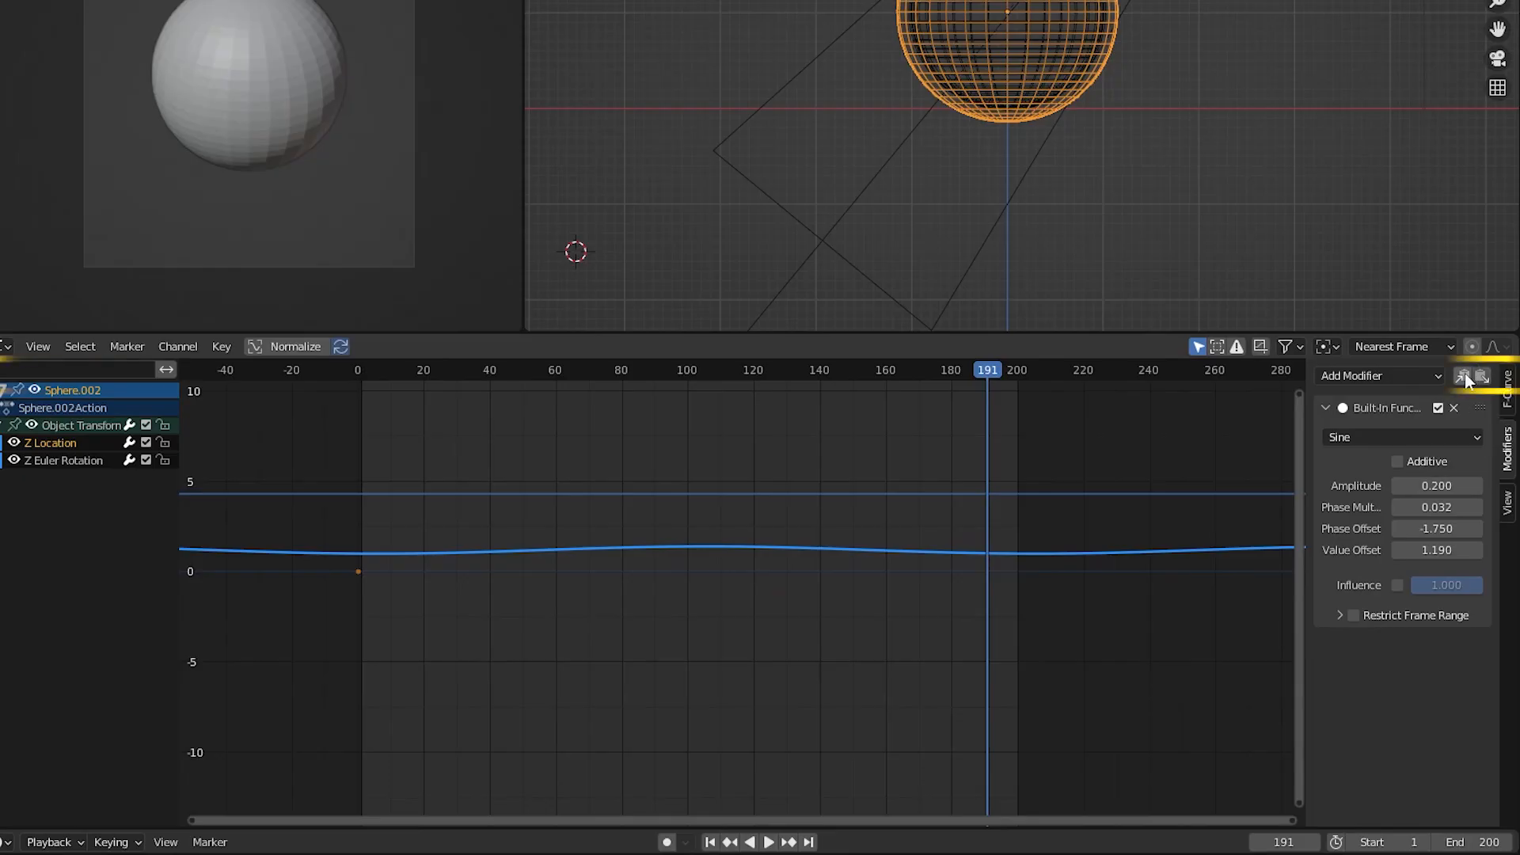
{"action": "left_click", "coordinate": [1469, 376]}
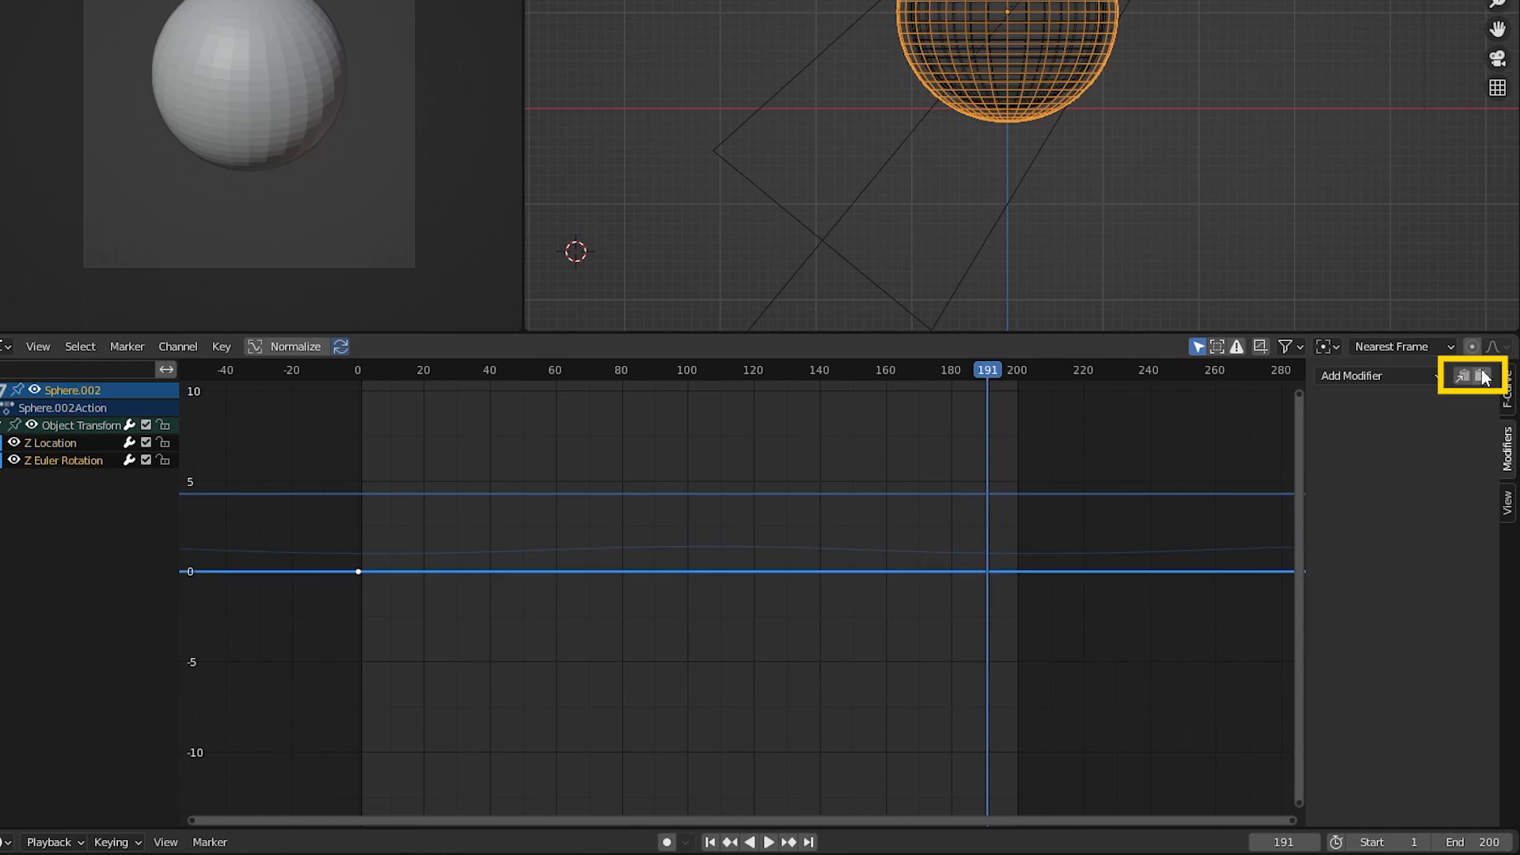
{"action": "left_click", "coordinate": [1467, 376]}
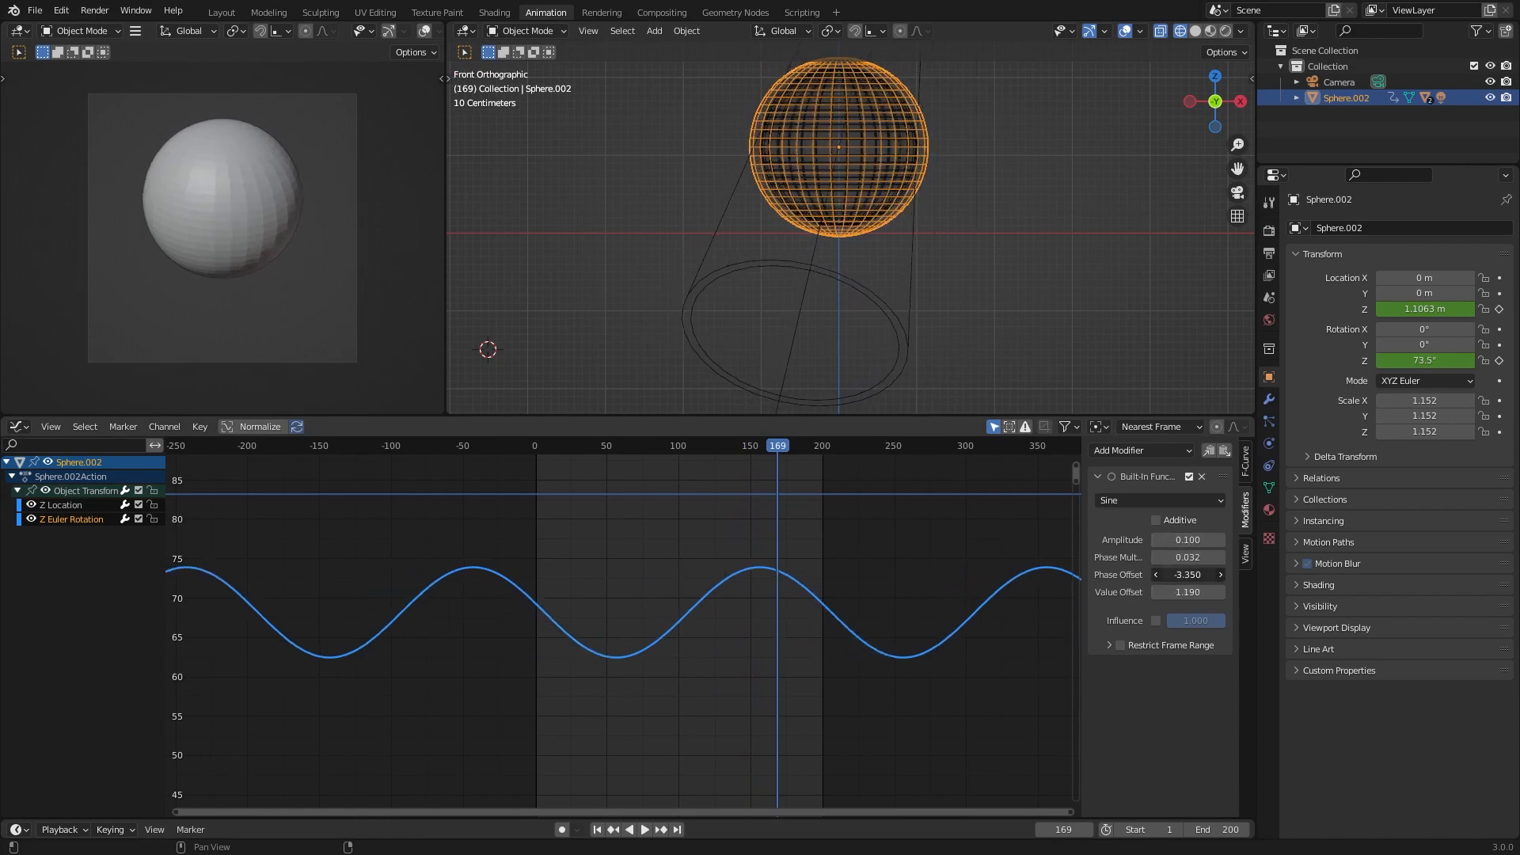
{"action": "left_click", "coordinate": [605, 445]}
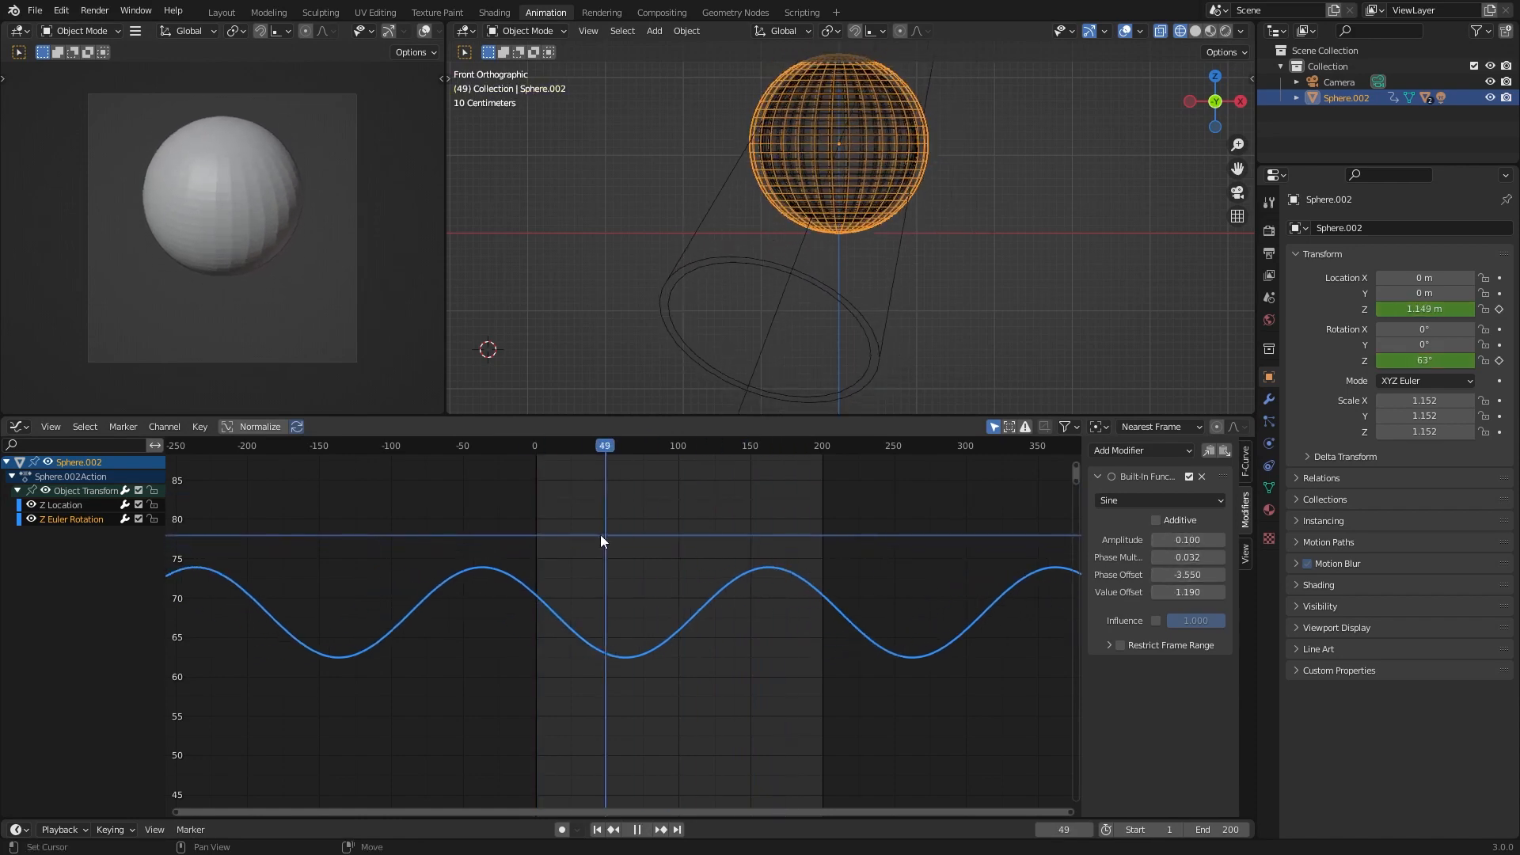
{"action": "left_click", "coordinate": [787, 444]}
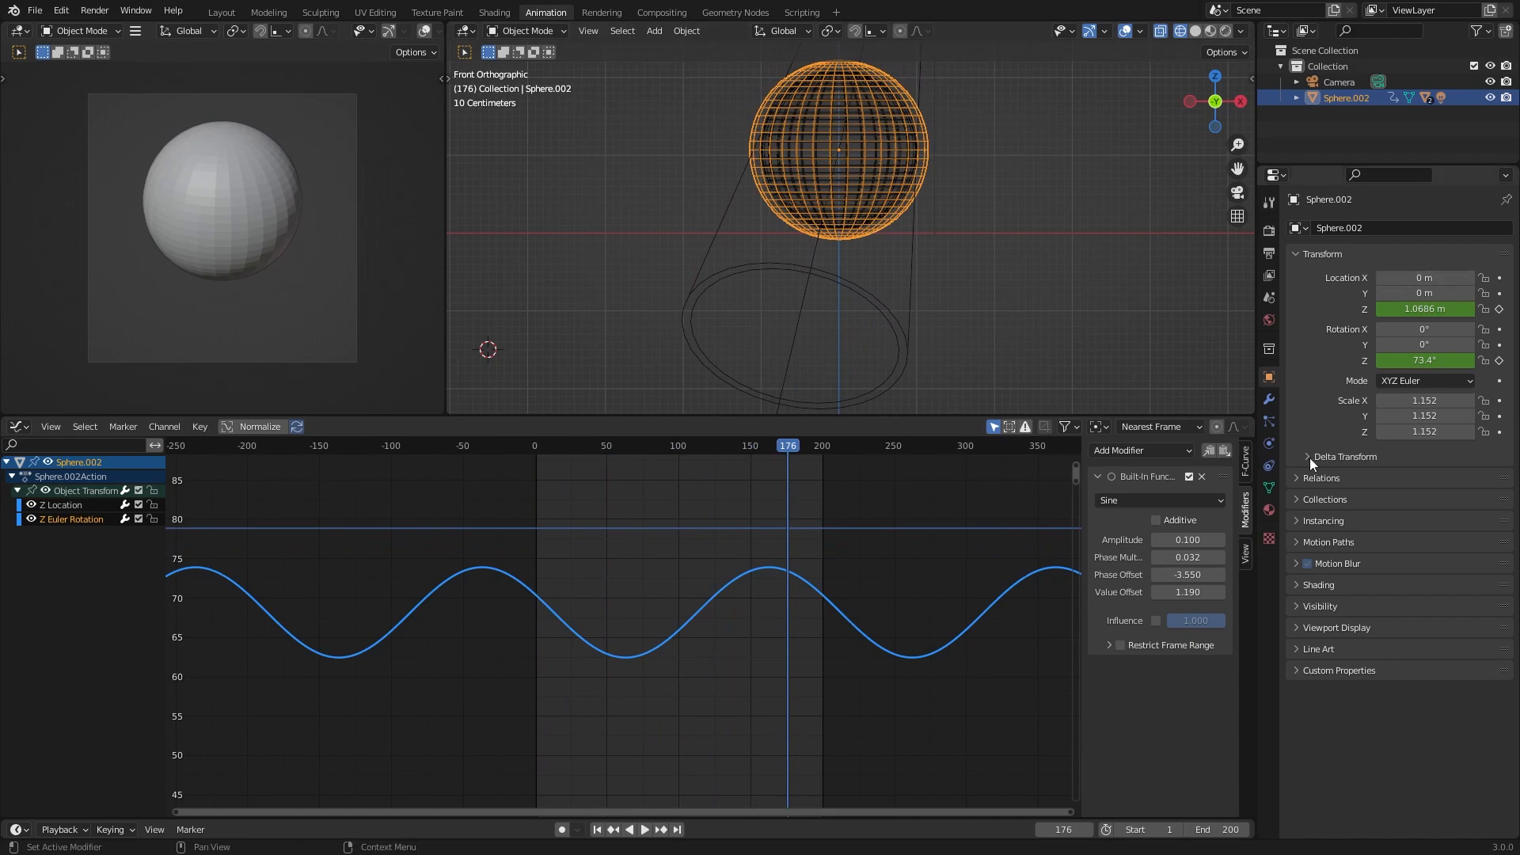
{"action": "left_click", "coordinate": [220, 12]}
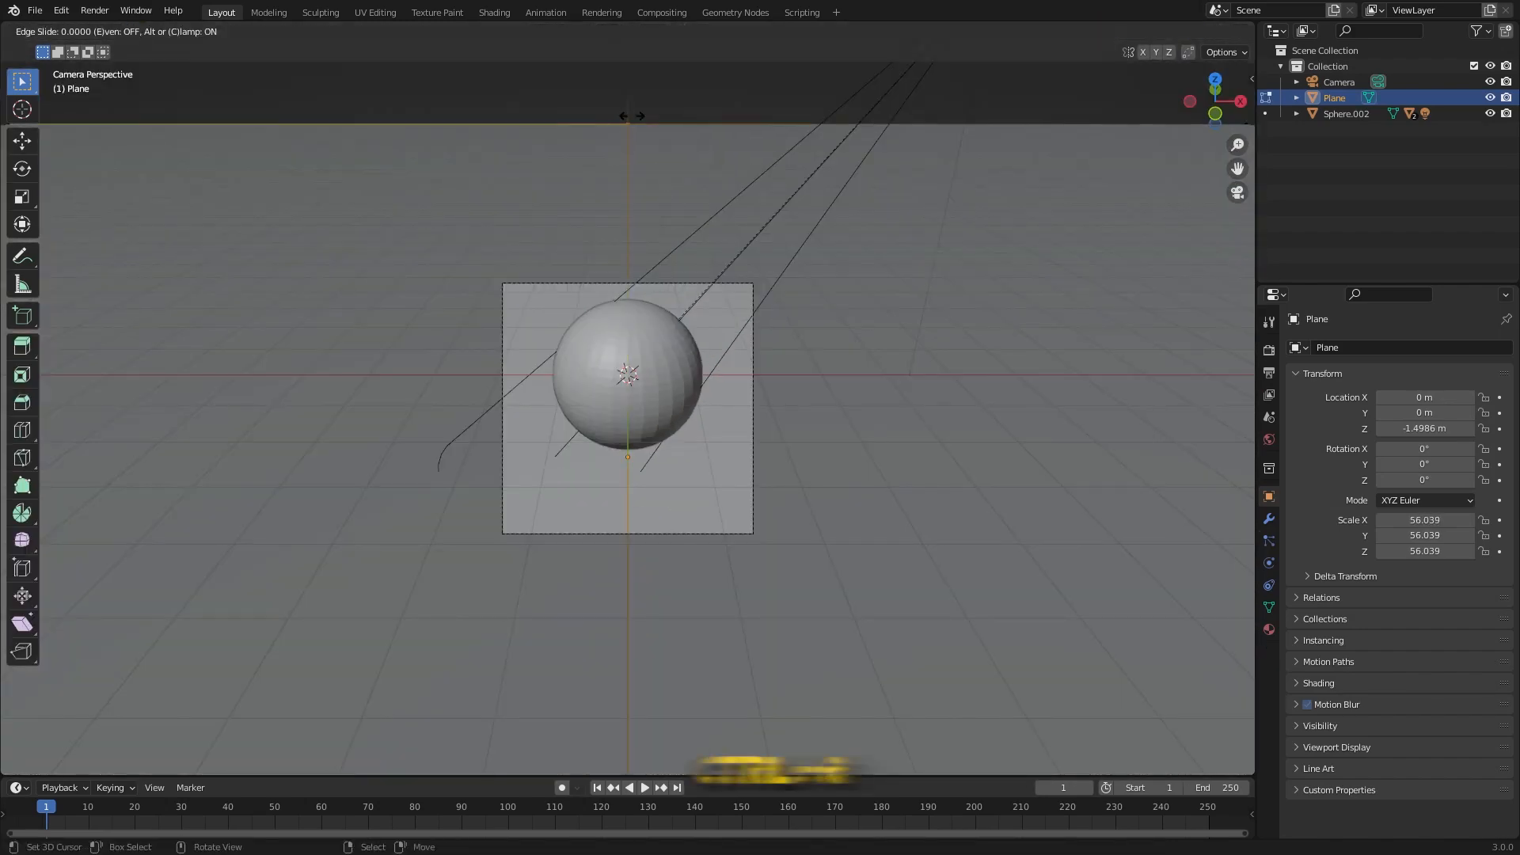
{"action": "mouse_move", "coordinate": [582, 117]}
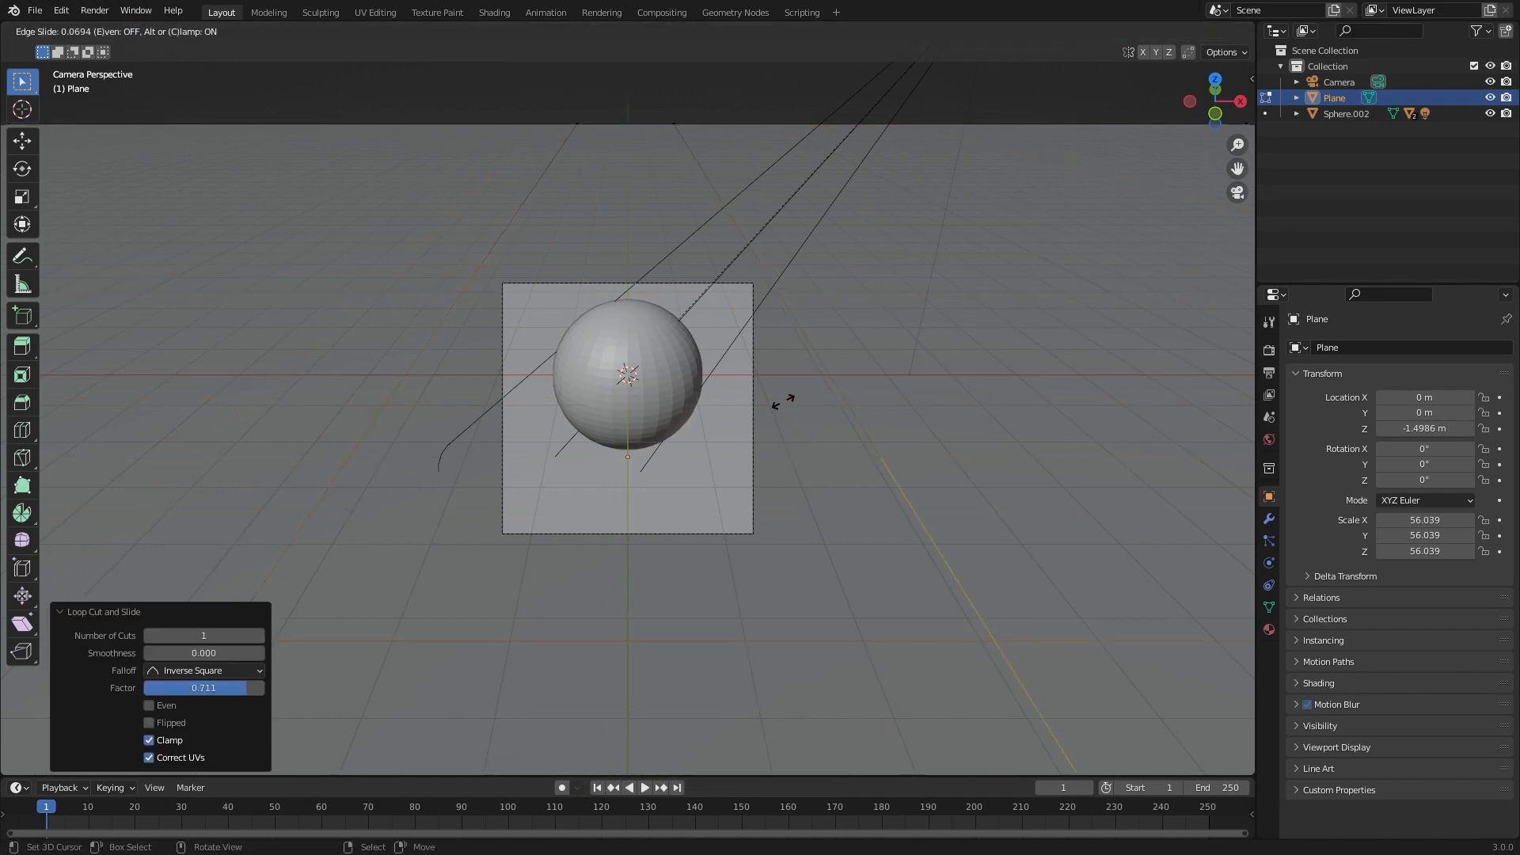
{"action": "mouse_move", "coordinate": [785, 402]}
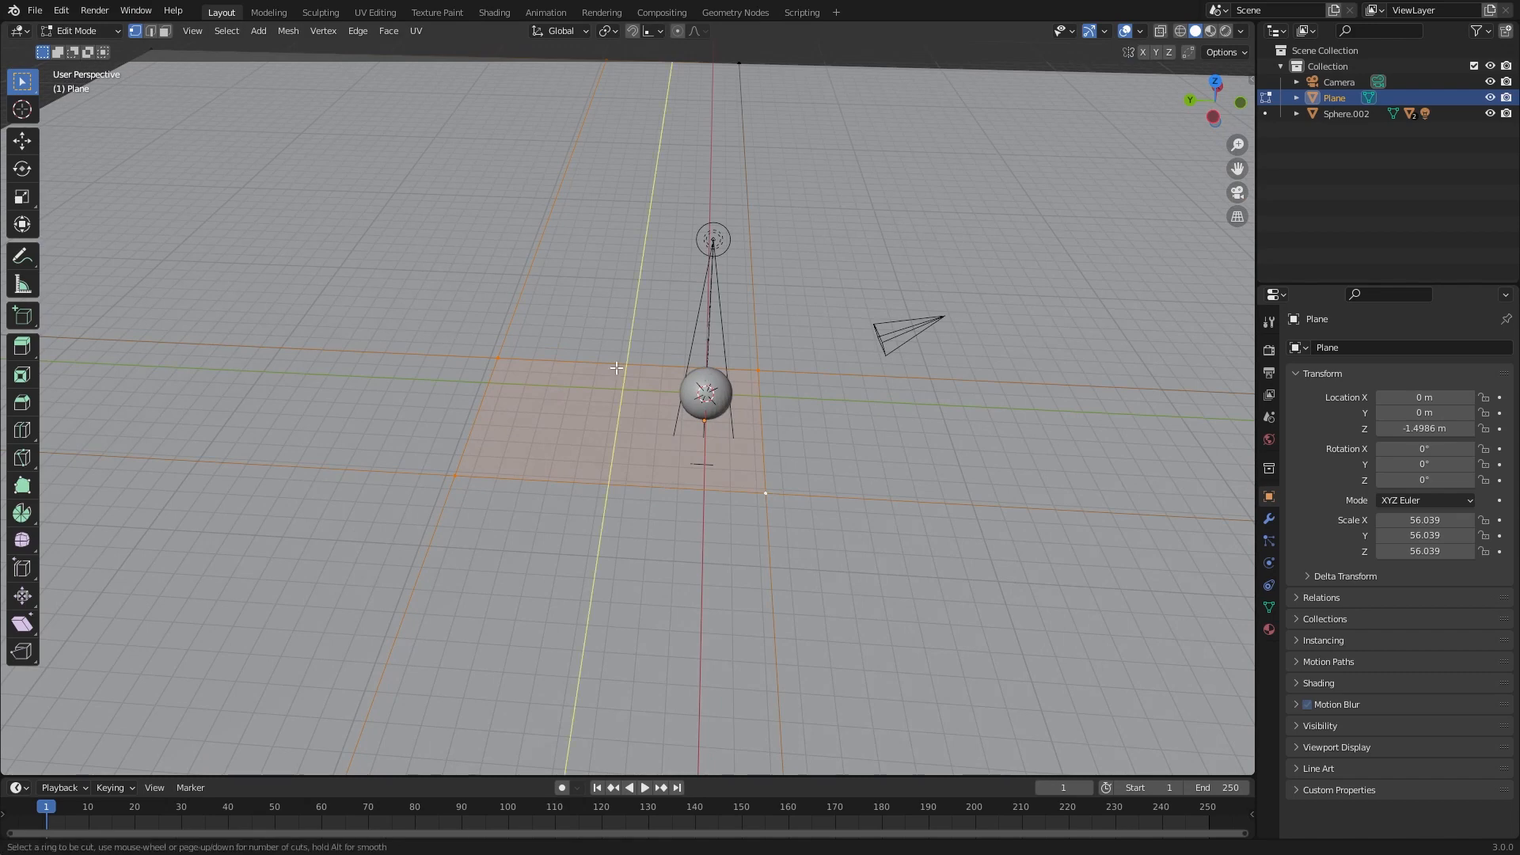
Step: Subdivide the ground plane with Edge > Subdivide, raising Number of Cuts to 70
{"action": "key", "text": "f3"}
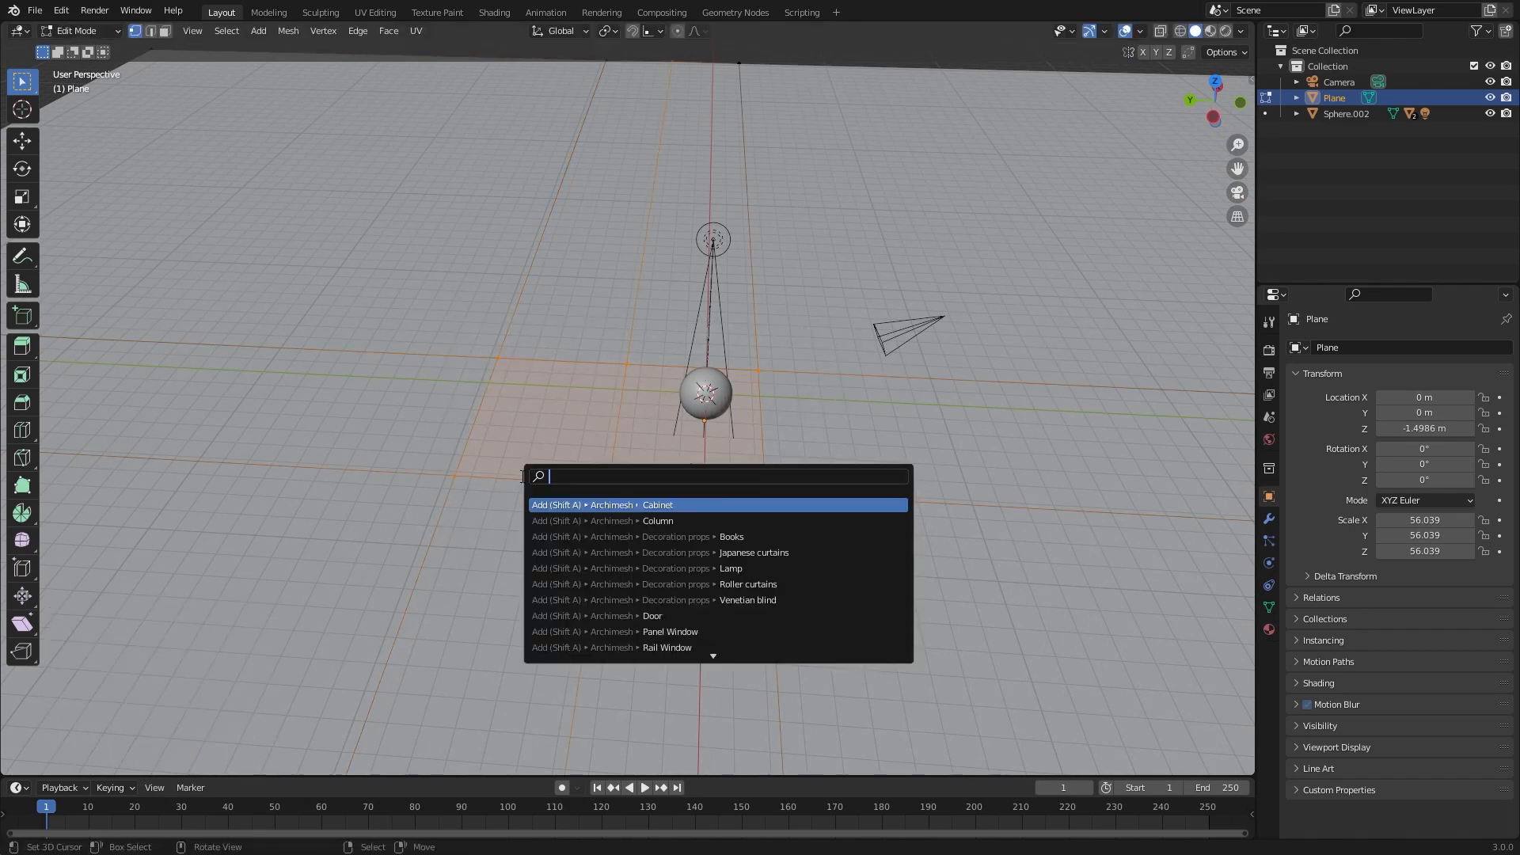
{"action": "left_click", "coordinate": [357, 30]}
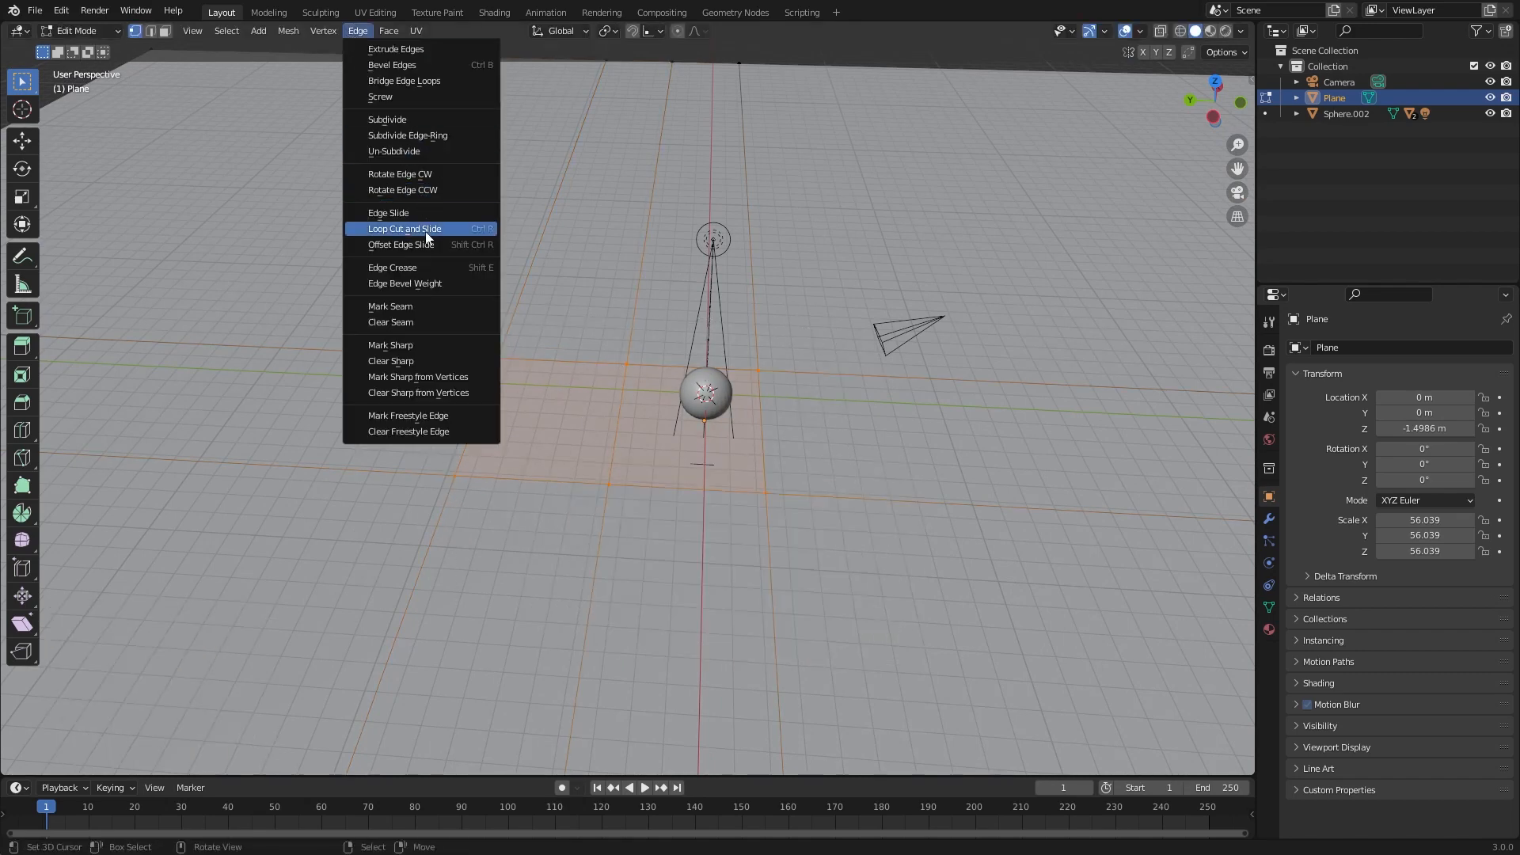
{"action": "left_click", "coordinate": [385, 119]}
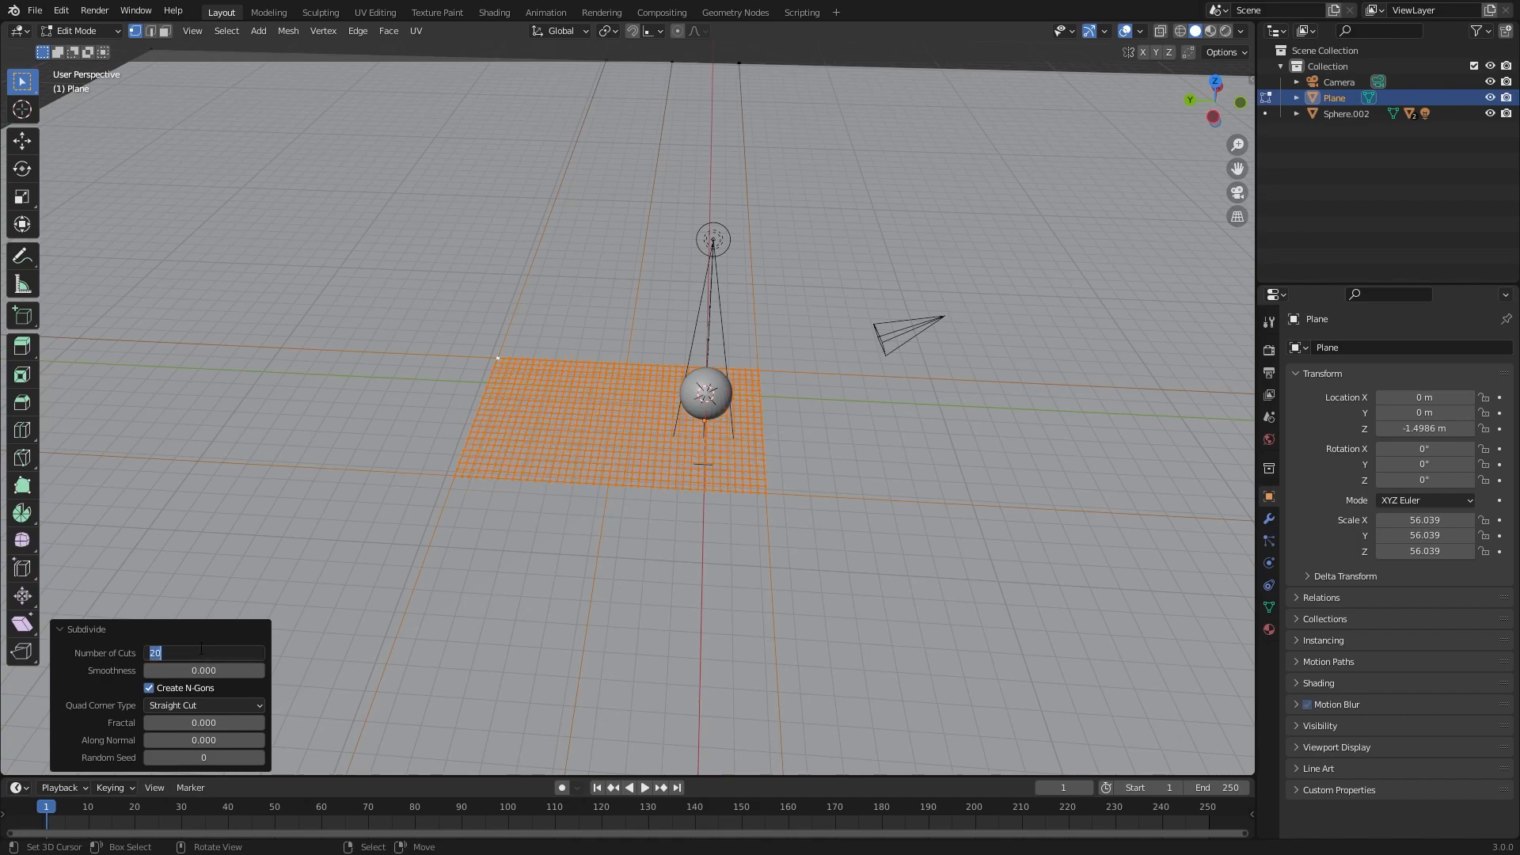
{"action": "type", "text": "50"}
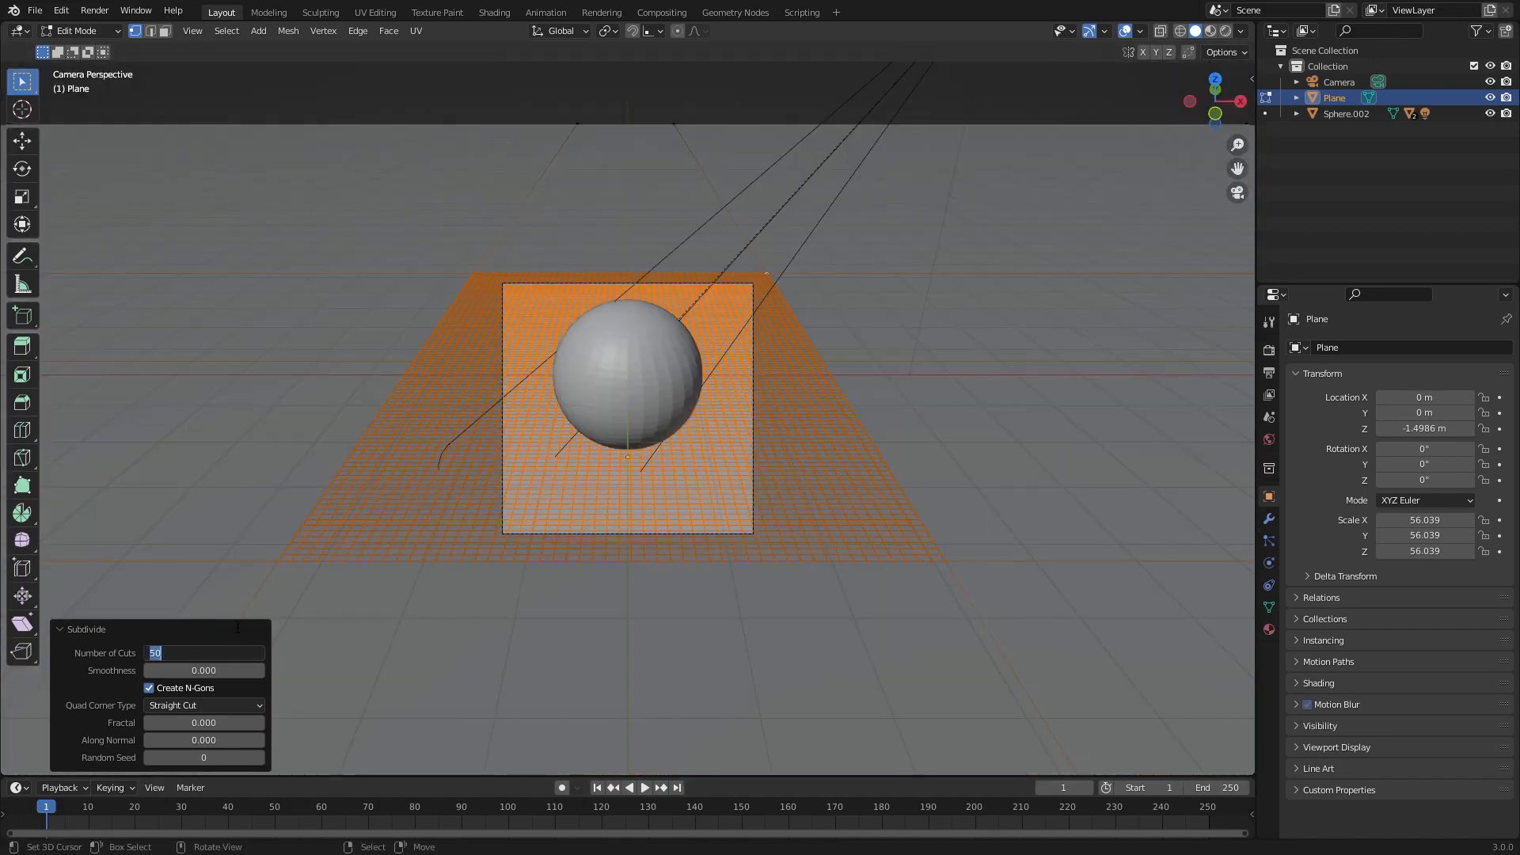
{"action": "type", "text": "70"}
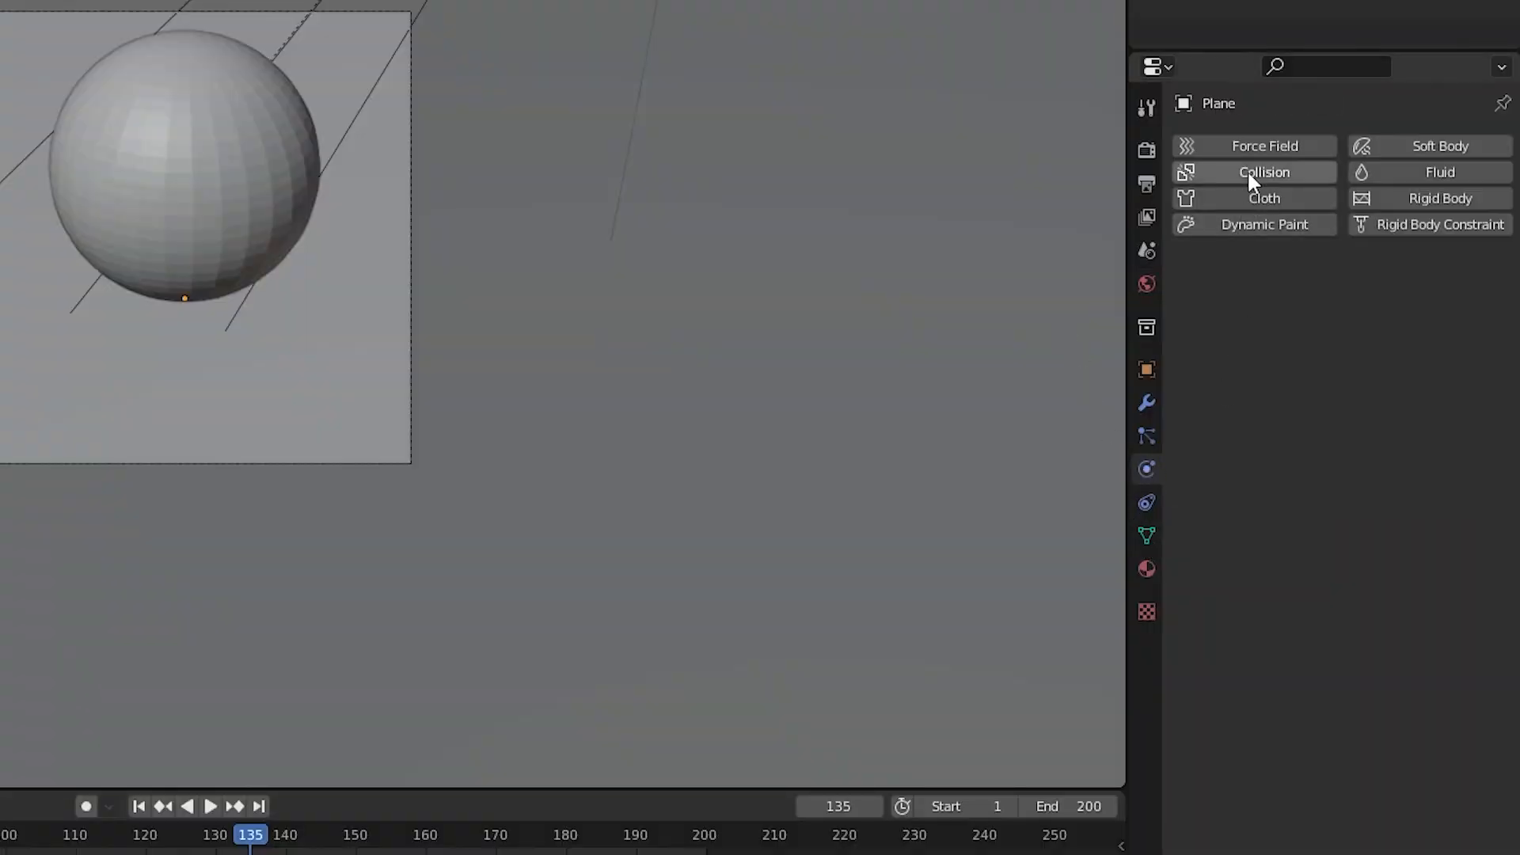
Step: Add a Dynamic Paint canvas to the plane with a Waves surface and Open Borders
{"action": "left_click", "coordinate": [1263, 224]}
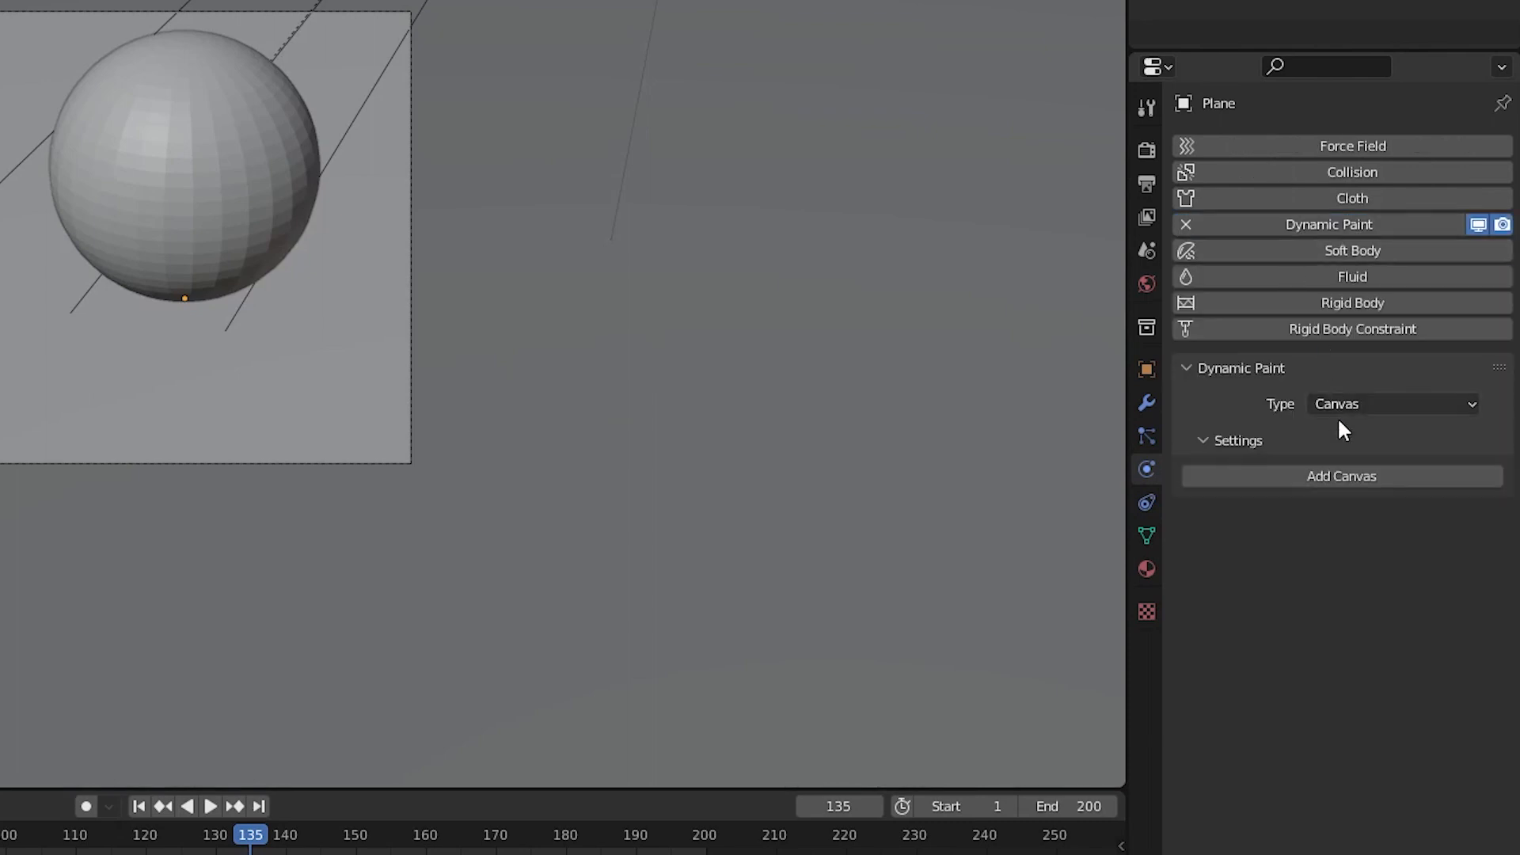
{"action": "left_click", "coordinate": [1340, 475]}
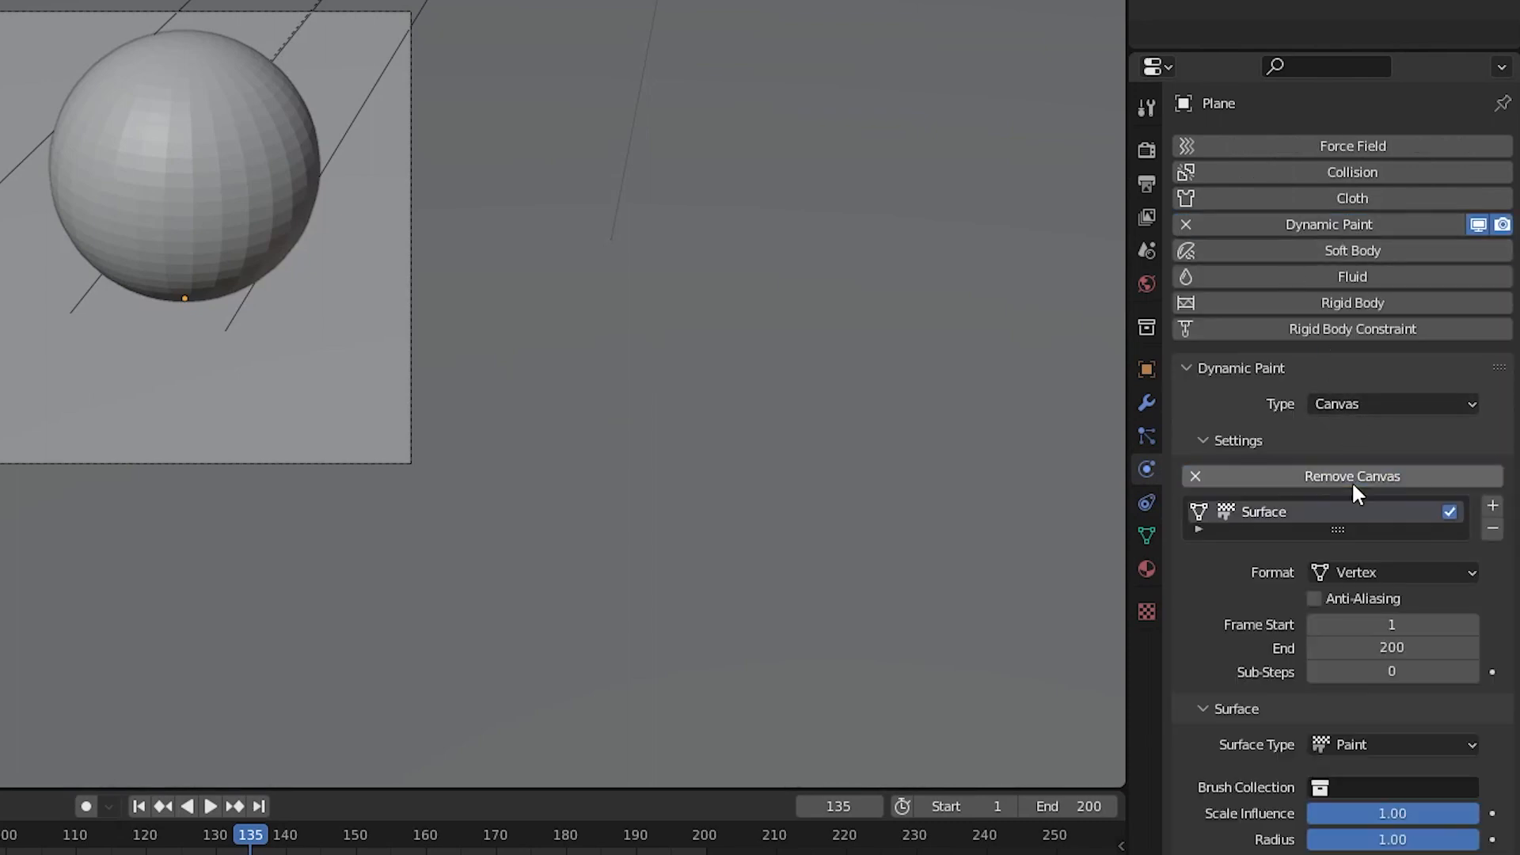
{"action": "scroll", "scroll_direction": "down", "scroll_amount": 3}
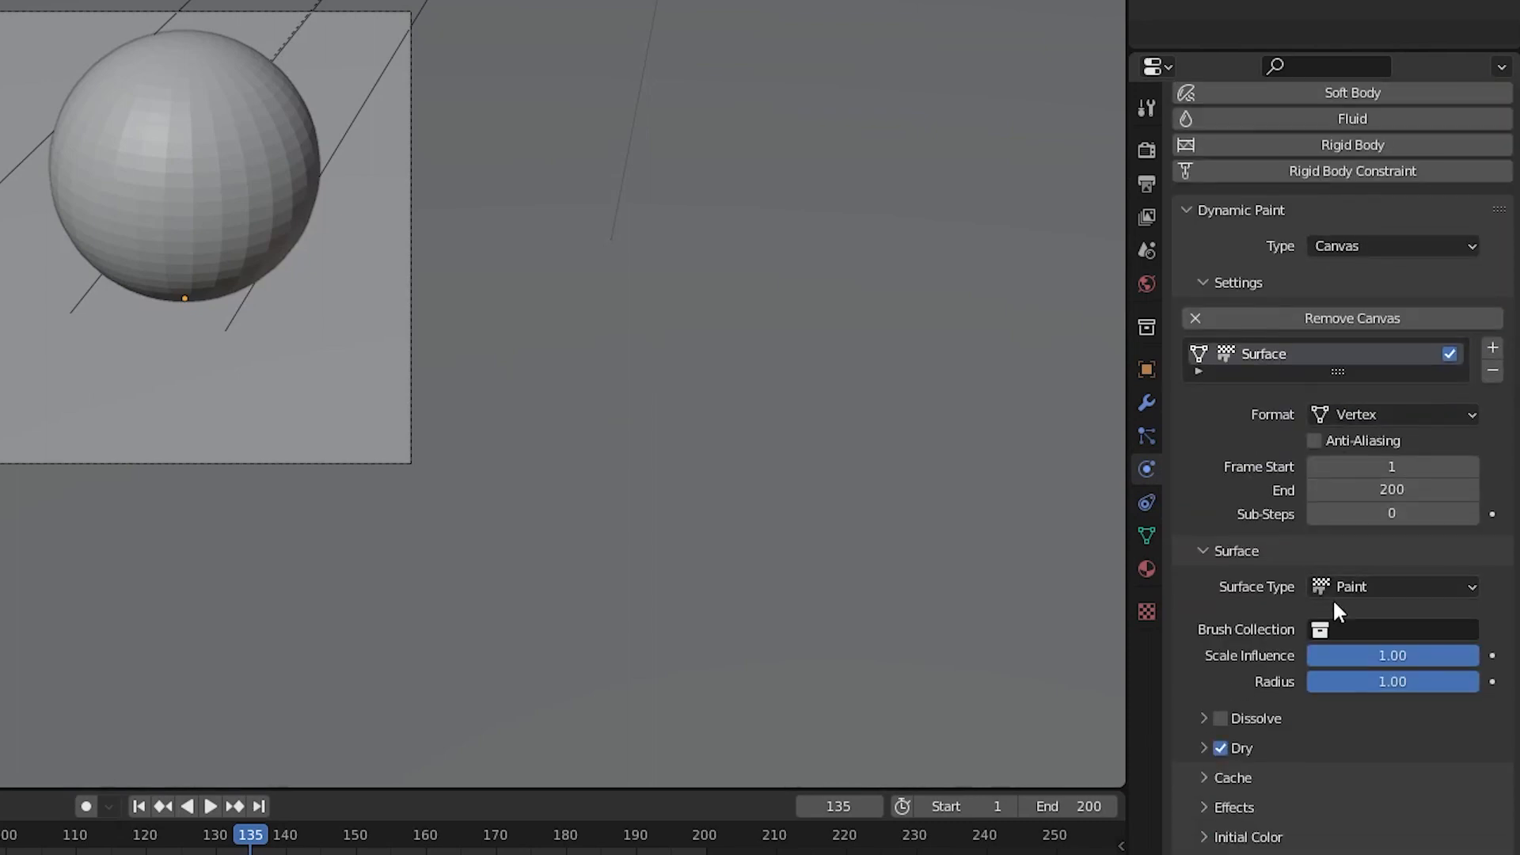
{"action": "left_click", "coordinate": [1391, 586]}
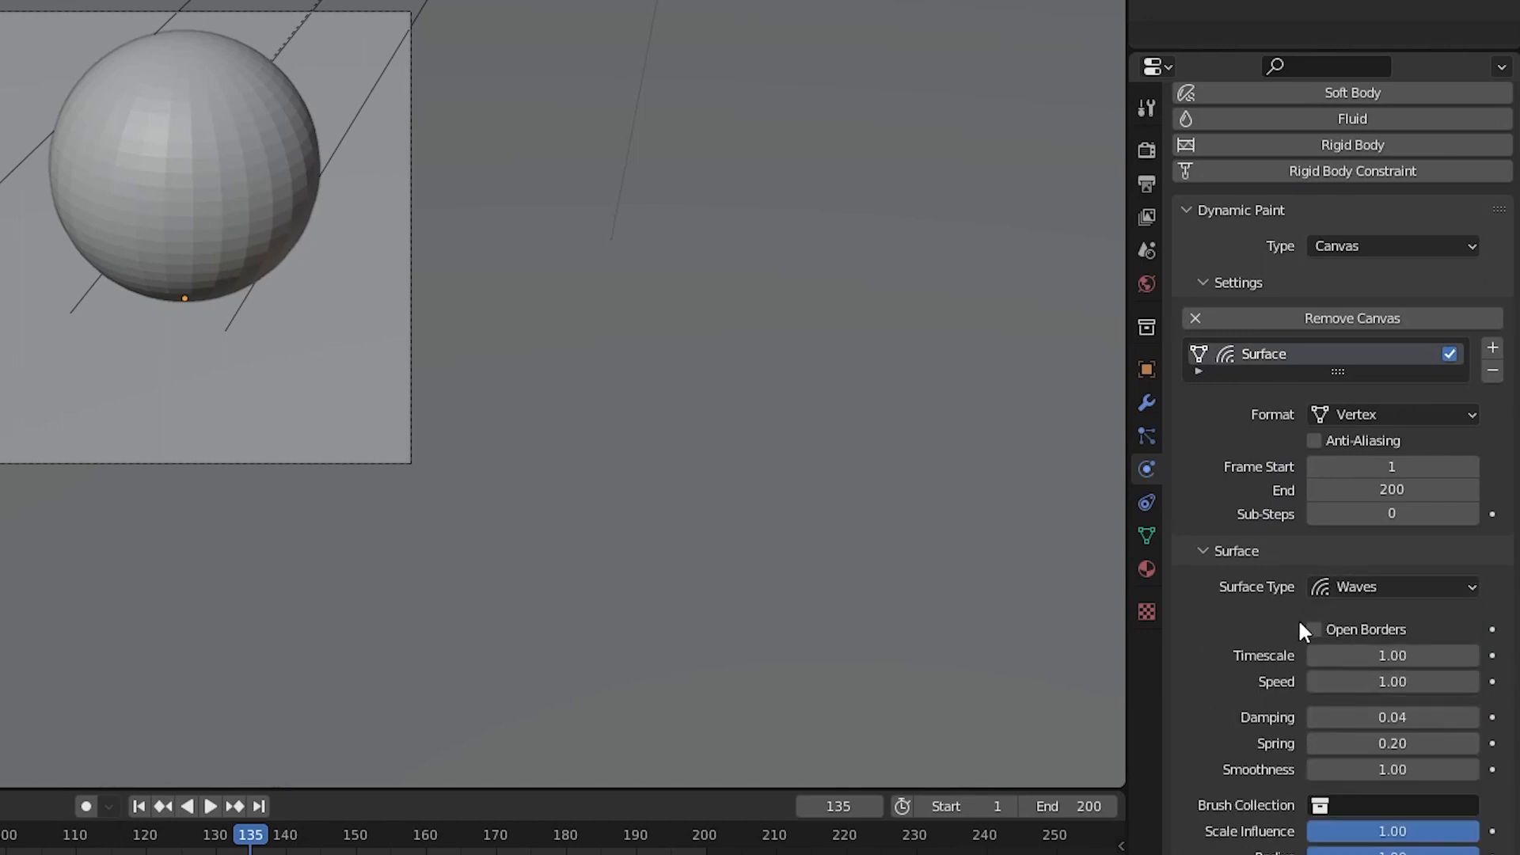
{"action": "left_click", "coordinate": [1313, 629]}
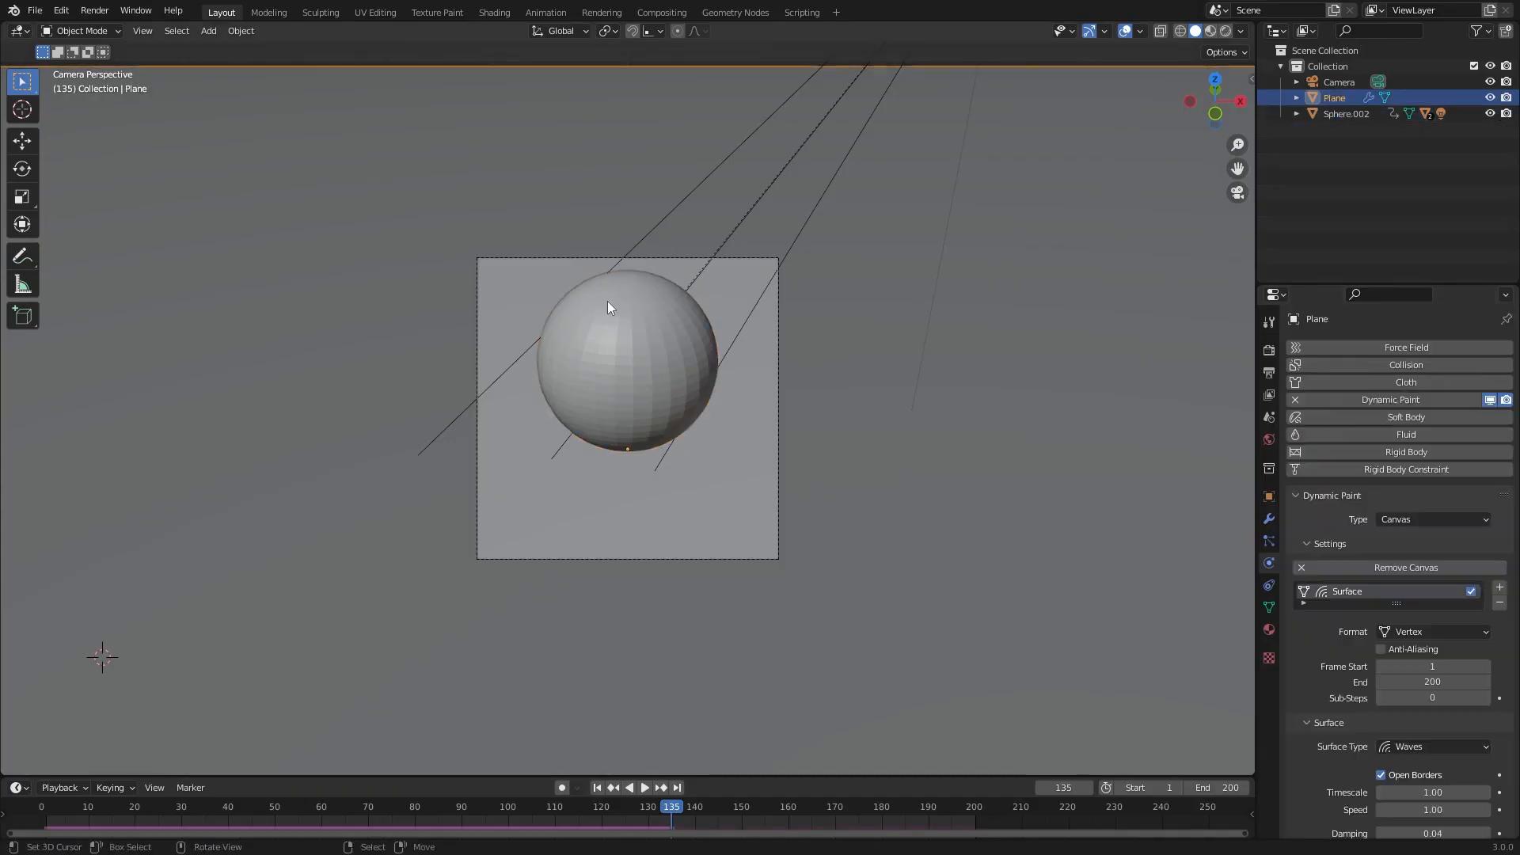
Step: Enable Dynamic Paint on the sphere, change its paint role, and play the animation
{"action": "left_click", "coordinate": [621, 312]}
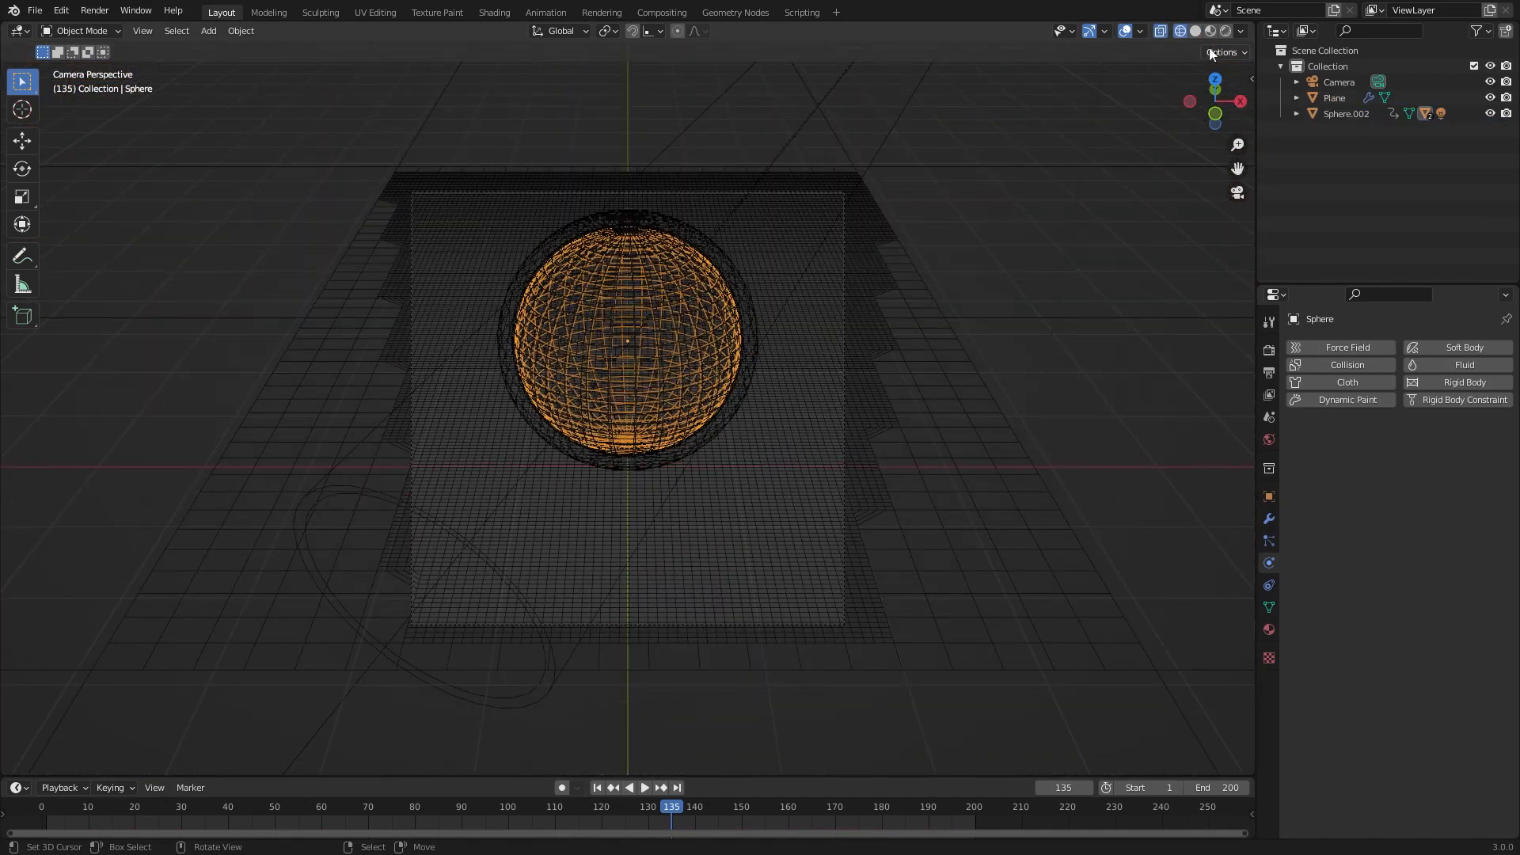
{"action": "left_click", "coordinate": [1346, 399]}
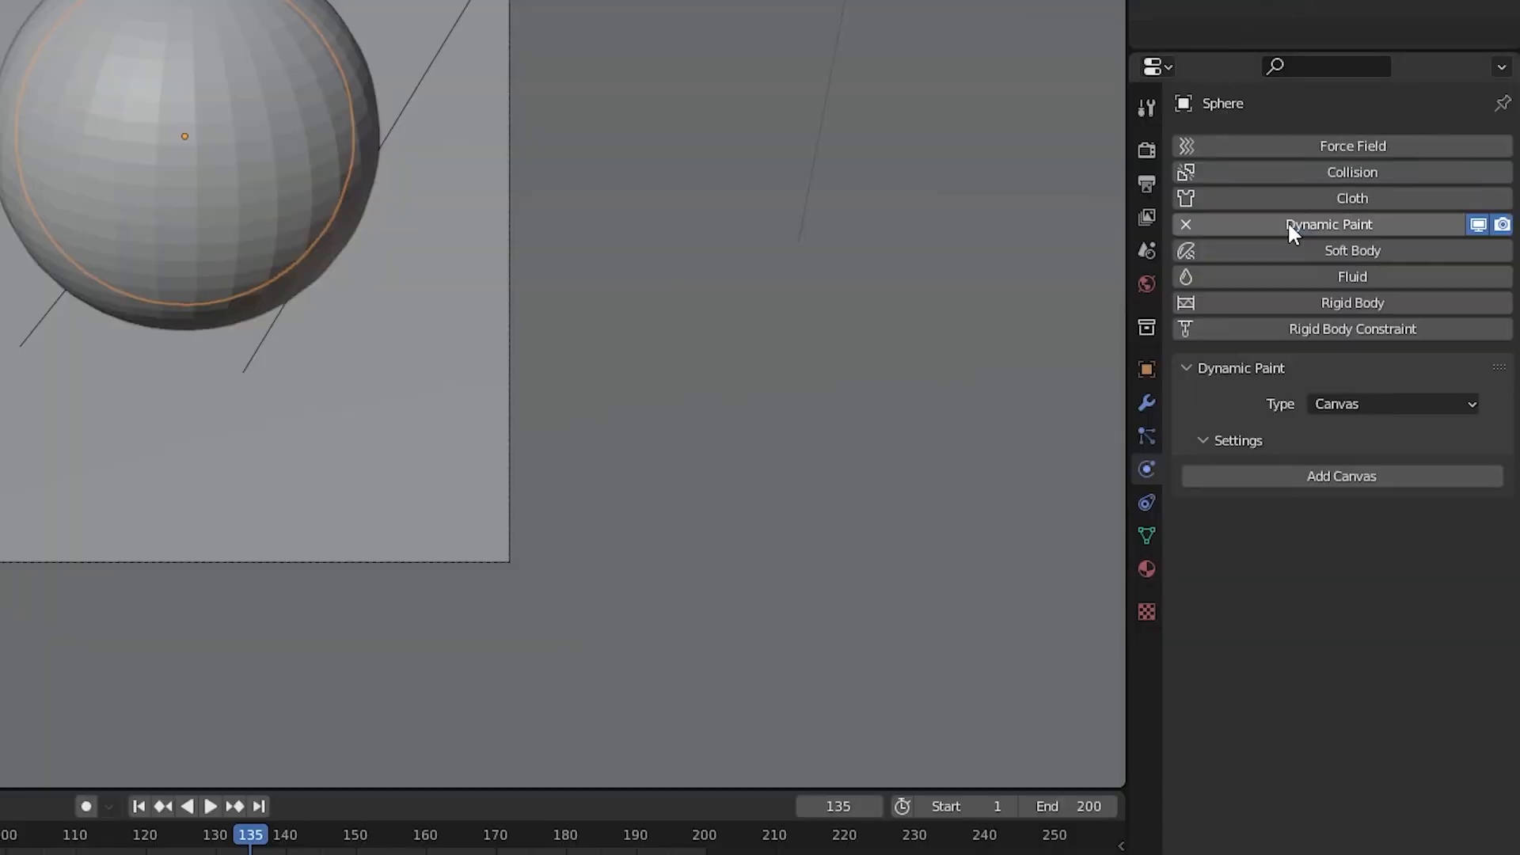
{"action": "left_click", "coordinate": [1393, 403]}
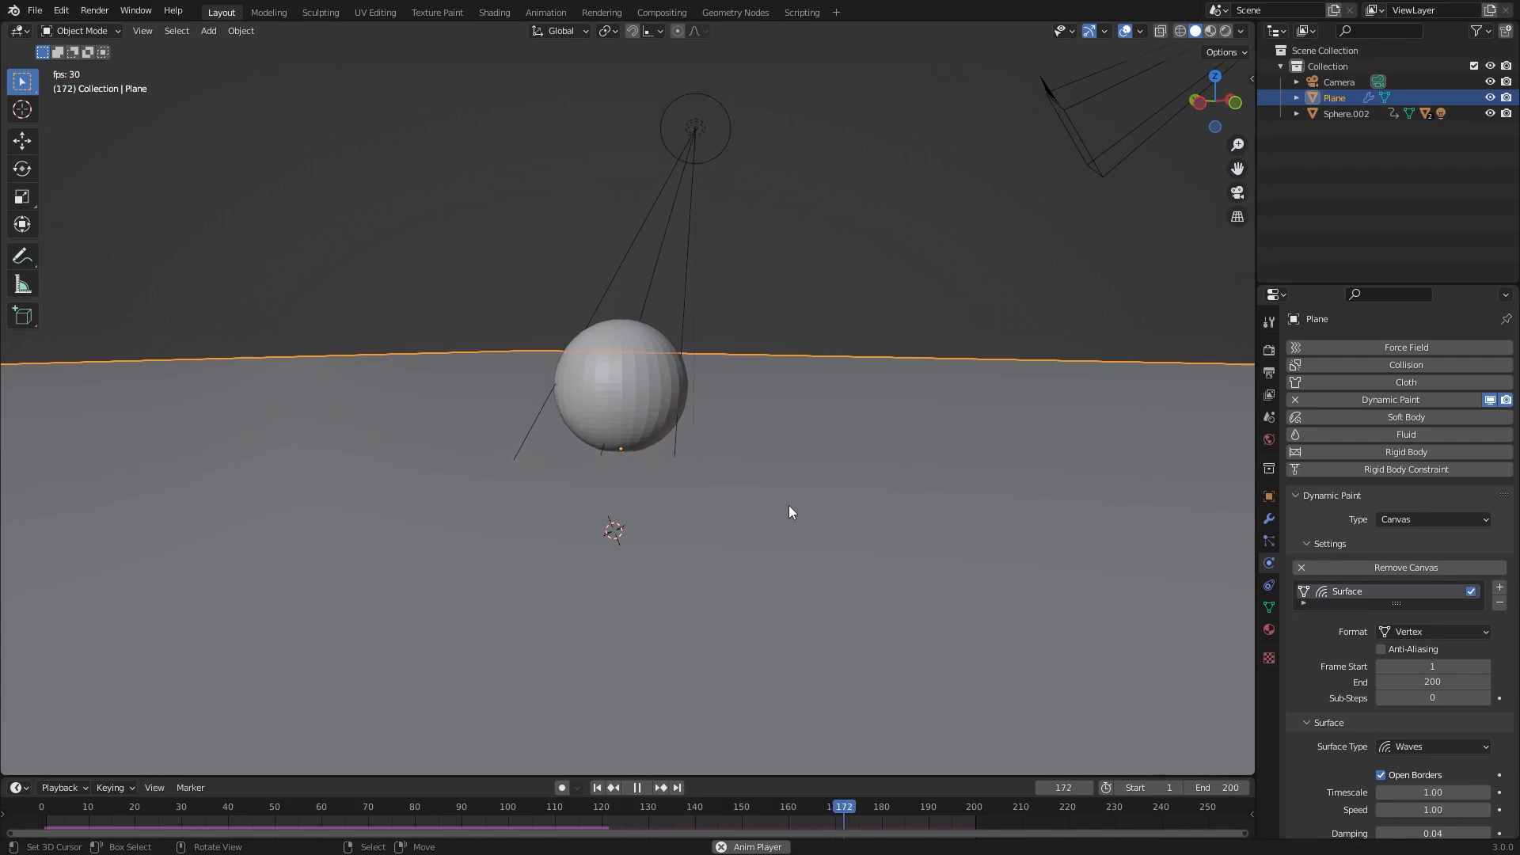
{"action": "left_click", "coordinate": [637, 787]}
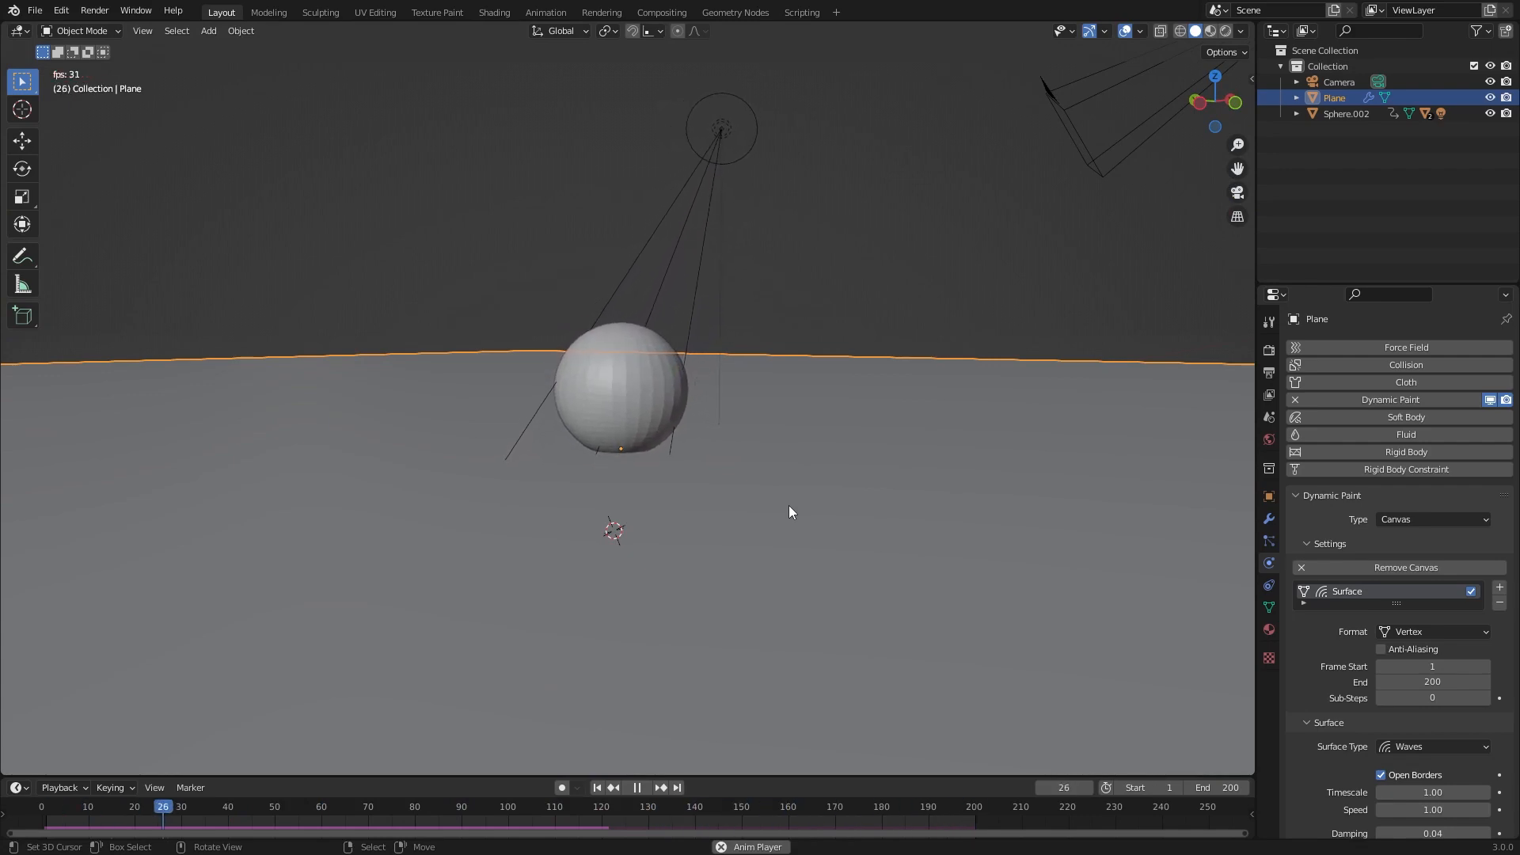
{"action": "left_click", "coordinate": [545, 12]}
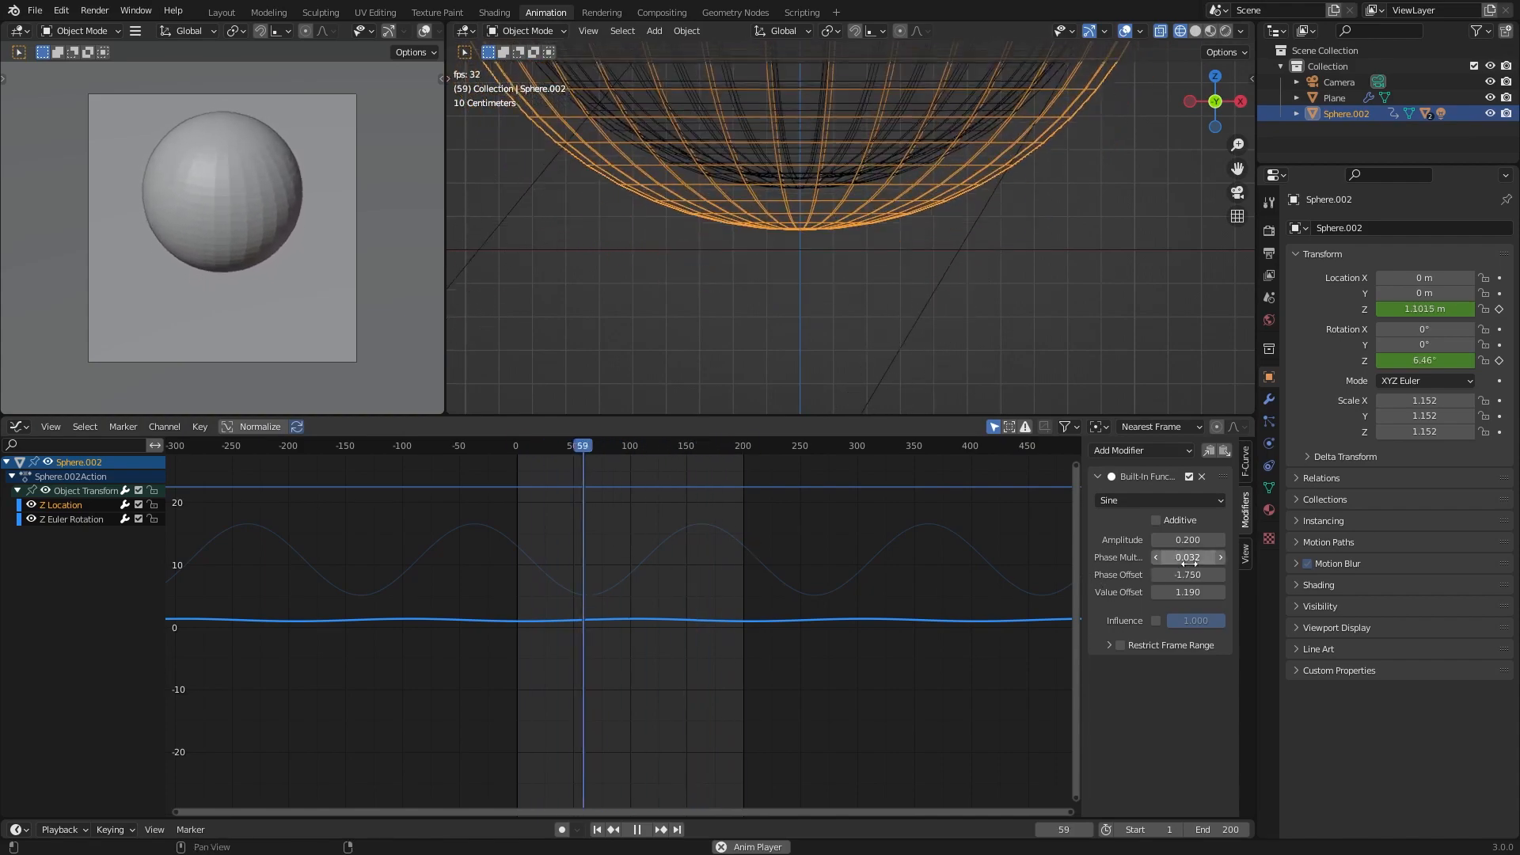
Step: Adjust the Sine modifier's phase multiplier in the Graph Editor and rewind to frame 0
{"action": "left_click", "coordinate": [220, 12]}
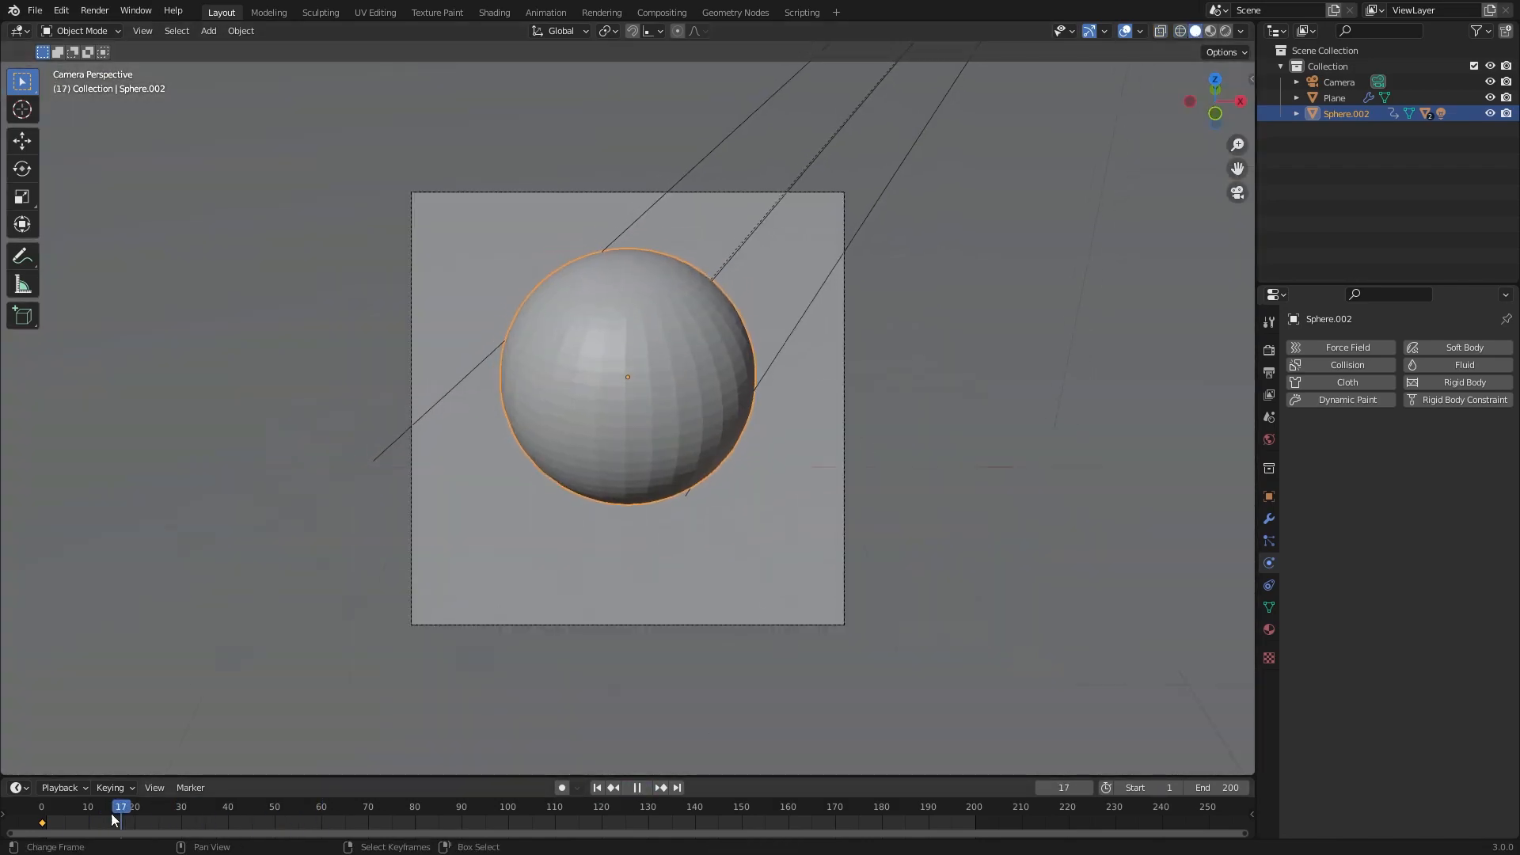
{"action": "left_click", "coordinate": [42, 806]}
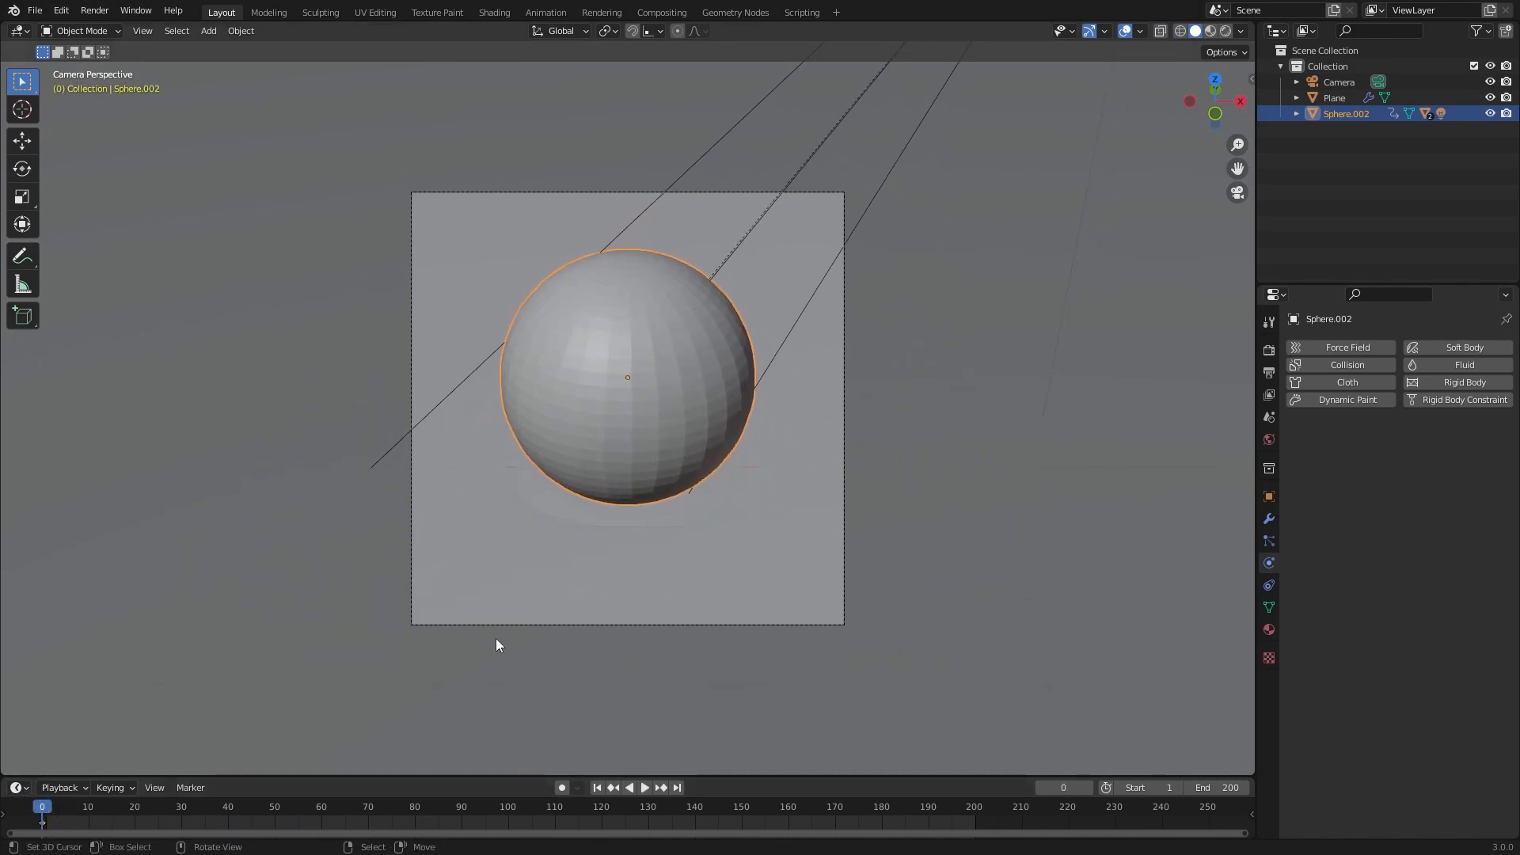
{"action": "mouse_move", "coordinate": [869, 393]}
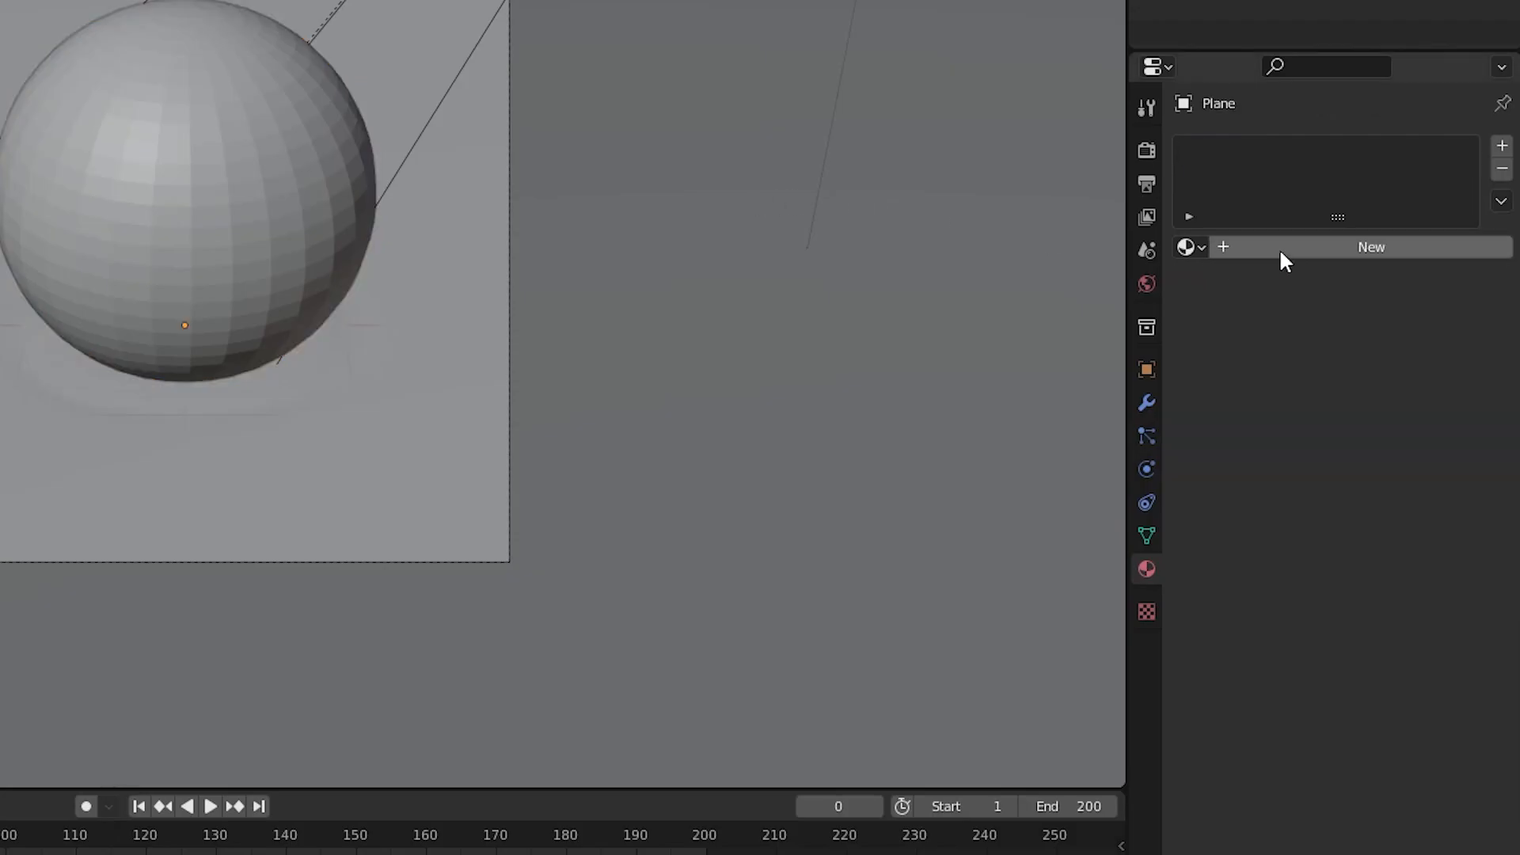
Step: Add a new plane material with black base colour and roughness 0, then play the animation
{"action": "left_click", "coordinate": [1370, 246]}
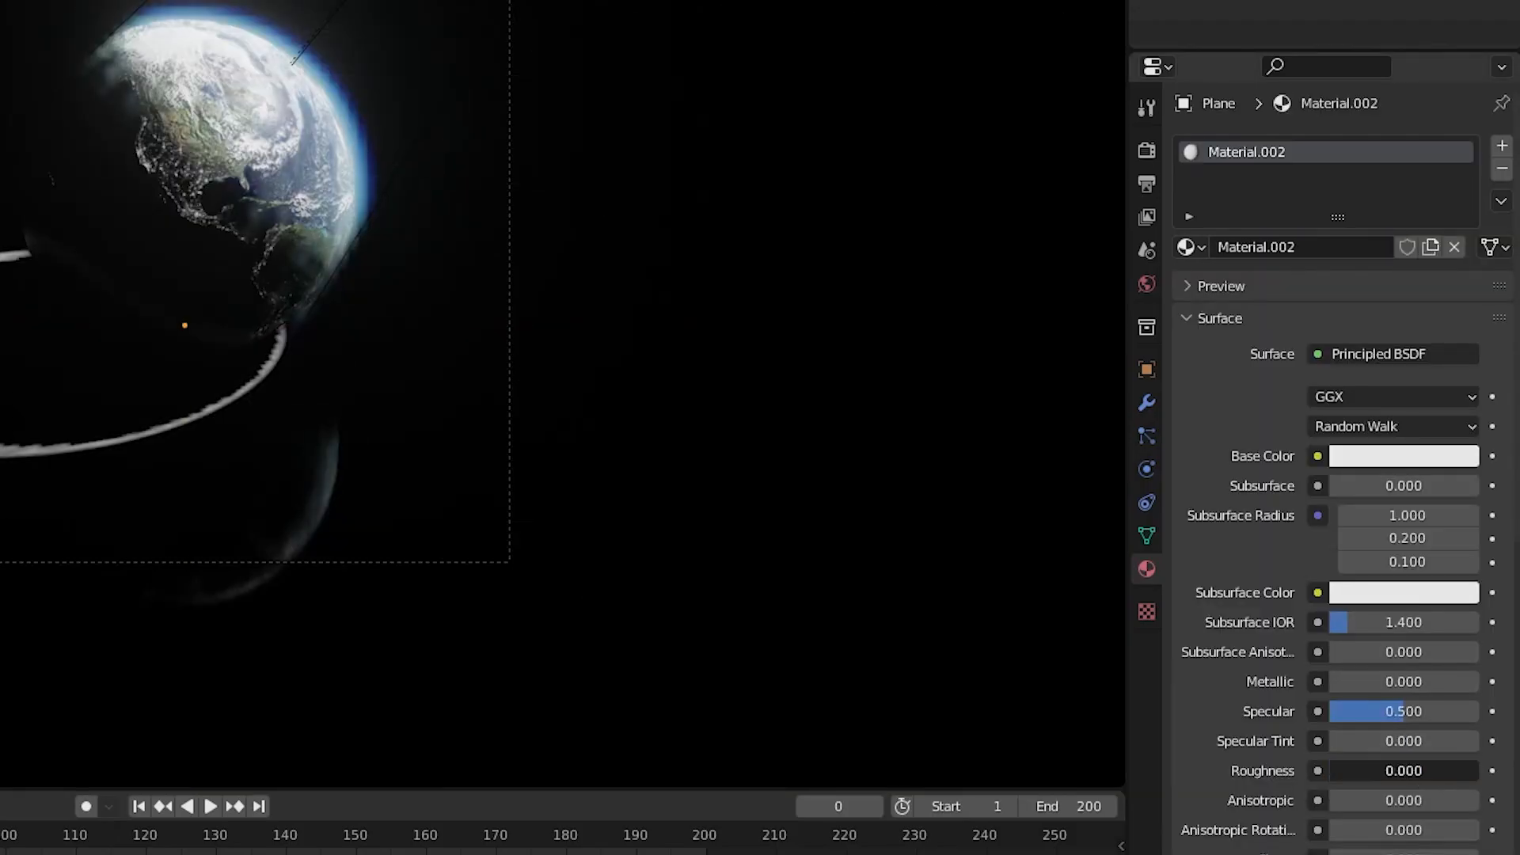
{"action": "left_click", "coordinate": [1403, 456]}
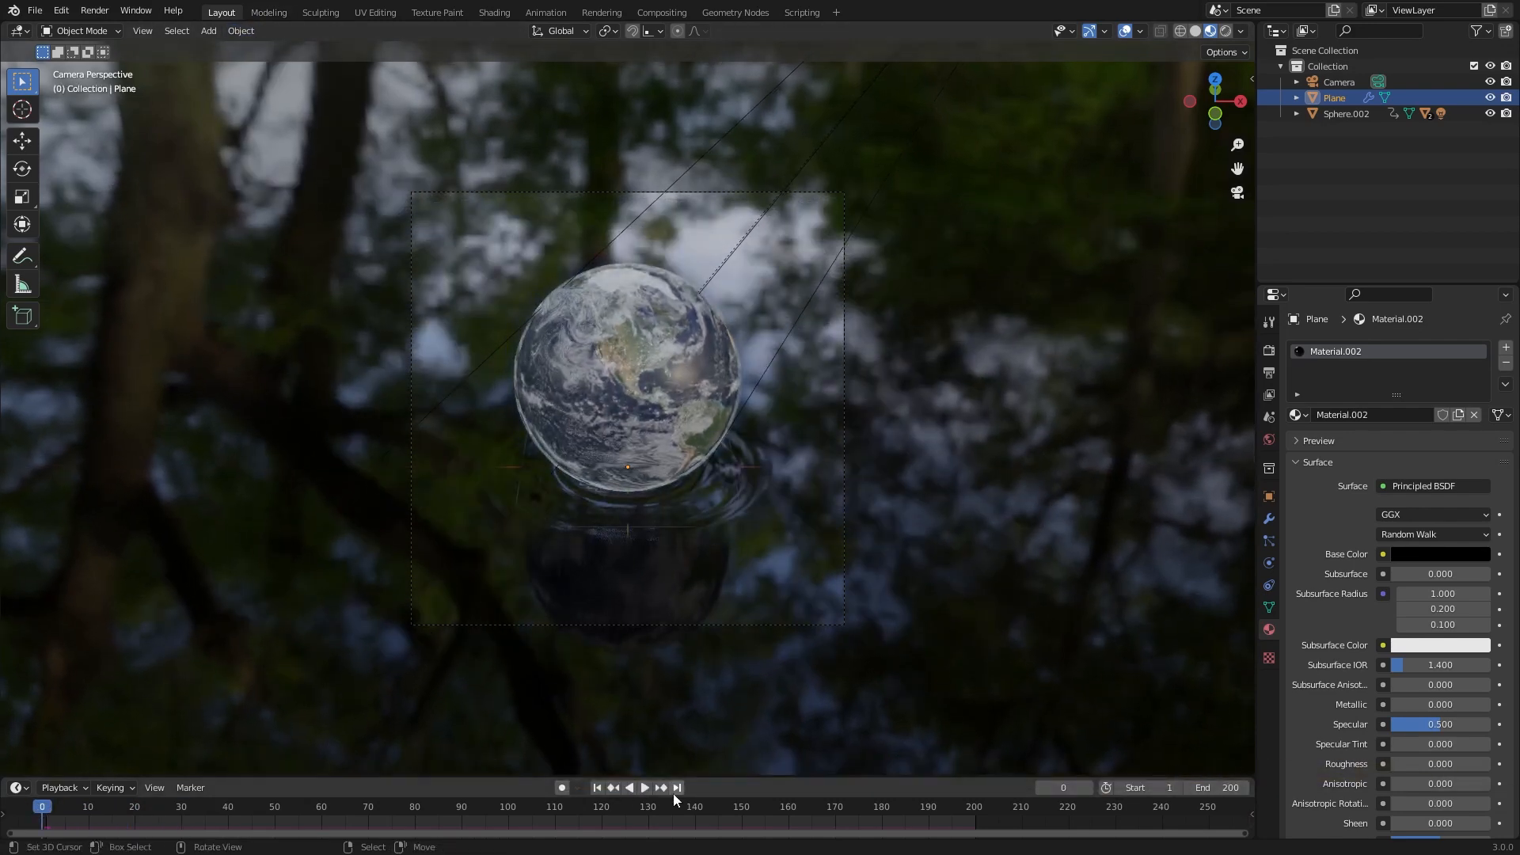
{"action": "left_click", "coordinate": [645, 787]}
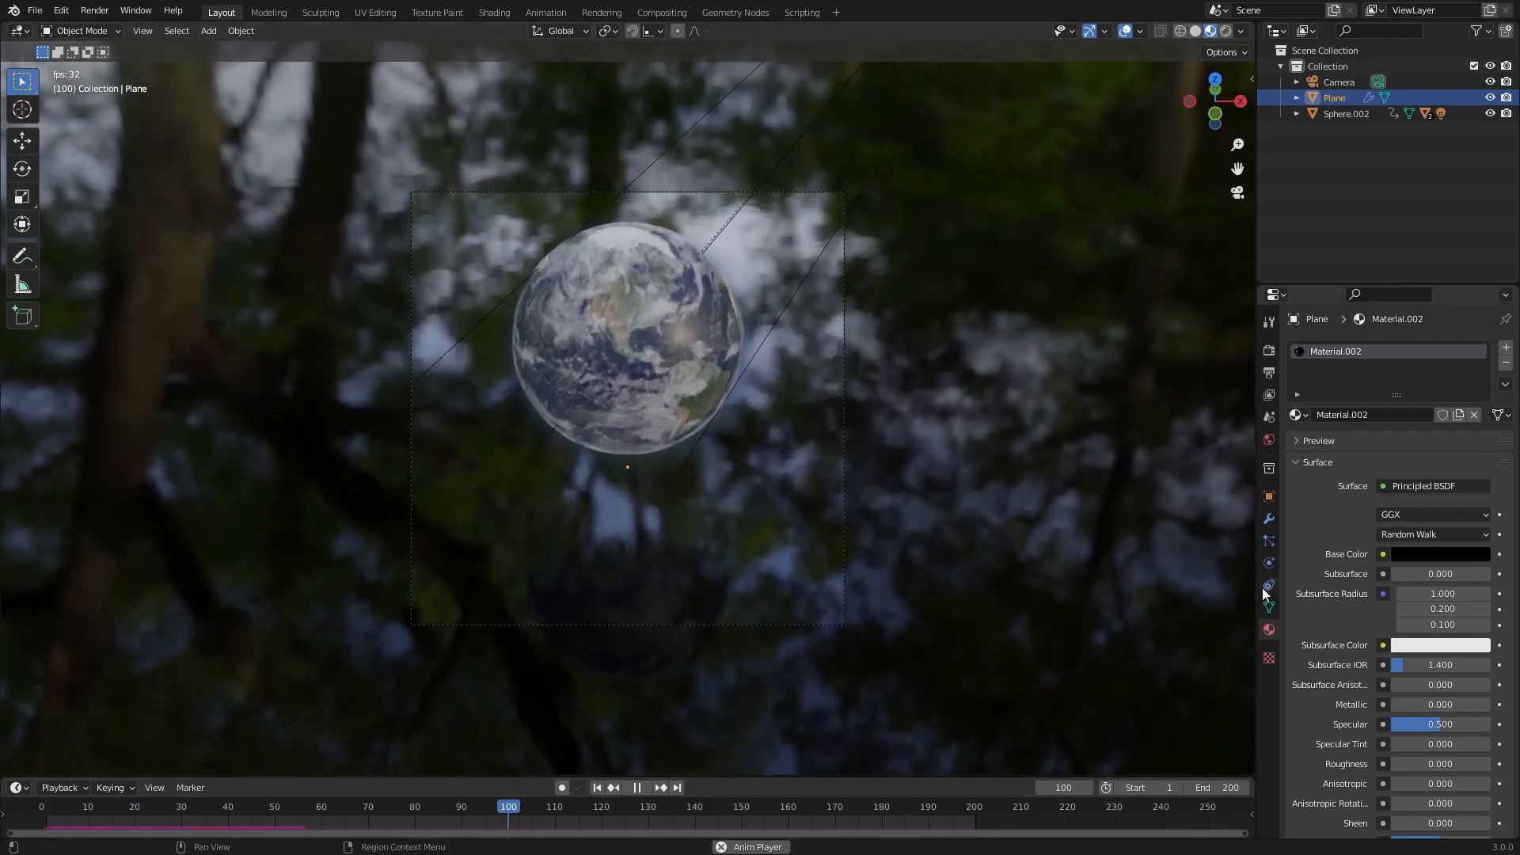
Step: Lower the Dynamic Paint waves speed to 0.10 and replay the animation
{"action": "left_click", "coordinate": [1268, 584]}
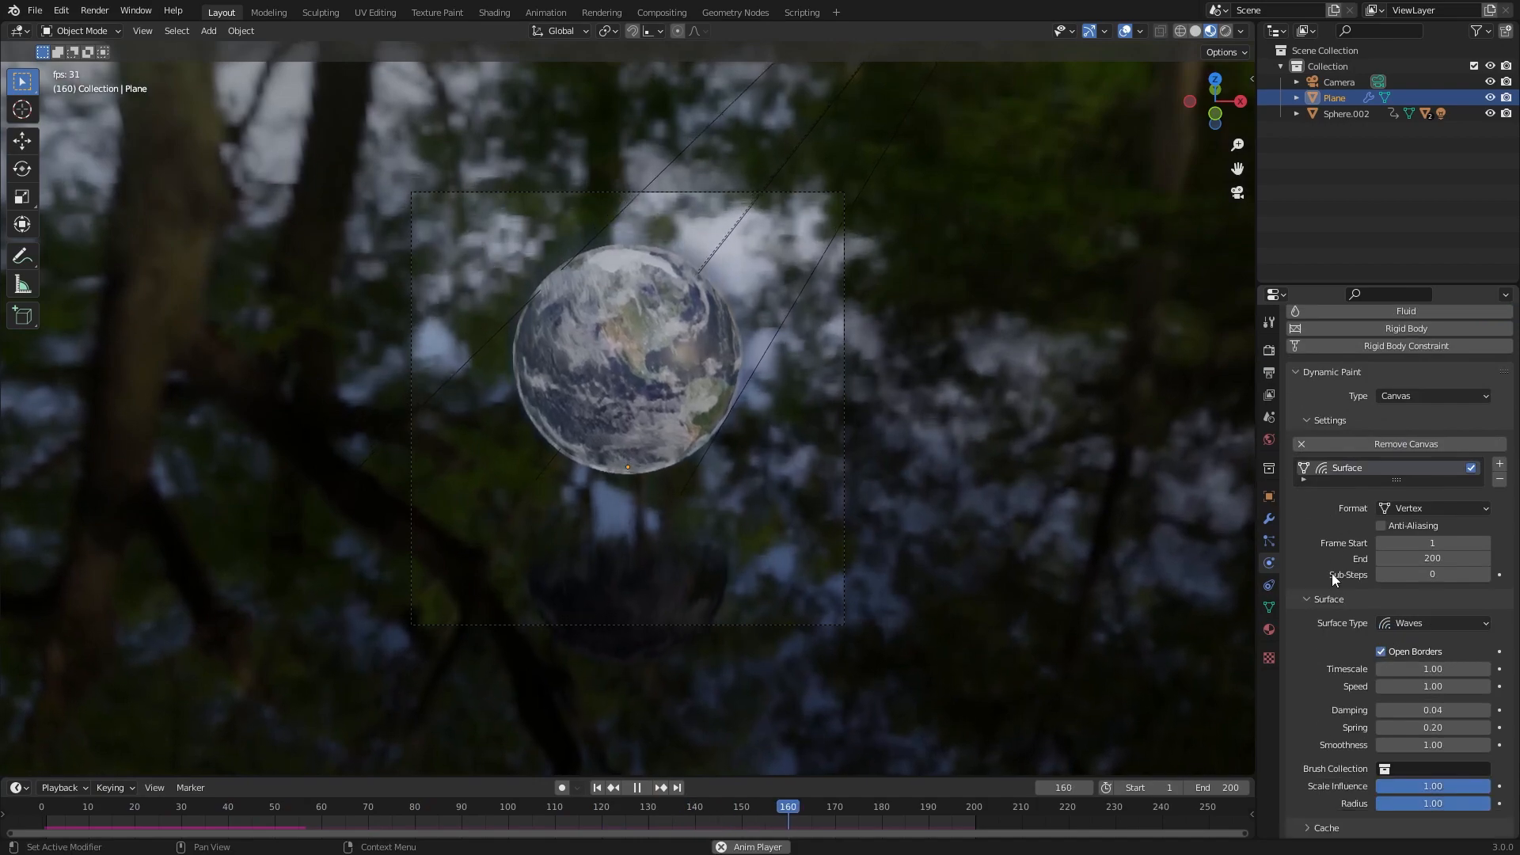
{"action": "left_click", "coordinate": [636, 787]}
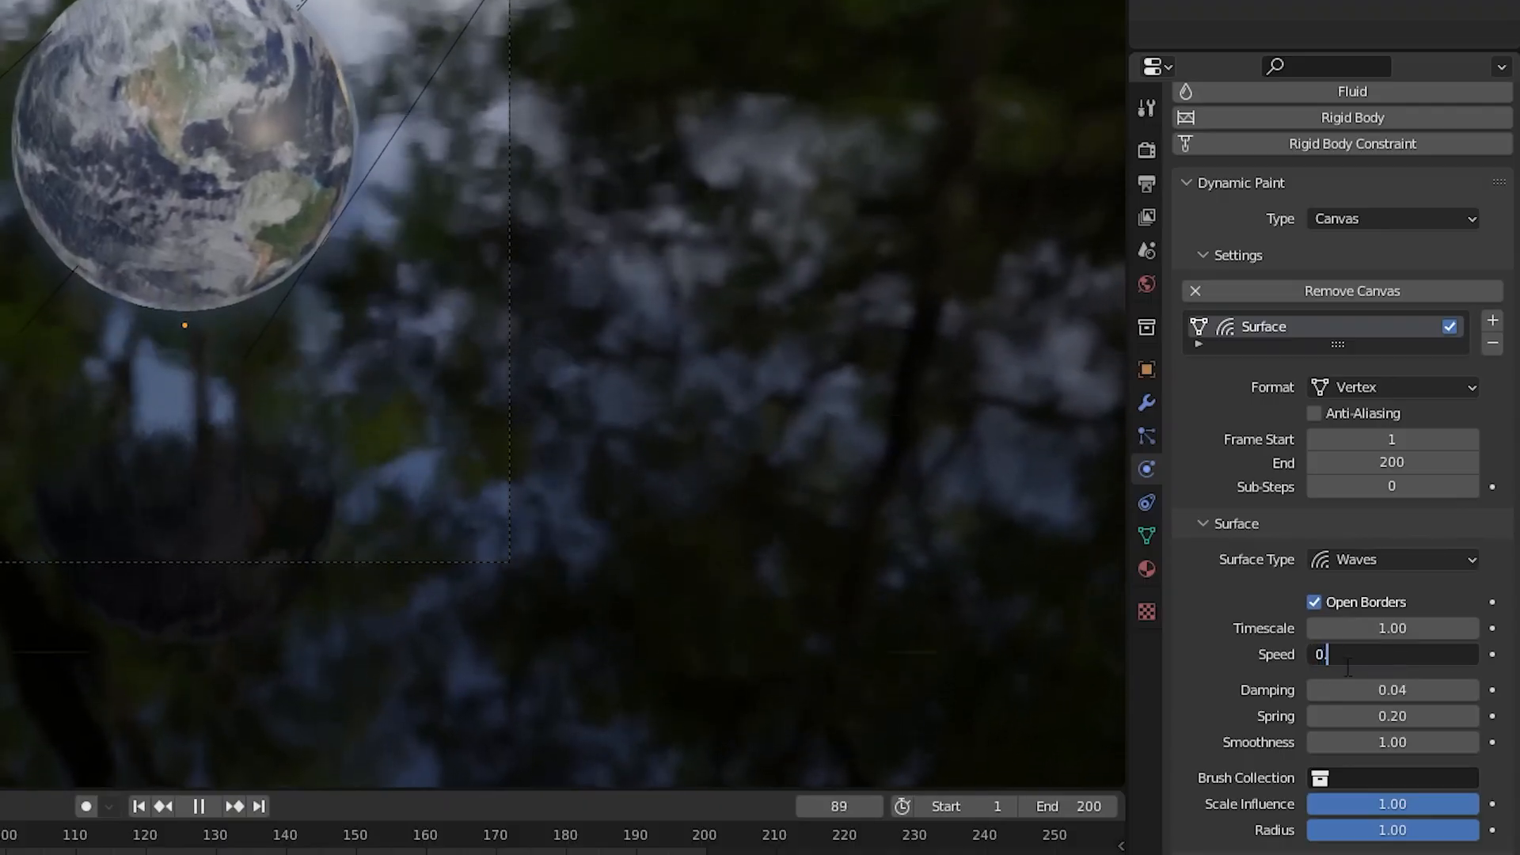
{"action": "type", "text": "0.30"}
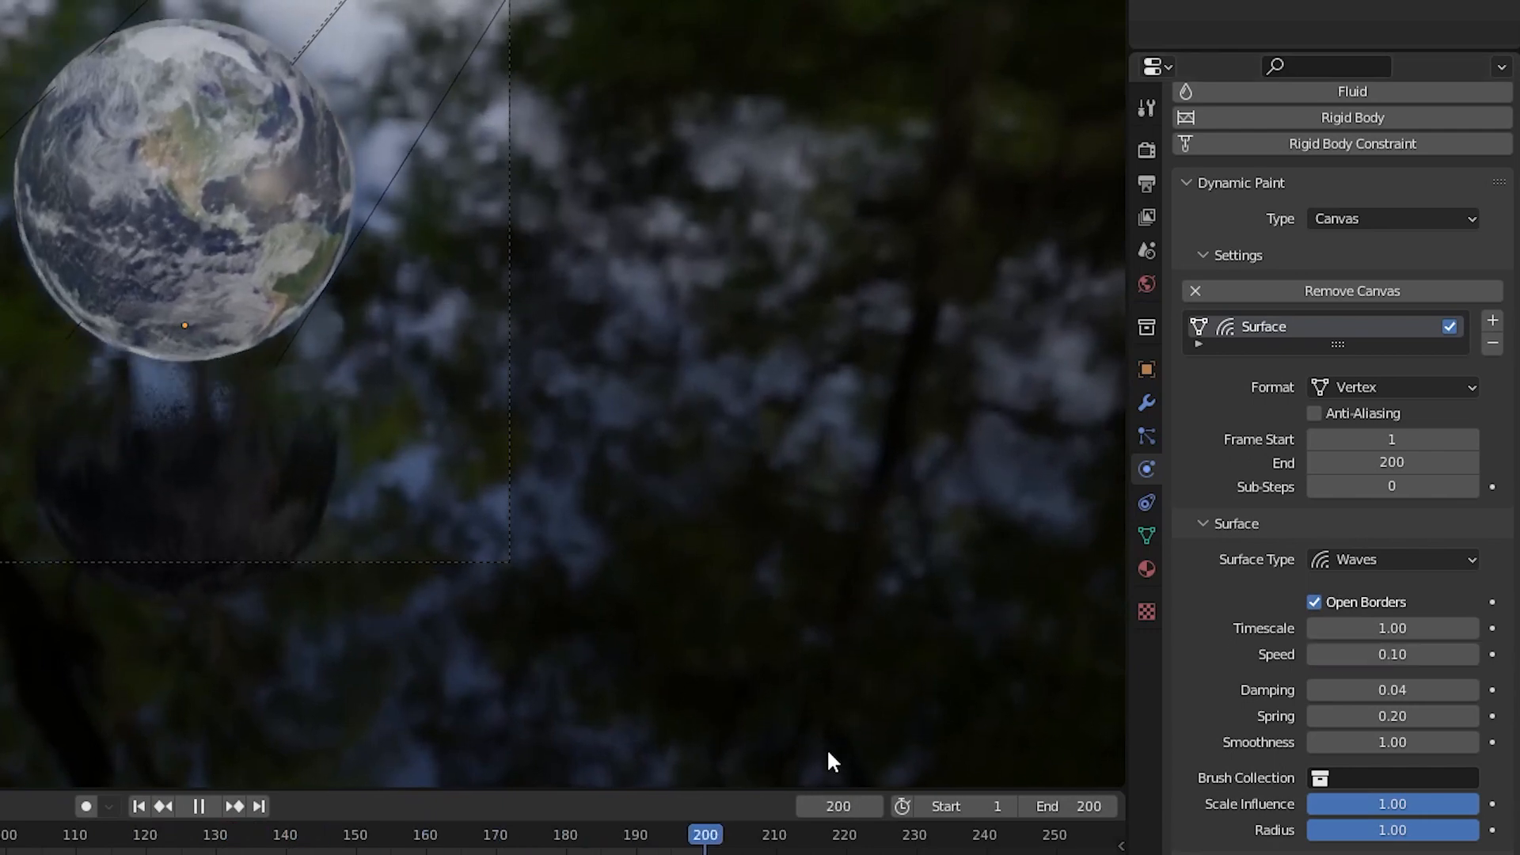
{"action": "left_click", "coordinate": [198, 806]}
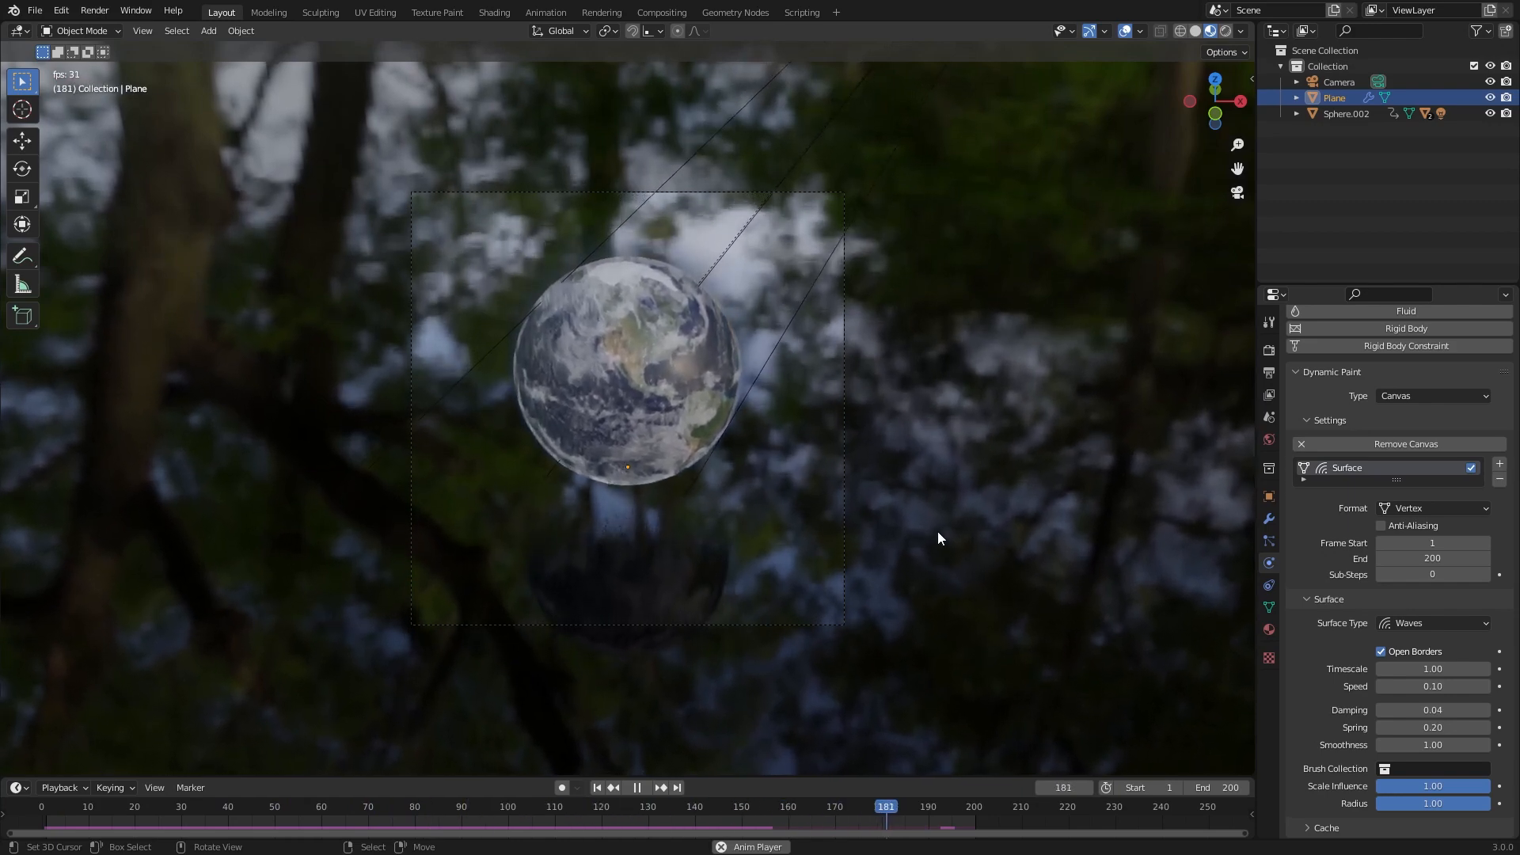
Step: Keyframe wave damping at 0.04 near frame 92 and 1.00 near frame 183, previewing playback
{"action": "right_click", "coordinate": [1432, 709]}
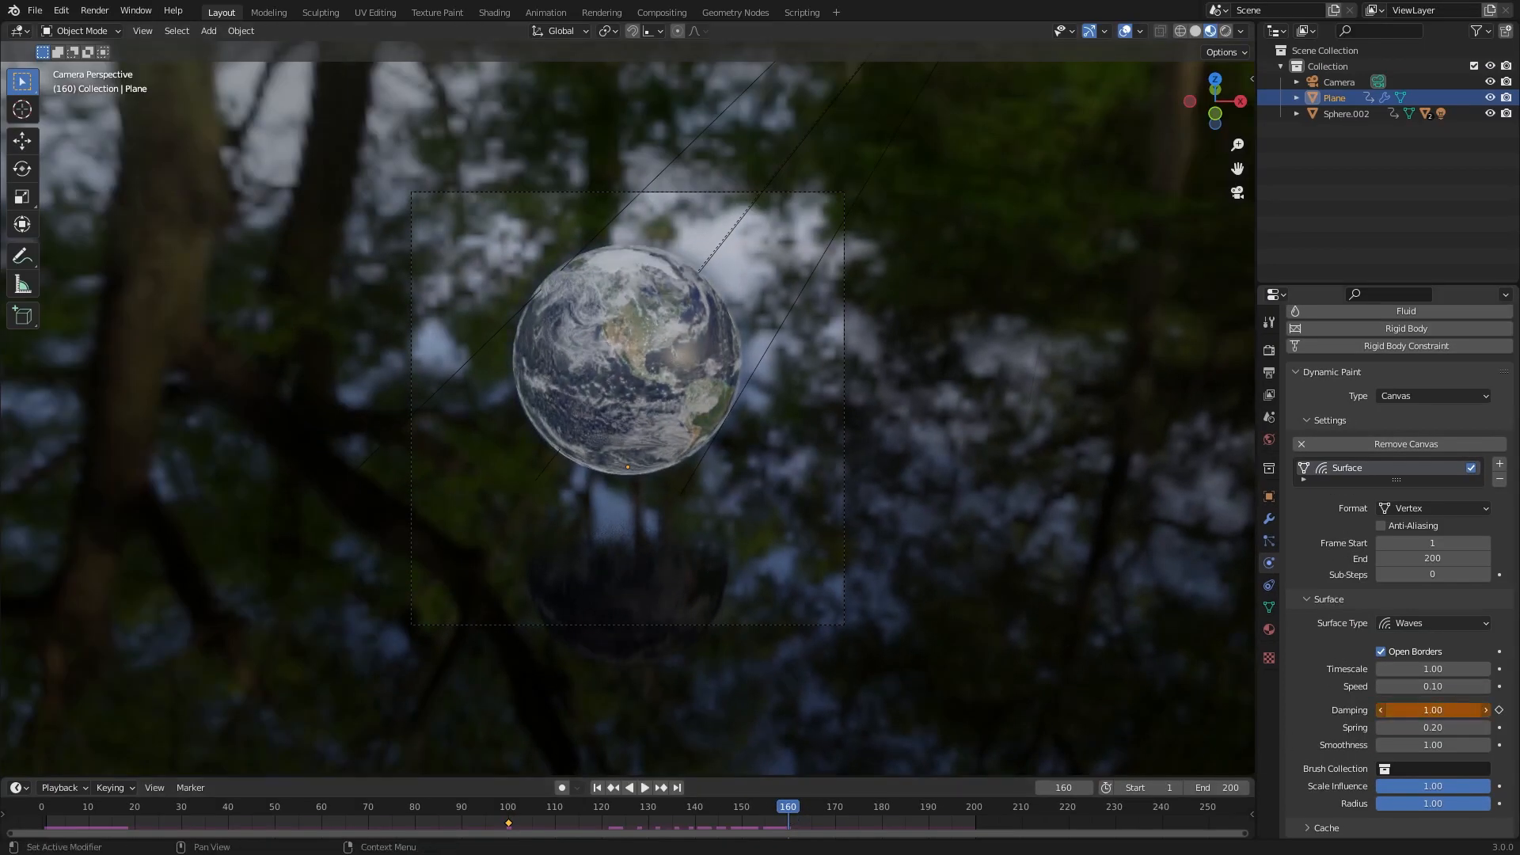
{"action": "right_click", "coordinate": [1432, 709]}
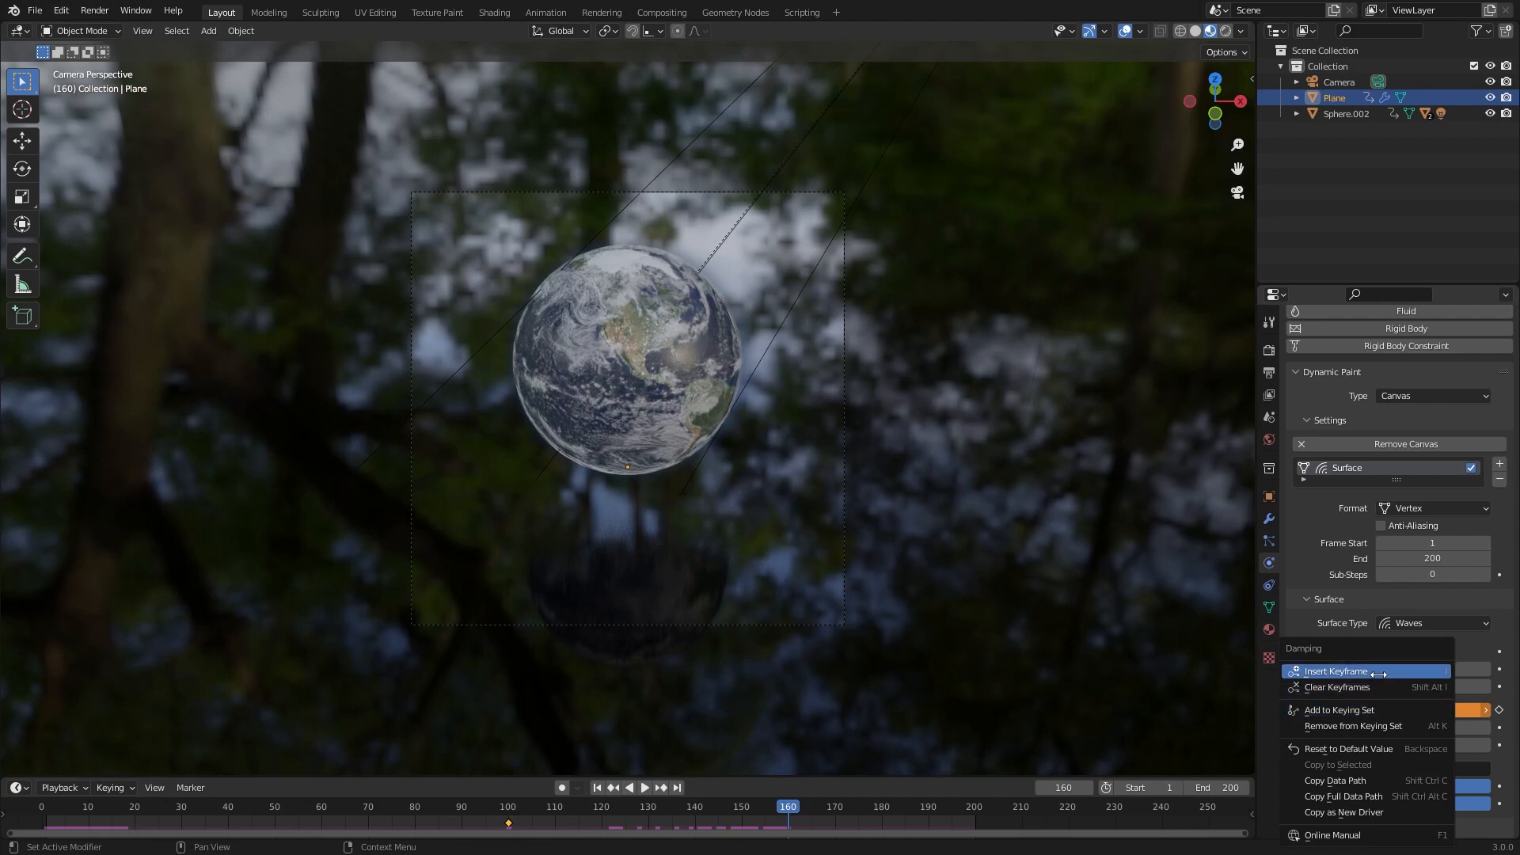
{"action": "left_click", "coordinate": [644, 786]}
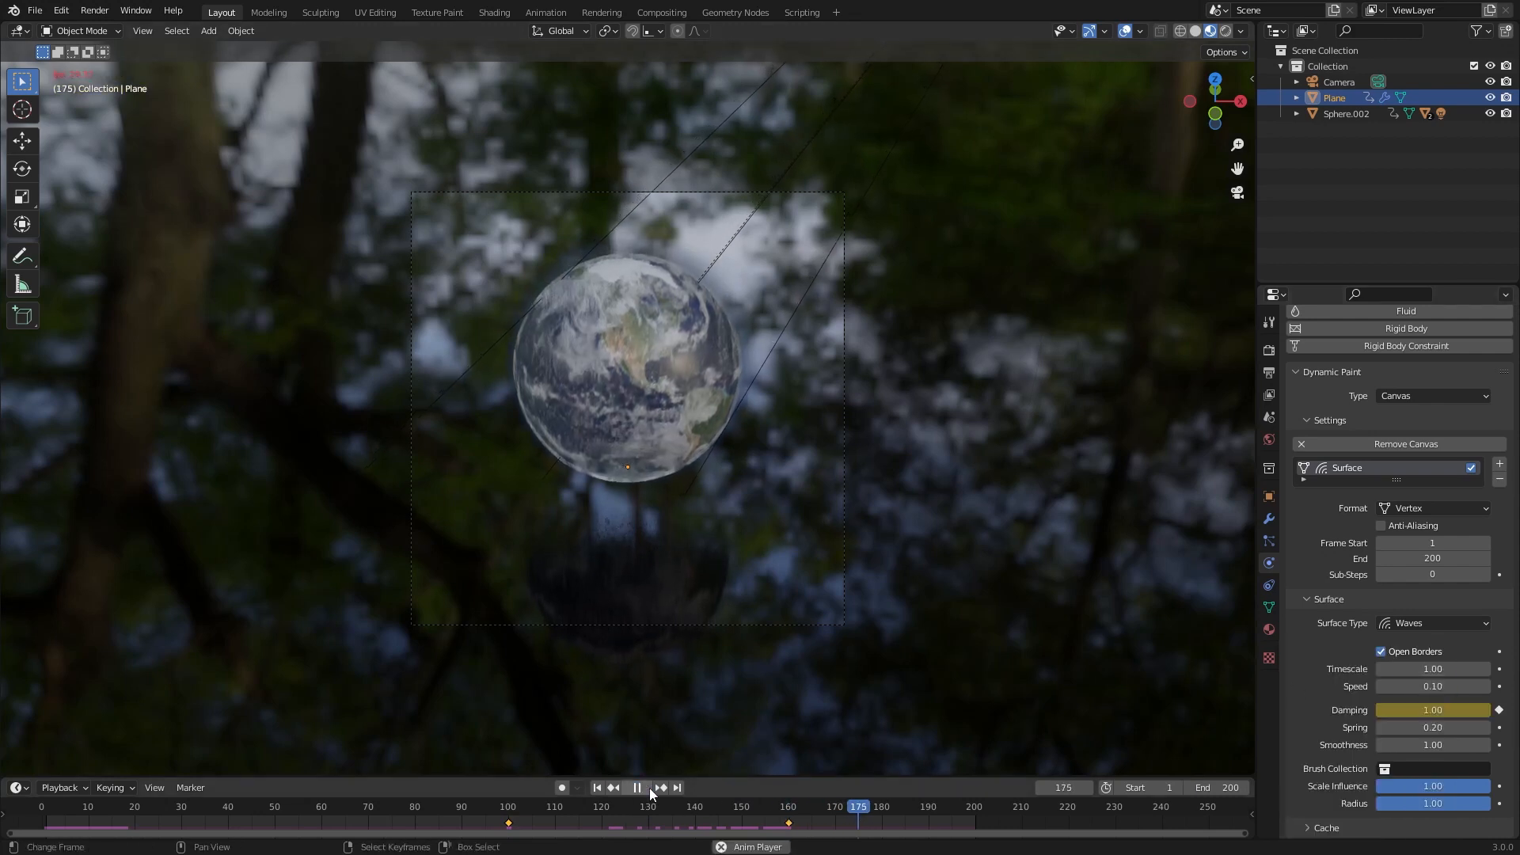
{"action": "left_click", "coordinate": [636, 786]}
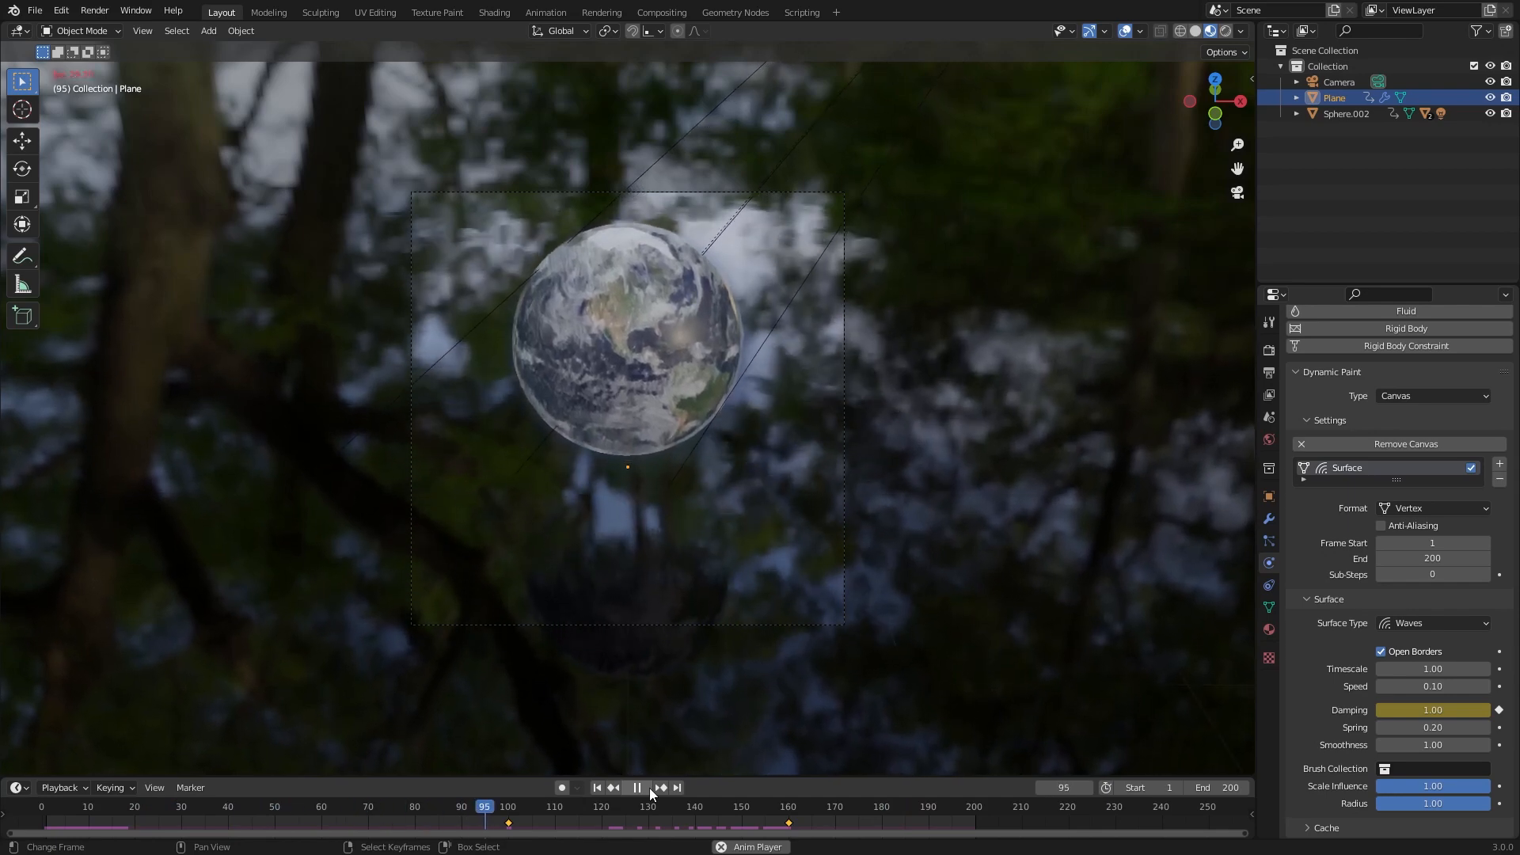
{"action": "left_click", "coordinate": [636, 787]}
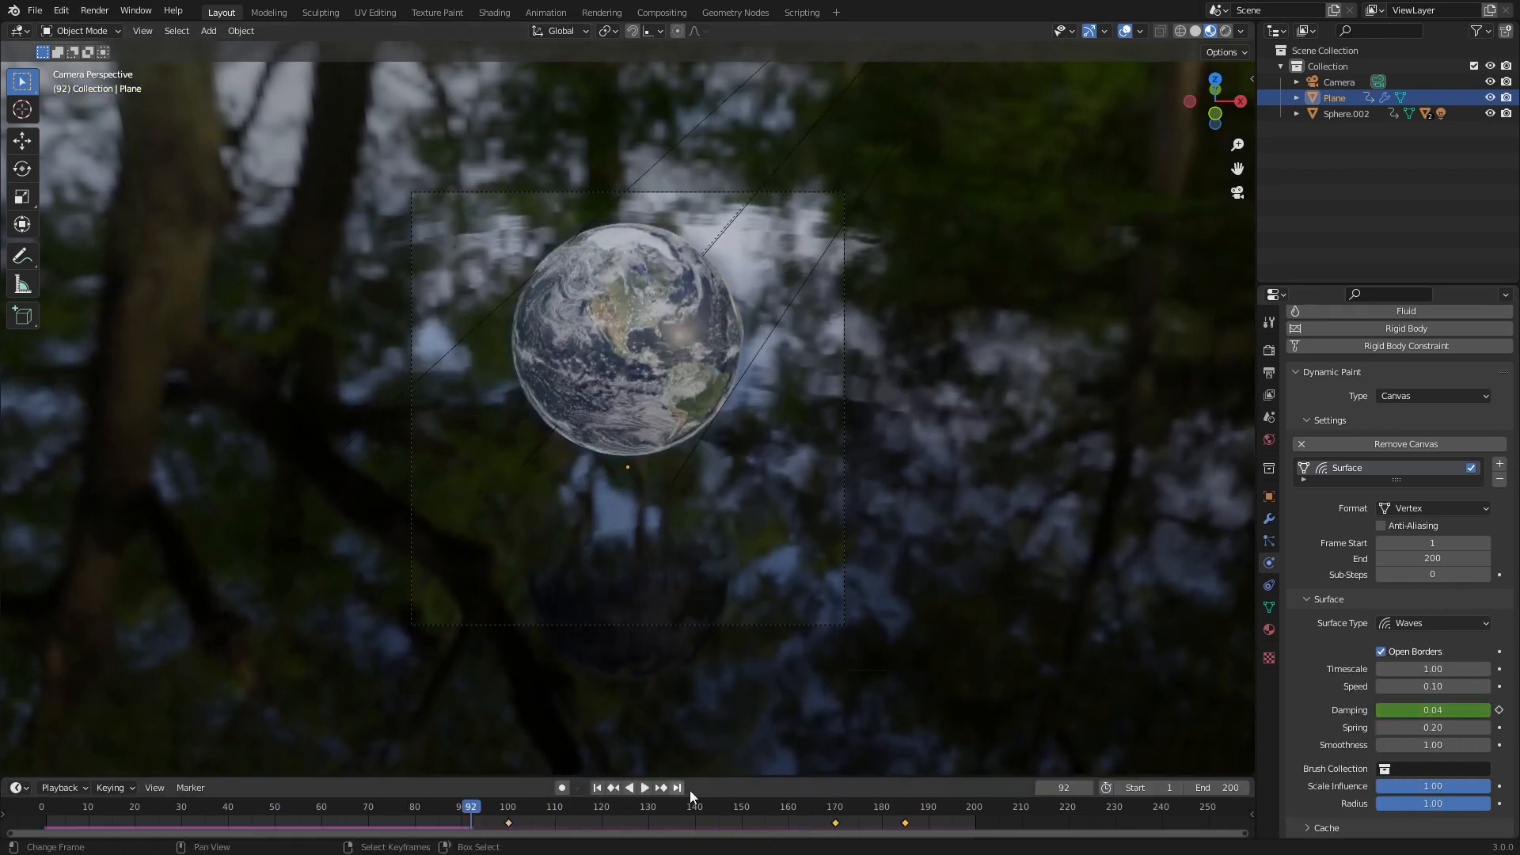
{"action": "left_click", "coordinate": [644, 786]}
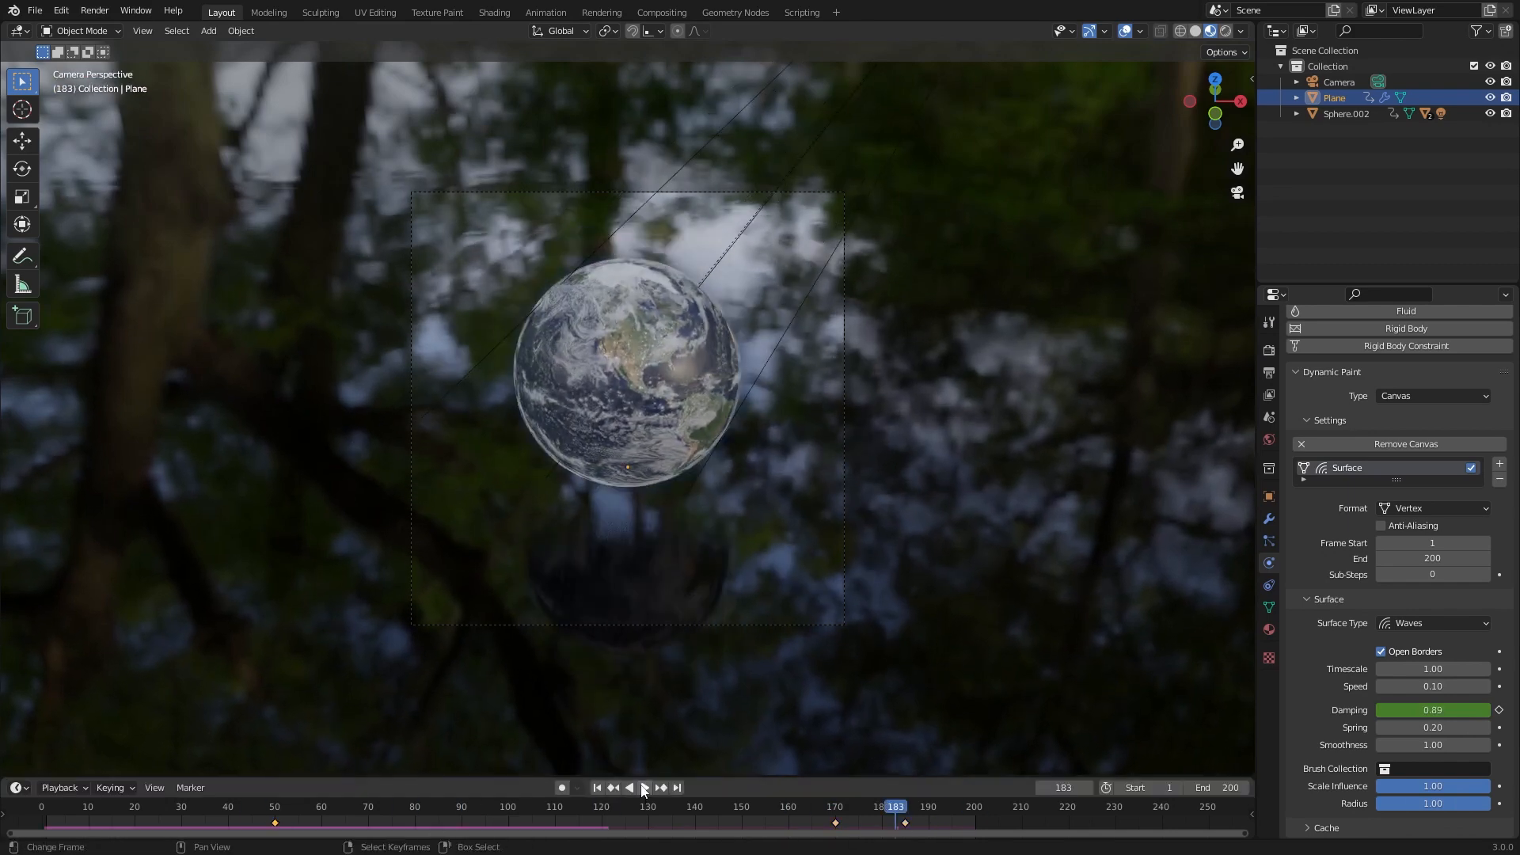
{"action": "left_click", "coordinate": [646, 787]}
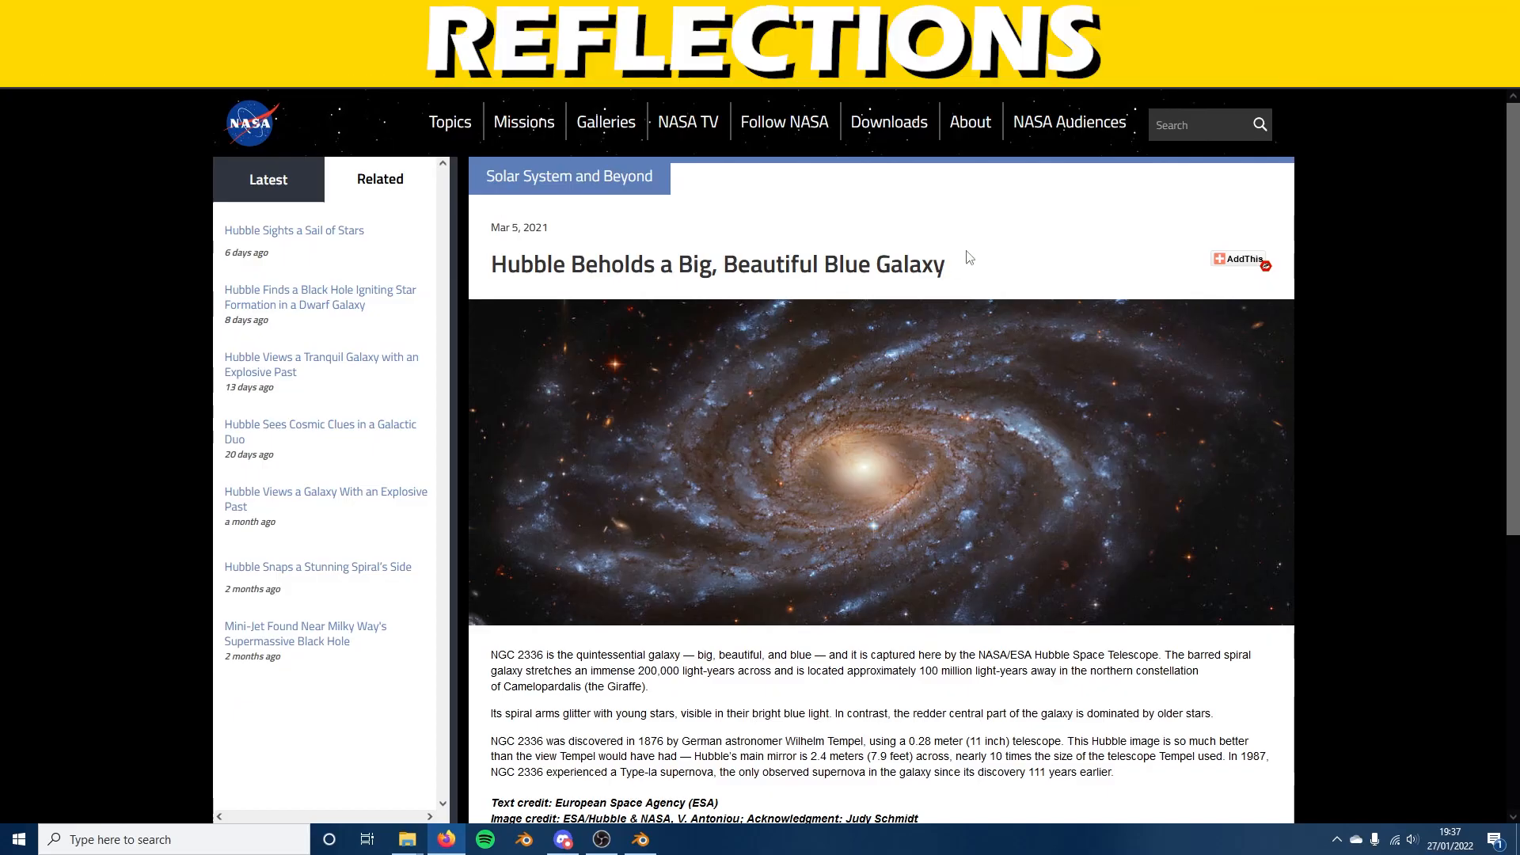
Step: Scroll to the Hubble galaxy image and open it in a new tab
{"action": "scroll", "scroll_direction": "down", "scroll_amount": 3}
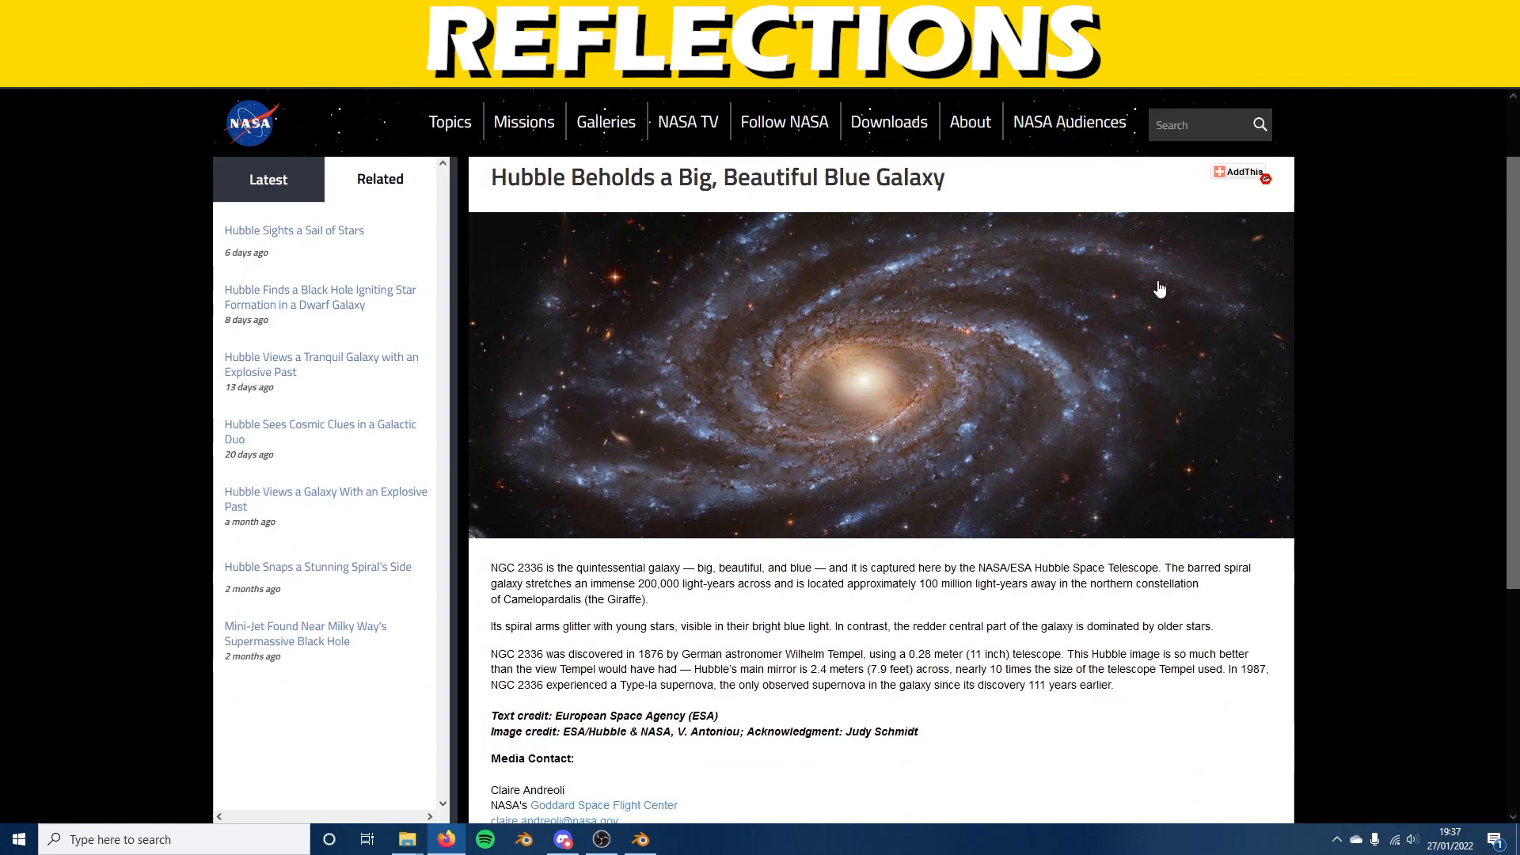
{"action": "right_click", "coordinate": [869, 400]}
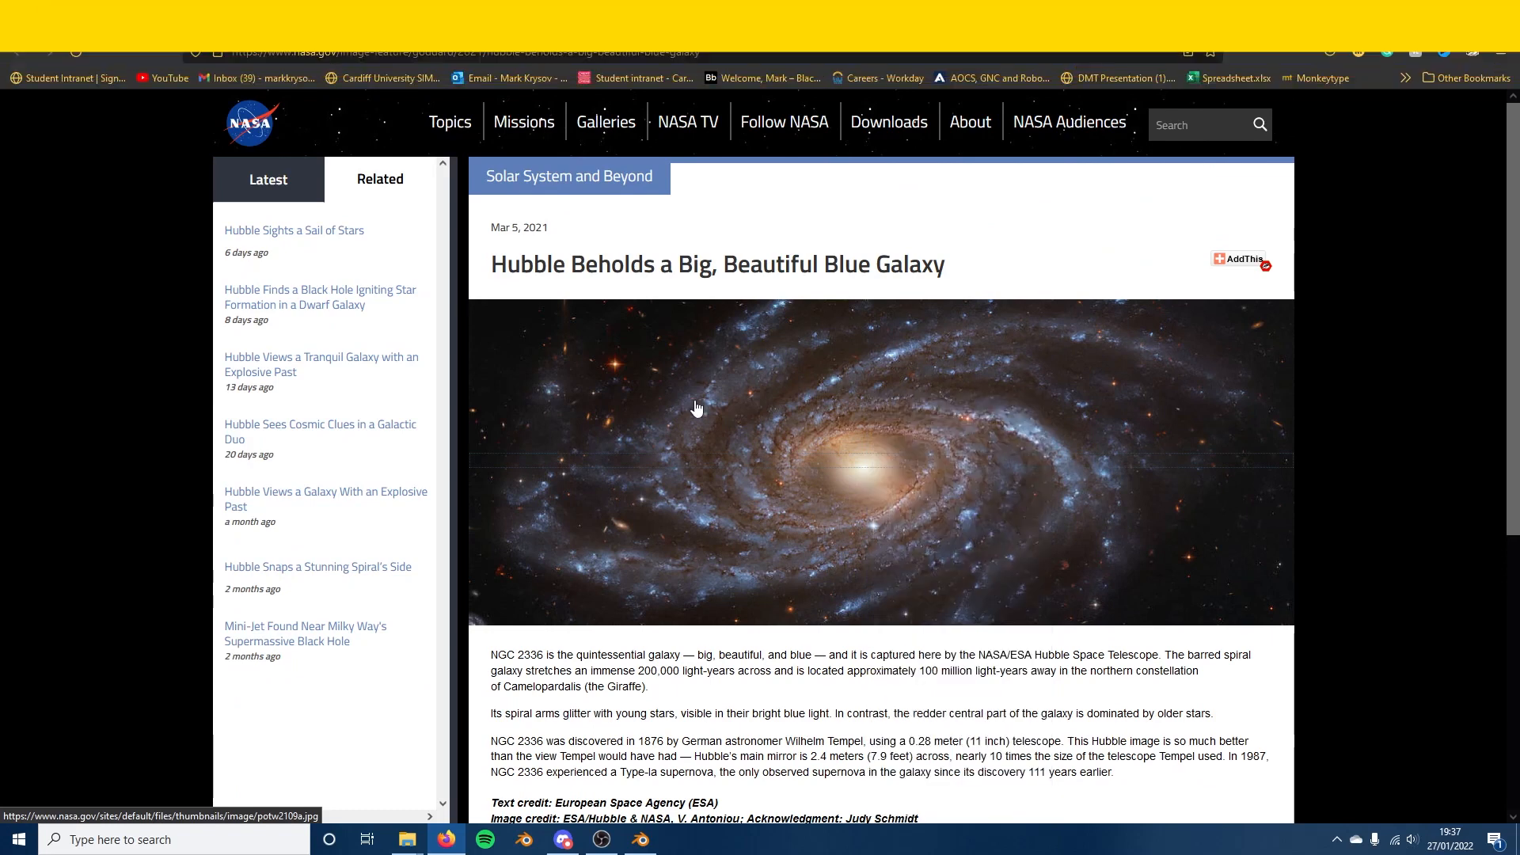
{"action": "left_click", "coordinate": [696, 408]}
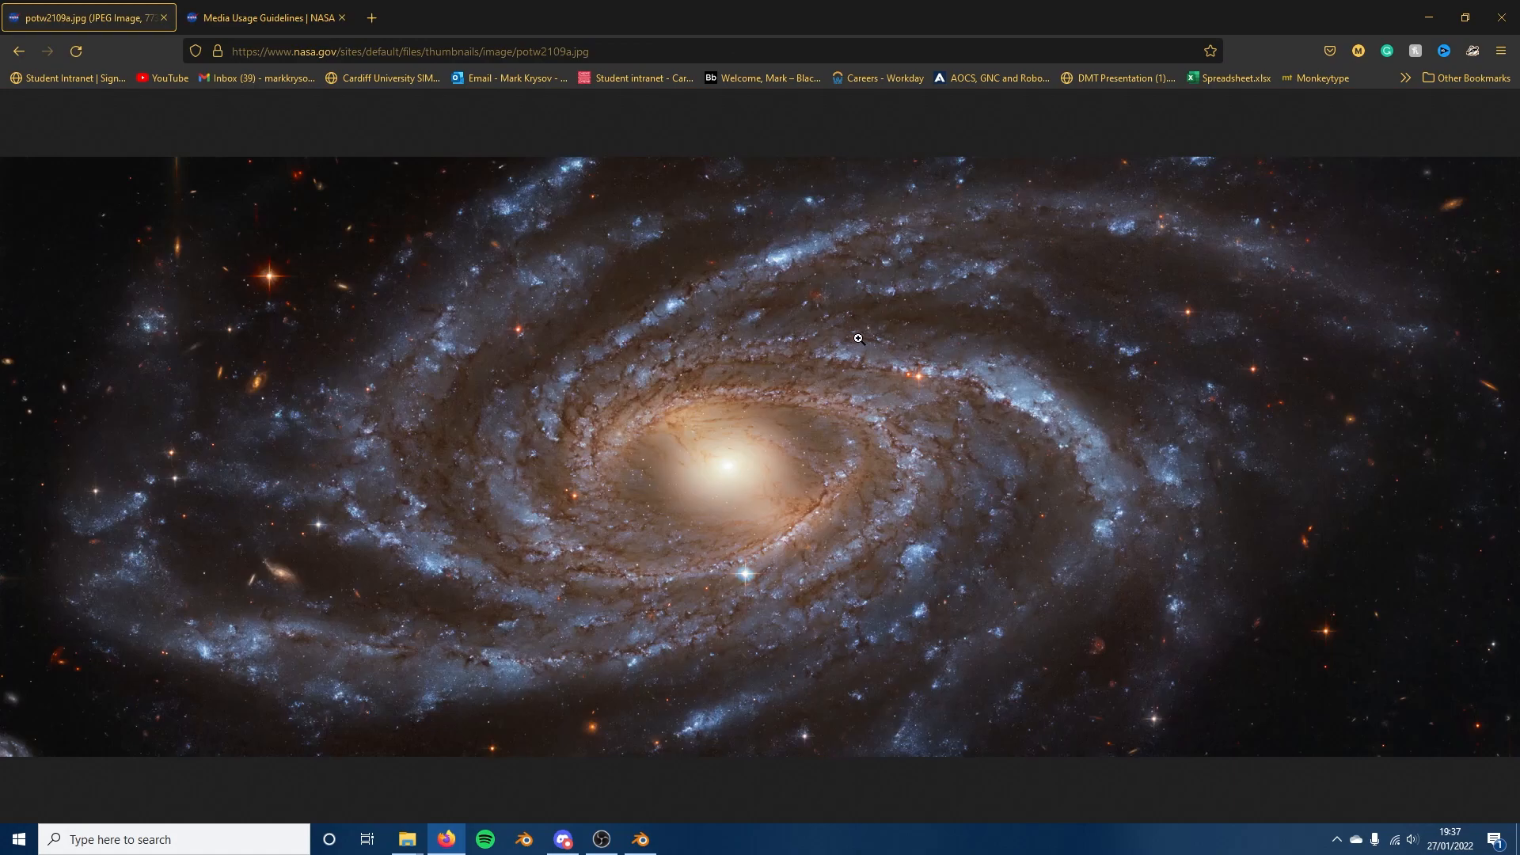
{"action": "mouse_move", "coordinate": [312, 8]}
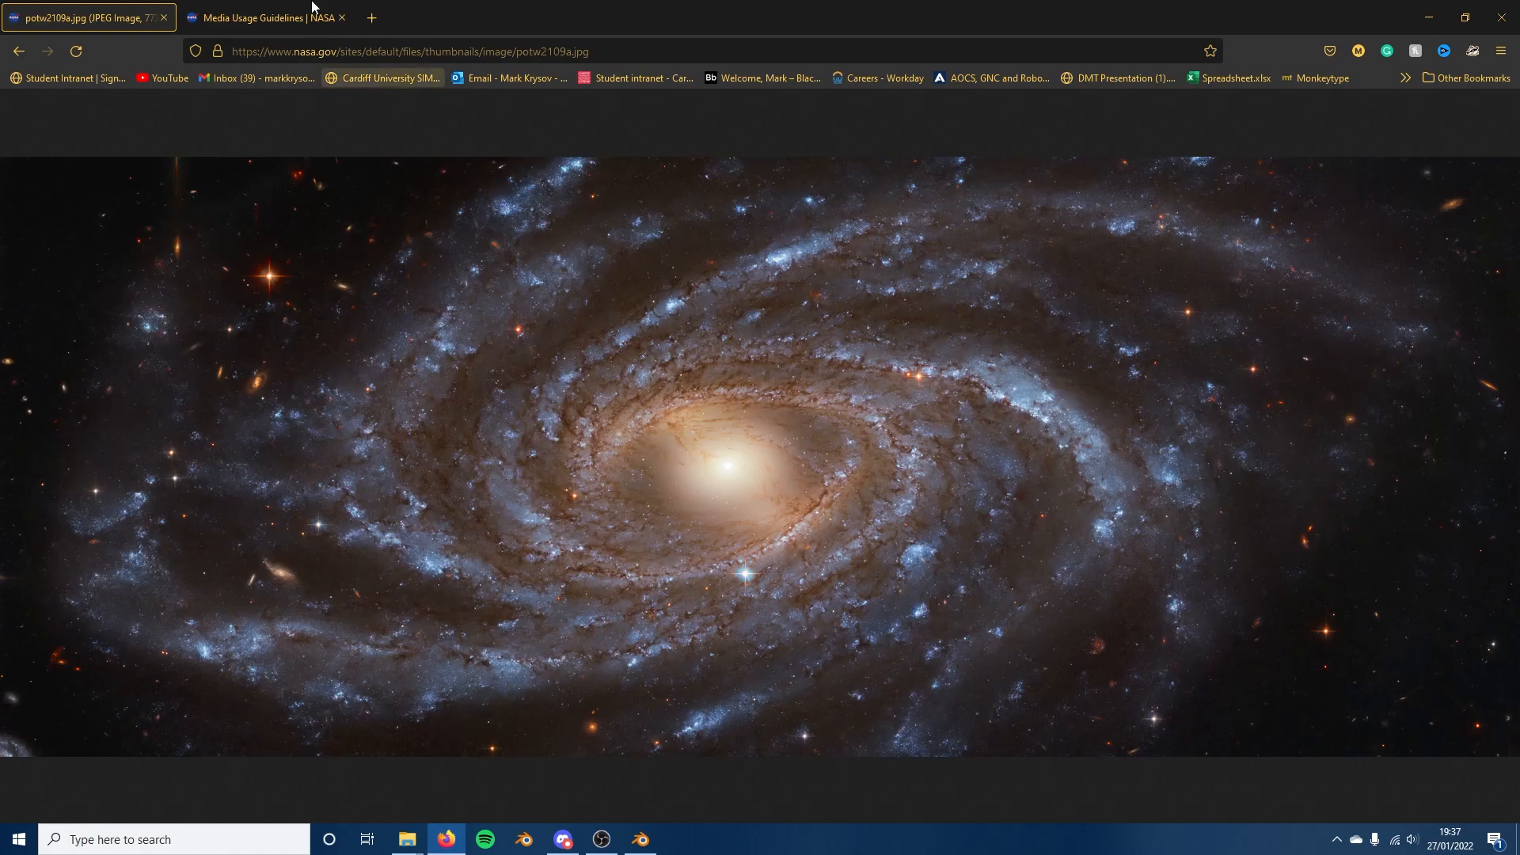
Step: Re-enable the Curves, Vibrance and Brightness/Contrast layers and close their settings dialogs
{"action": "left_click", "coordinate": [677, 839]}
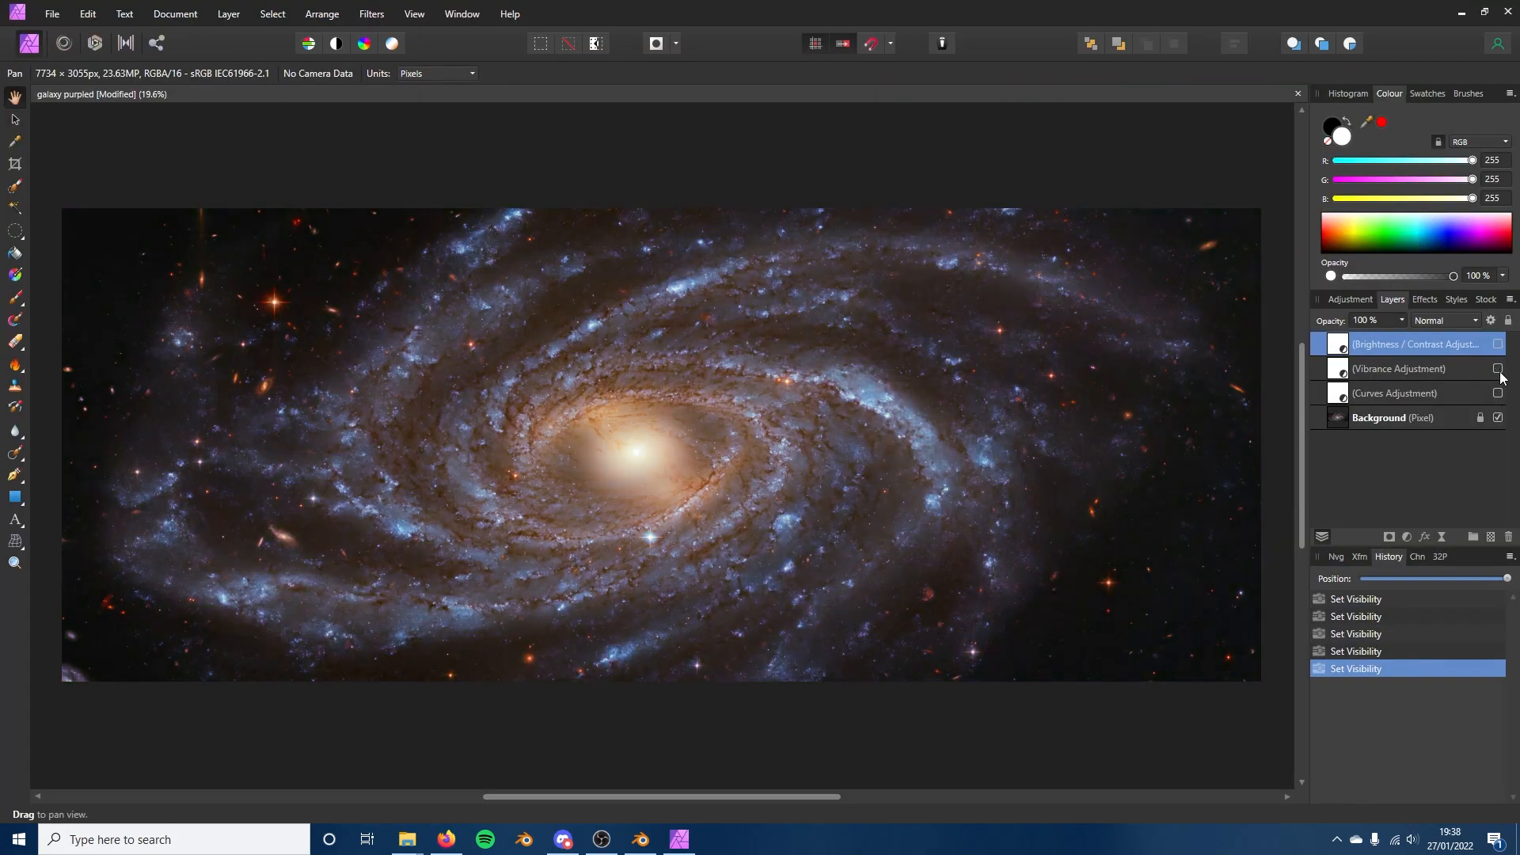
{"action": "left_click", "coordinate": [1497, 393]}
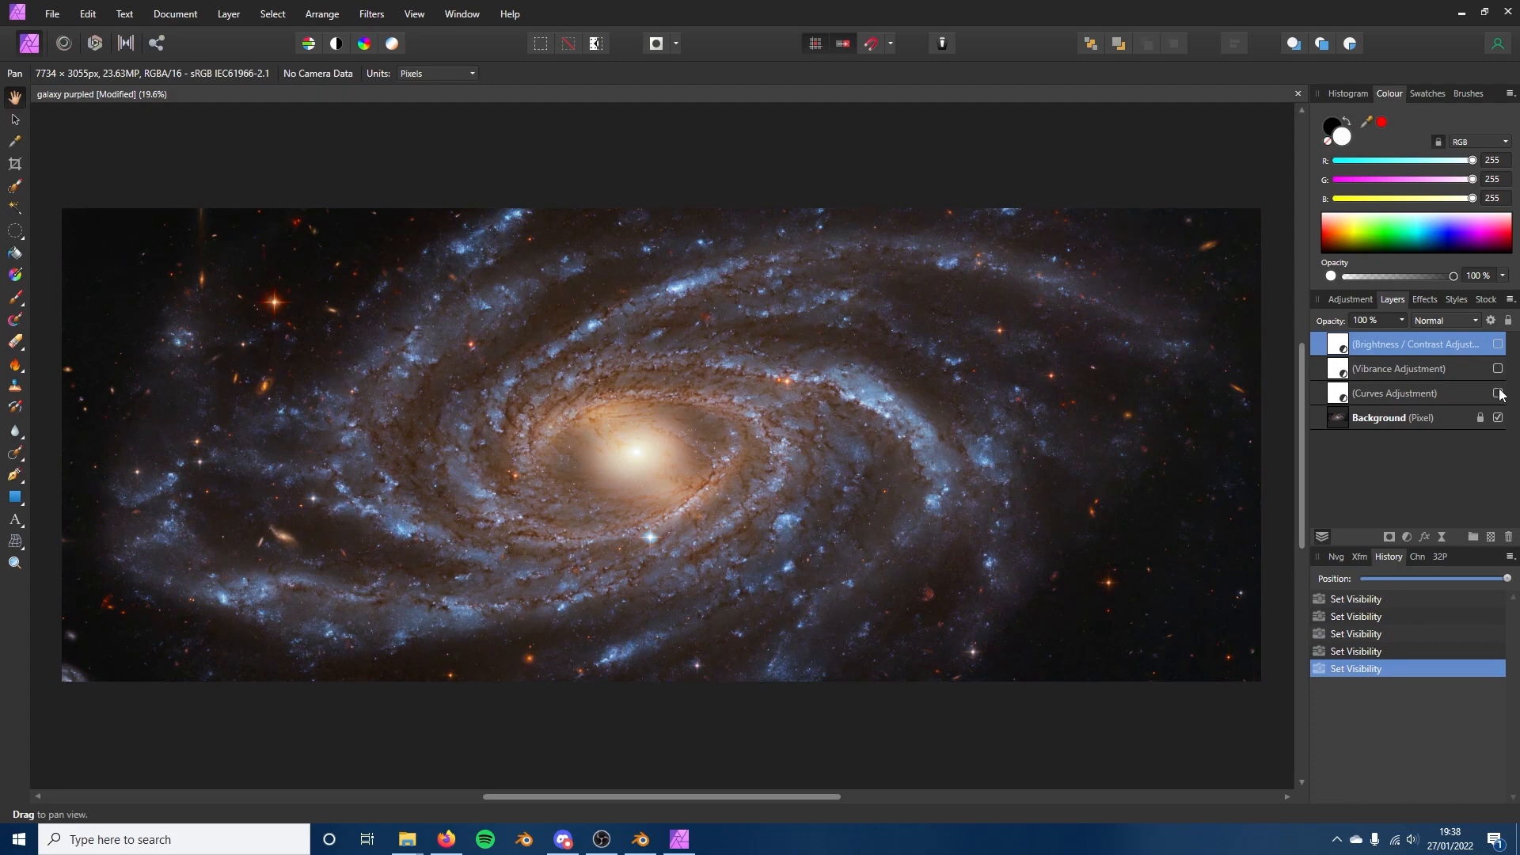
{"action": "left_click", "coordinate": [1498, 393]}
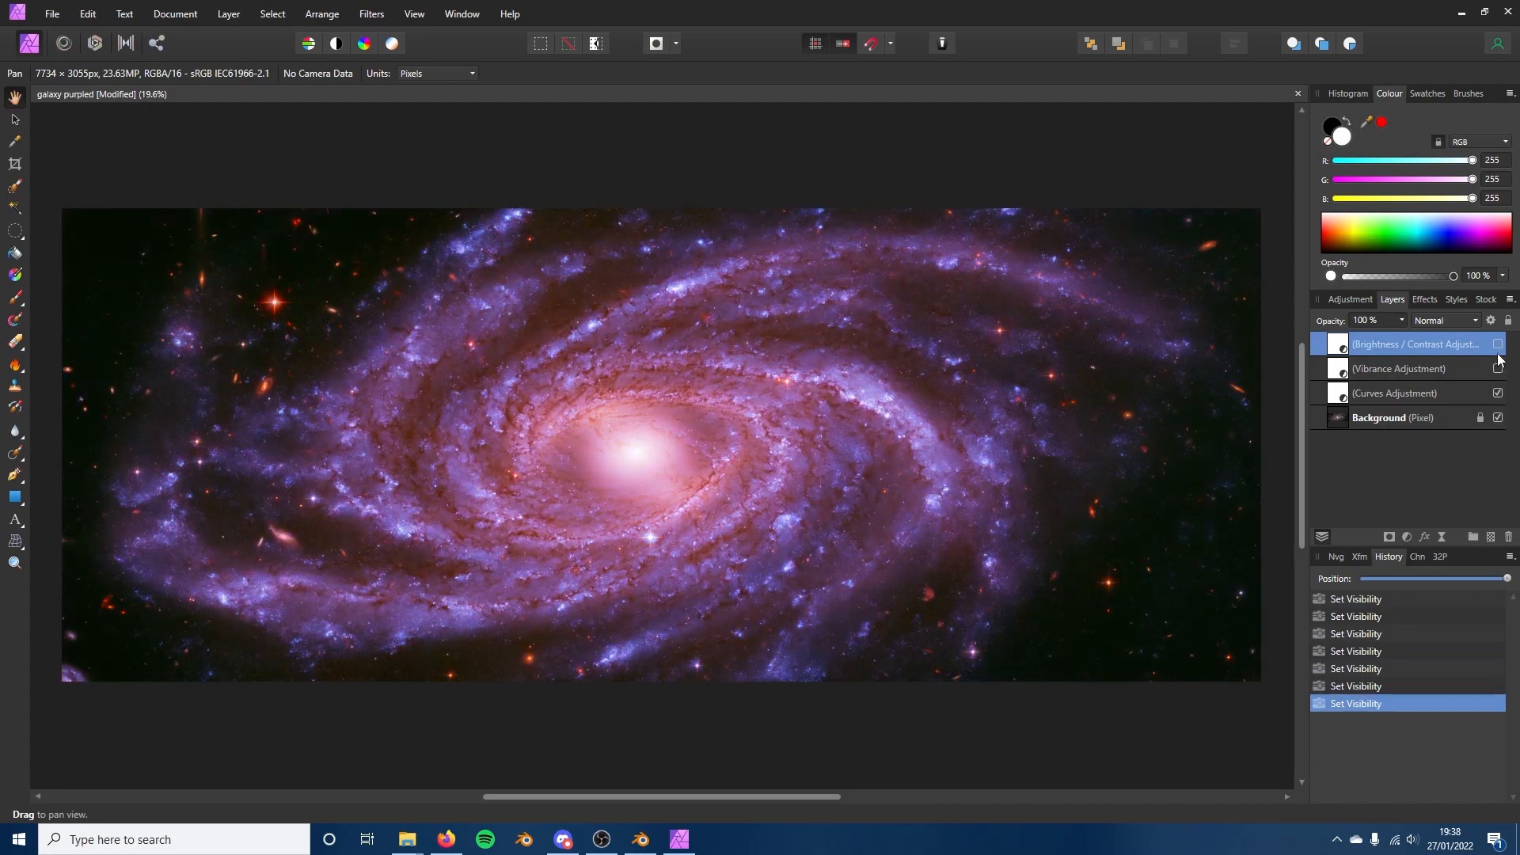
{"action": "left_click", "coordinate": [1498, 393]}
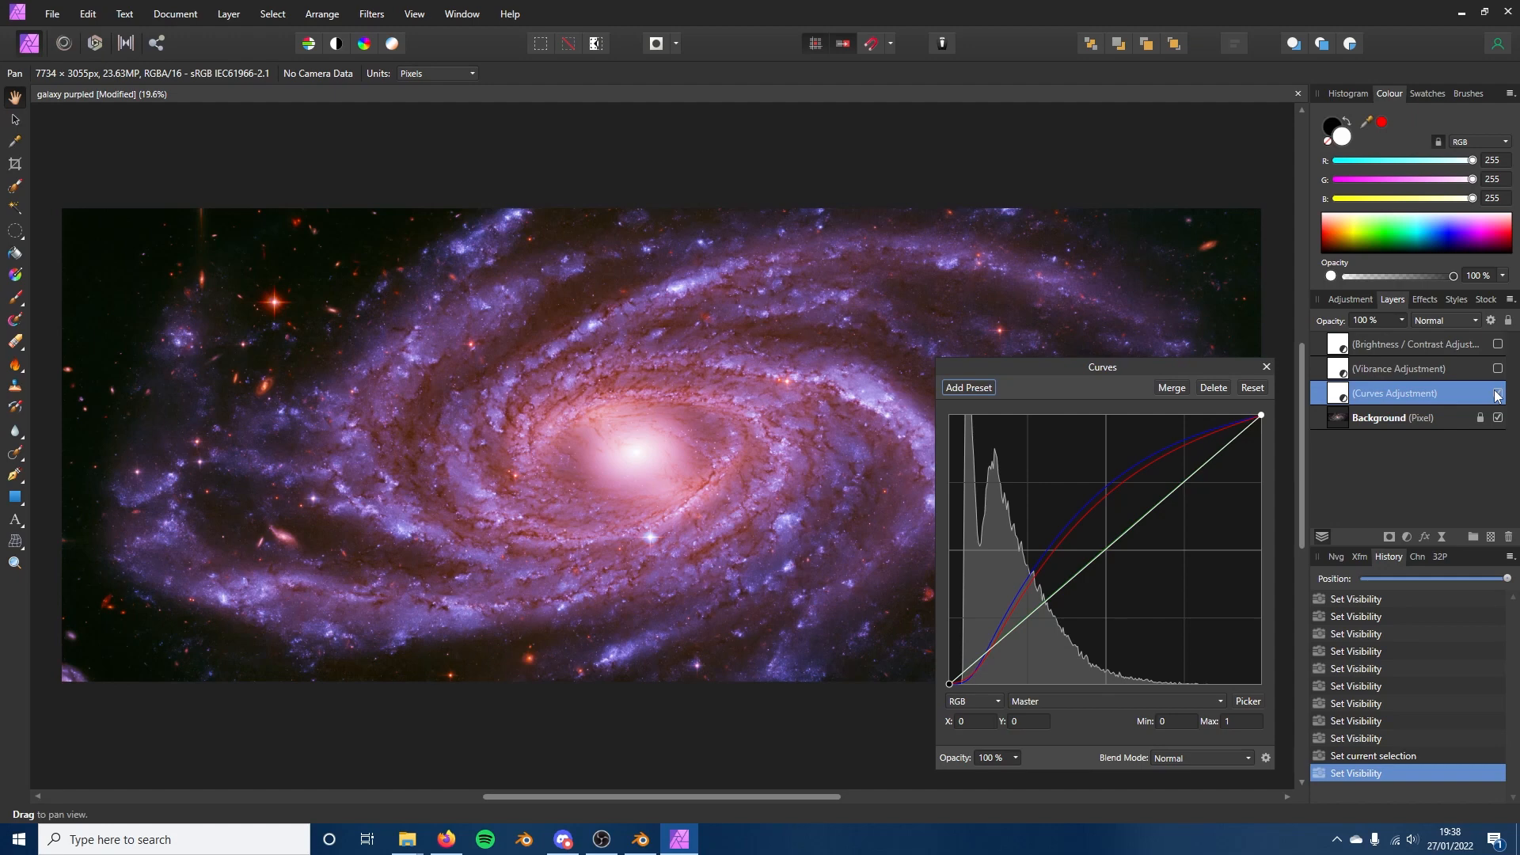
{"action": "mouse_move", "coordinate": [1497, 376]}
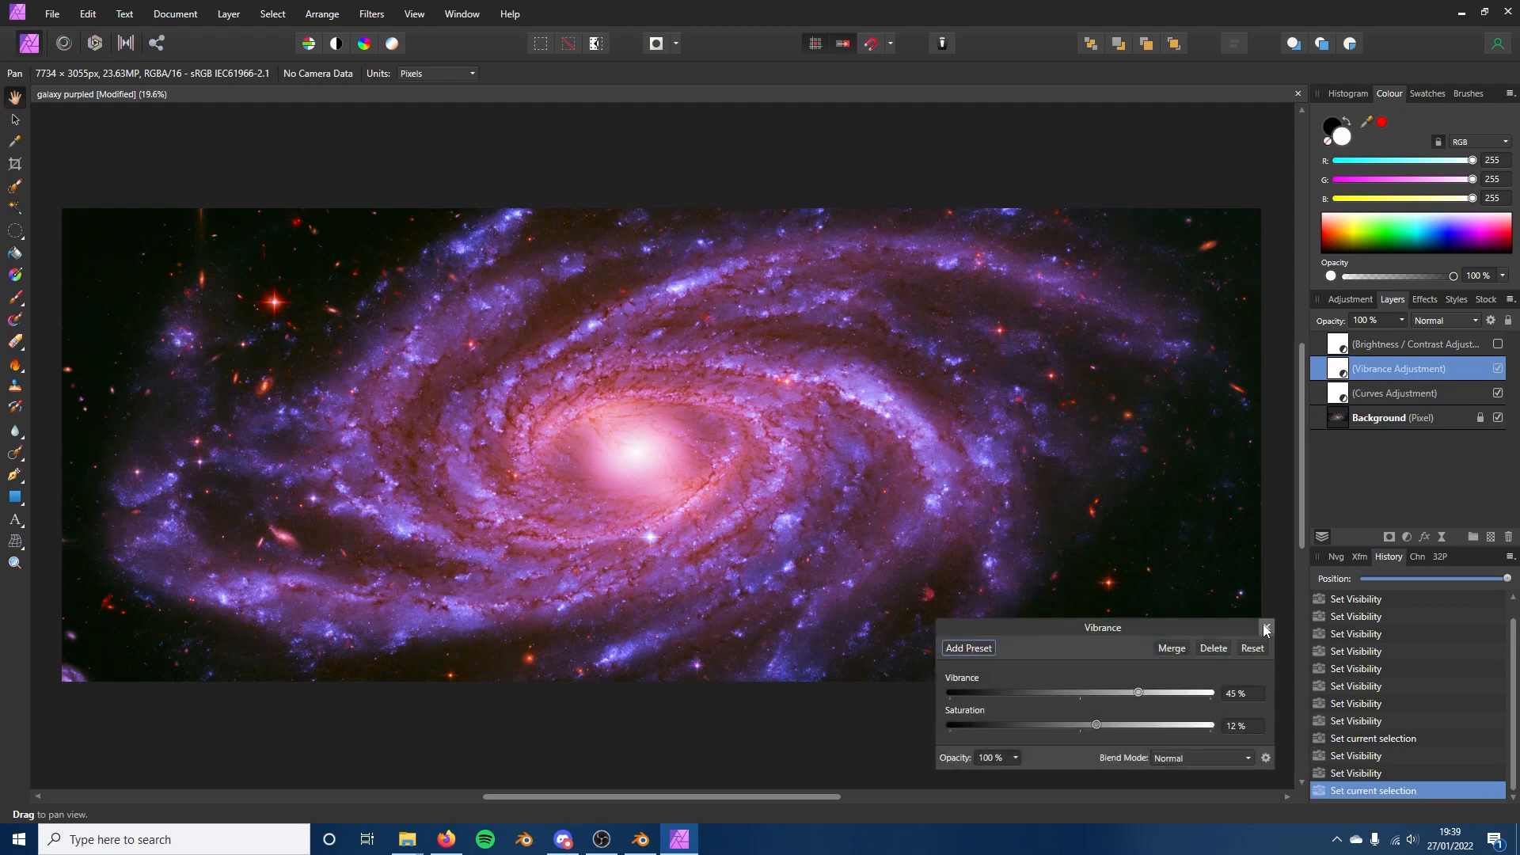
{"action": "left_click", "coordinate": [1415, 344]}
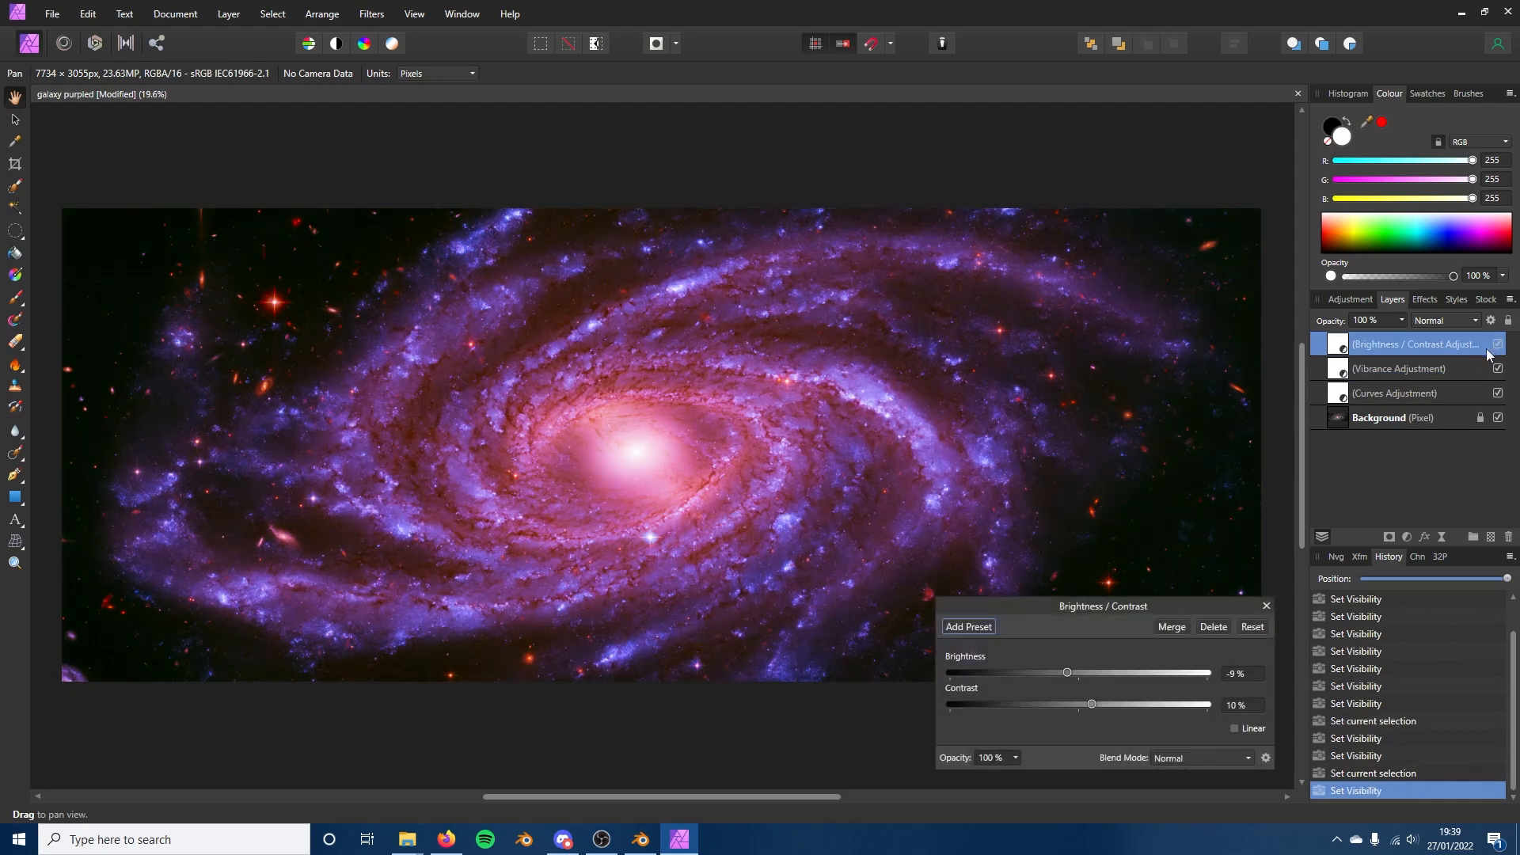
{"action": "mouse_move", "coordinate": [1473, 354]}
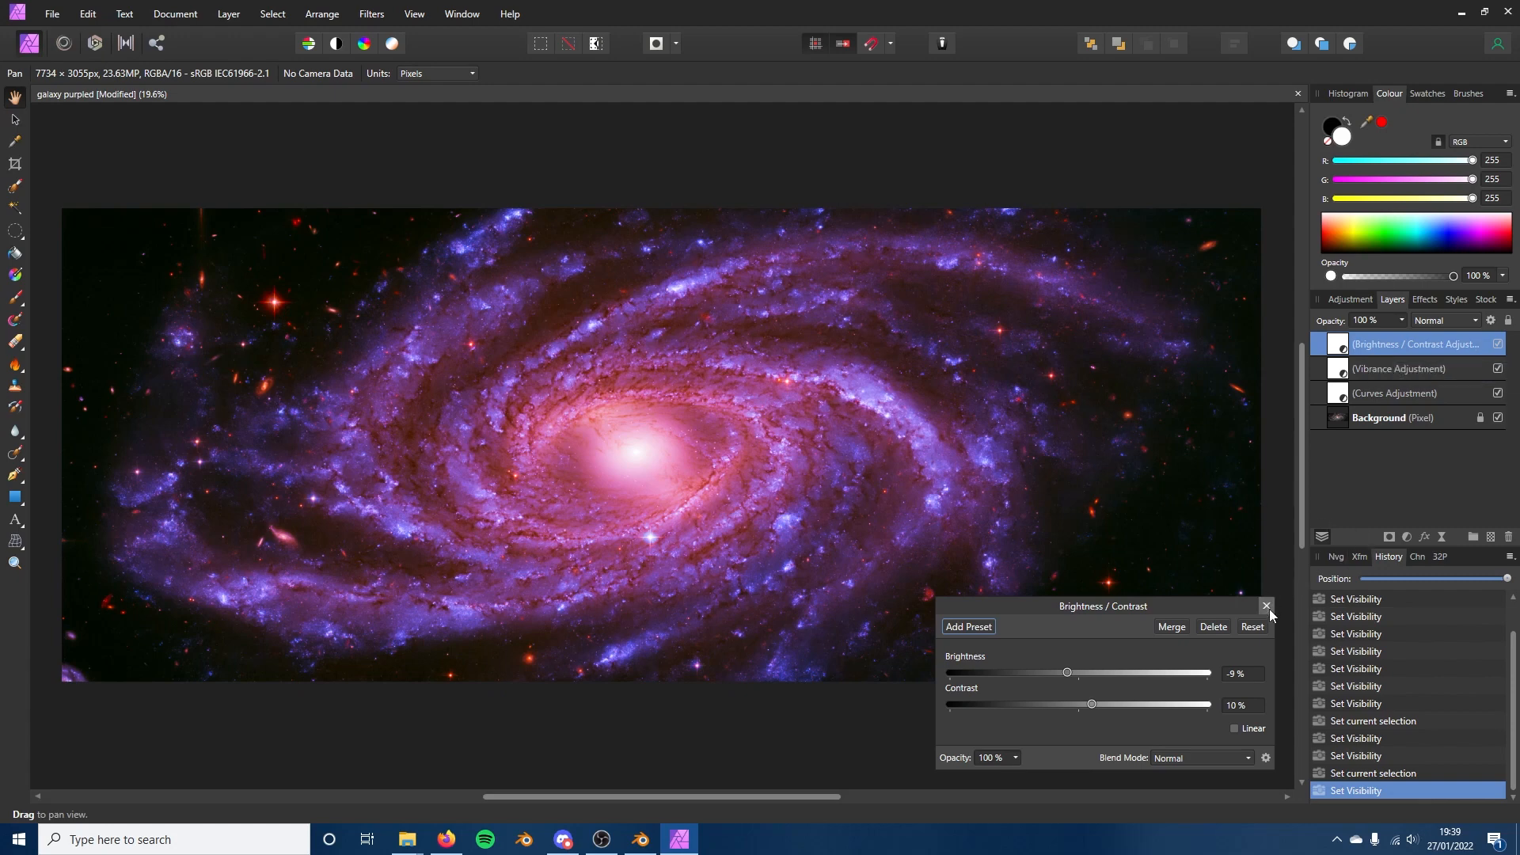
{"action": "left_click", "coordinate": [1265, 606]}
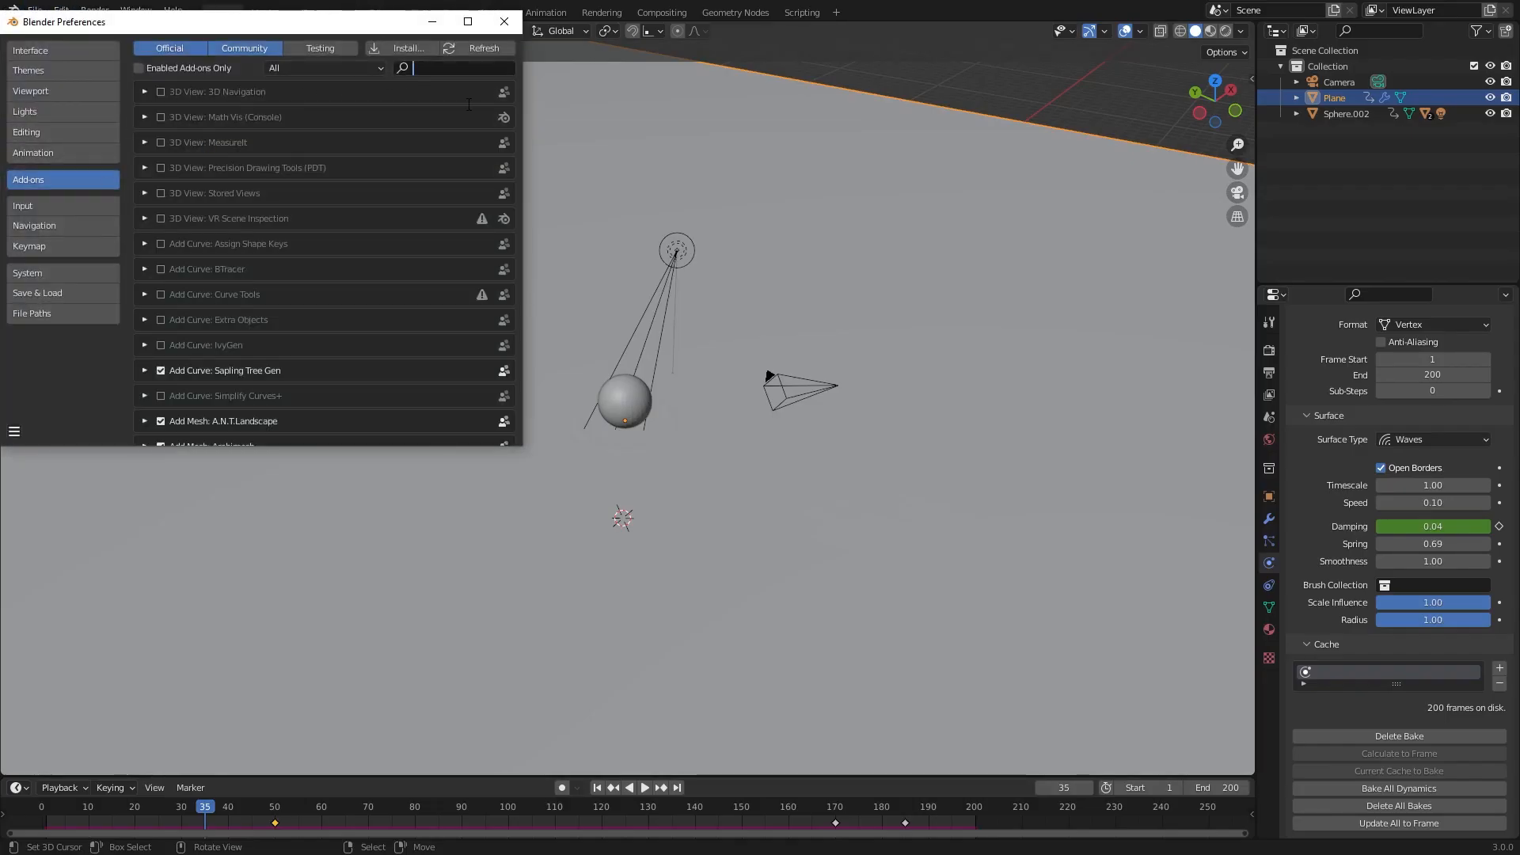
Step: Enable Import Images as Planes and import galaxy purpled.png as an emissive plane
{"action": "type", "text": "image"}
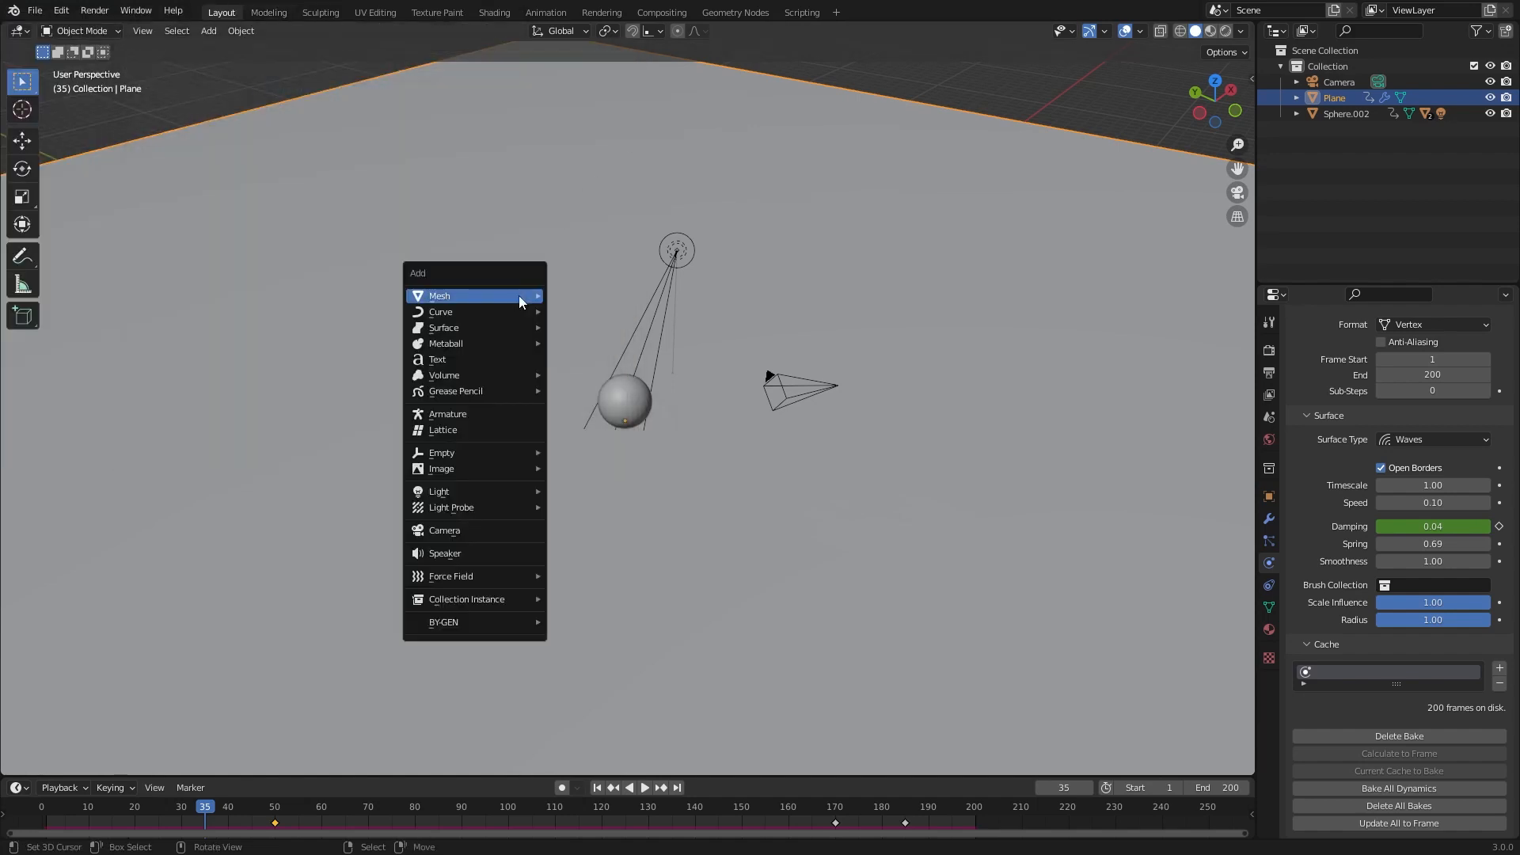
{"action": "mouse_move", "coordinate": [440, 468]}
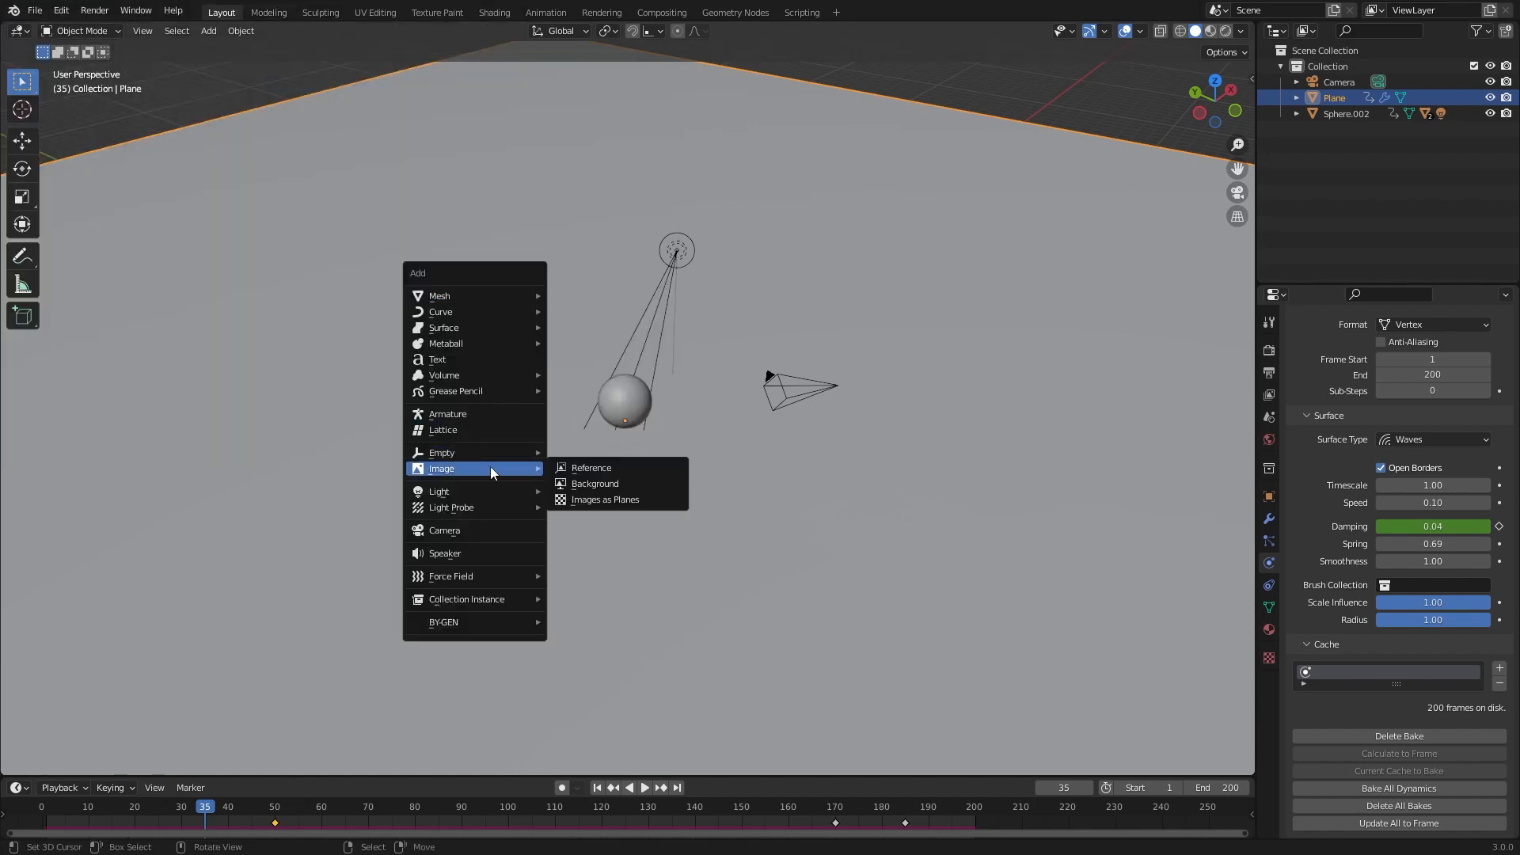
{"action": "left_click", "coordinate": [604, 499]}
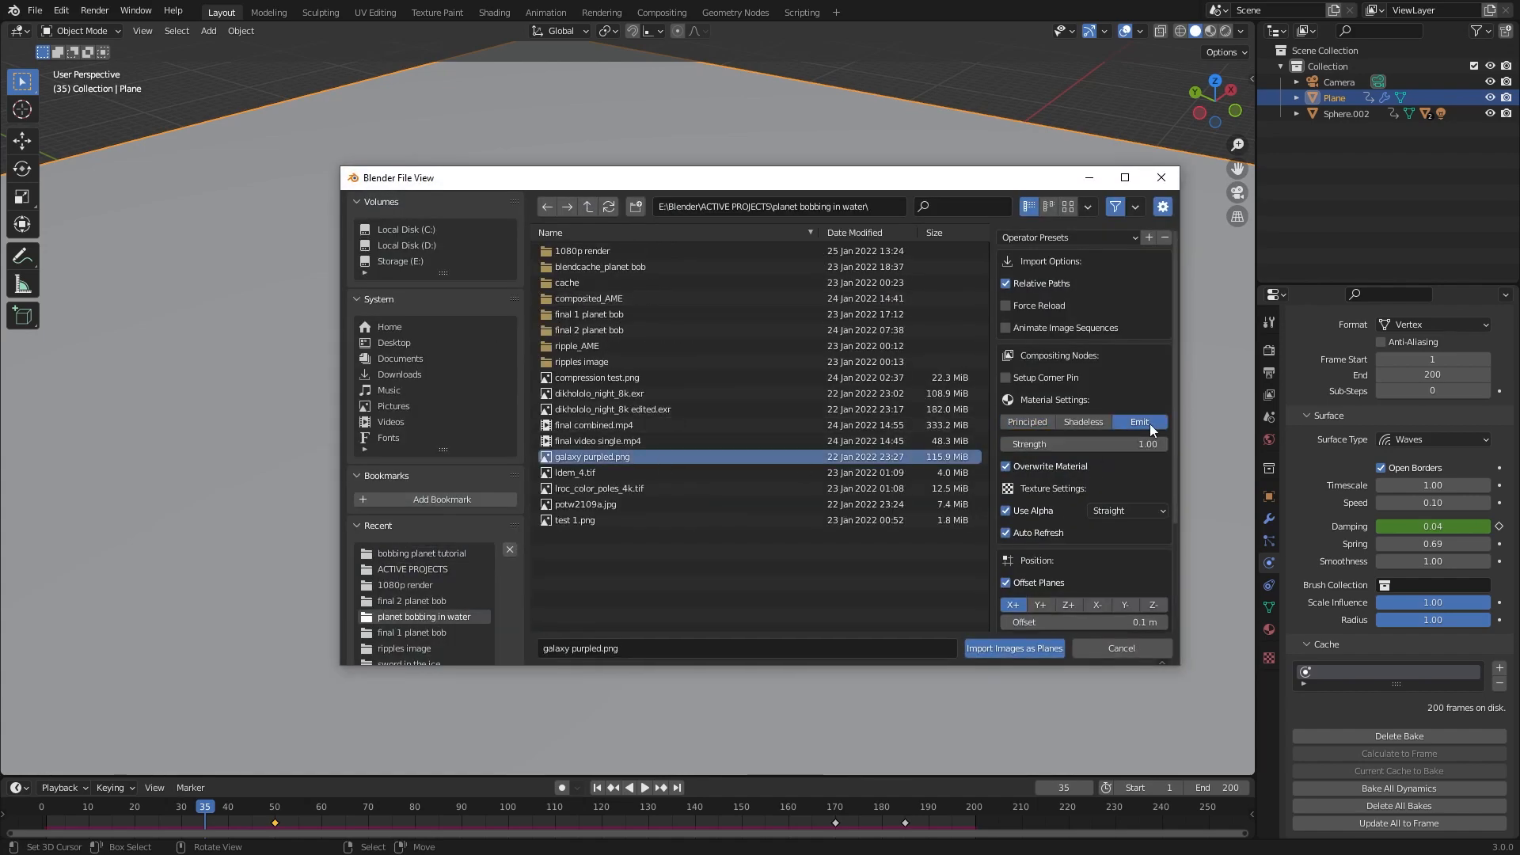
{"action": "mouse_move", "coordinate": [1098, 548]}
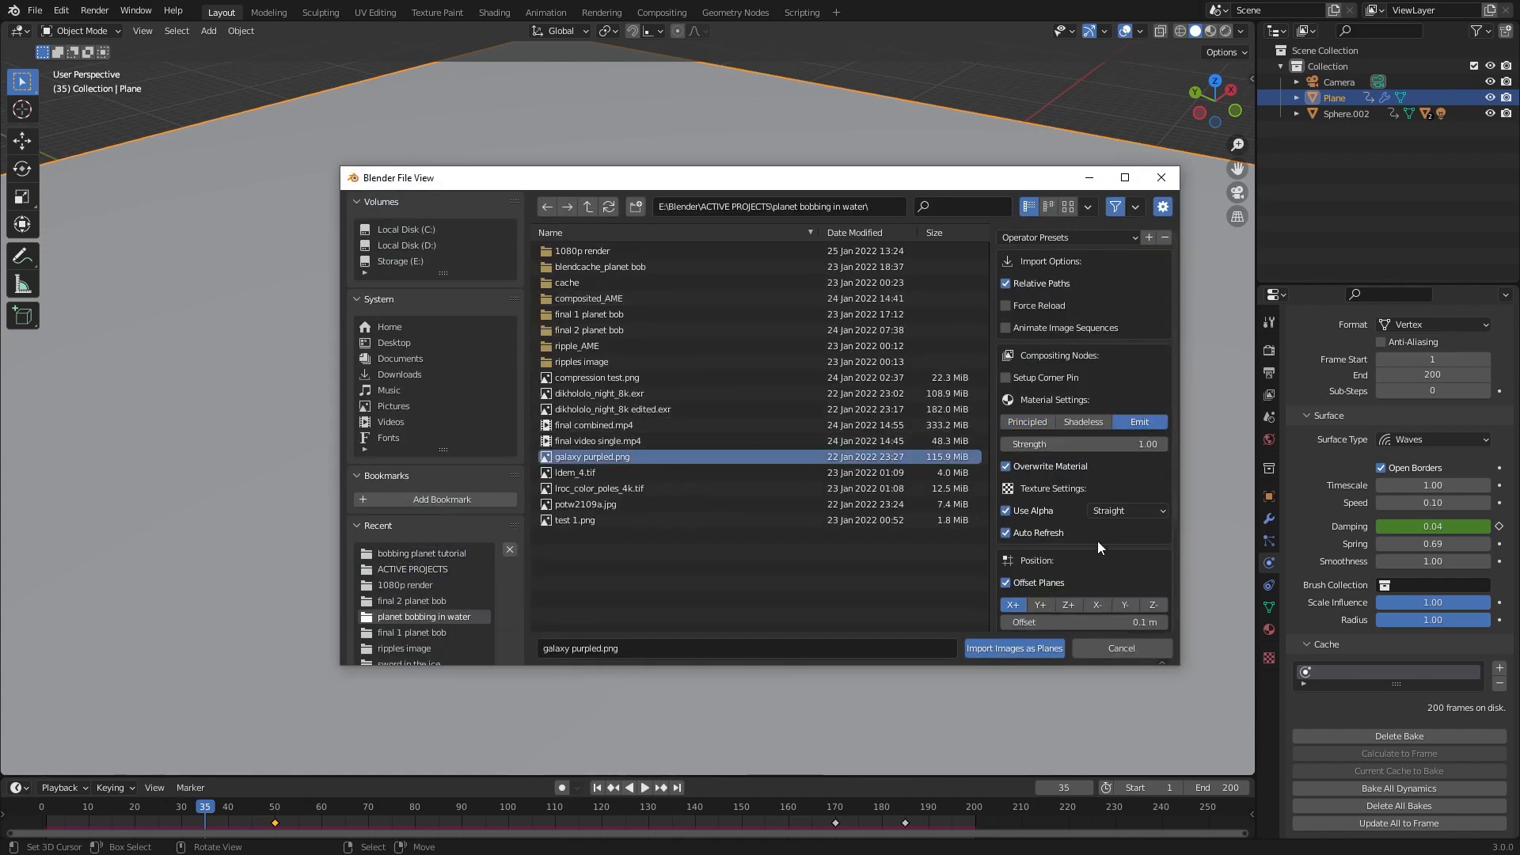
{"action": "left_click", "coordinate": [1013, 647]}
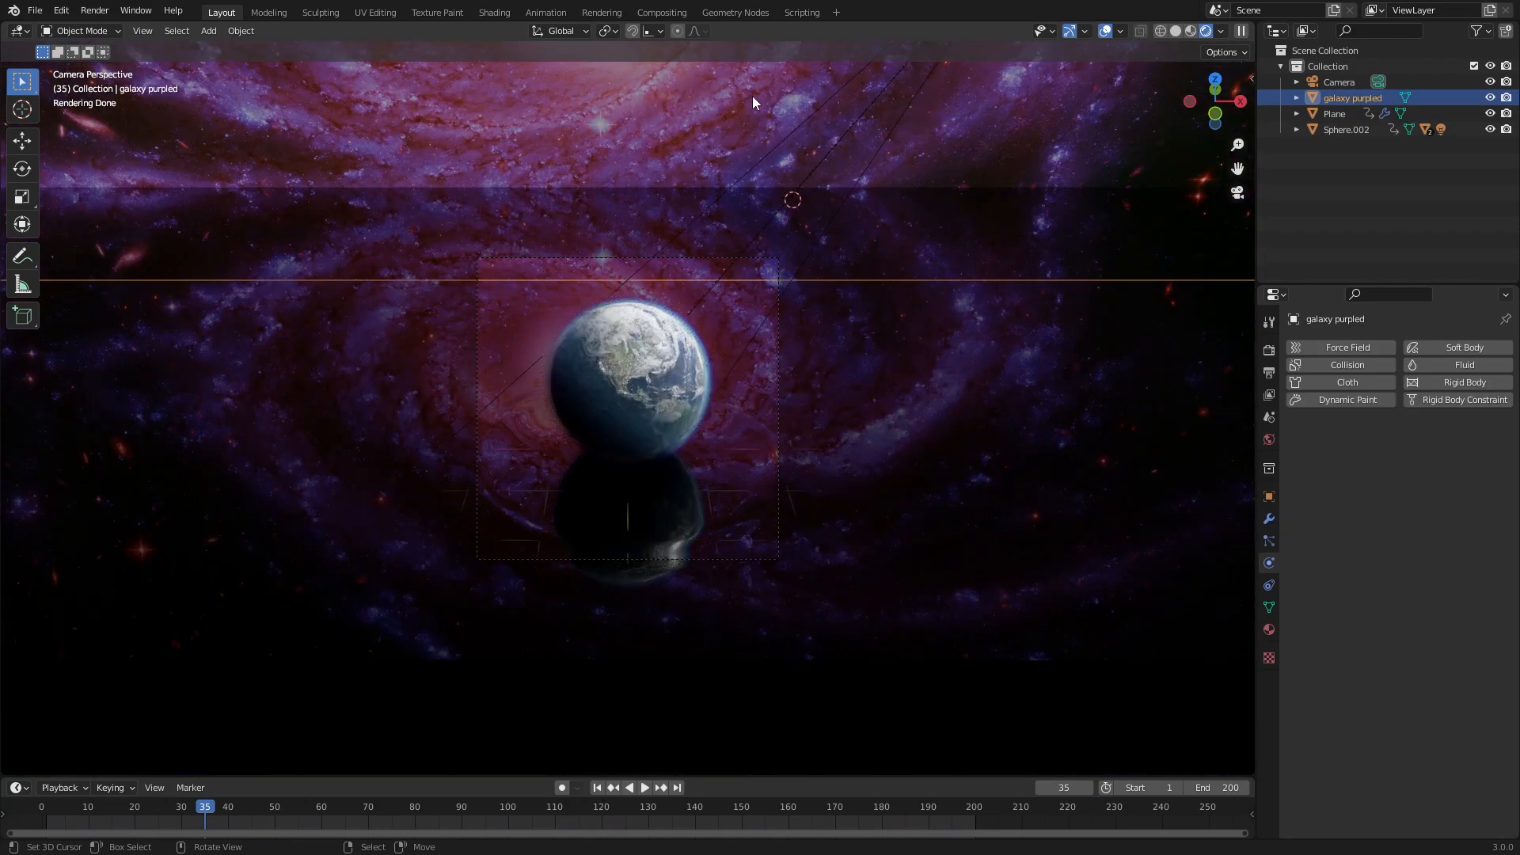
Step: Slide the galaxy plane along X, add a small moon beside Earth, and hide overlays
{"action": "key", "text": "g"}
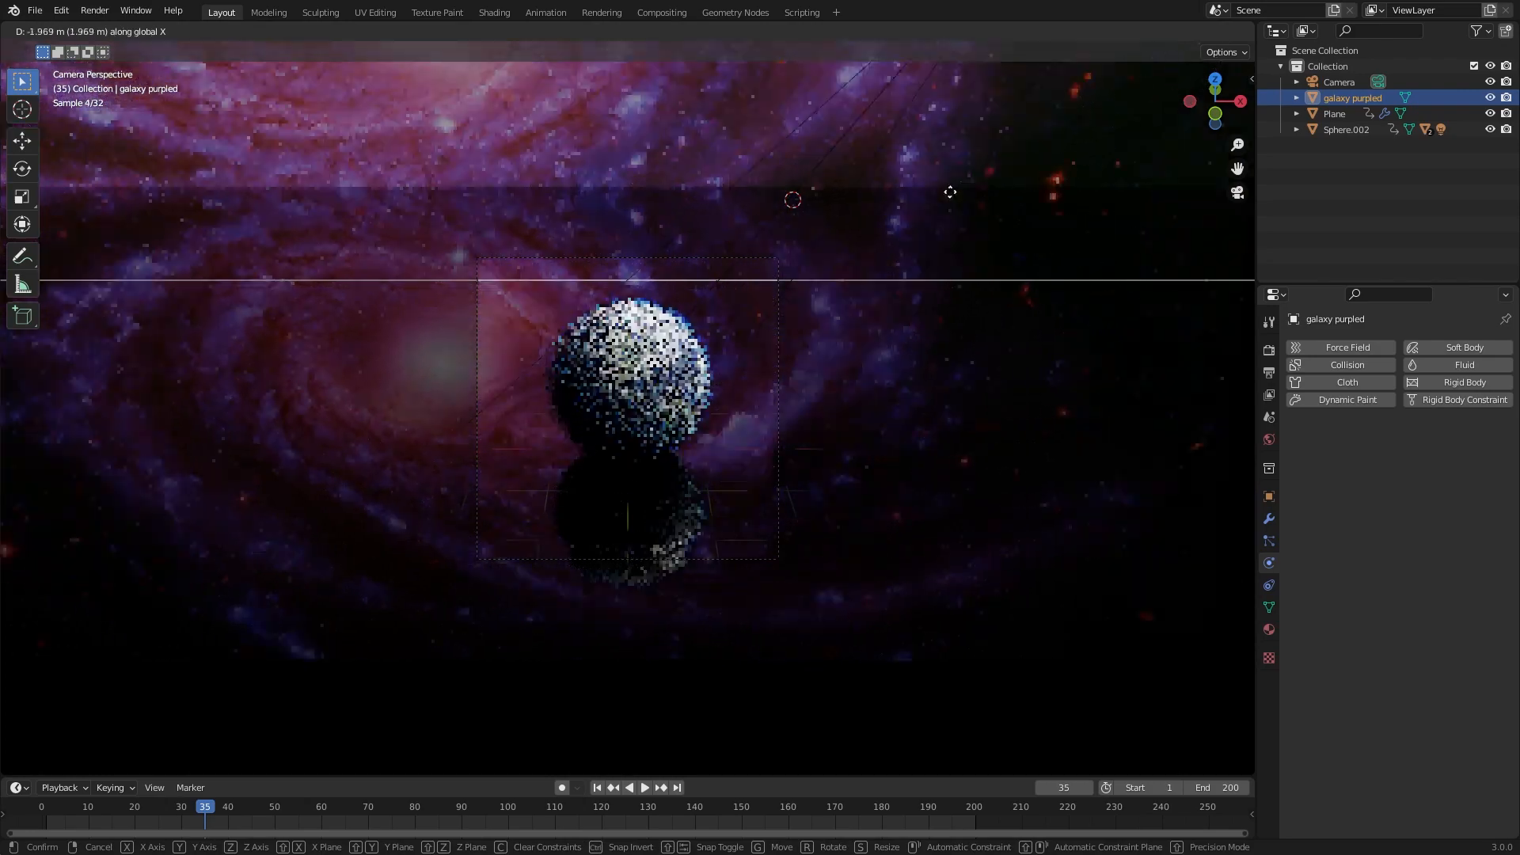
{"action": "mouse_move", "coordinate": [718, 163]}
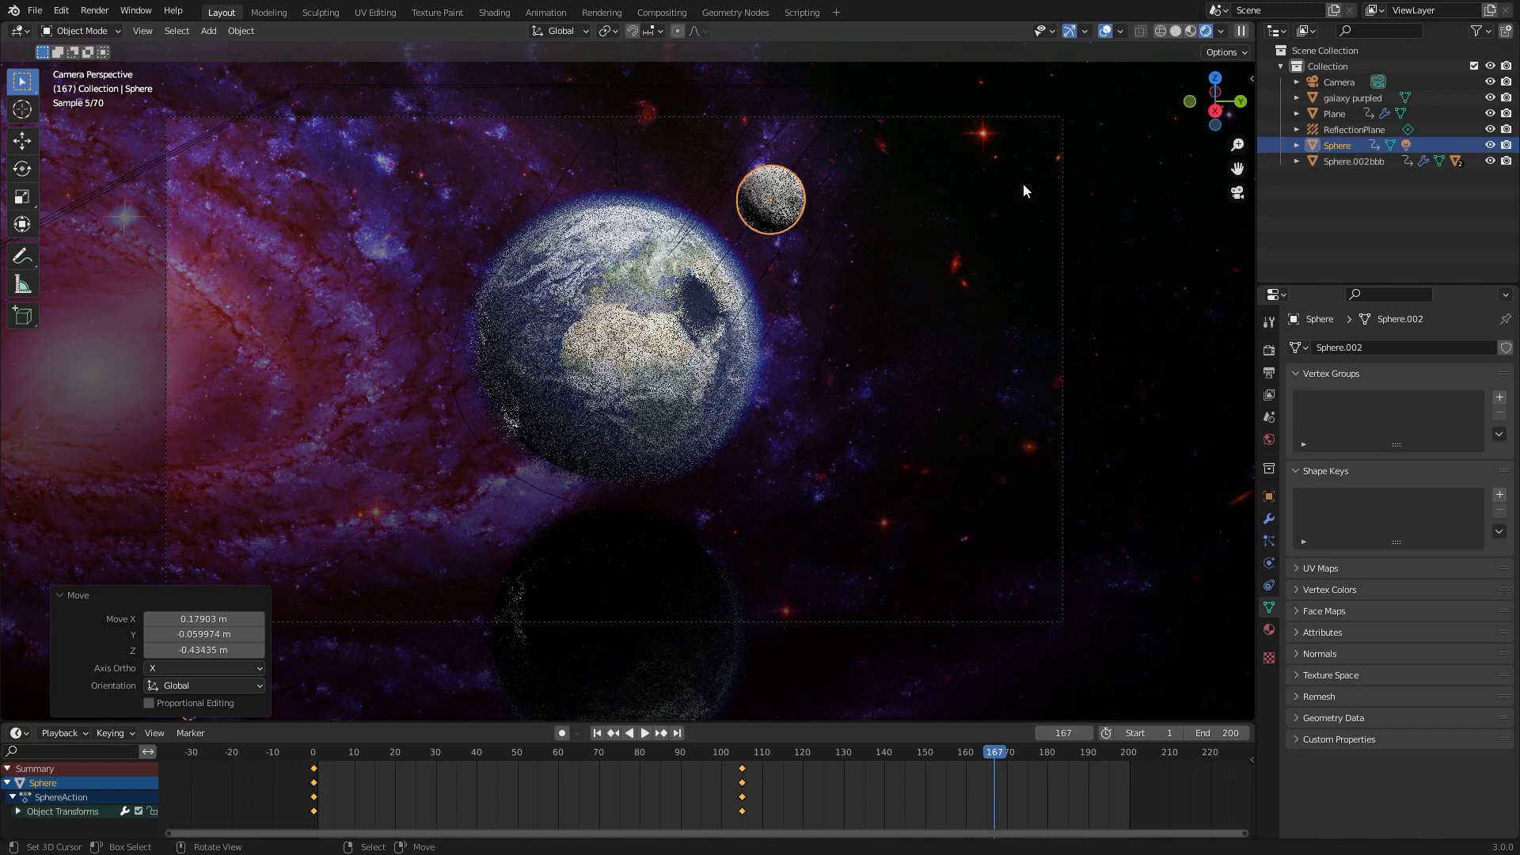
{"action": "left_click", "coordinate": [1335, 114]}
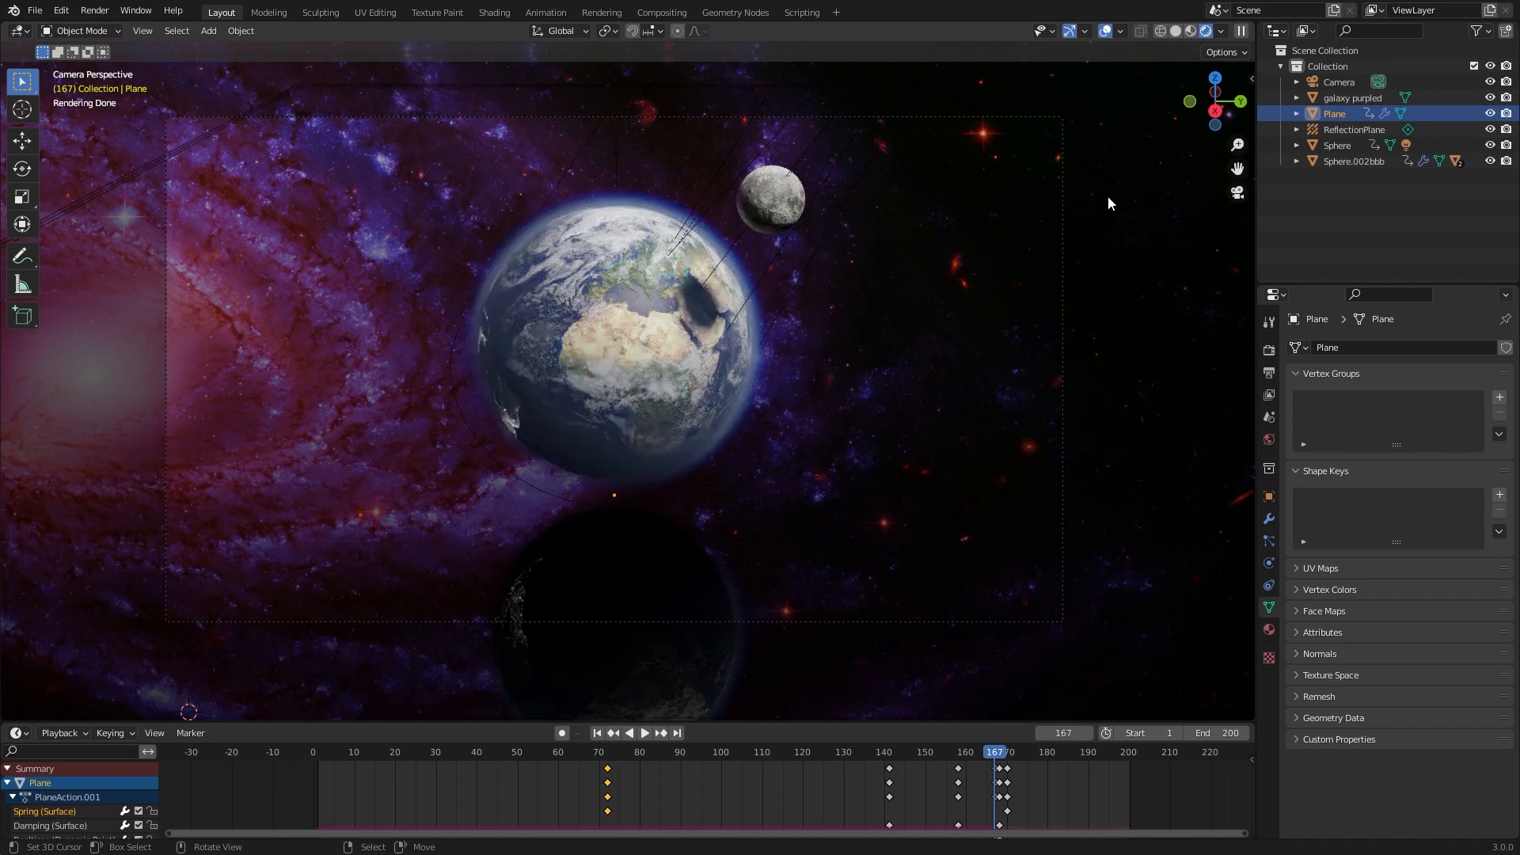
{"action": "left_click", "coordinate": [1105, 31]}
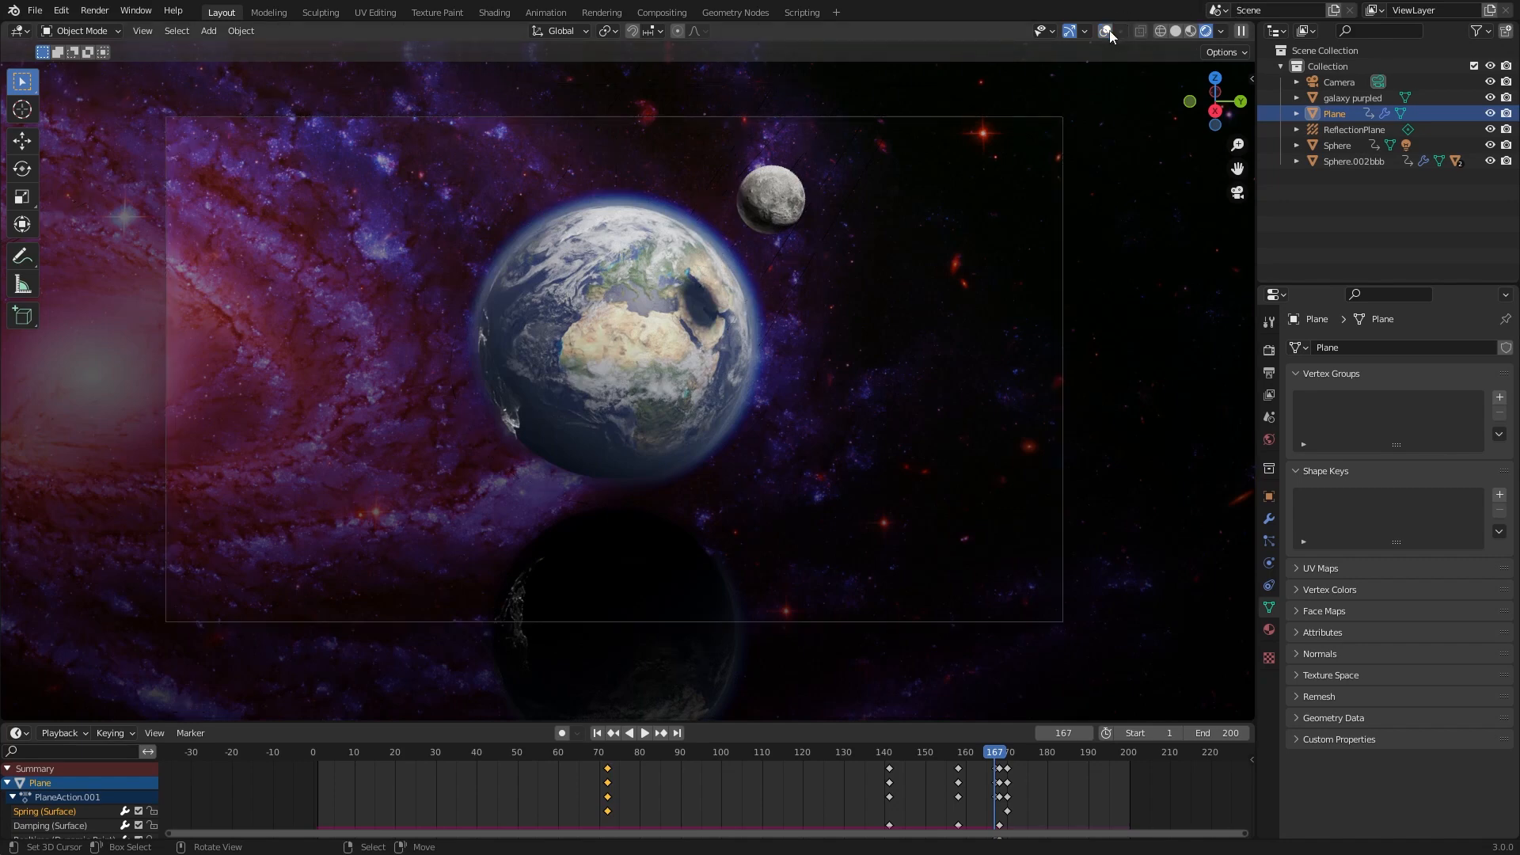